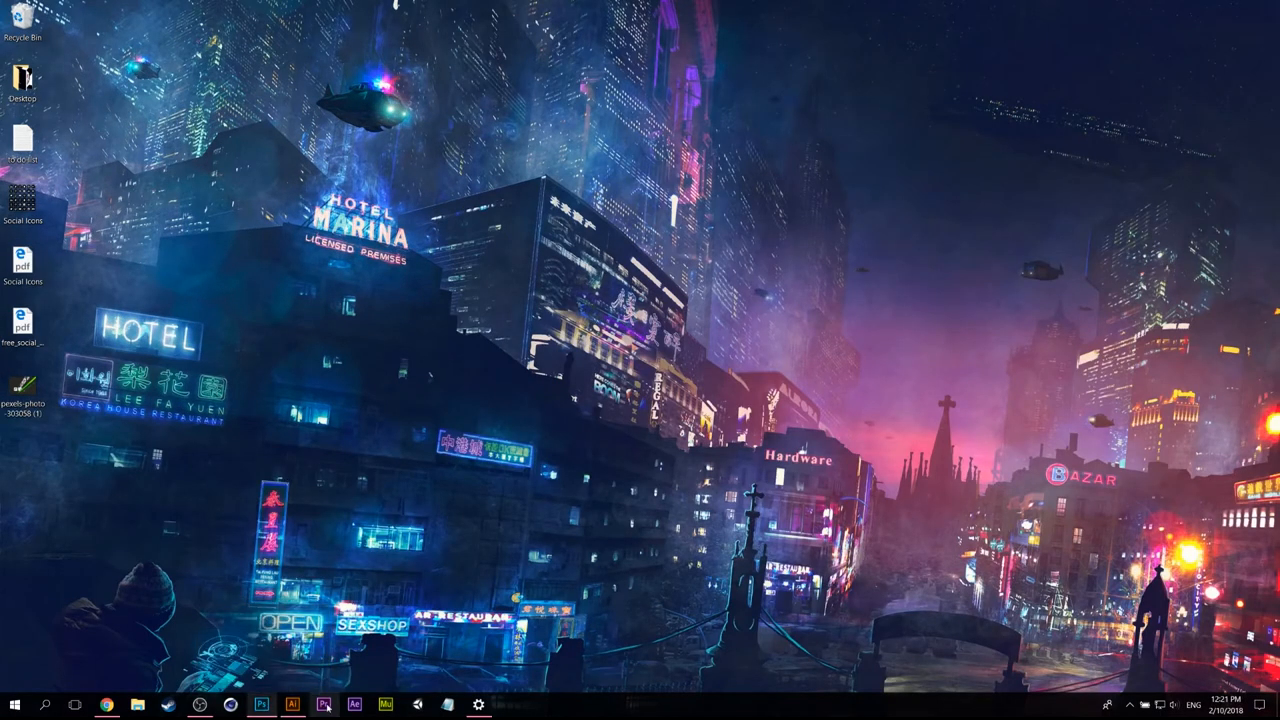
mouse_move(292, 705)
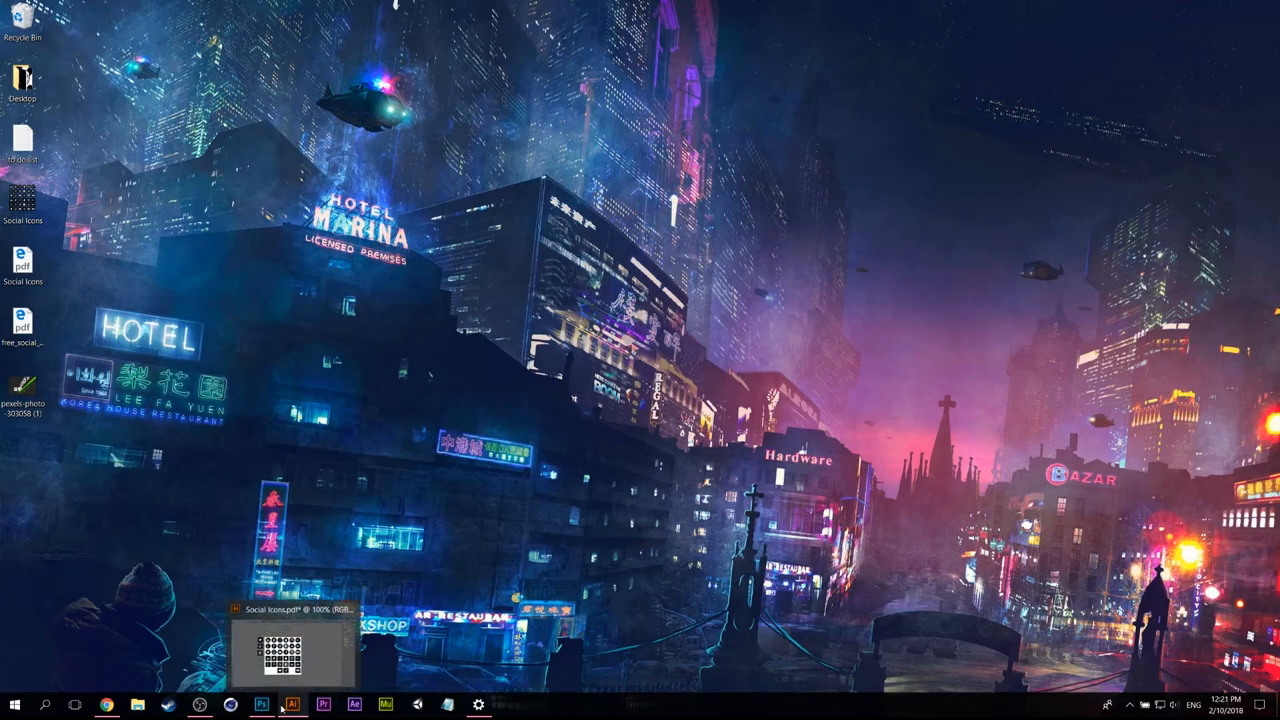
Step: Bring Photoshop forward, glance at the social icons sheet in Illustrator, and return to Photoshop's Get Started screen
left_click(261, 705)
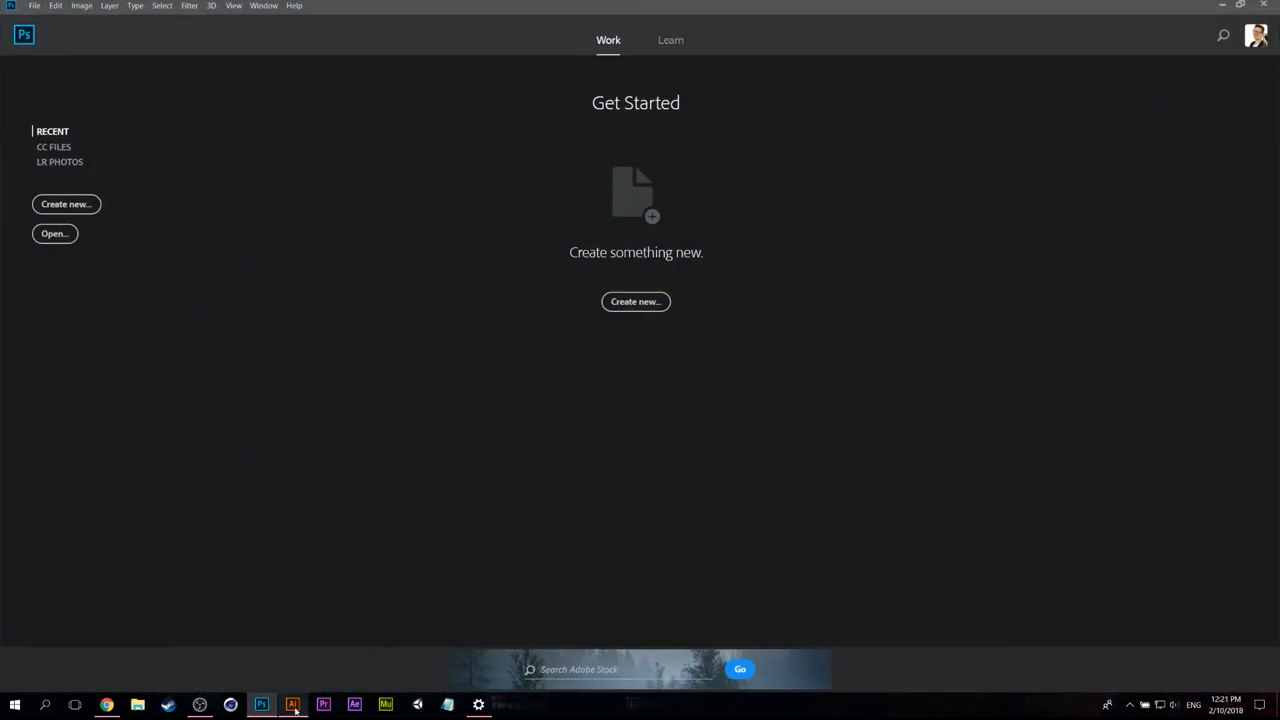
left_click(292, 705)
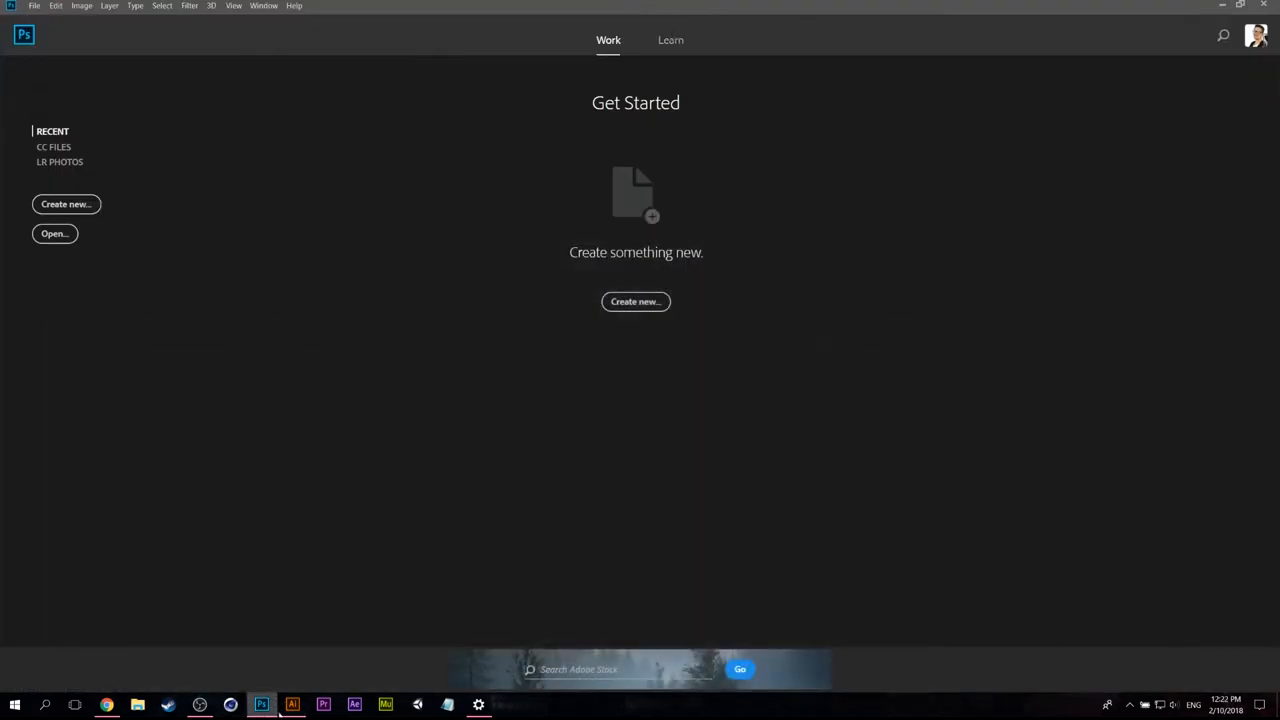
left_click(292, 705)
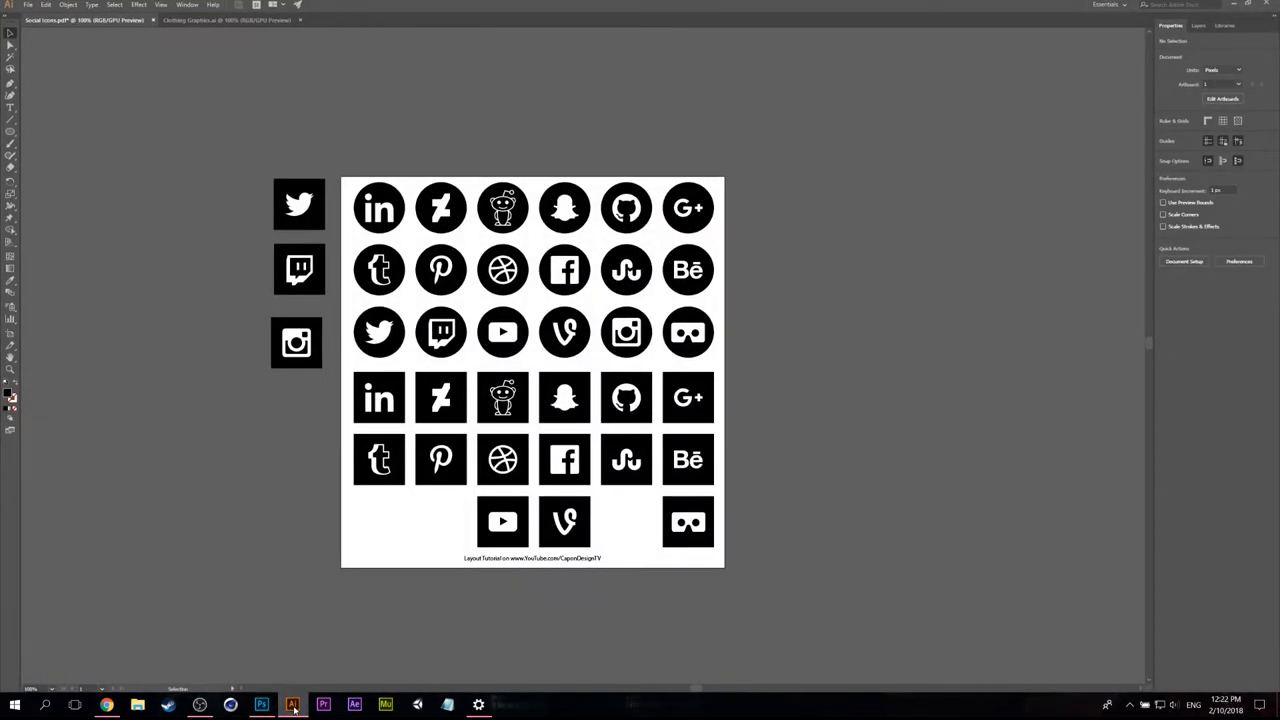
left_click(261, 705)
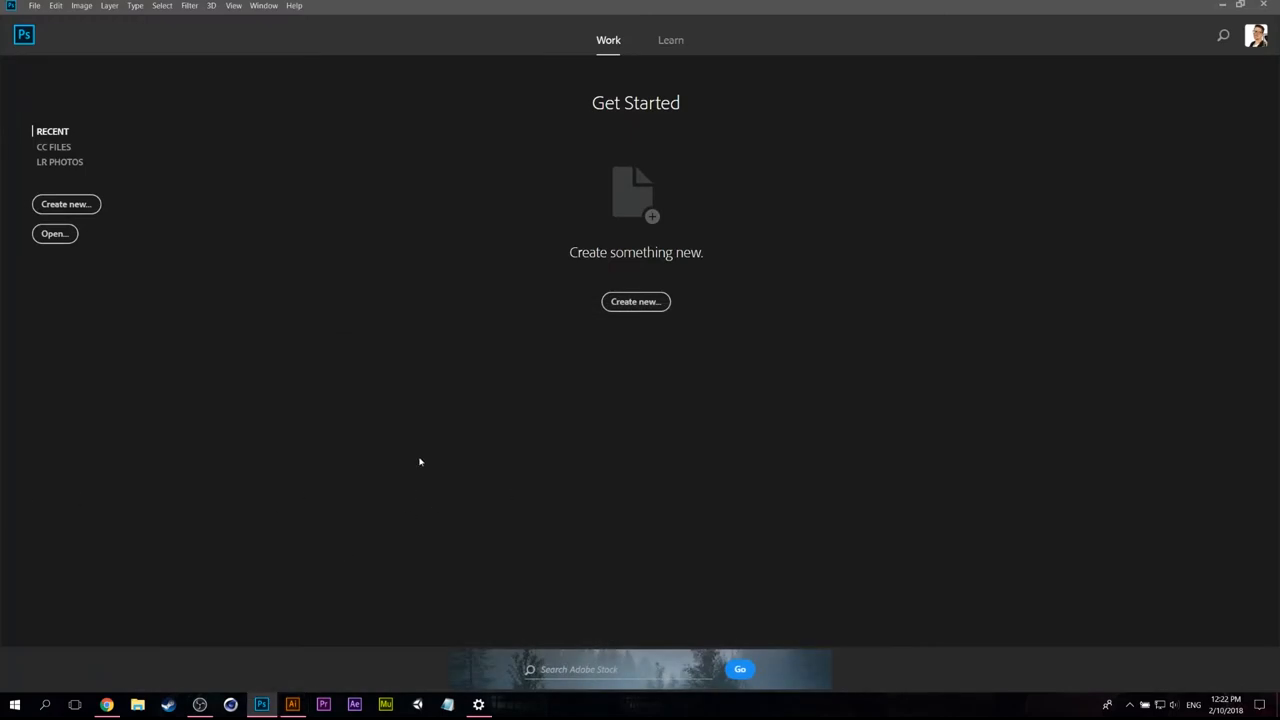
mouse_move(724, 5)
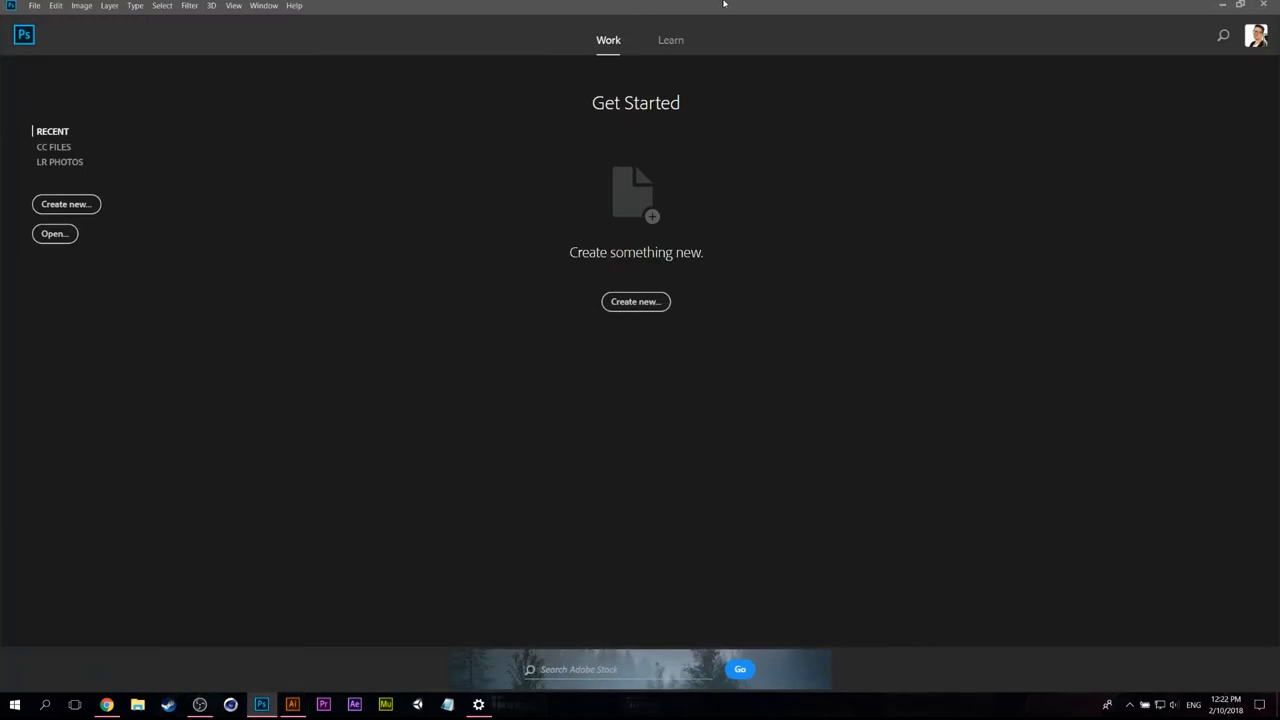
mouse_move(405, 7)
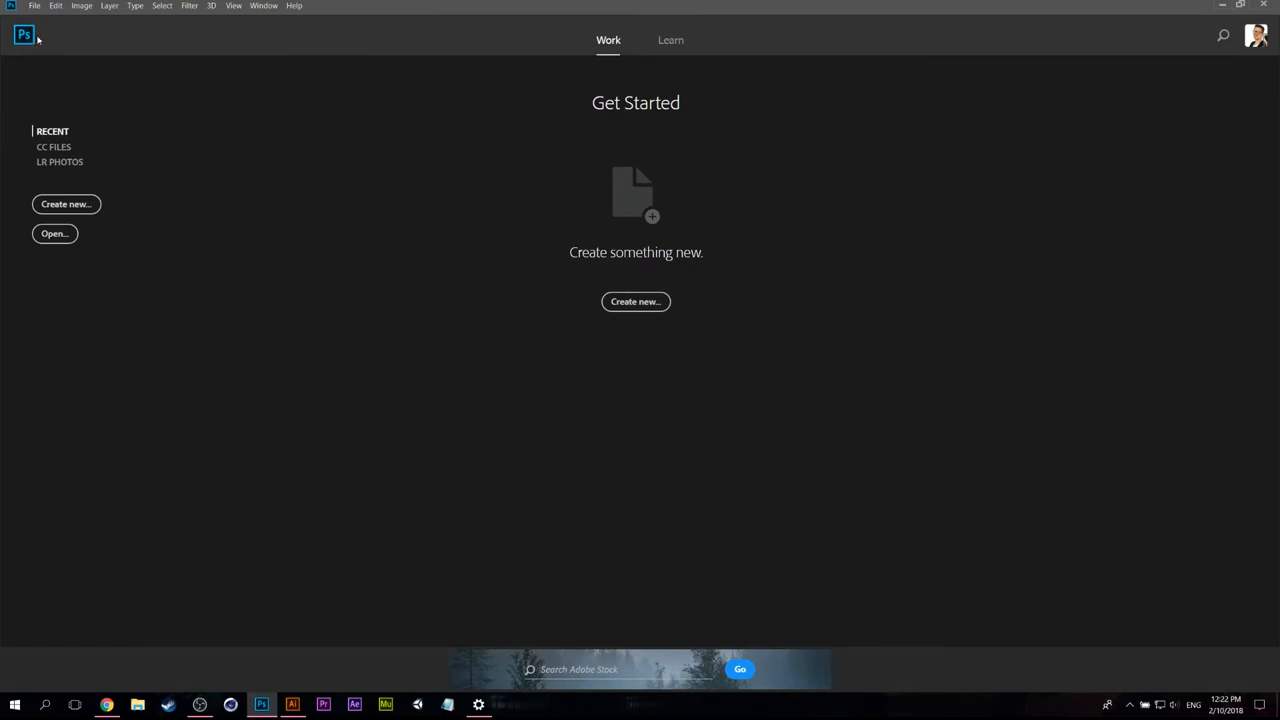
mouse_move(357, 170)
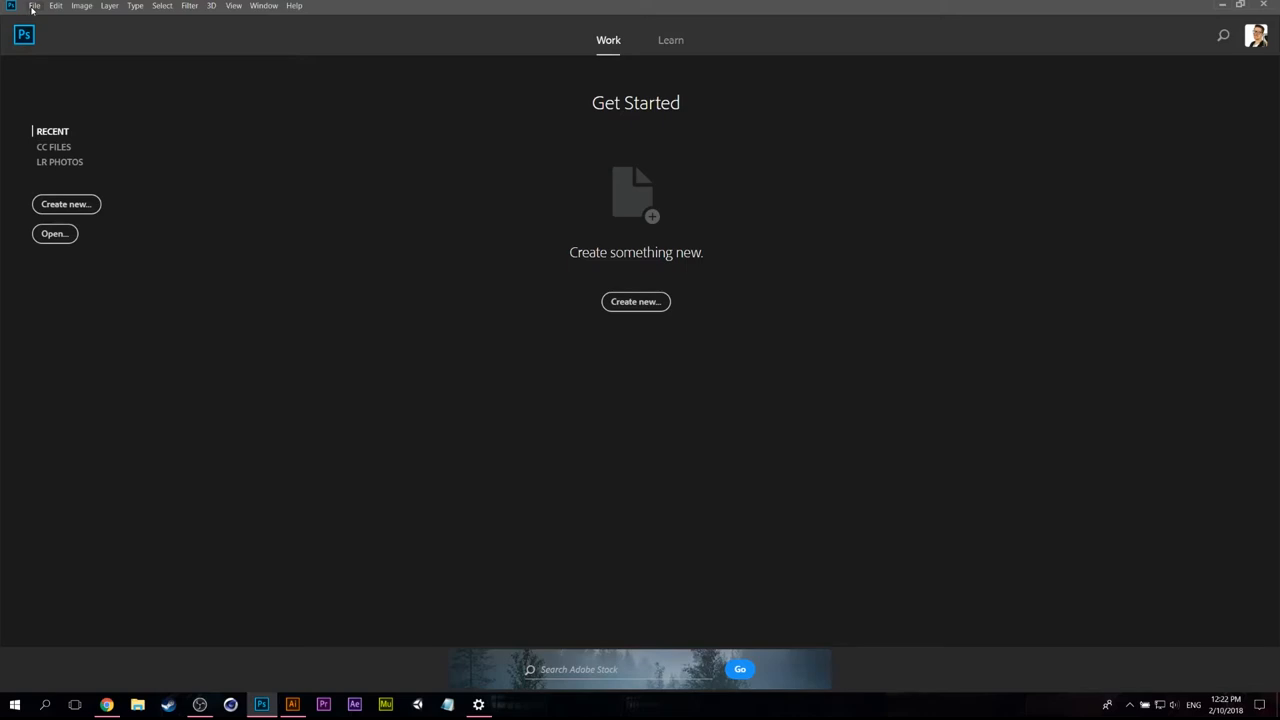
mouse_move(853, 294)
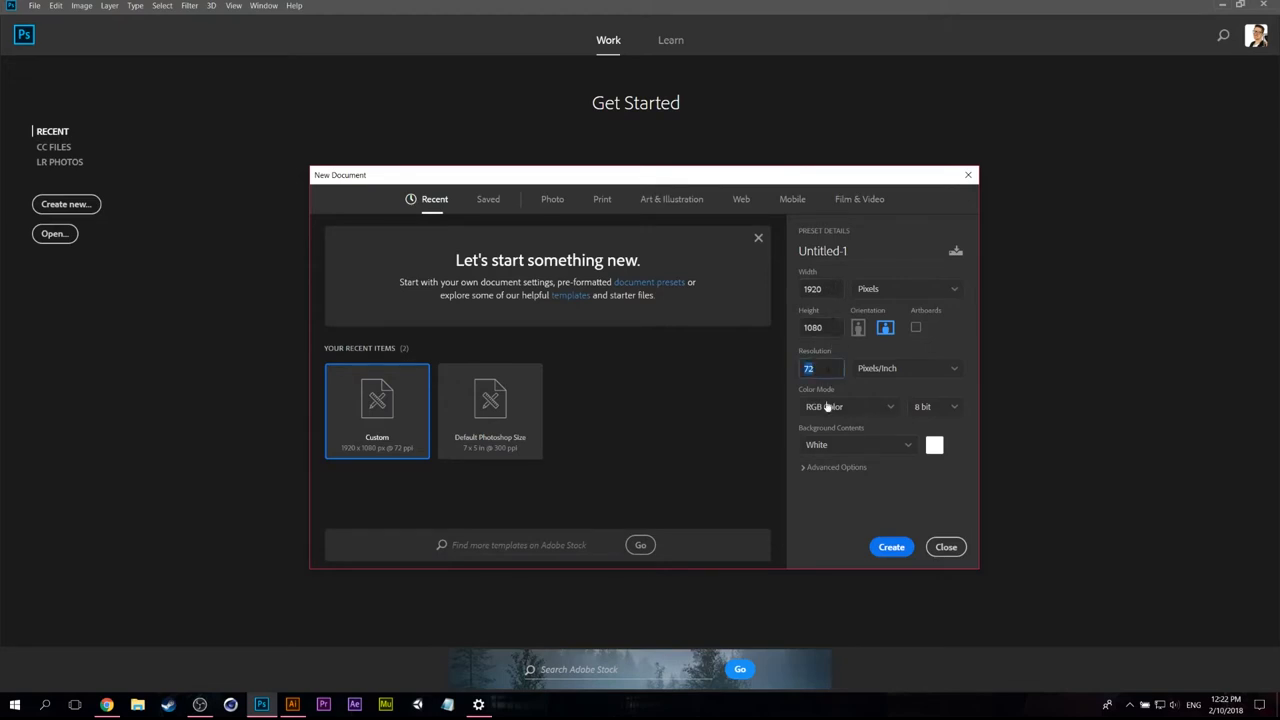
Step: Keep RGB Color as the mode and create the 1920 × 1080 px, 72 ppi white document
left_click(849, 406)
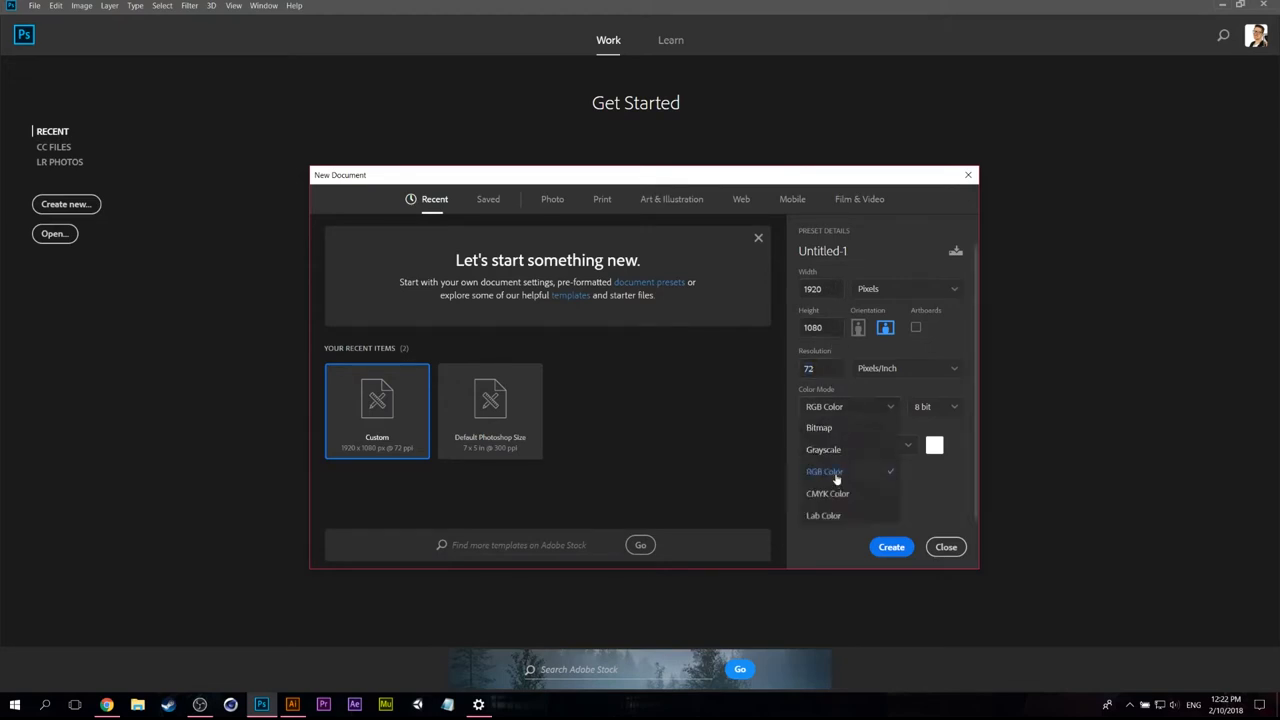
left_click(824, 471)
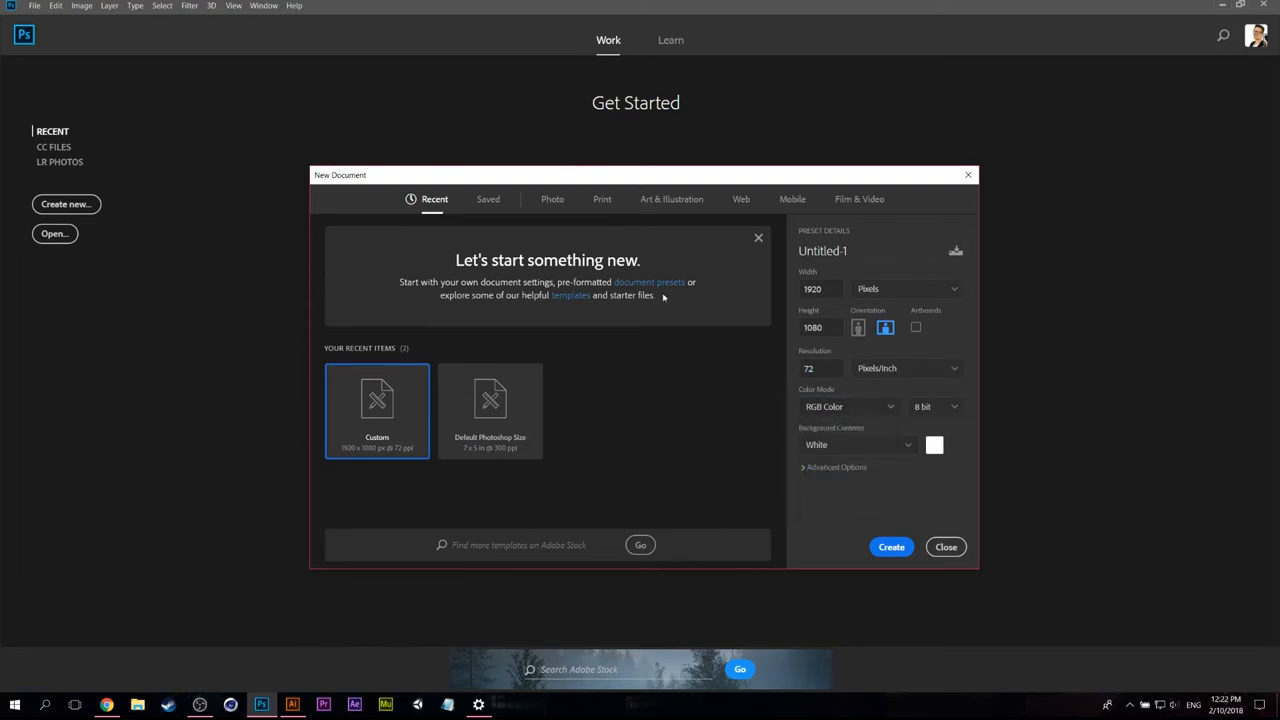
mouse_move(811, 511)
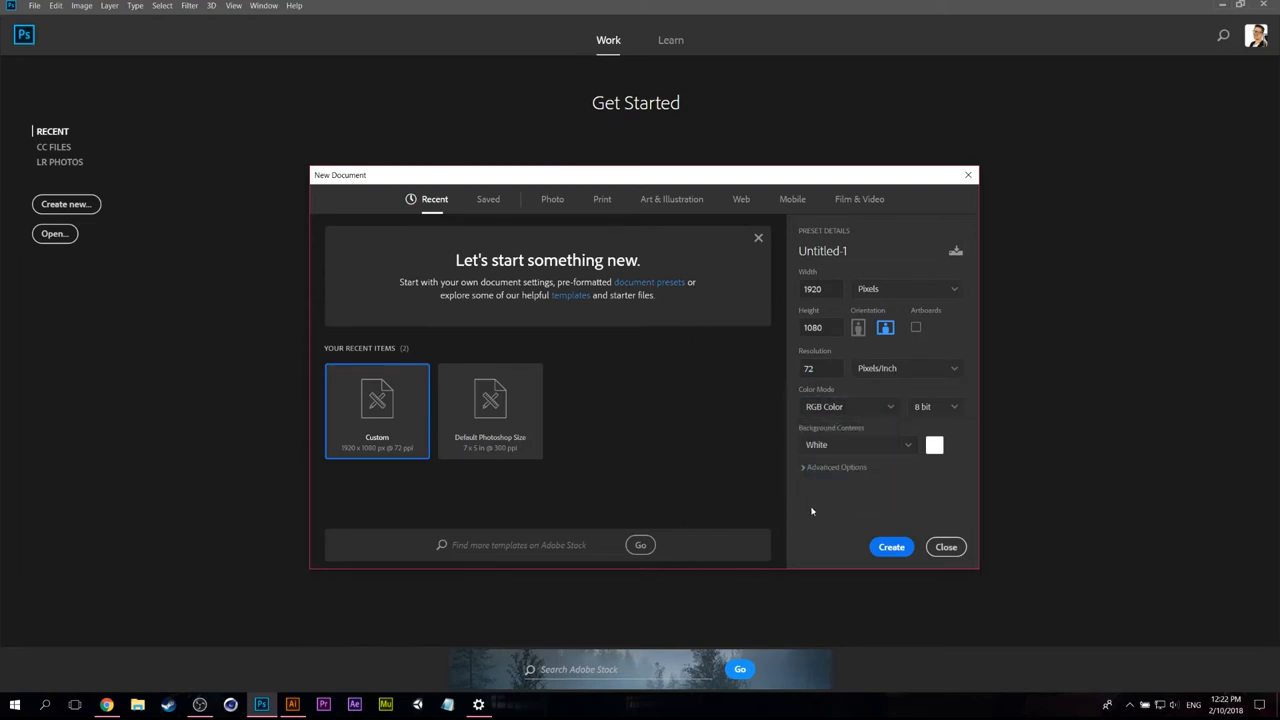
left_click(849, 406)
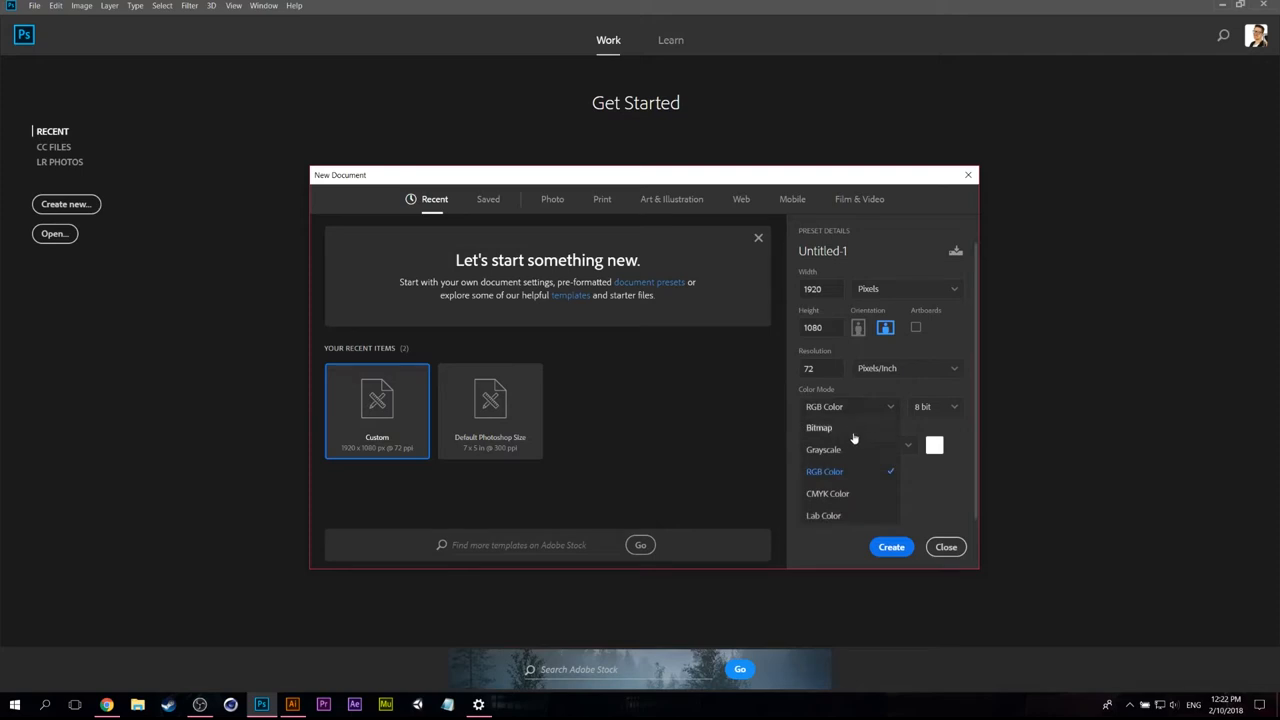
mouse_move(827, 551)
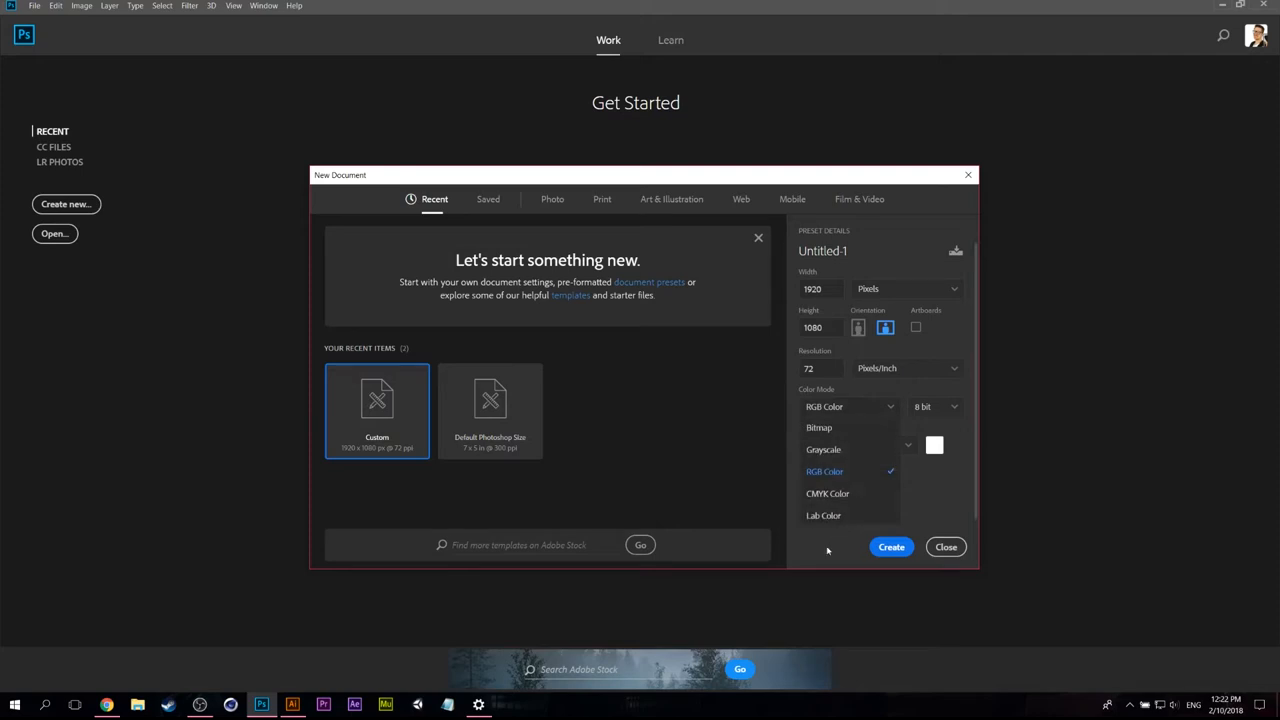
left_click(824, 471)
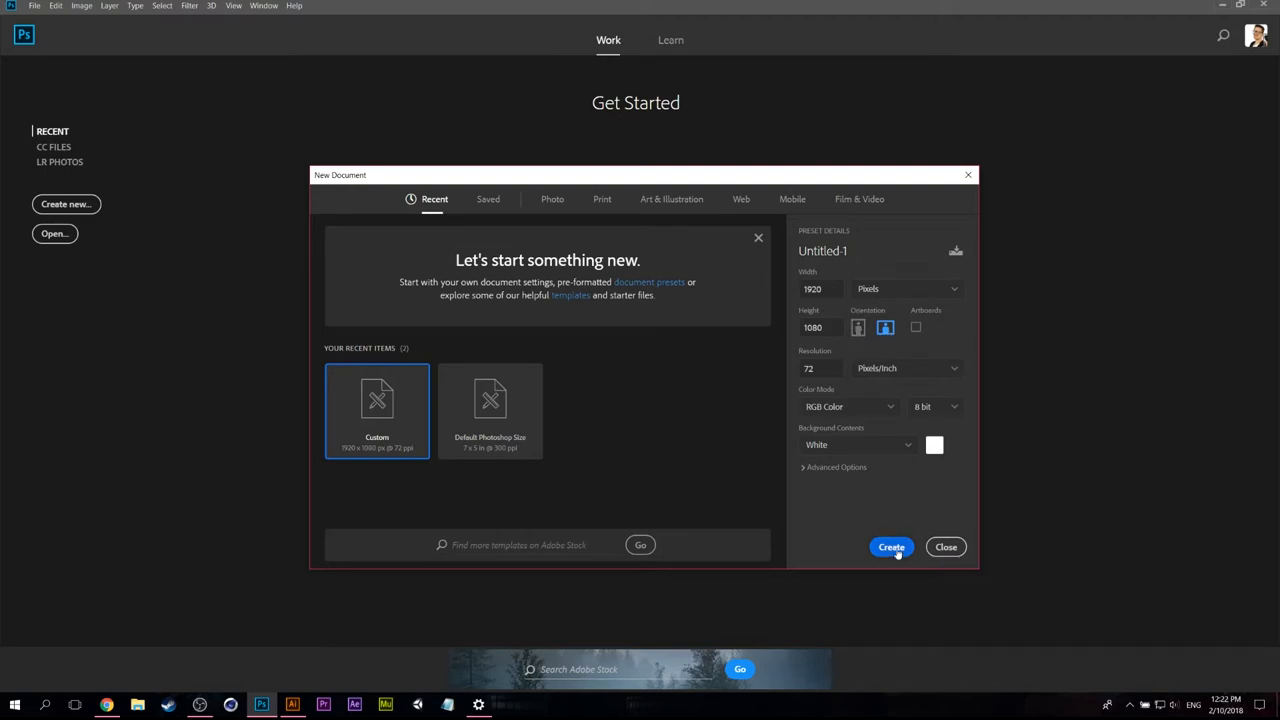
left_click(890, 547)
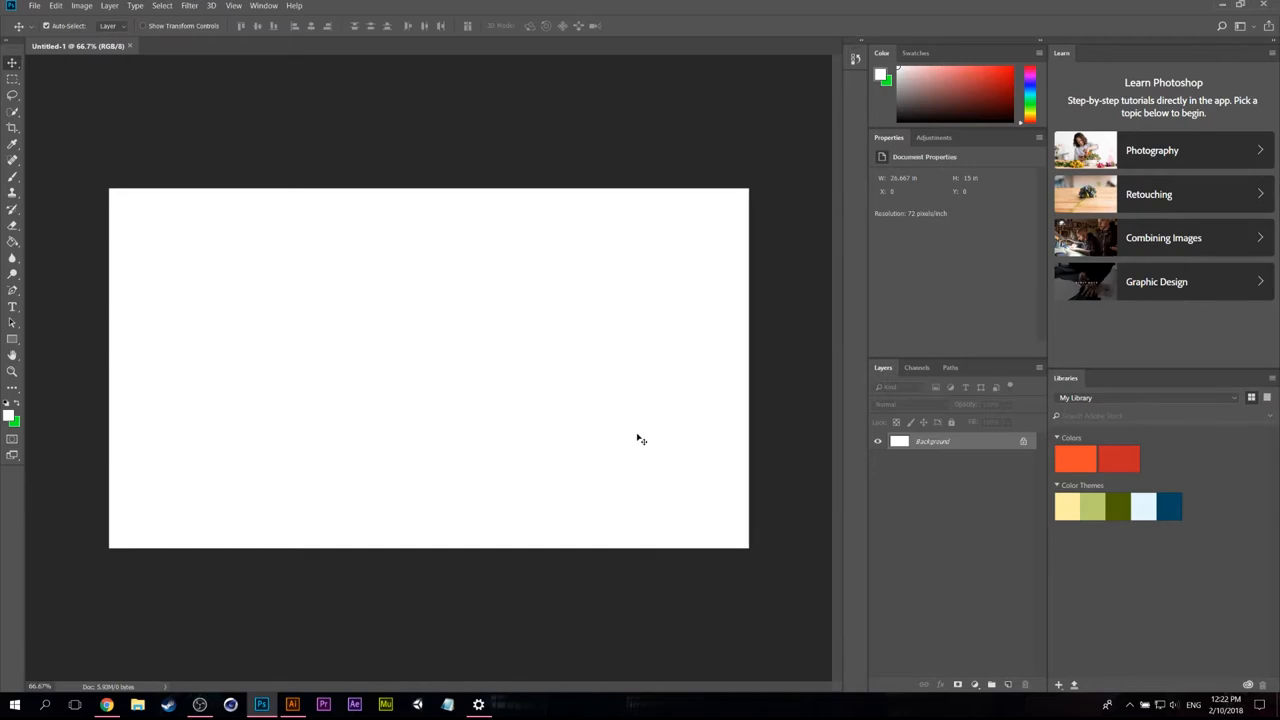
mouse_move(729, 440)
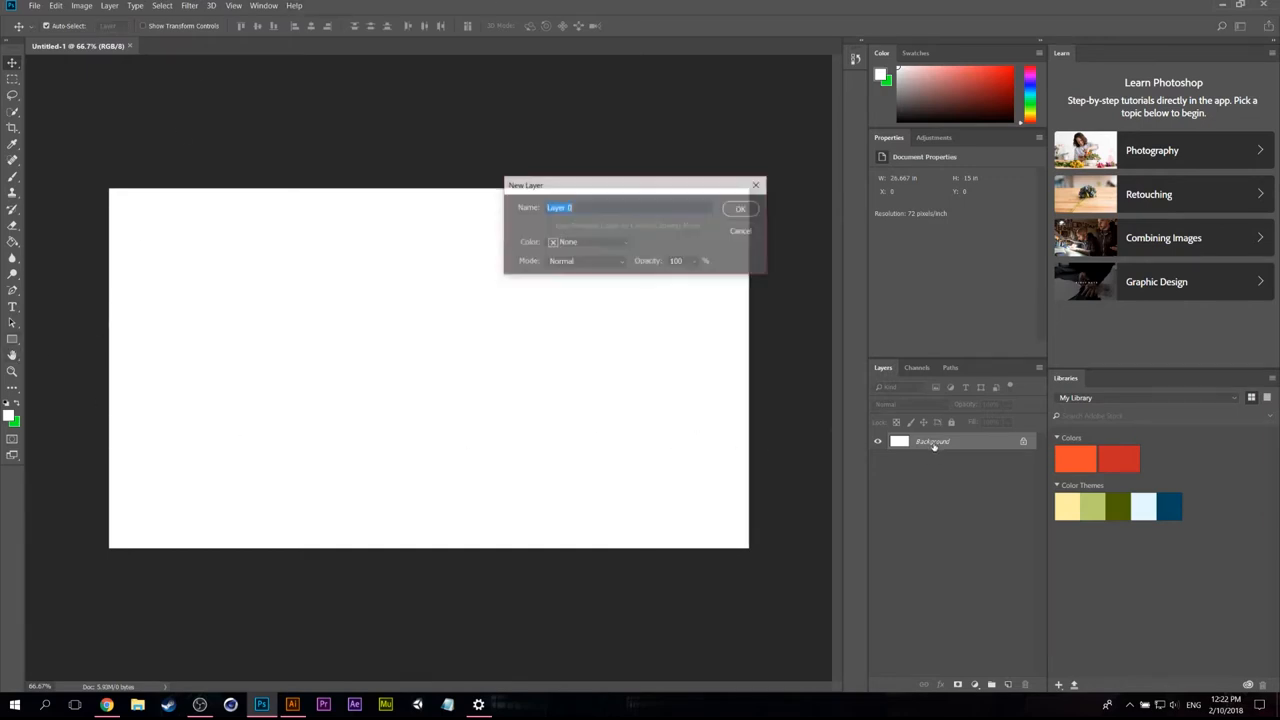
Step: Convert the locked background into ordinary Layer 0 and switch to the Paint Bucket
left_click(740, 208)
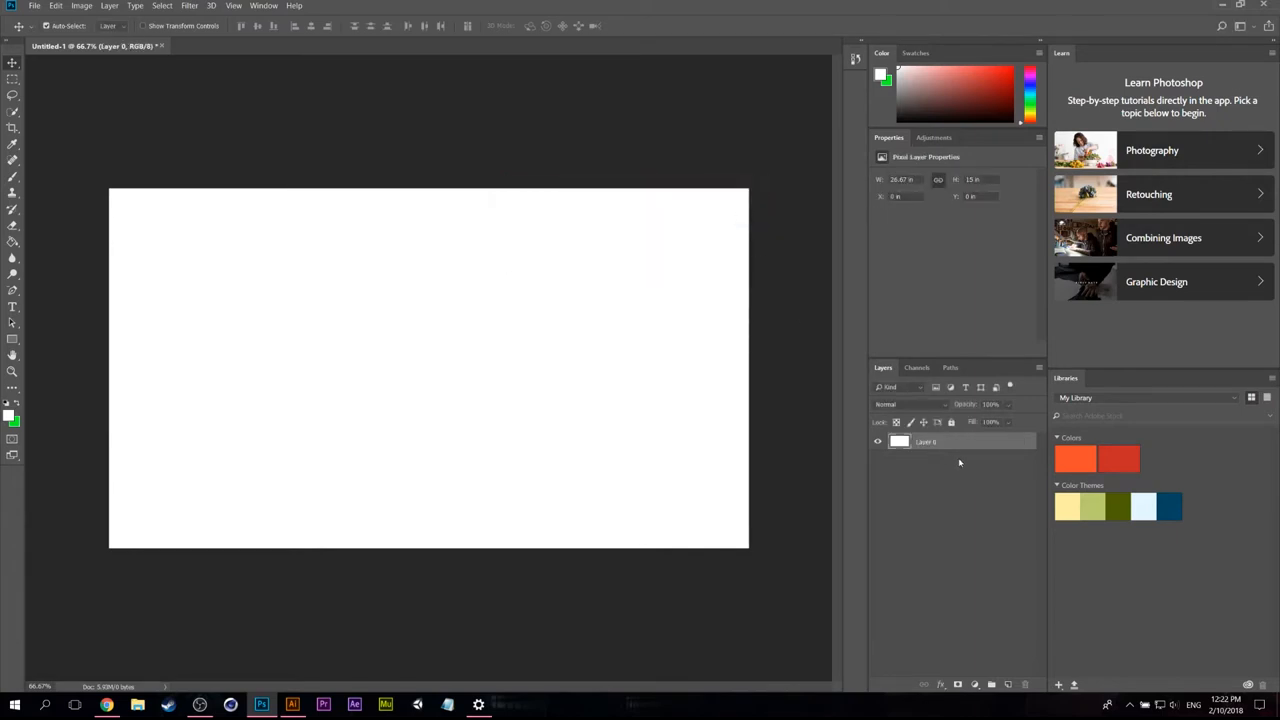
double_click(925, 441)
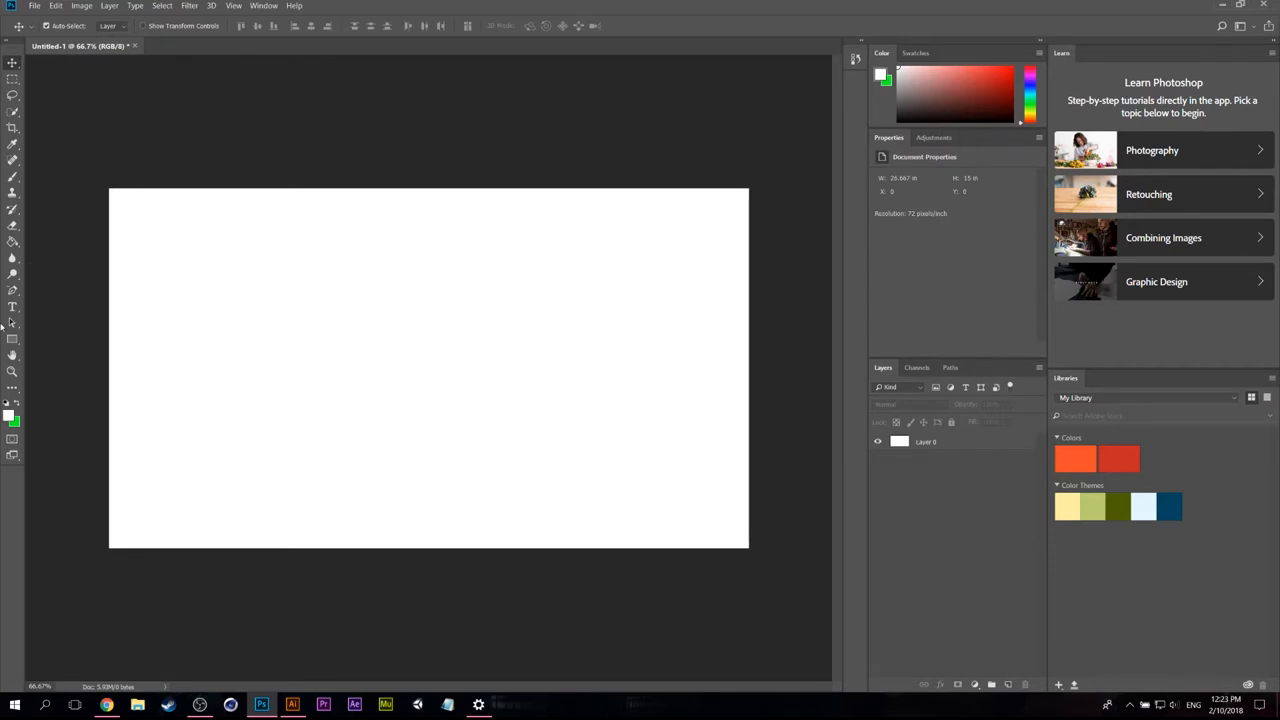
left_click(13, 418)
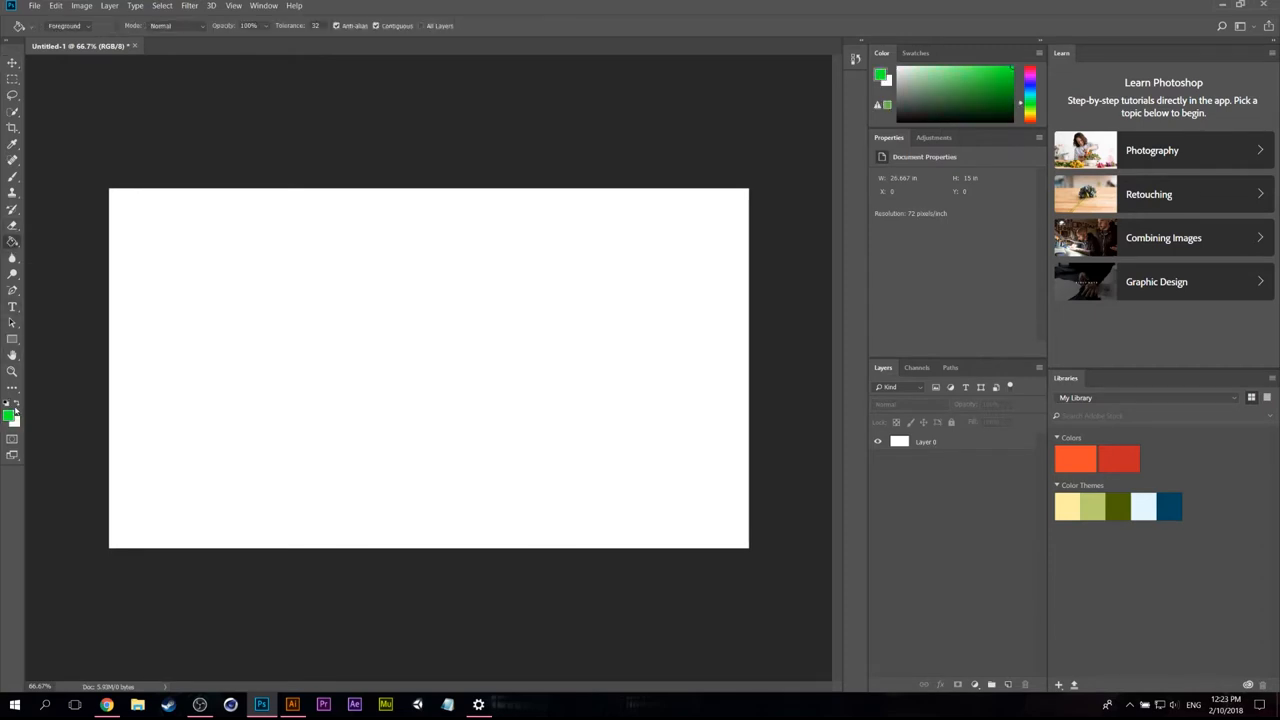
Step: Make green the fill colour and flood the whole canvas with bright green
left_click(697, 302)
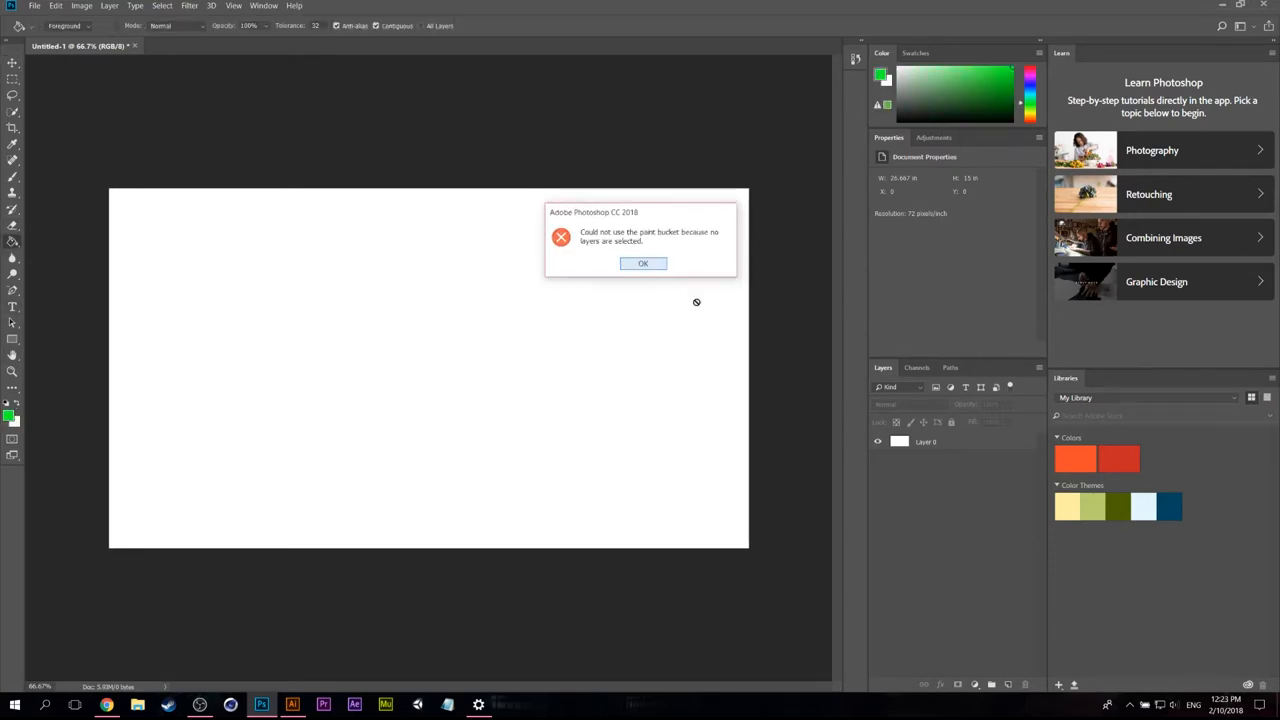
left_click(643, 263)
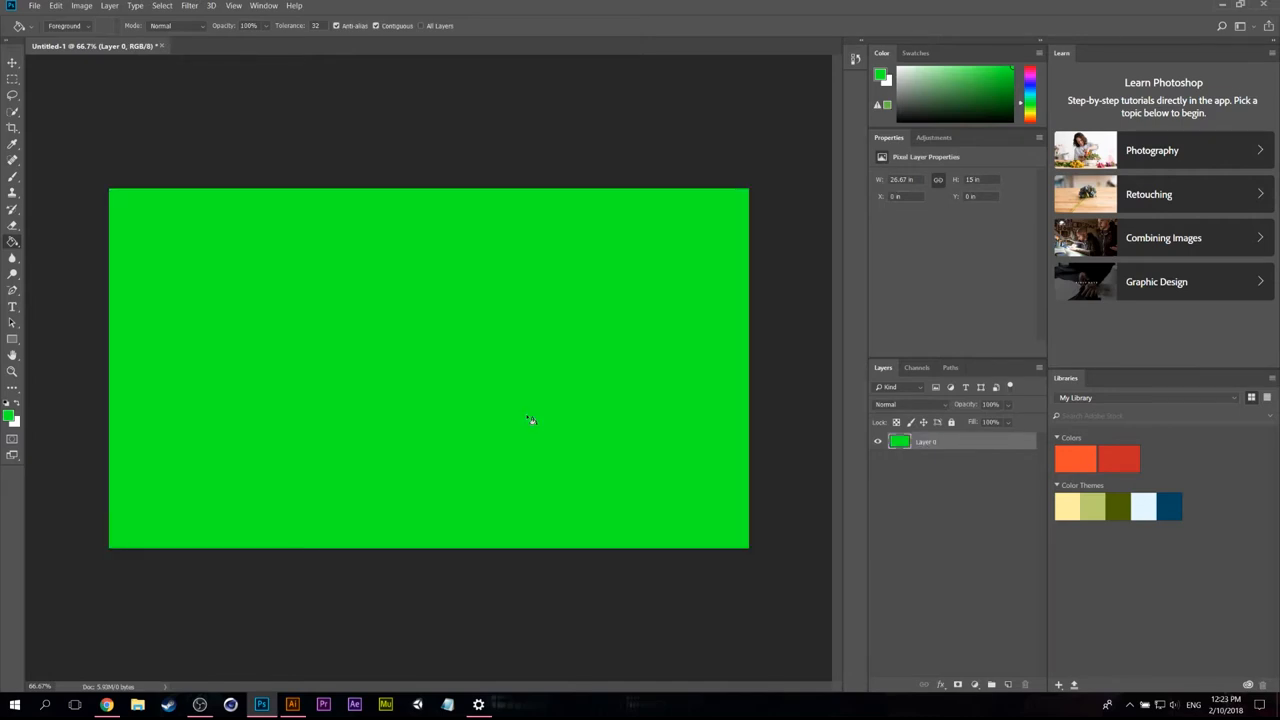
left_click(13, 63)
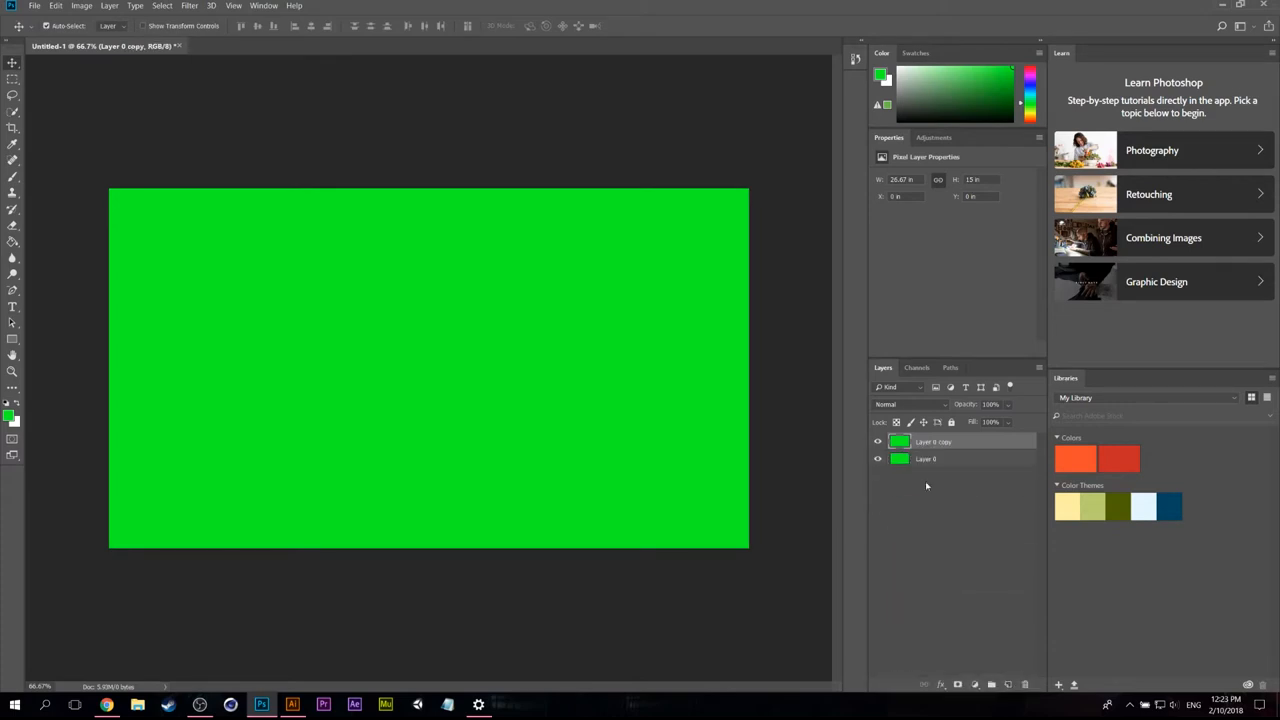
Step: Rename the two green layers to Desktop Stream and Video stream
double_click(925, 458)
type("Desktop Strea")
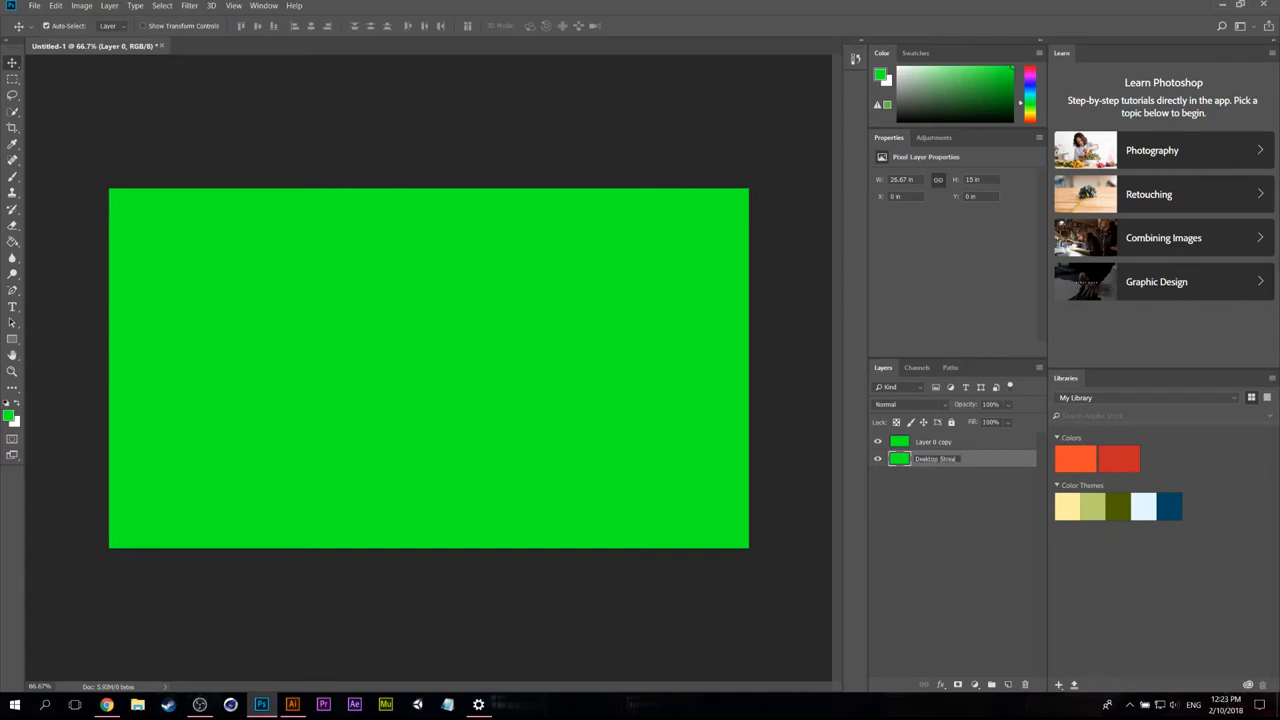
double_click(932, 441)
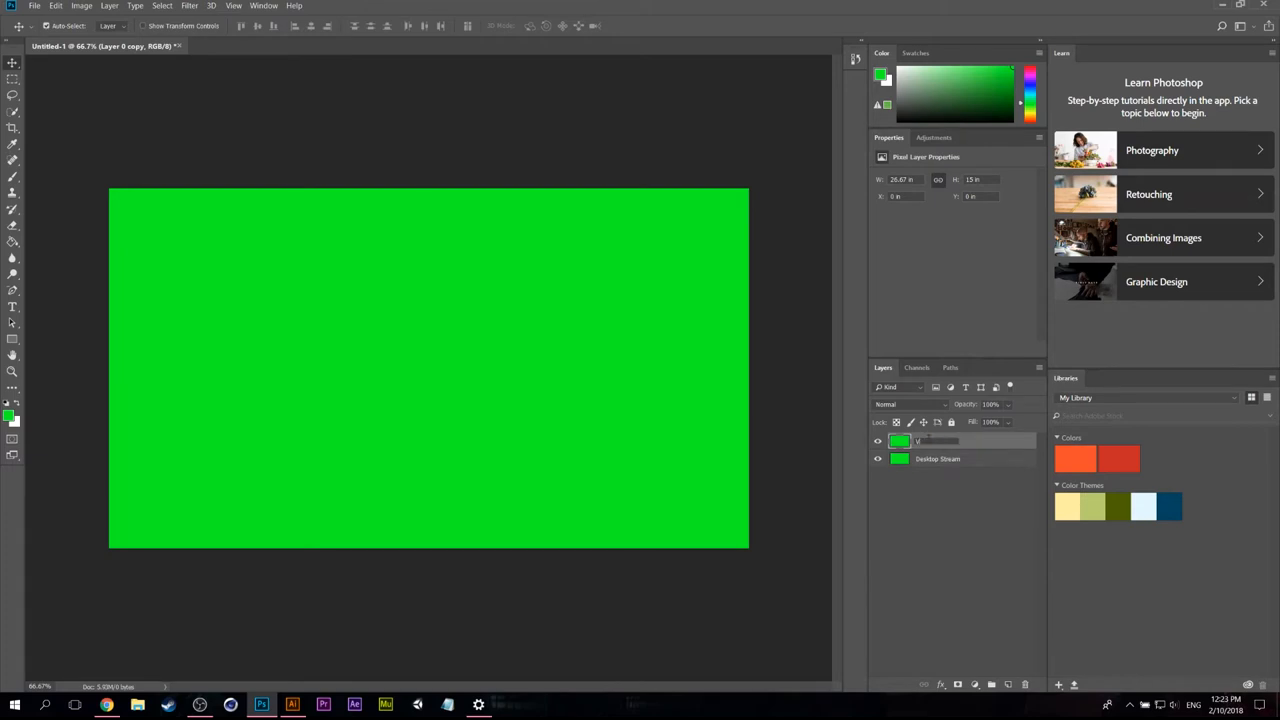
double_click(935, 441)
type("ideo stream")
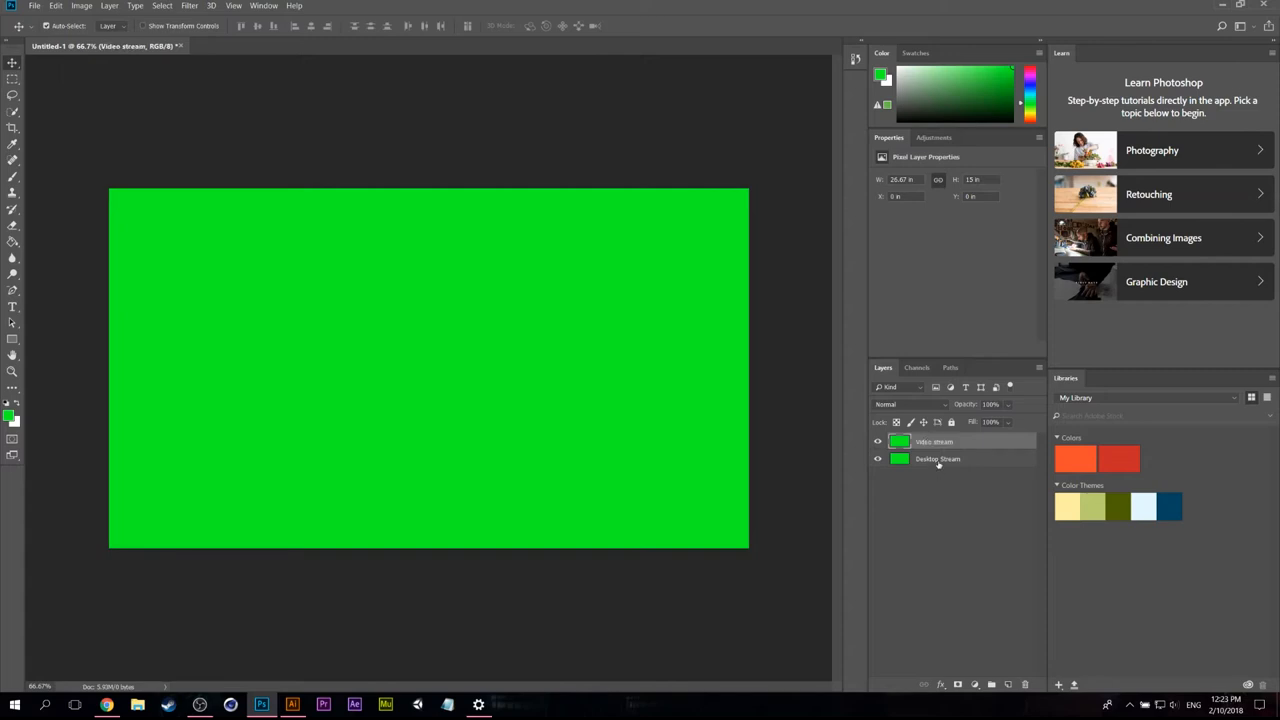
Step: Convert the Desktop Stream layer into a smart object and hide the Video stream layer
left_click(937, 458)
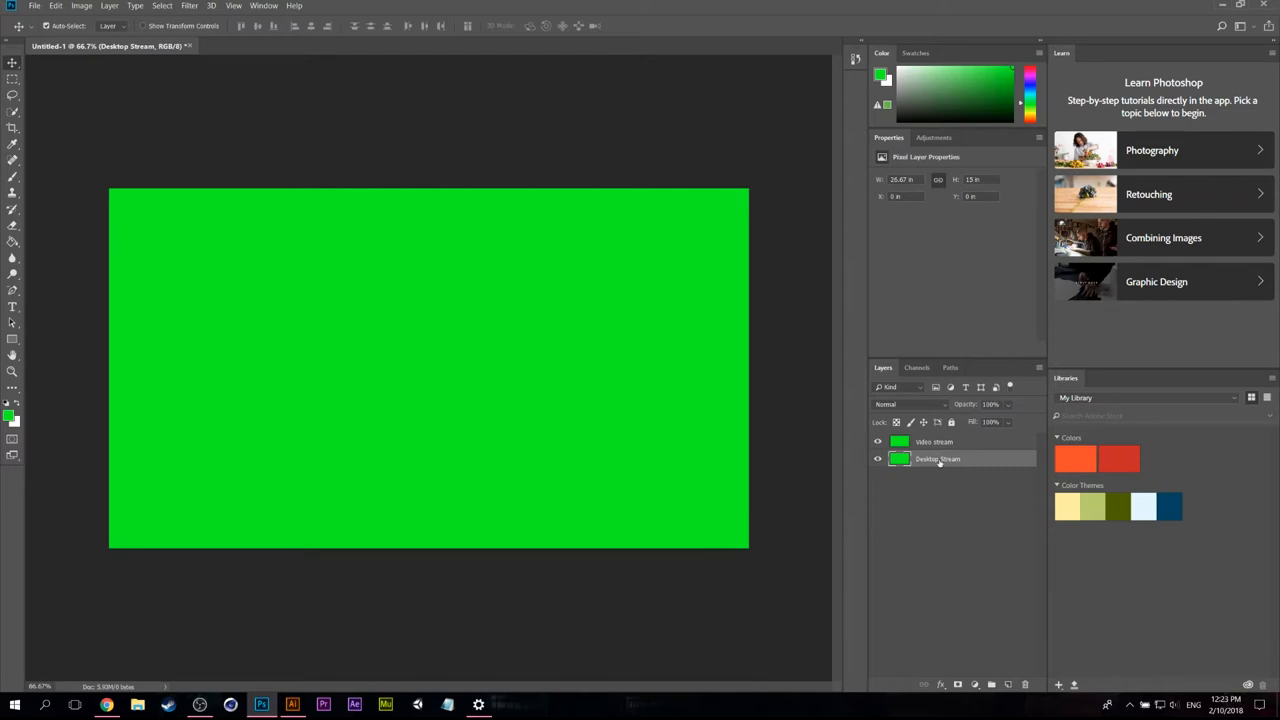
right_click(937, 458)
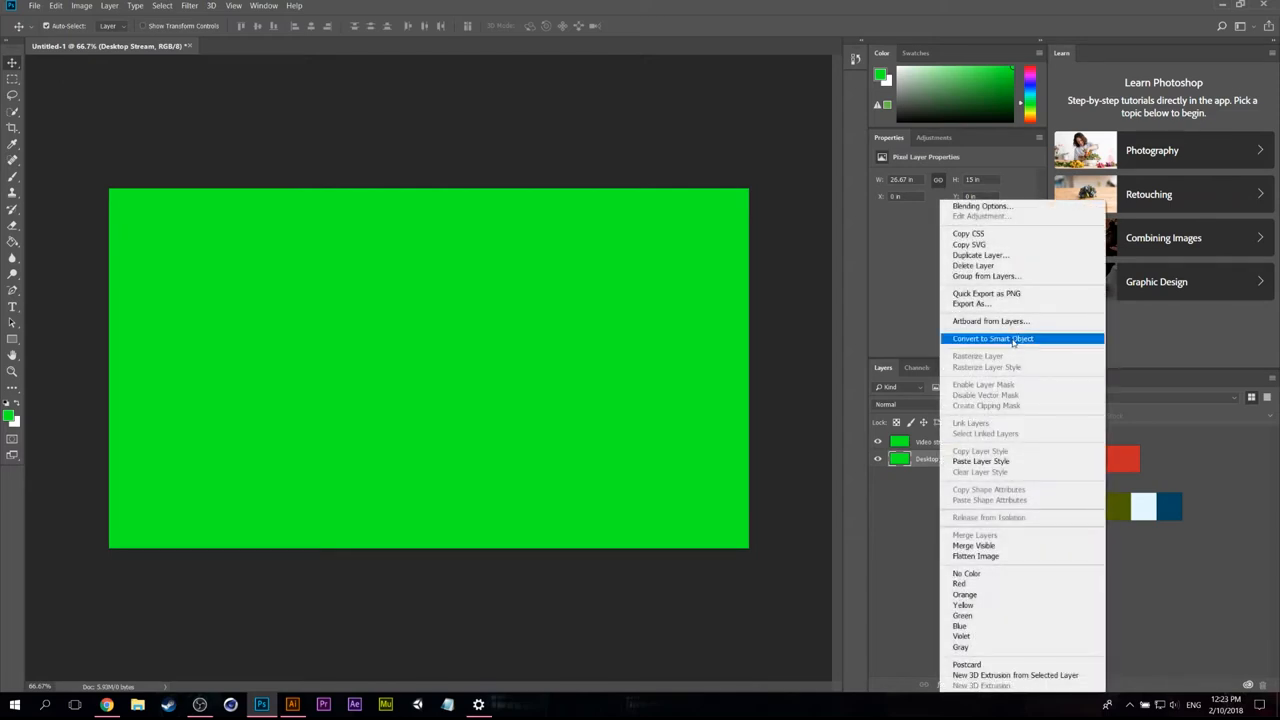
left_click(992, 338)
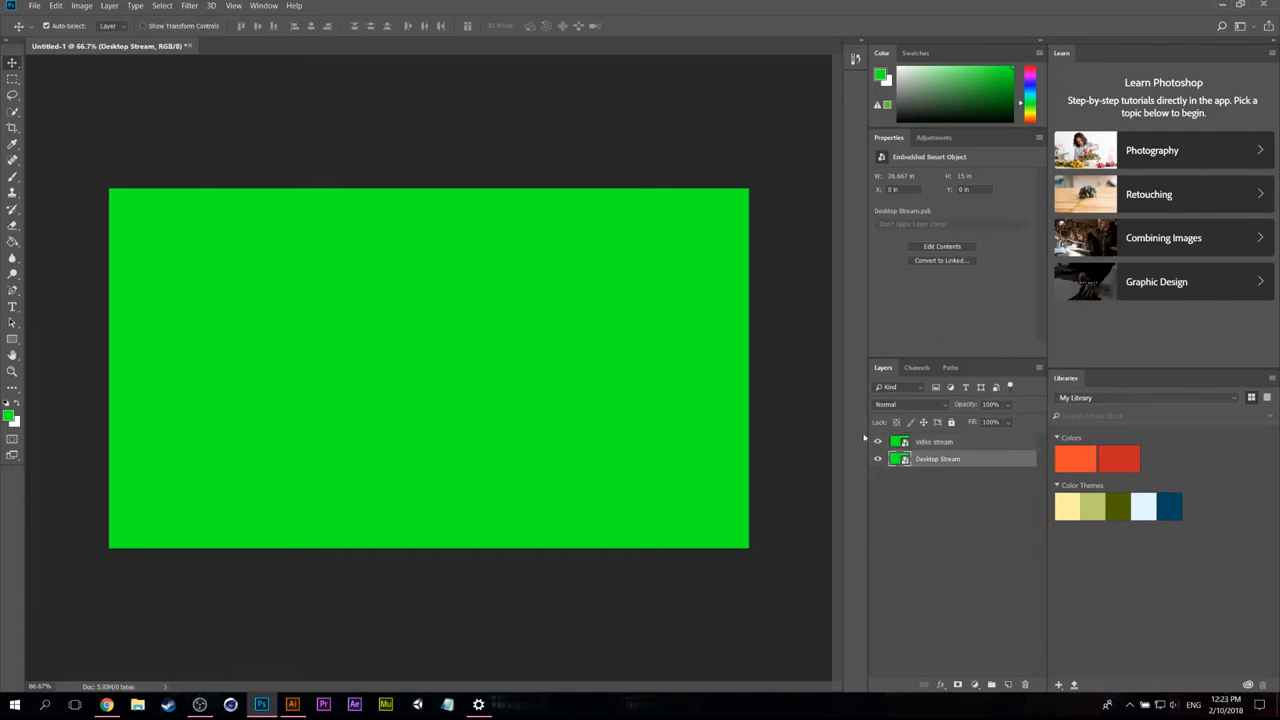
left_click(877, 441)
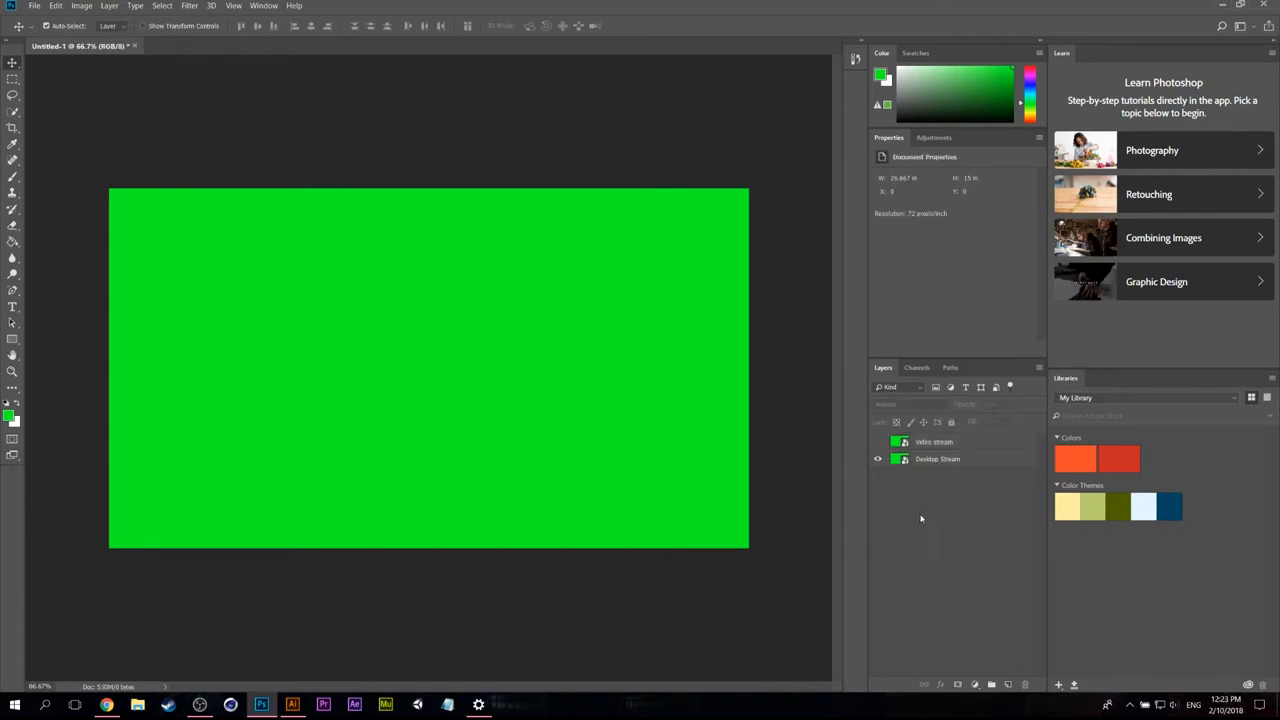
Step: Free-transform Desktop Stream, pulling it down from the top edge and adjusting its width
left_click(937, 458)
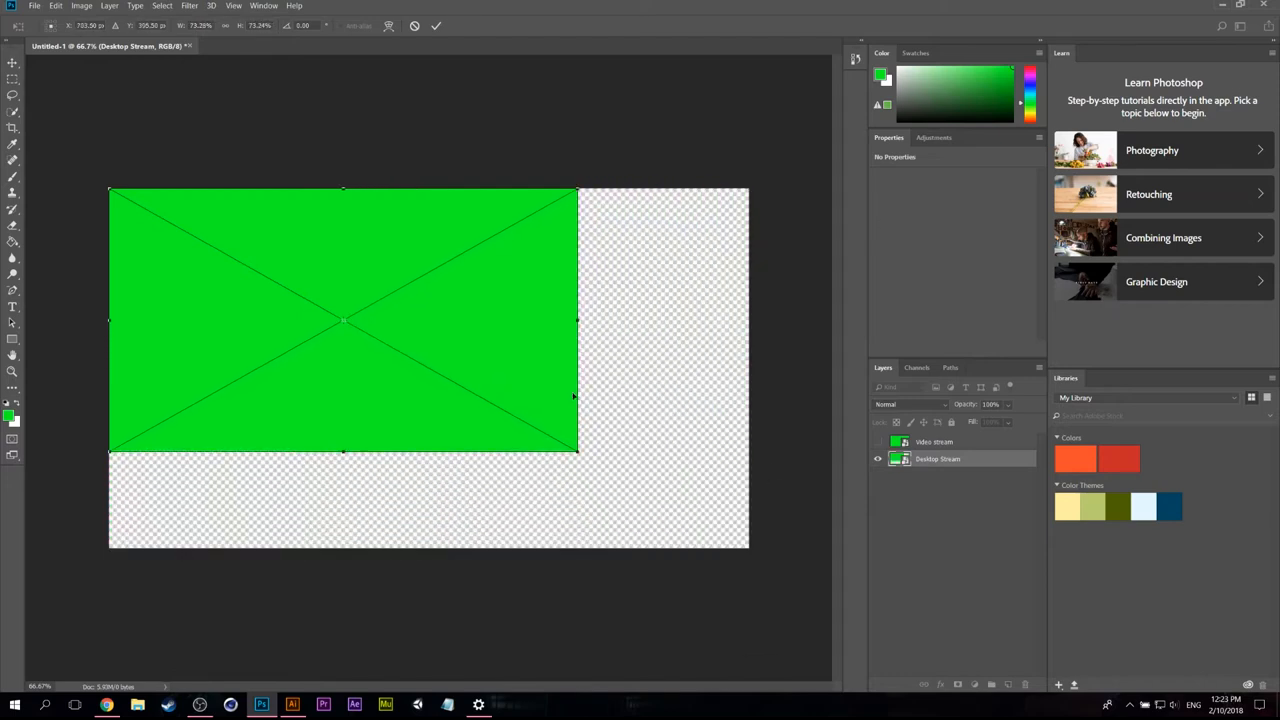
left_click_drag(343, 320, 343, 347)
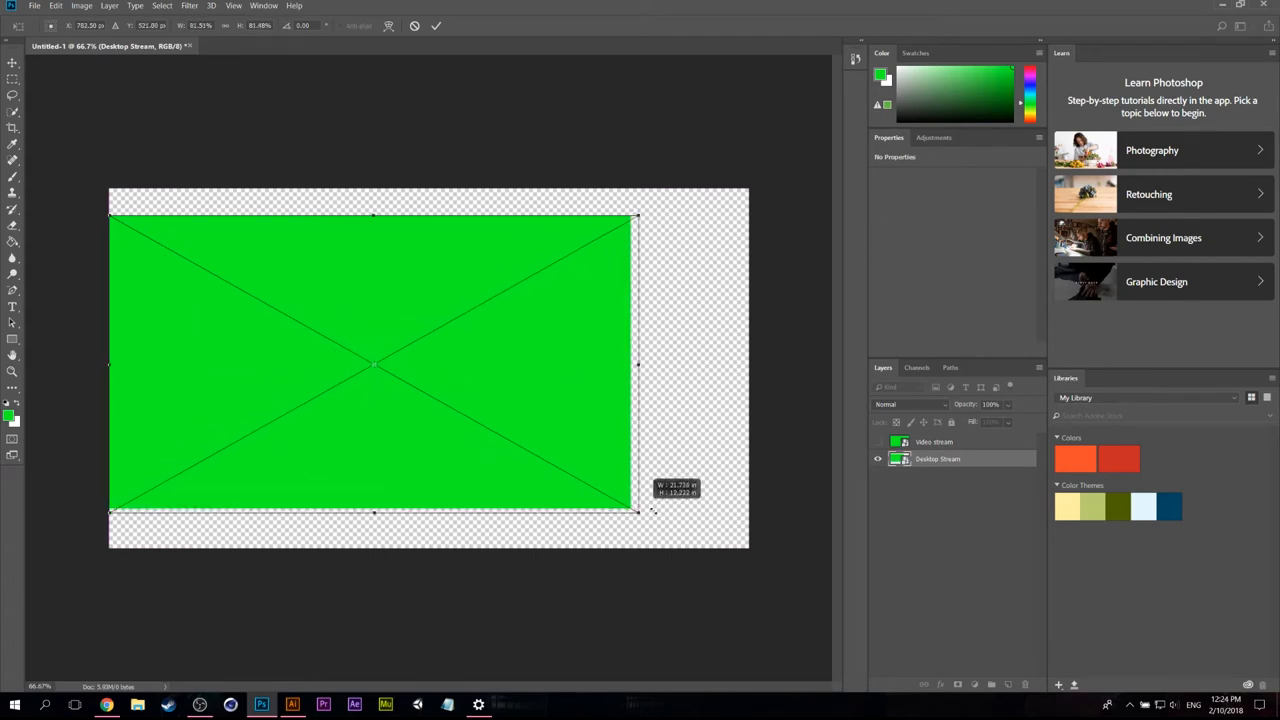
left_click_drag(635, 512, 568, 471)
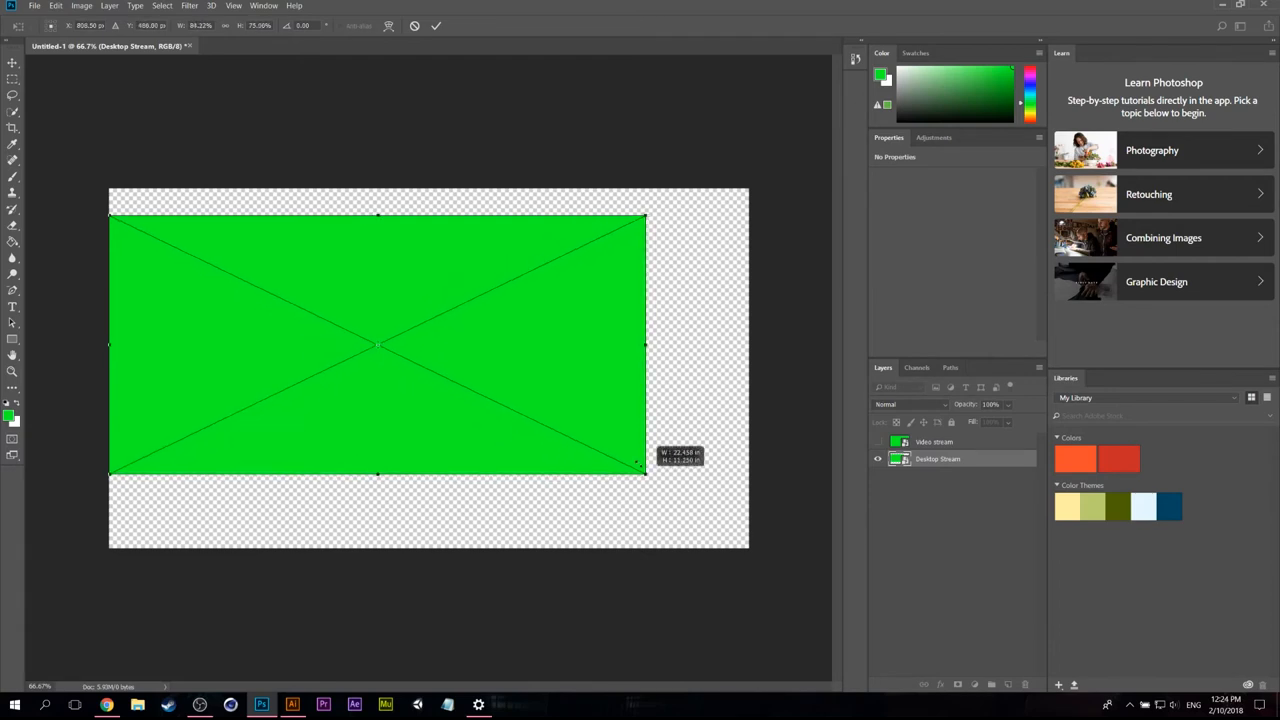
left_click_drag(645, 345, 570, 345)
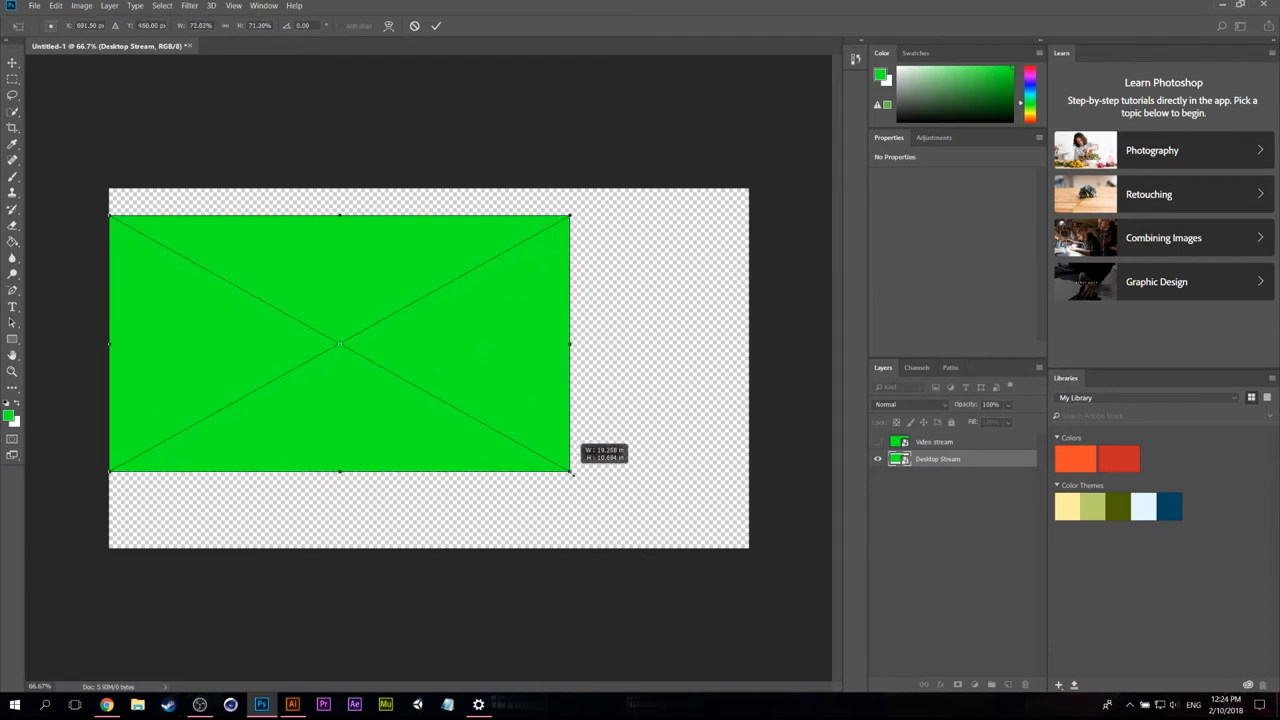
Step: Fine-tune the desktop box to fill the upper-left of the canvas and confirm the new size
left_click_drag(570, 470, 605, 490)
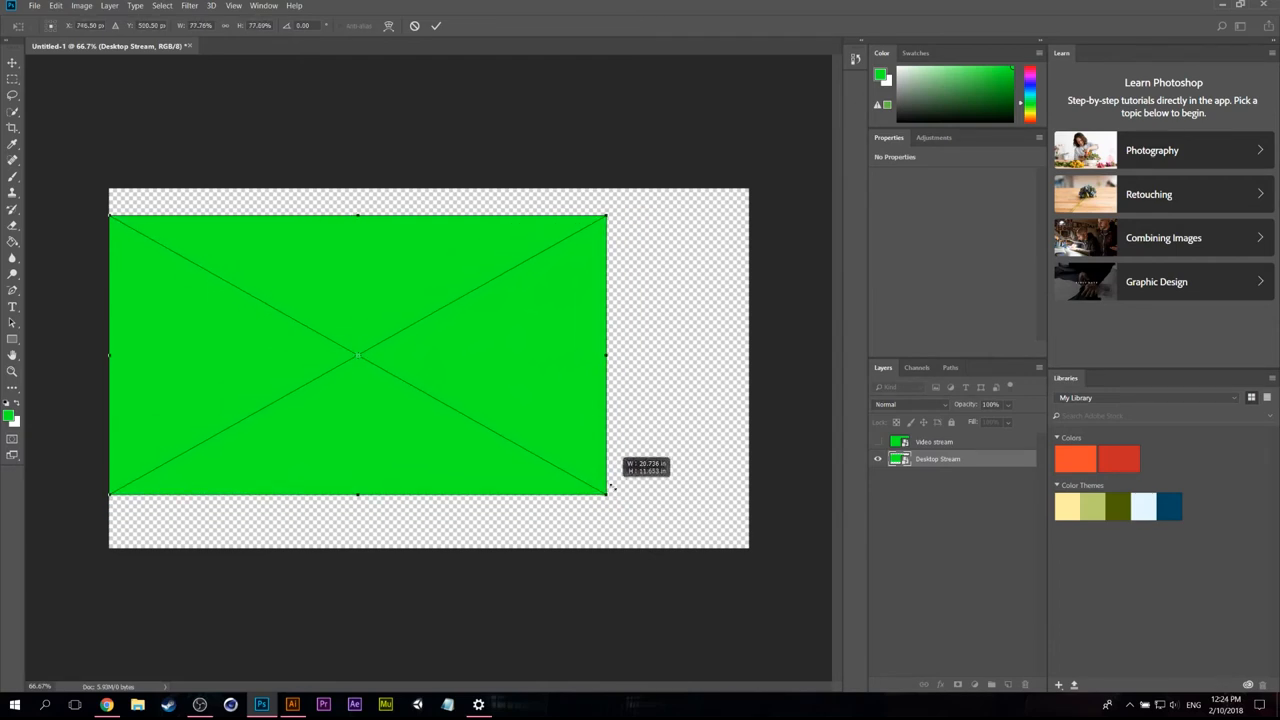
left_click_drag(605, 490, 595, 485)
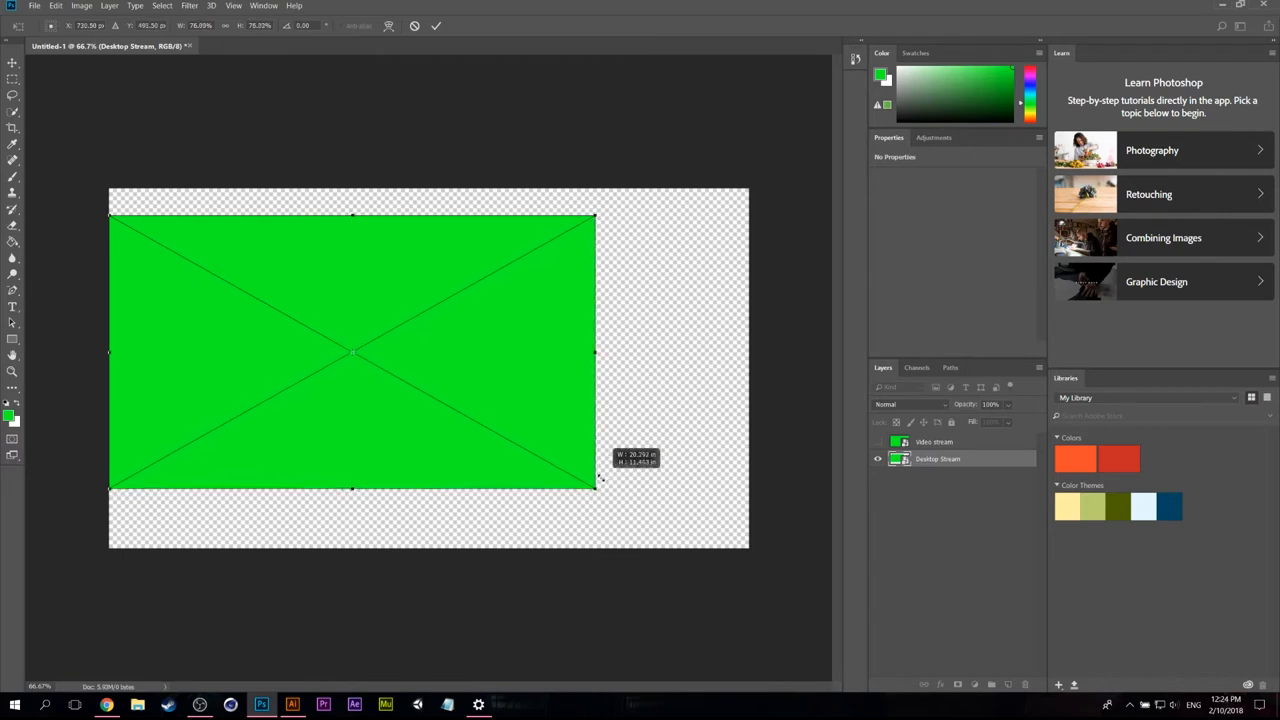
left_click_drag(600, 483, 608, 490)
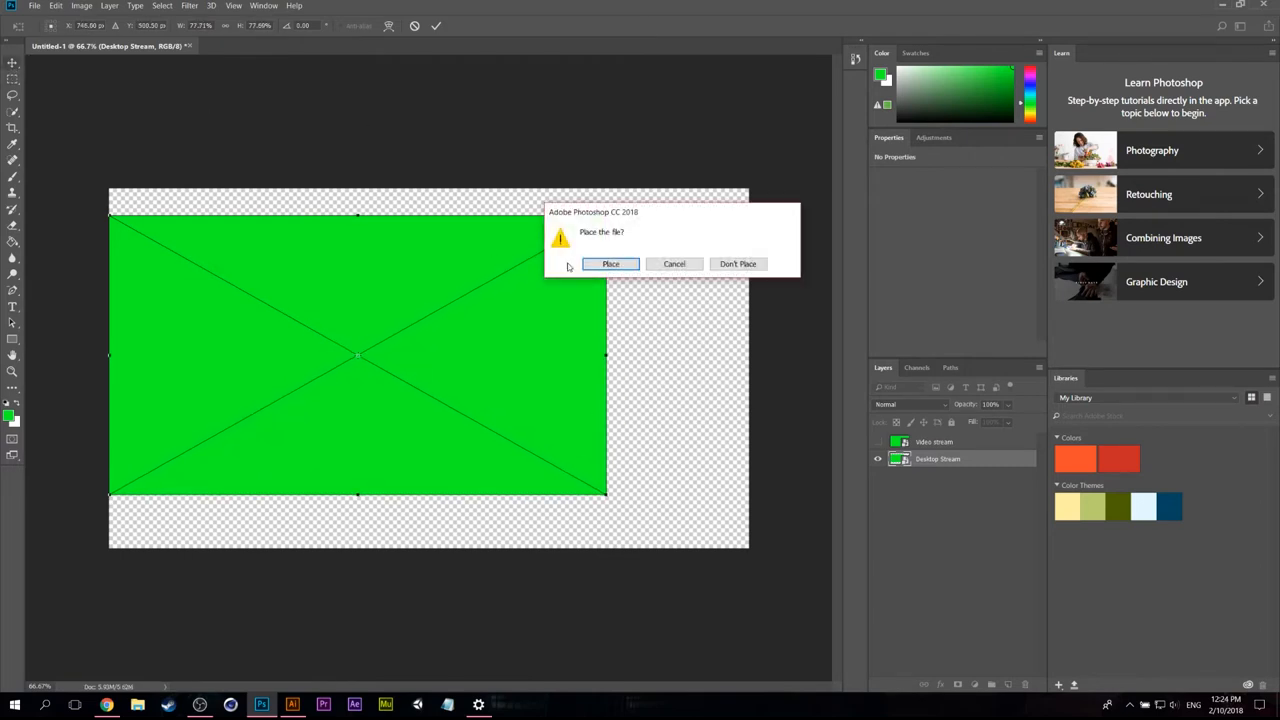
left_click(610, 263)
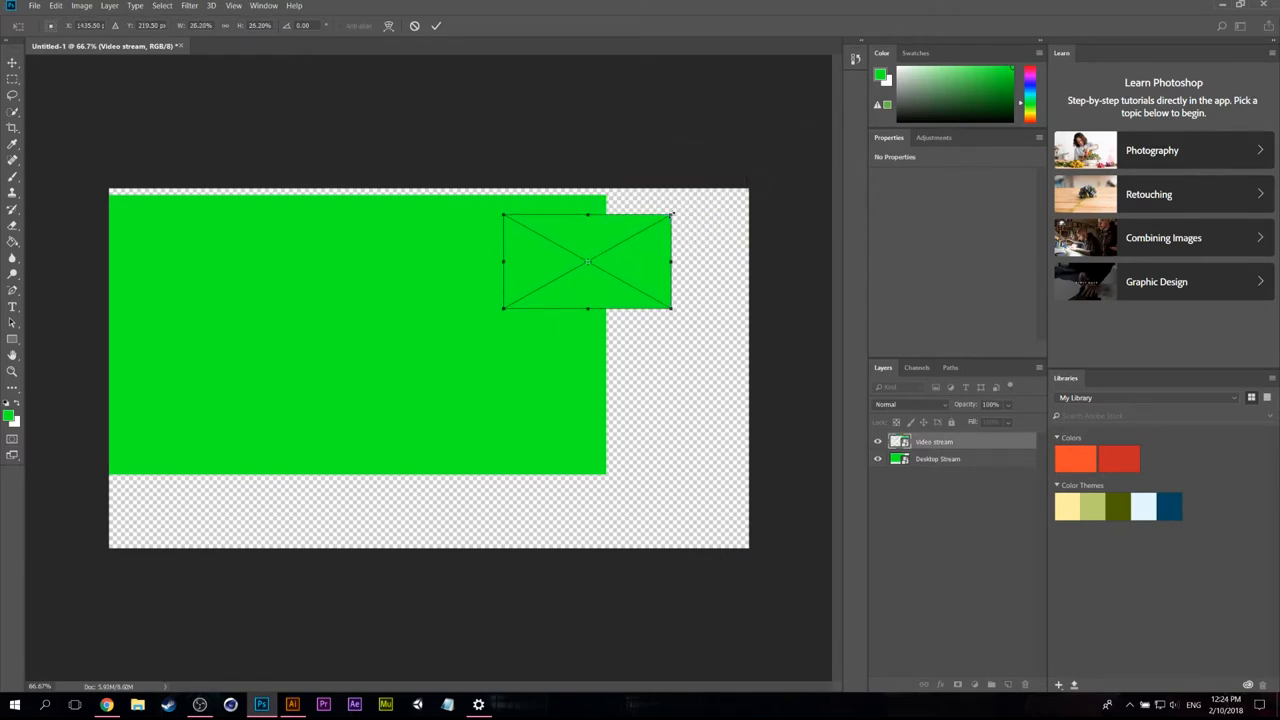
Step: Move the shrunken Video stream box into the top-right corner and commit the transform
left_click_drag(587, 262, 693, 242)
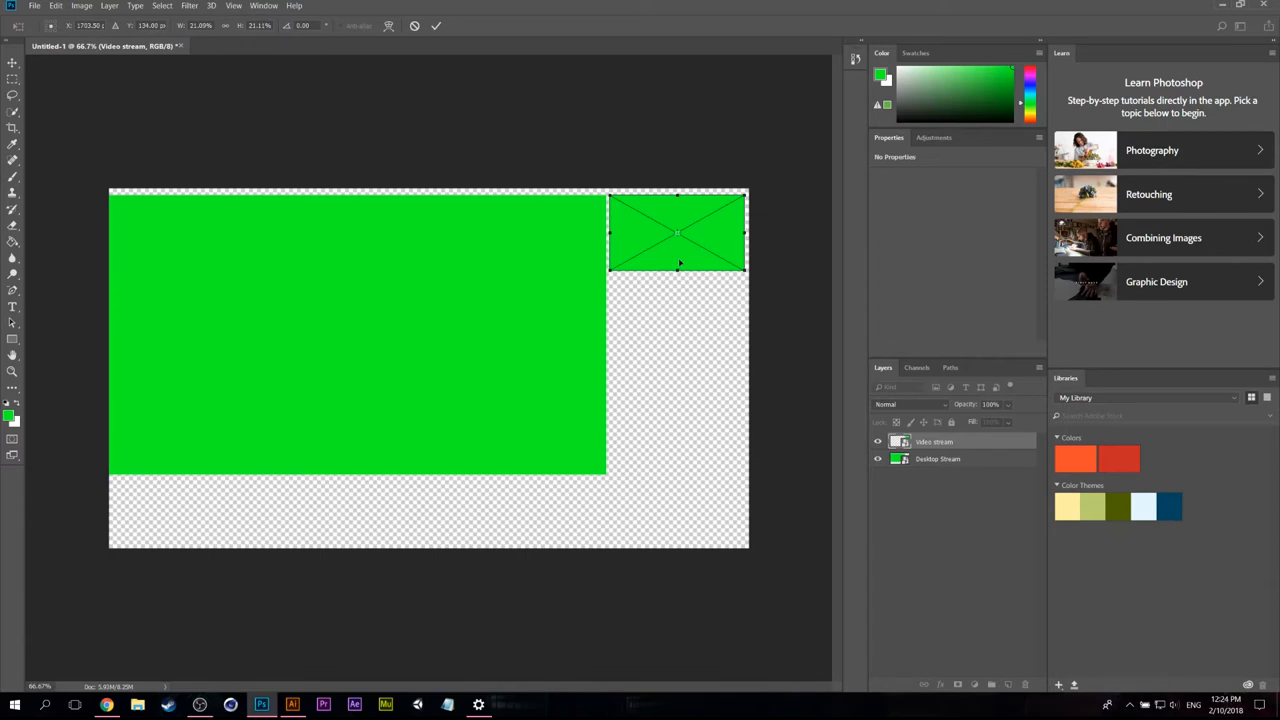
left_click(435, 25)
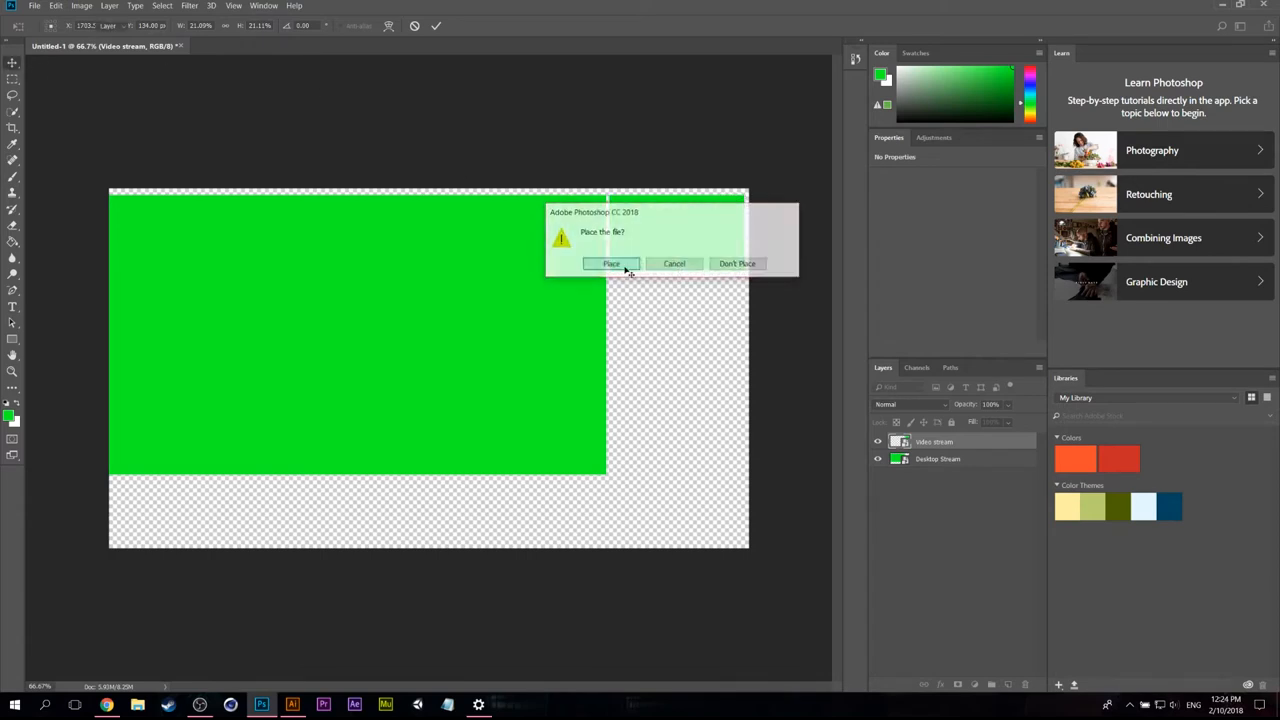
Step: Place a new layer beneath both stream boxes and fill it solid black as the background
left_click(611, 263)
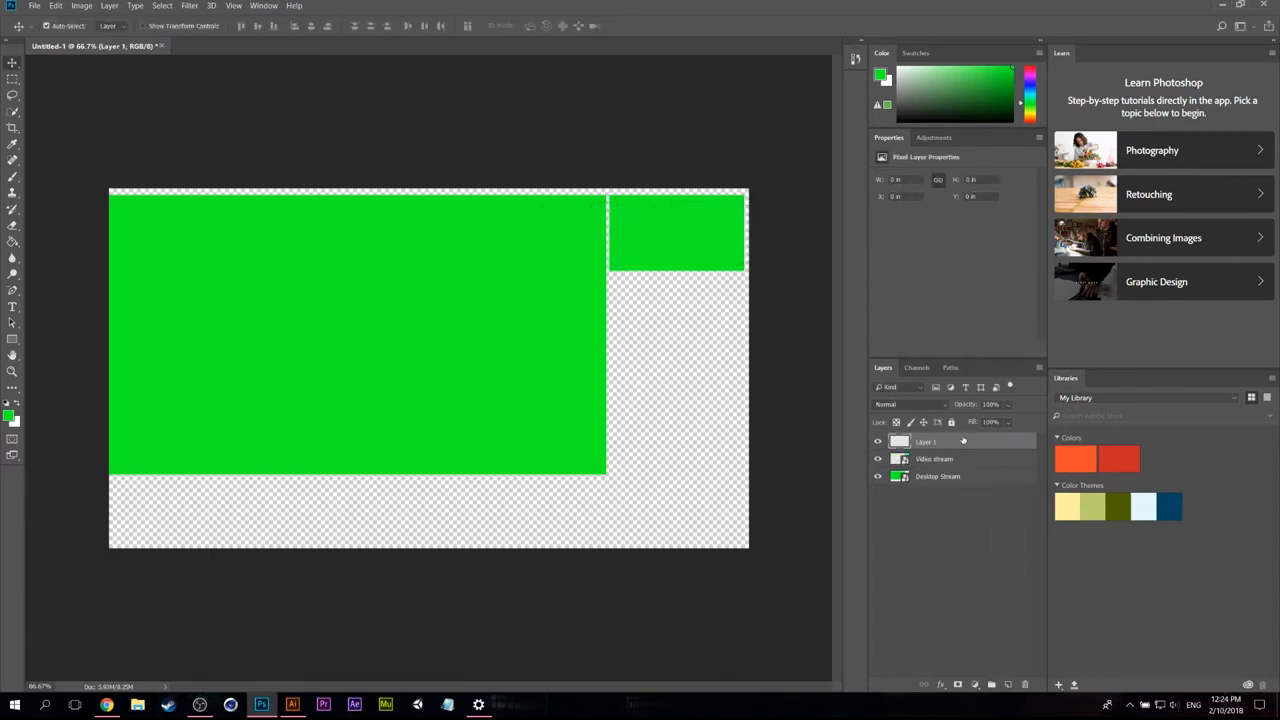
left_click_drag(930, 441, 930, 476)
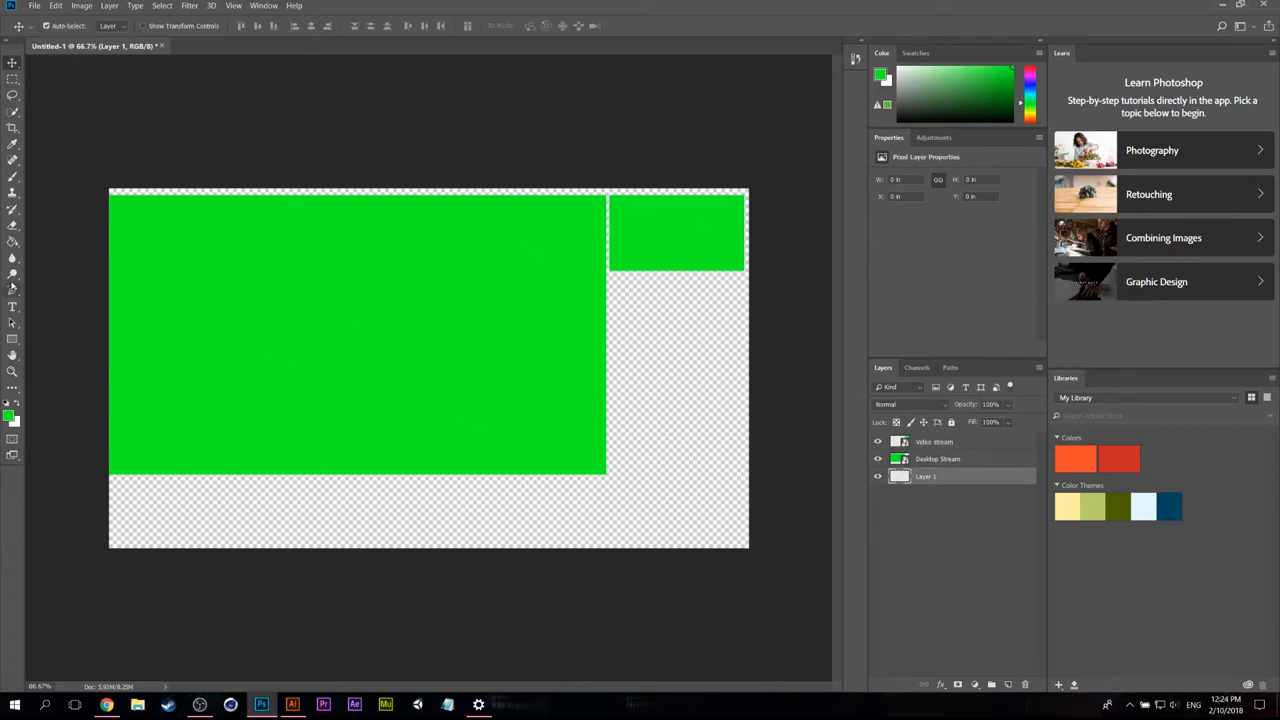
left_click(13, 257)
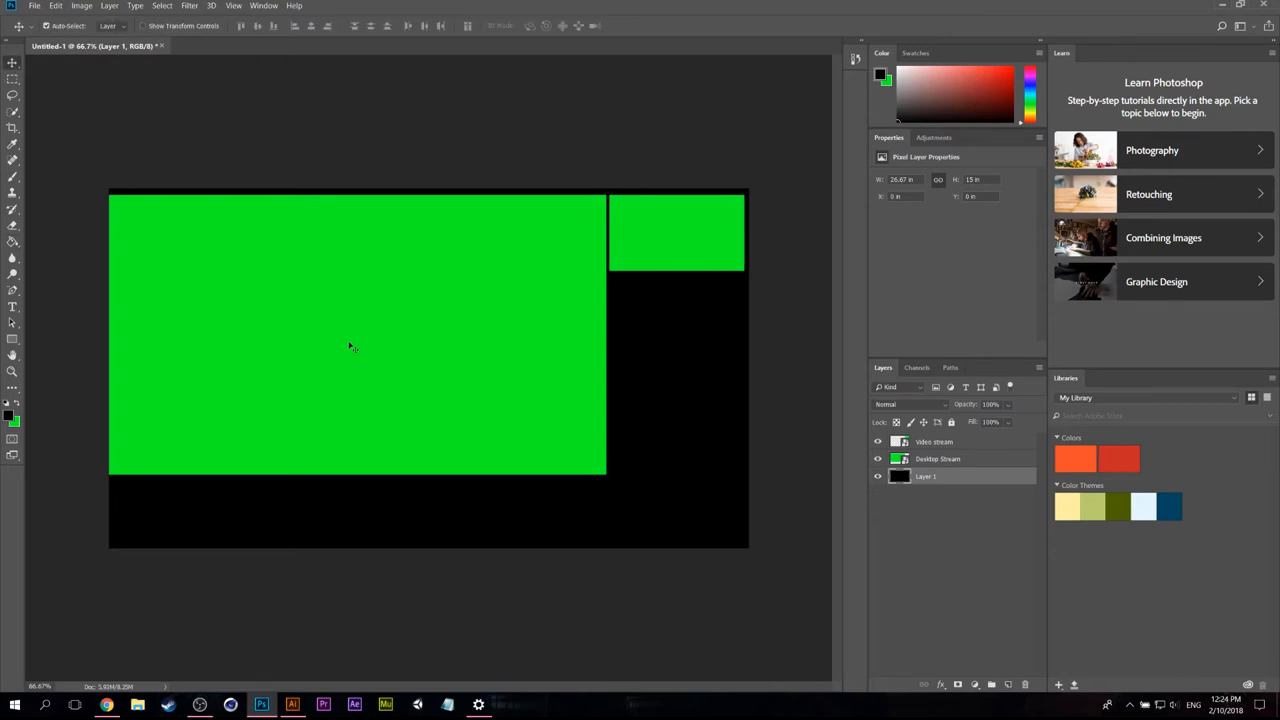
left_click(937, 458)
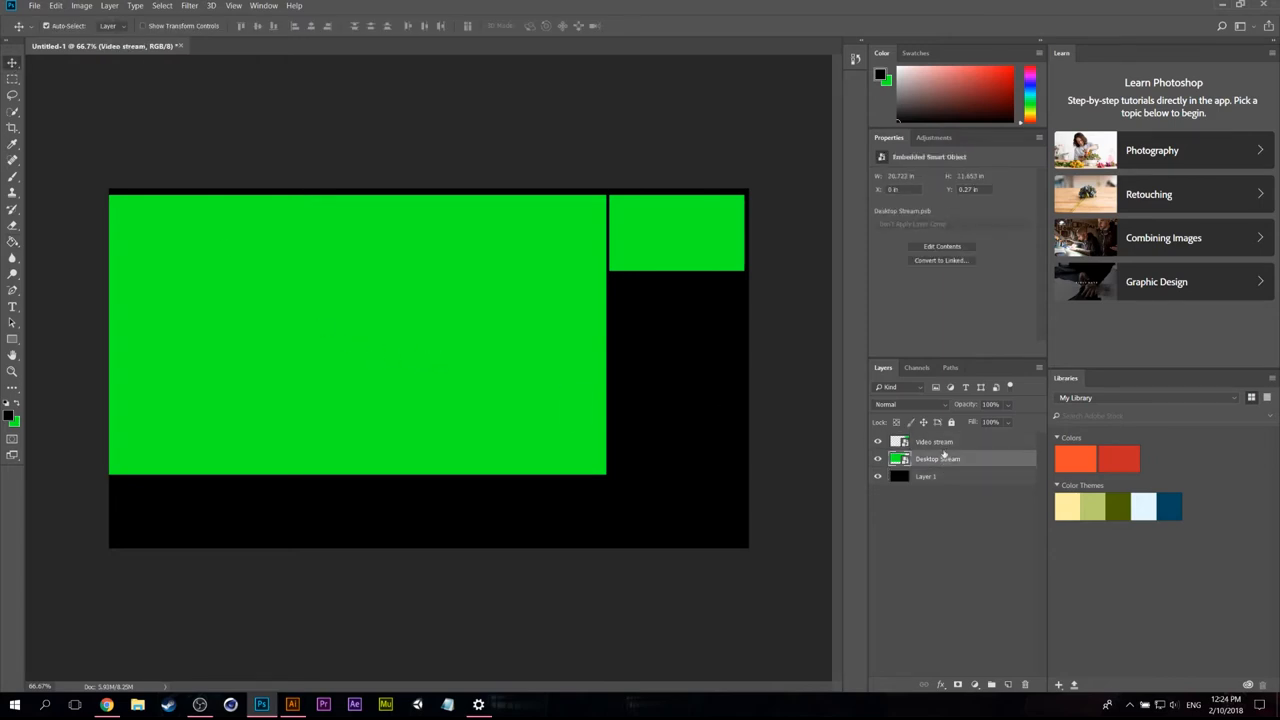
left_click(934, 441)
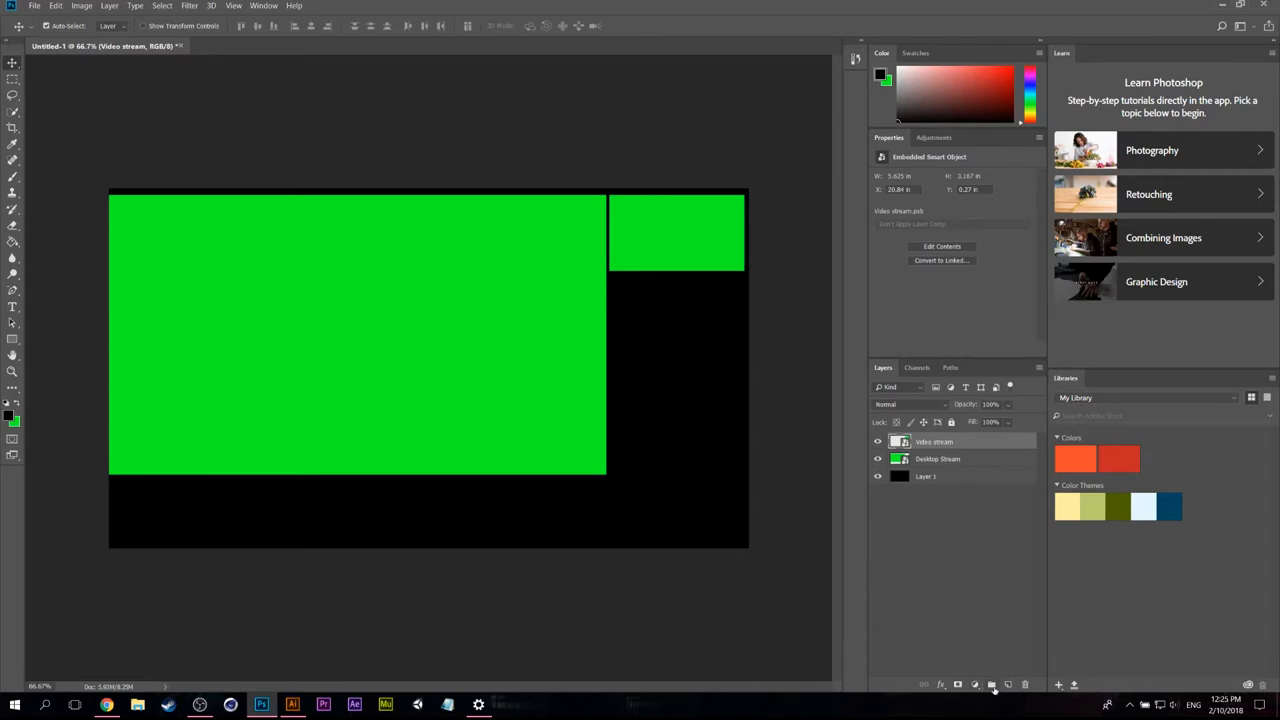
mouse_move(991, 685)
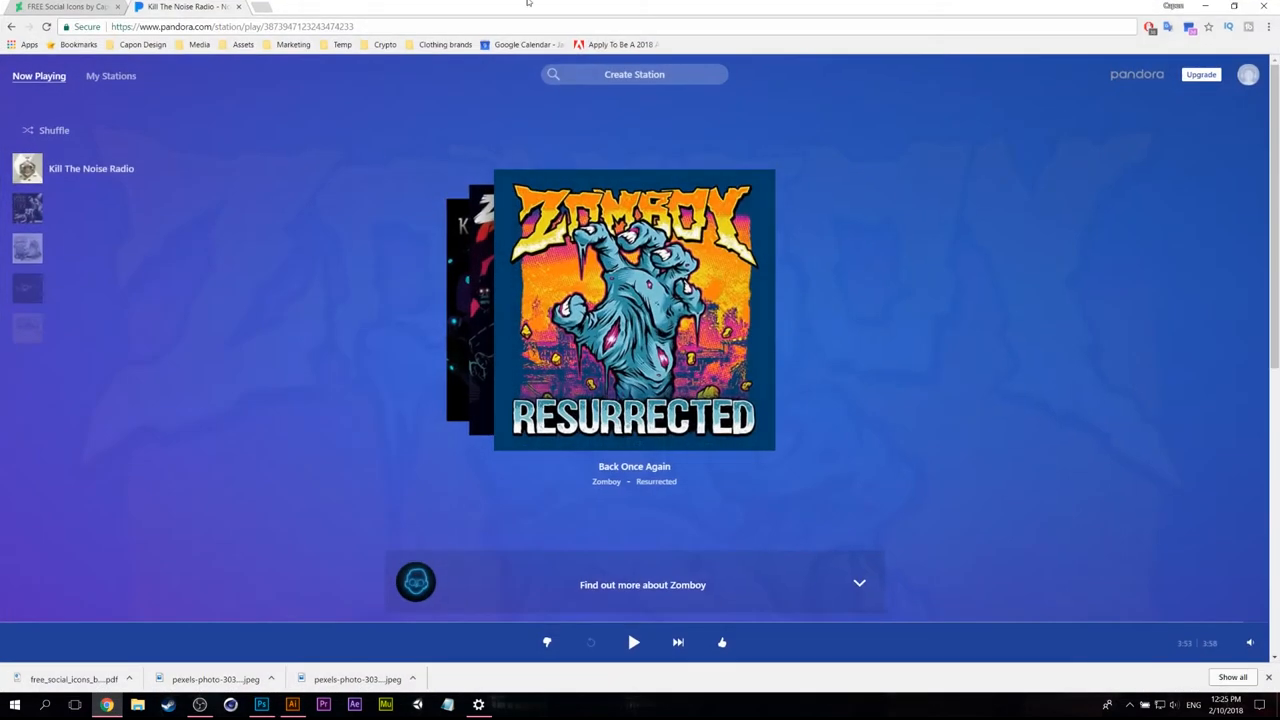
Step: Look over the FREE Social Icons sheet on DeviantArt, then switch to the icons file in Illustrator
left_click(65, 7)
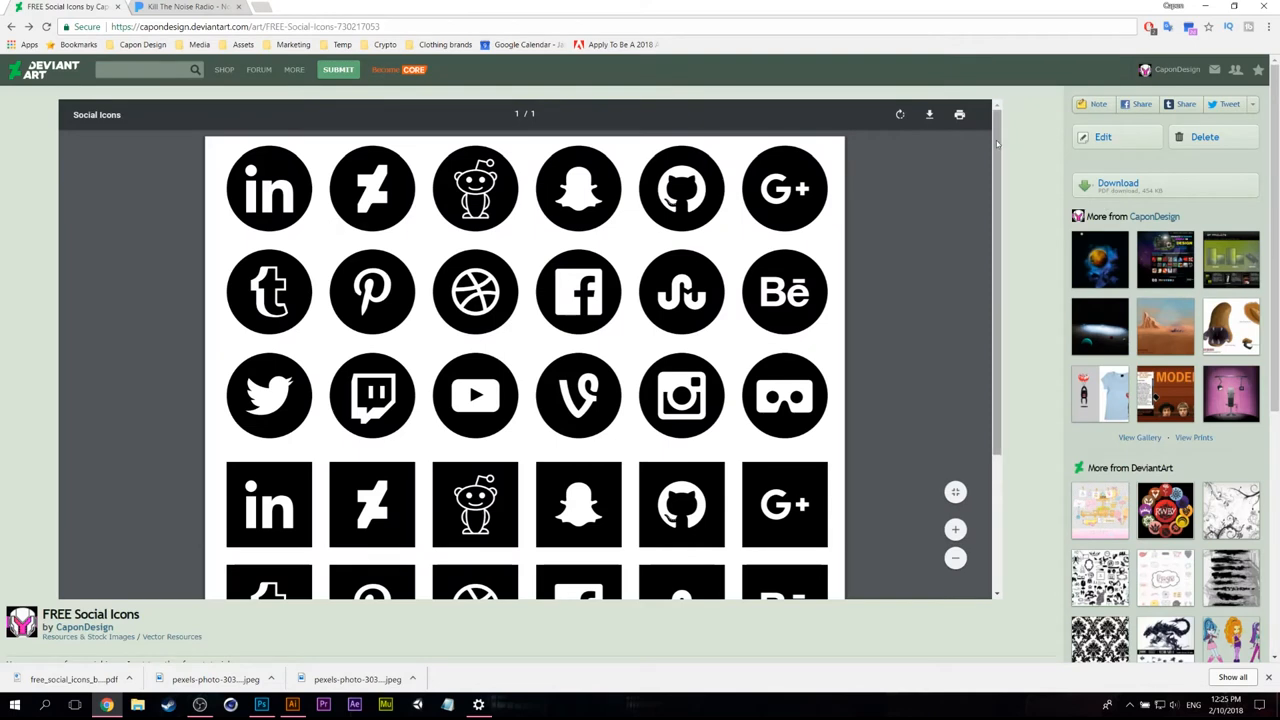
scroll("down", 3)
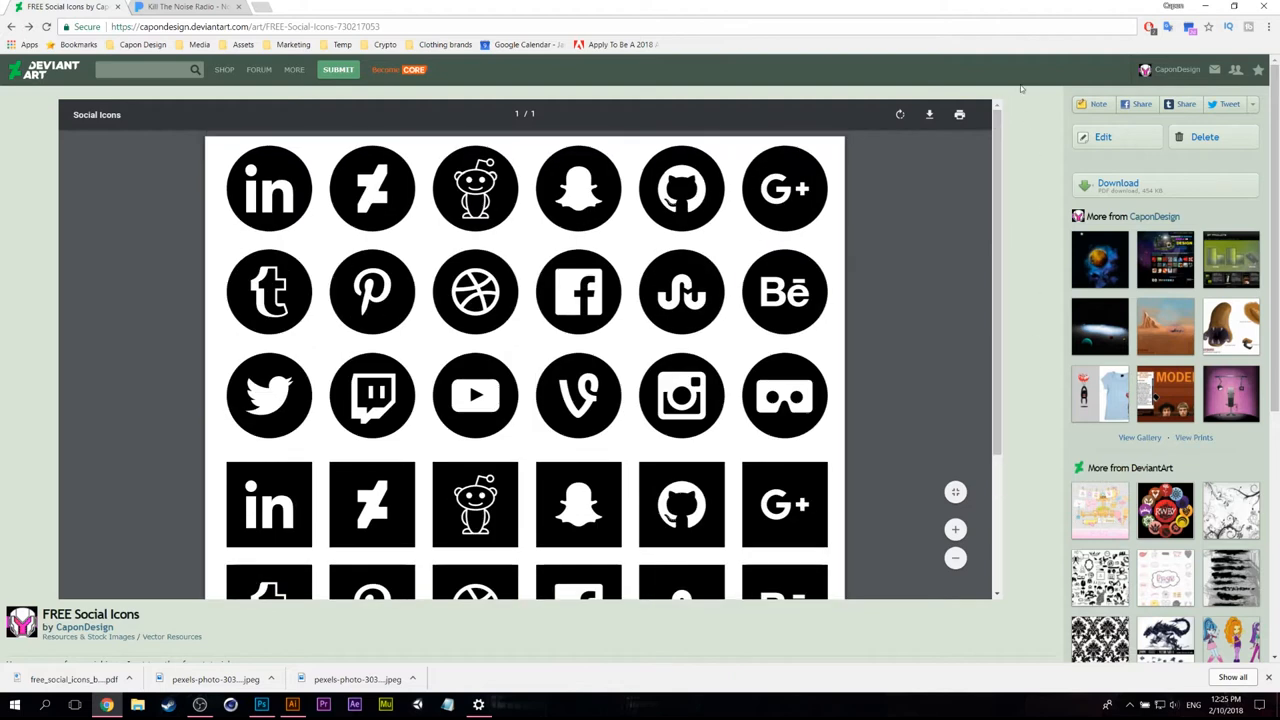
mouse_move(1009, 230)
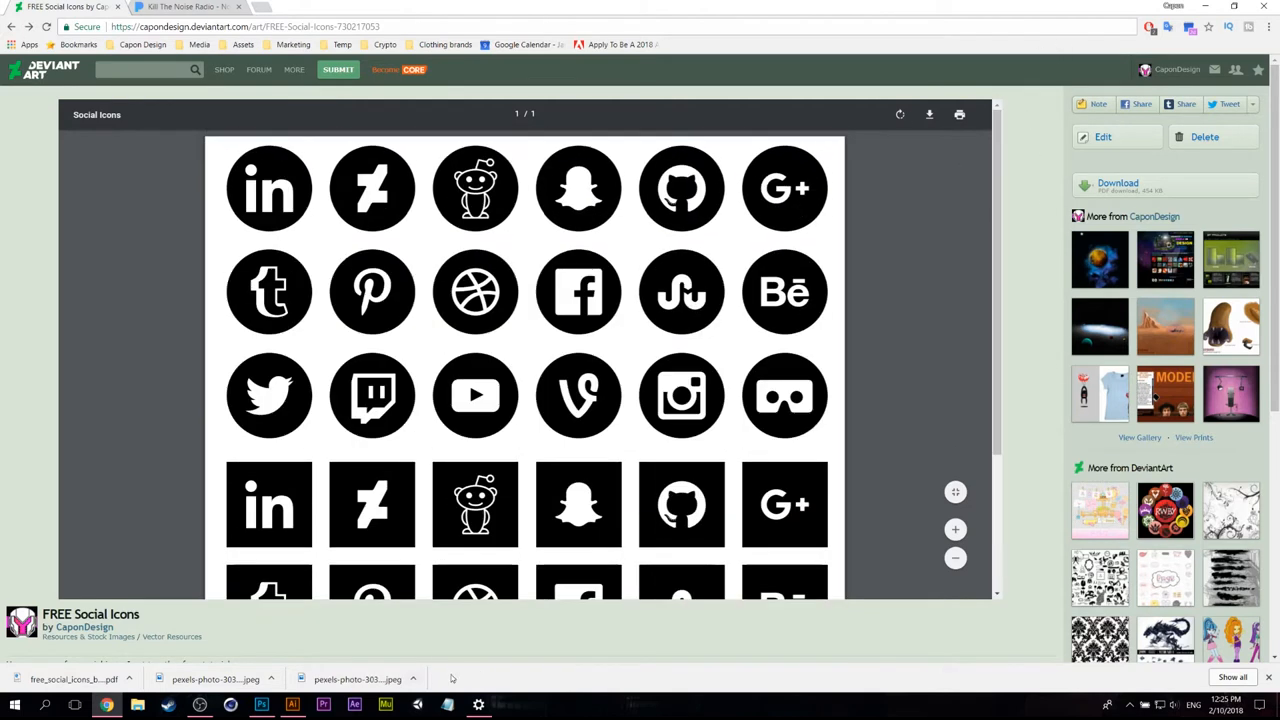
left_click(291, 705)
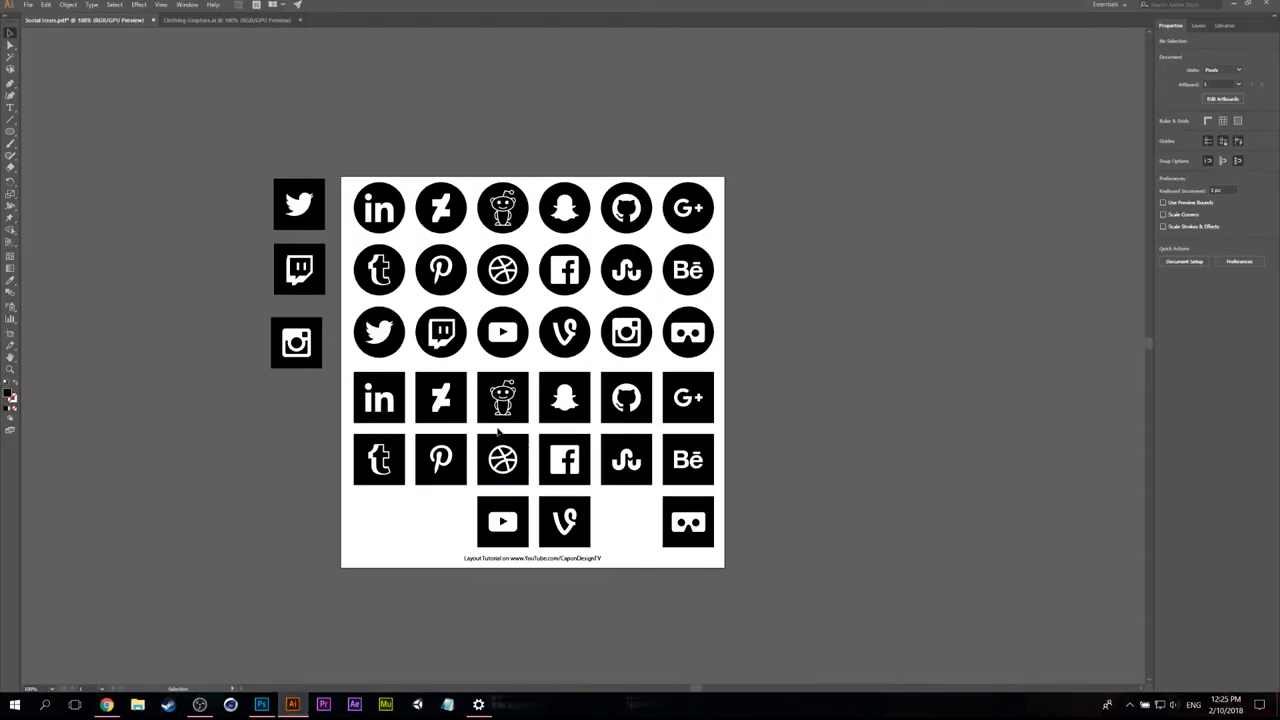
mouse_move(230, 165)
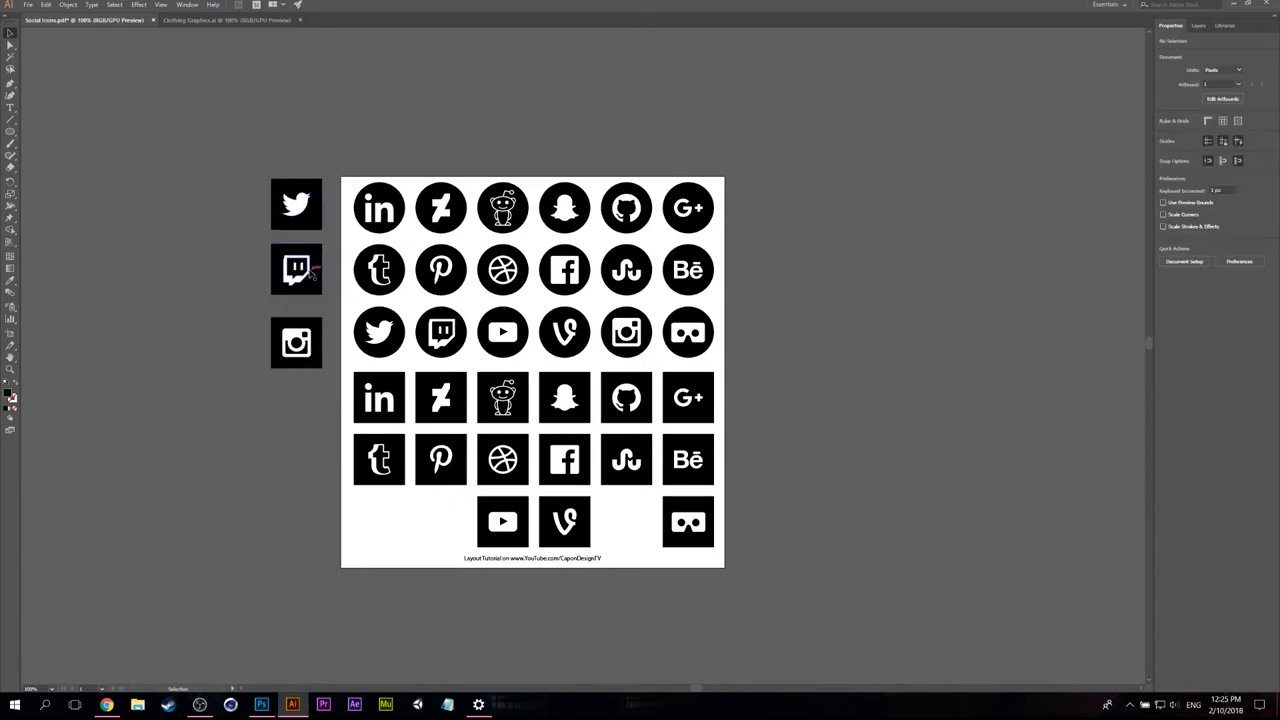
mouse_move(310, 275)
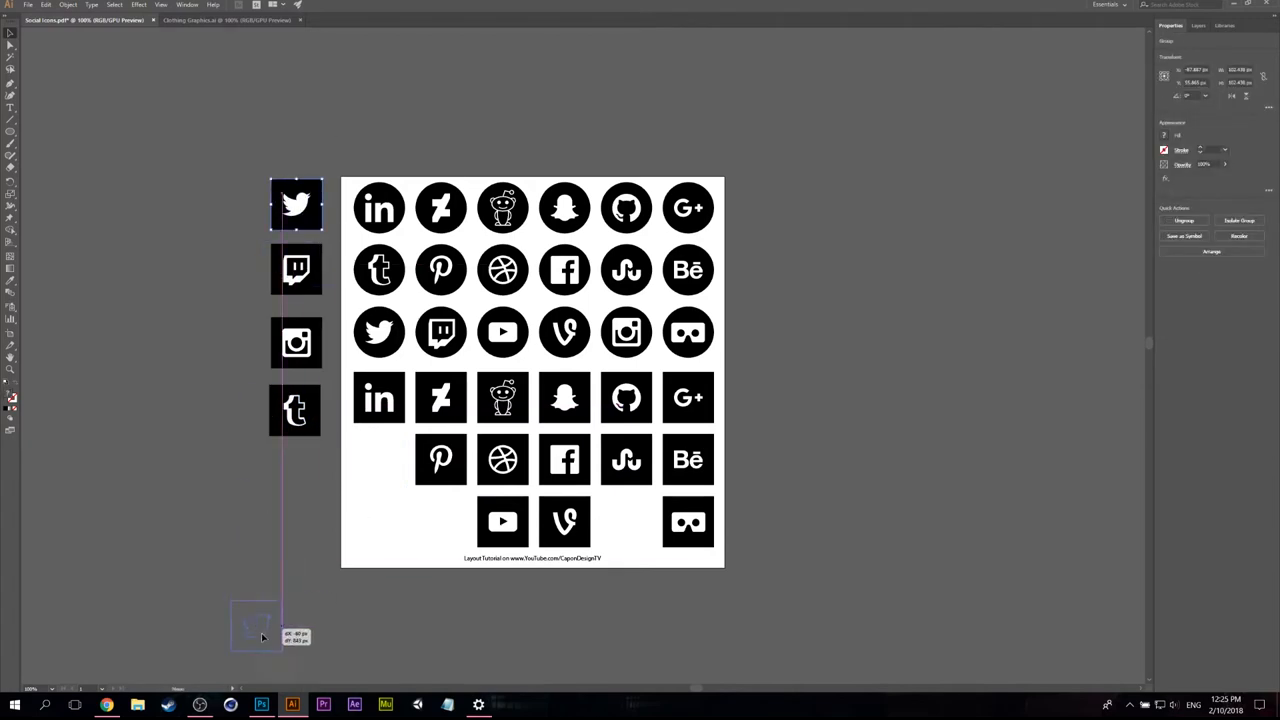
Step: Copy the square Twitch, Instagram and Tumblr icons and paste them into the Photoshop overlay
left_click(262, 705)
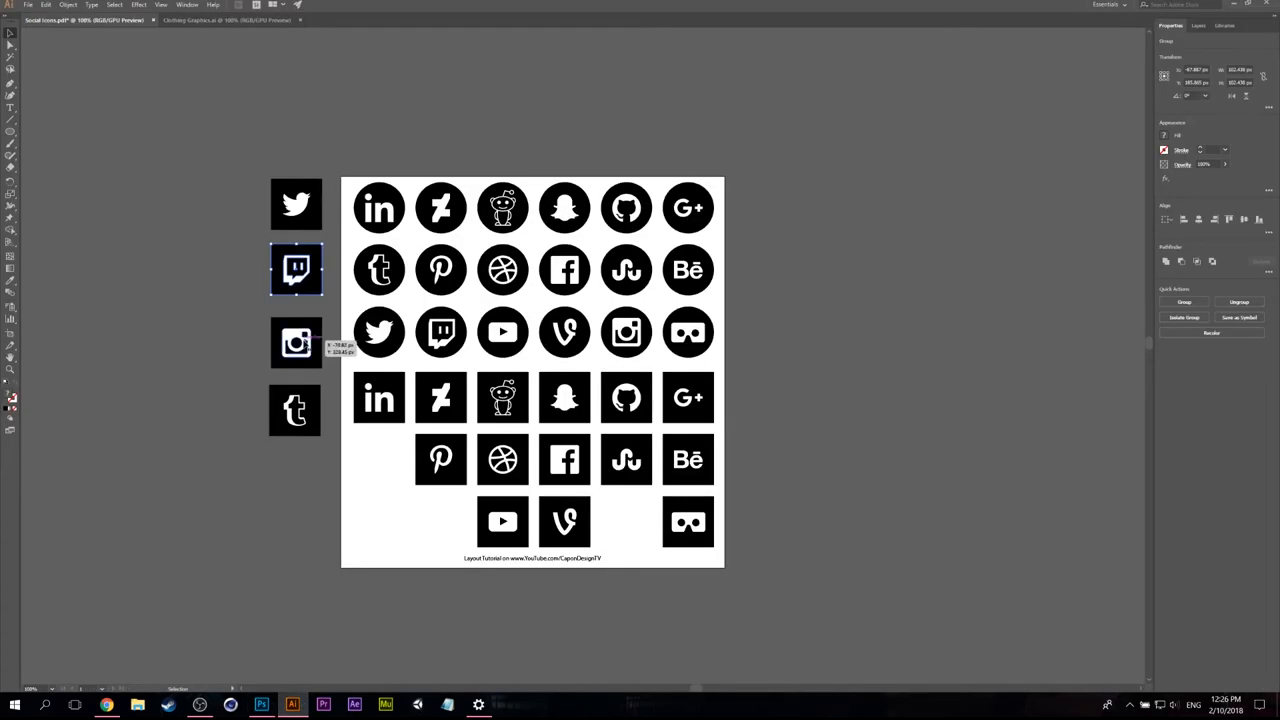
left_click(296, 343)
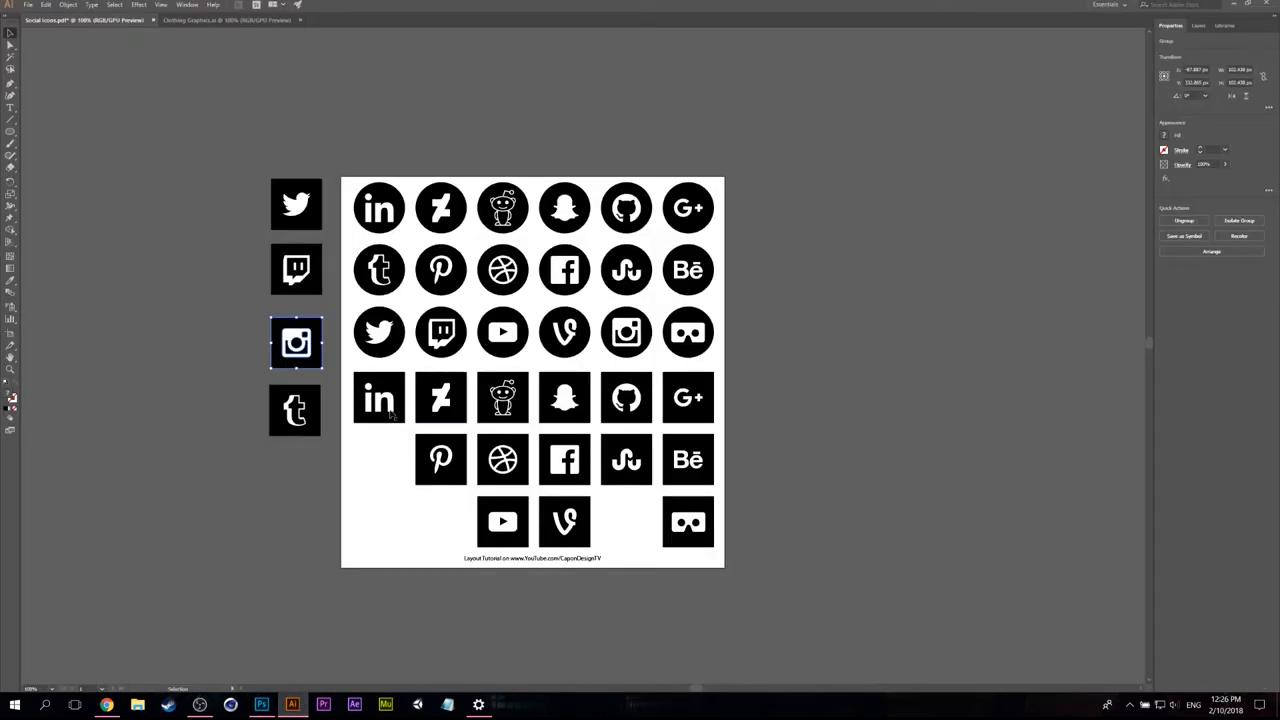
left_click(294, 410)
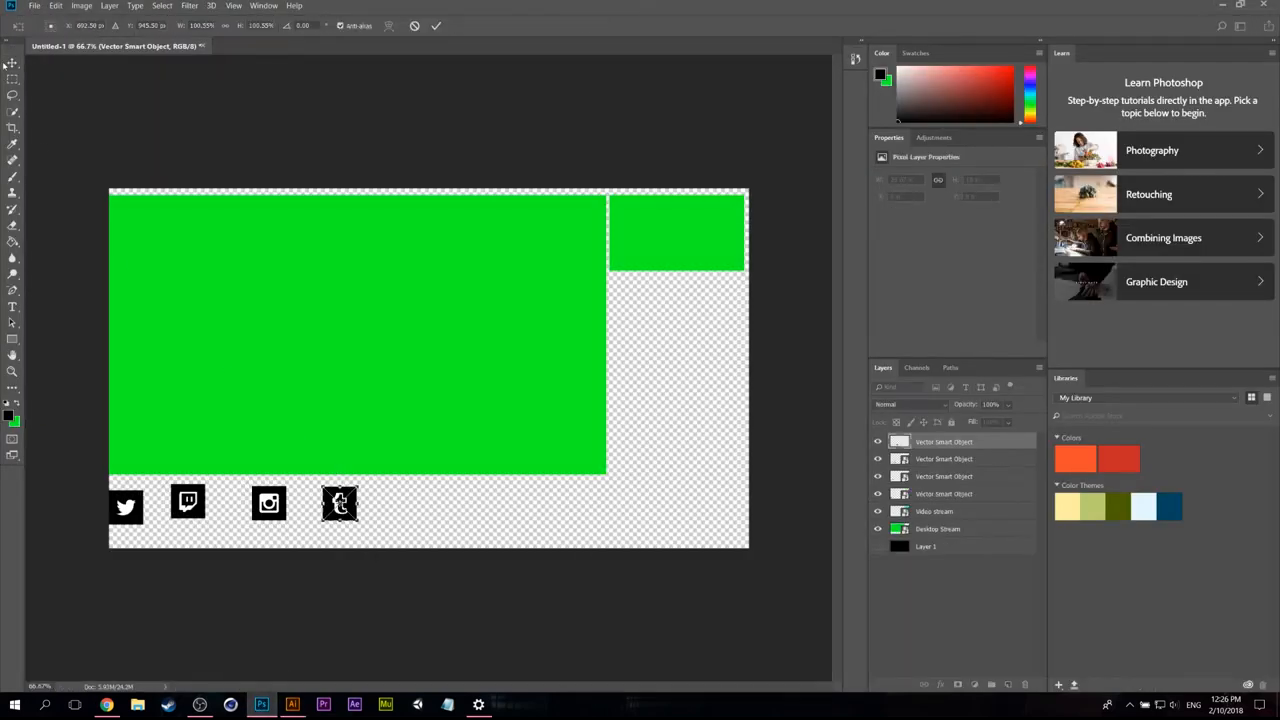
Step: Place the pasted Tumblr icon in the row and rename the second icon layer Twitch Icon
left_click(435, 25)
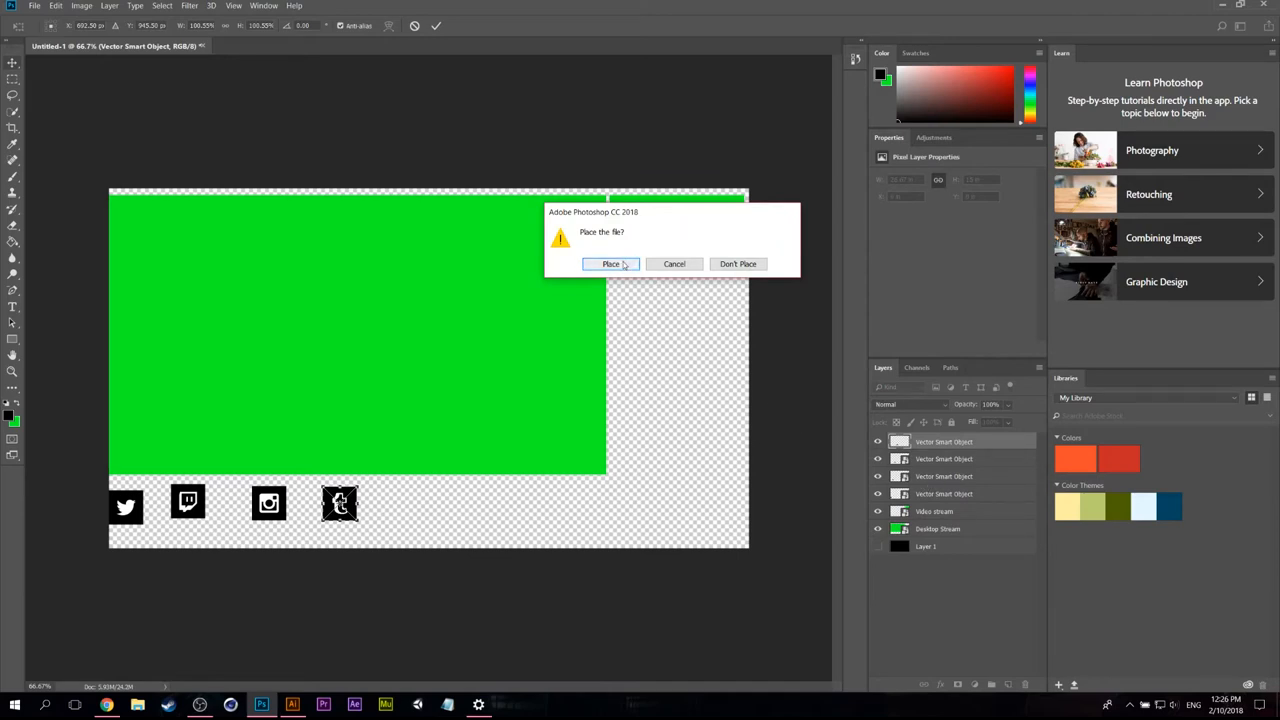
left_click(611, 264)
type("Twitter icon")
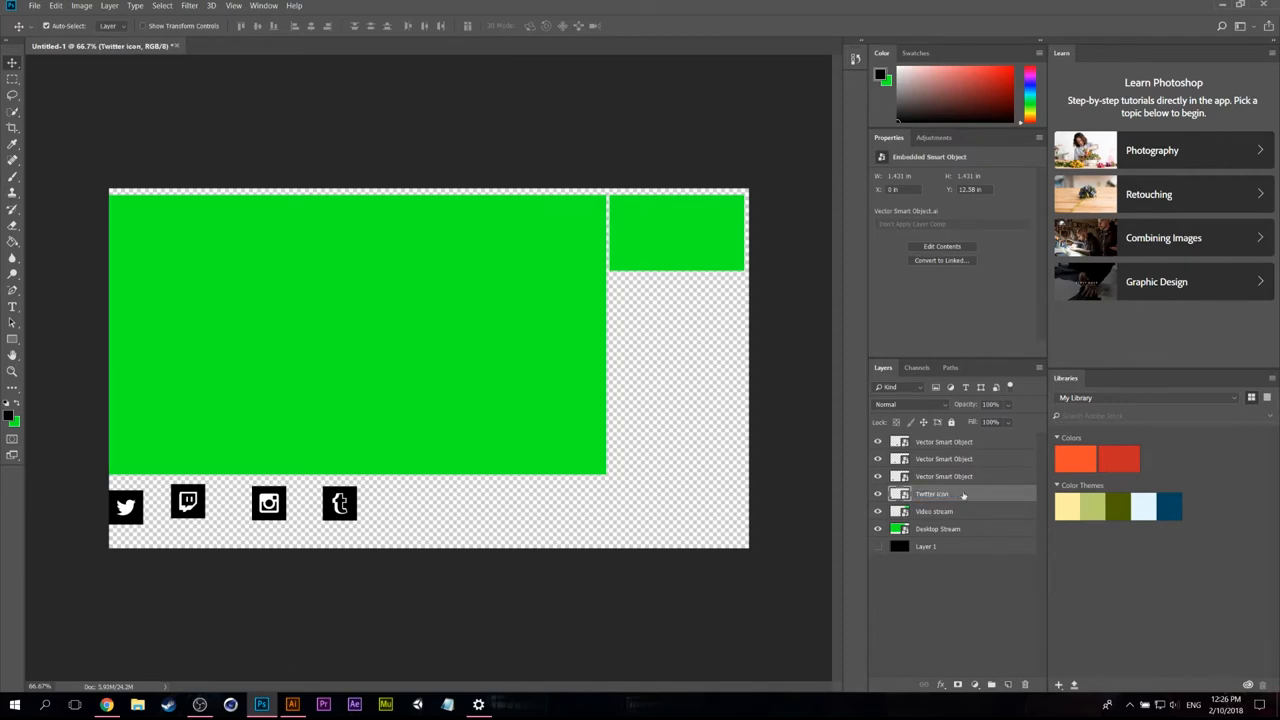
left_click(944, 476)
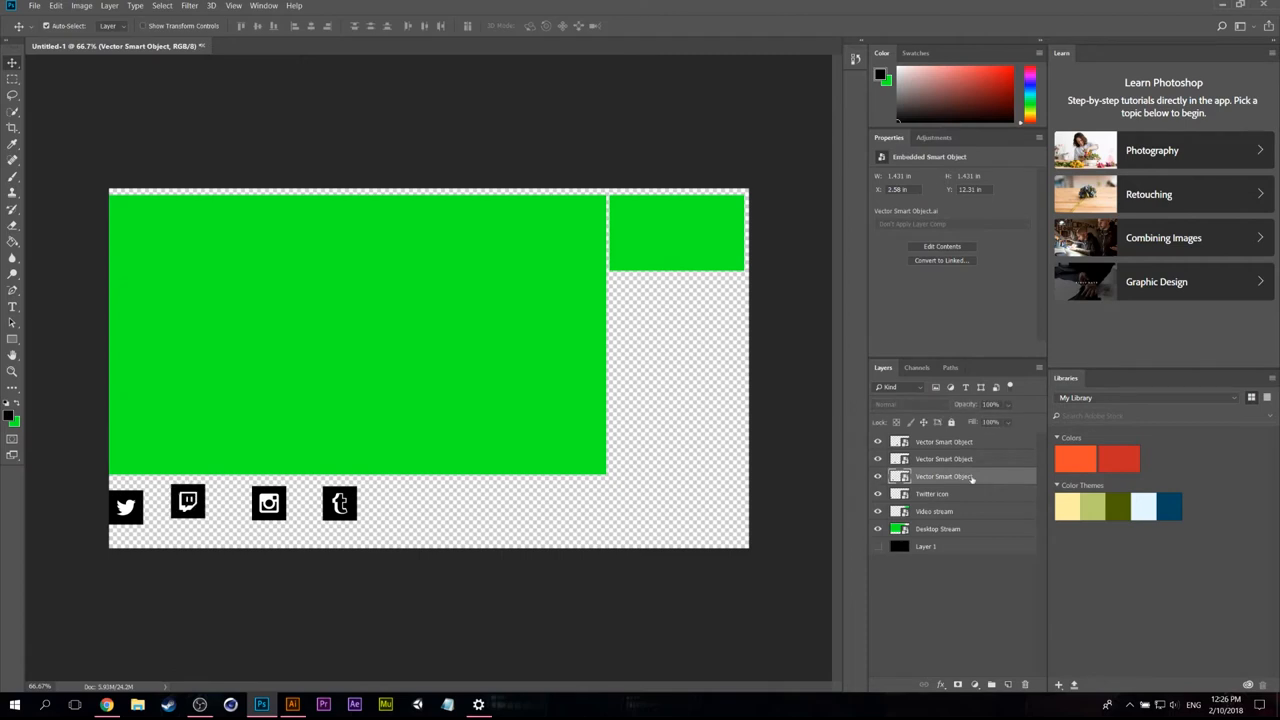
double_click(943, 476)
type("Twitch Icon")
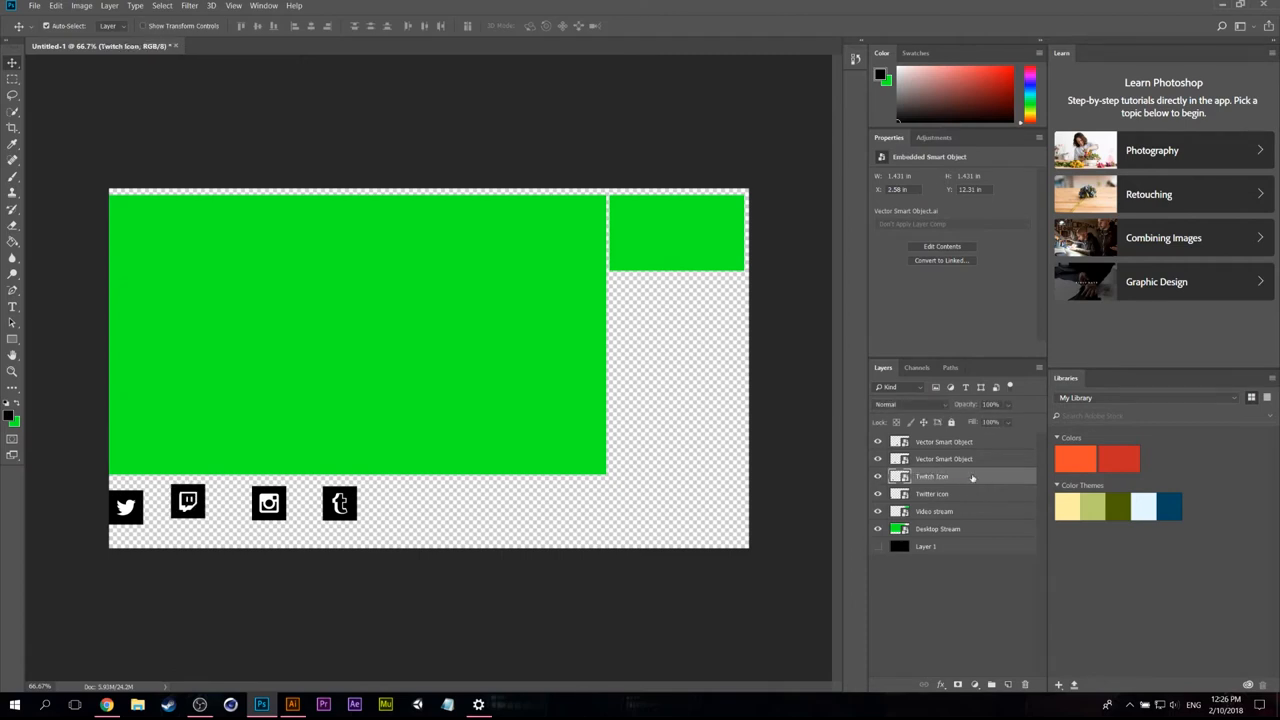
Step: Rename the remaining Vector Smart Object layers Instagram Icon and Tumblr Icon
left_click(943, 459)
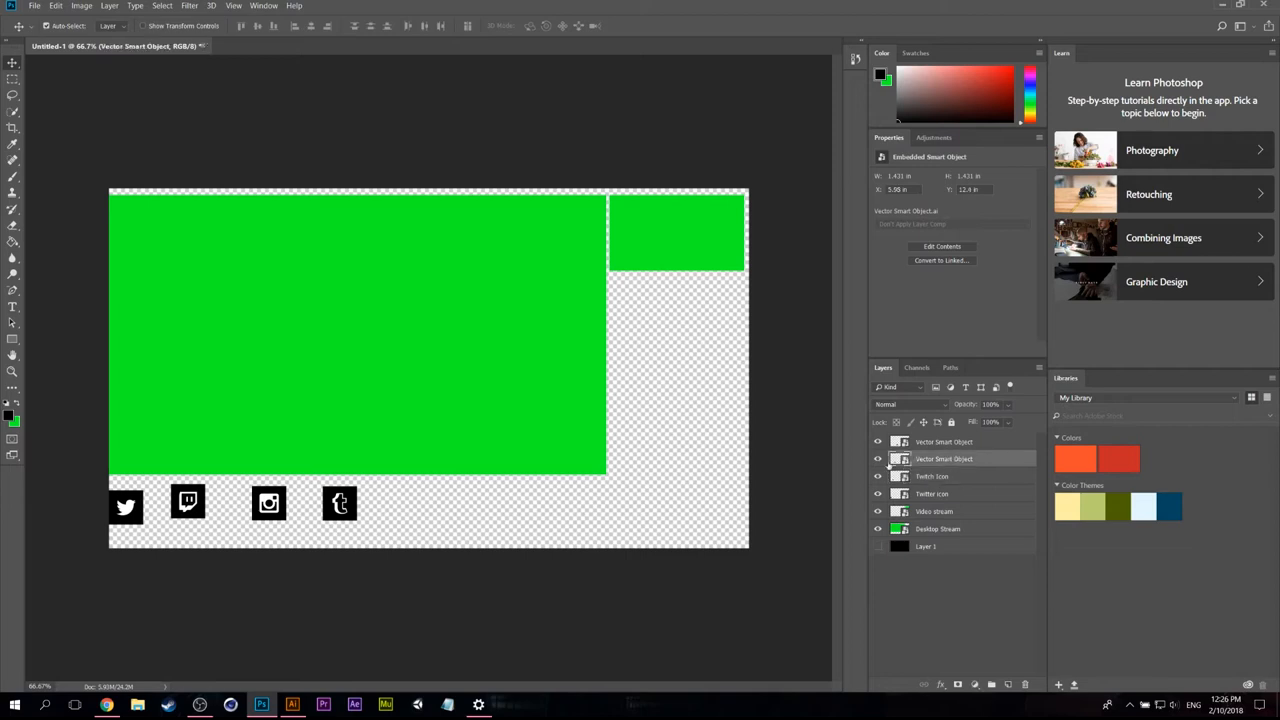
double_click(943, 458)
type("Instagram Icon")
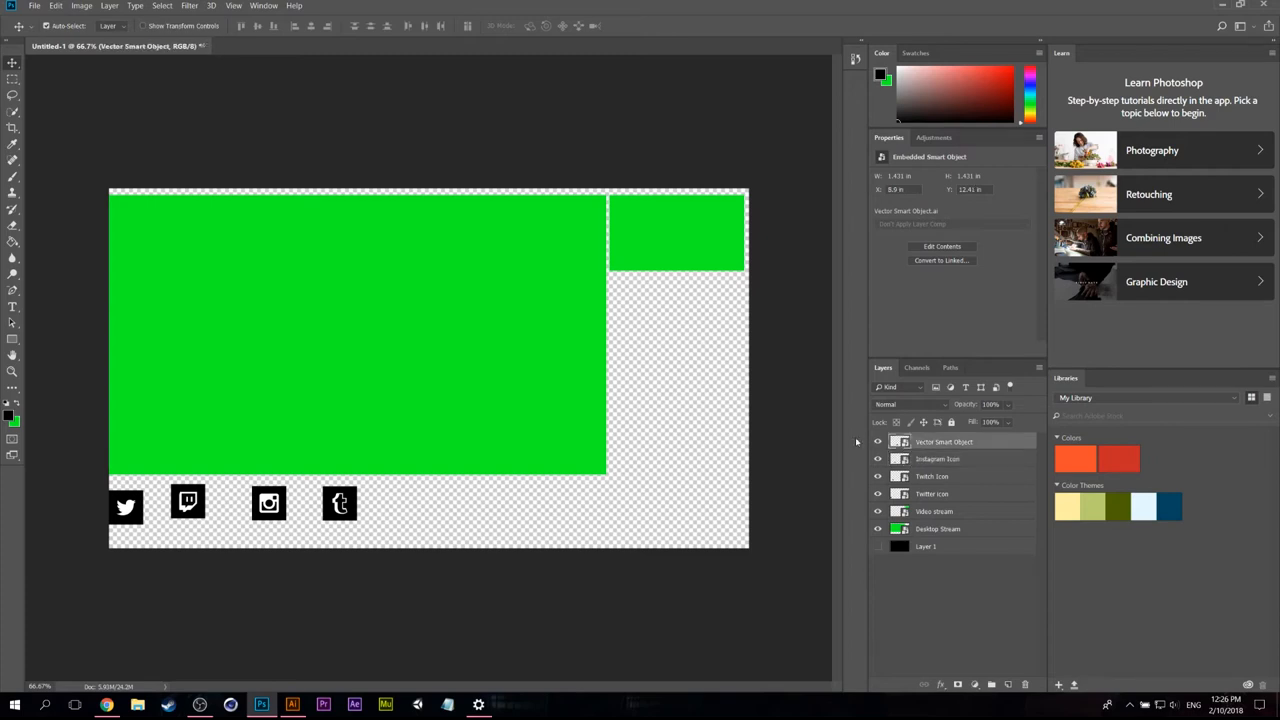
double_click(943, 441)
type("Tumblr Icon")
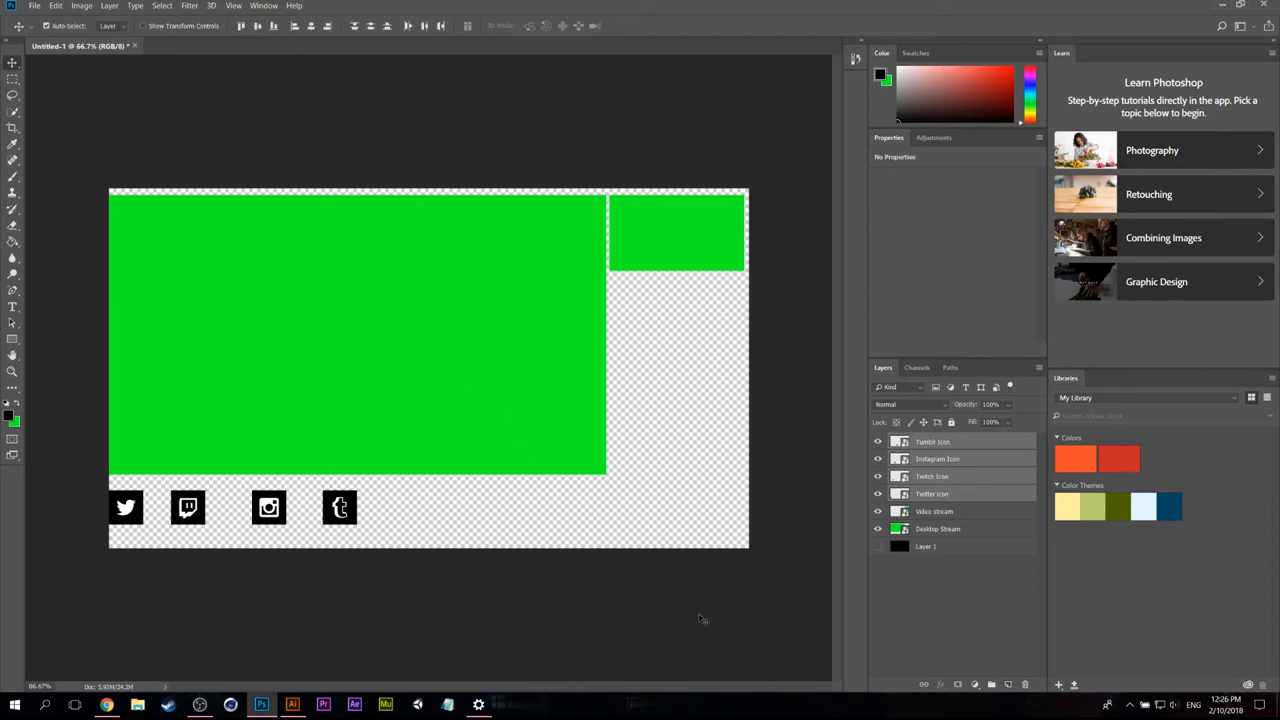
Step: Space the icons apart and draw a long bar from the Twitter icon filled with the sampled overlay green
left_click(932, 476)
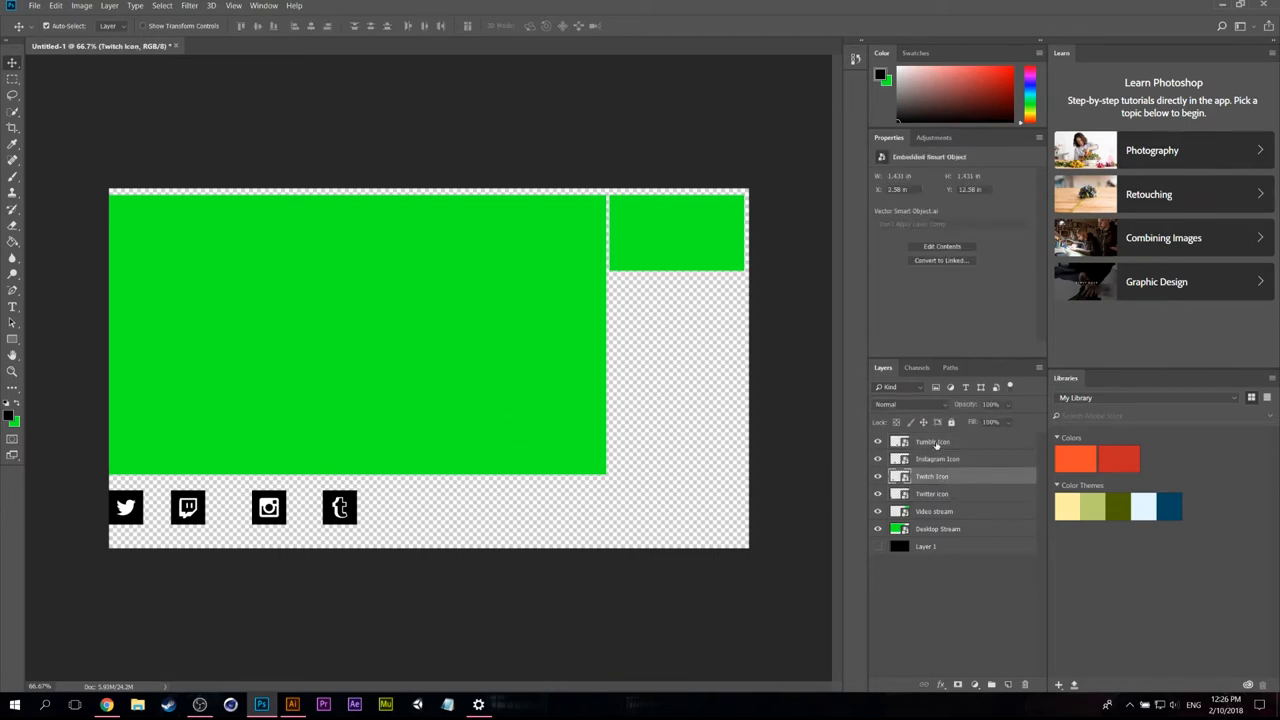
left_click(470, 488)
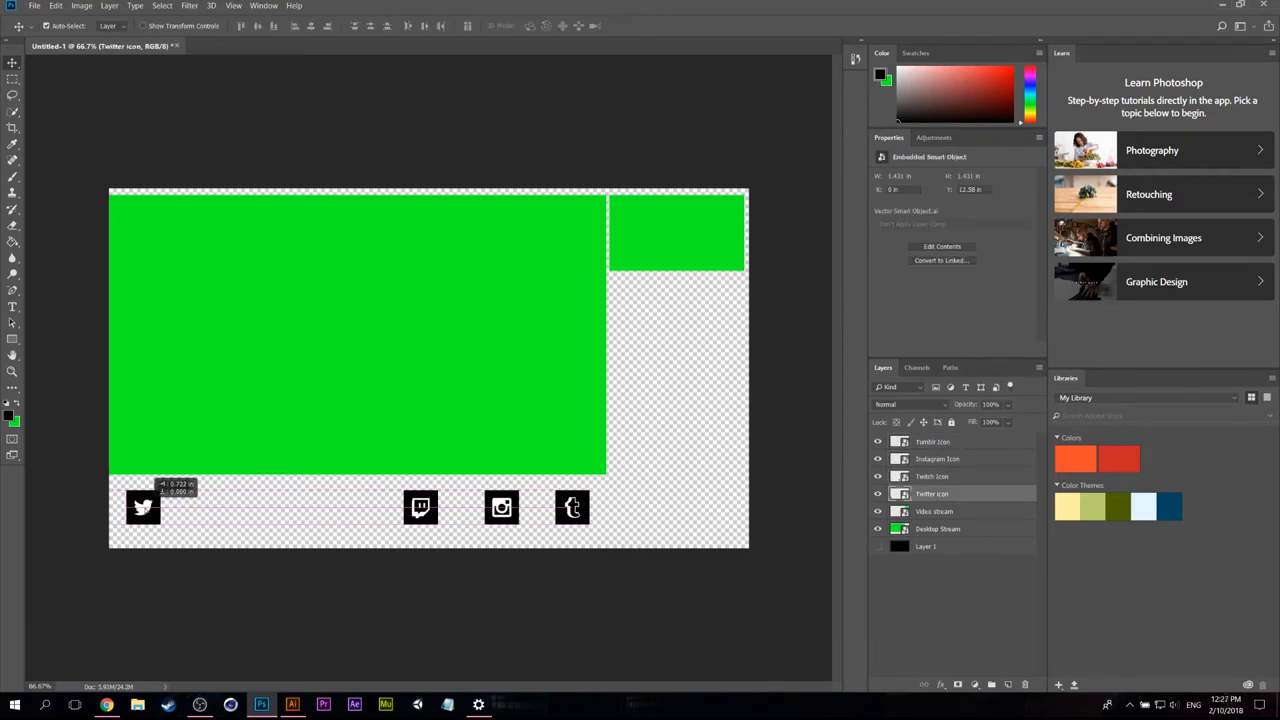
left_click(13, 371)
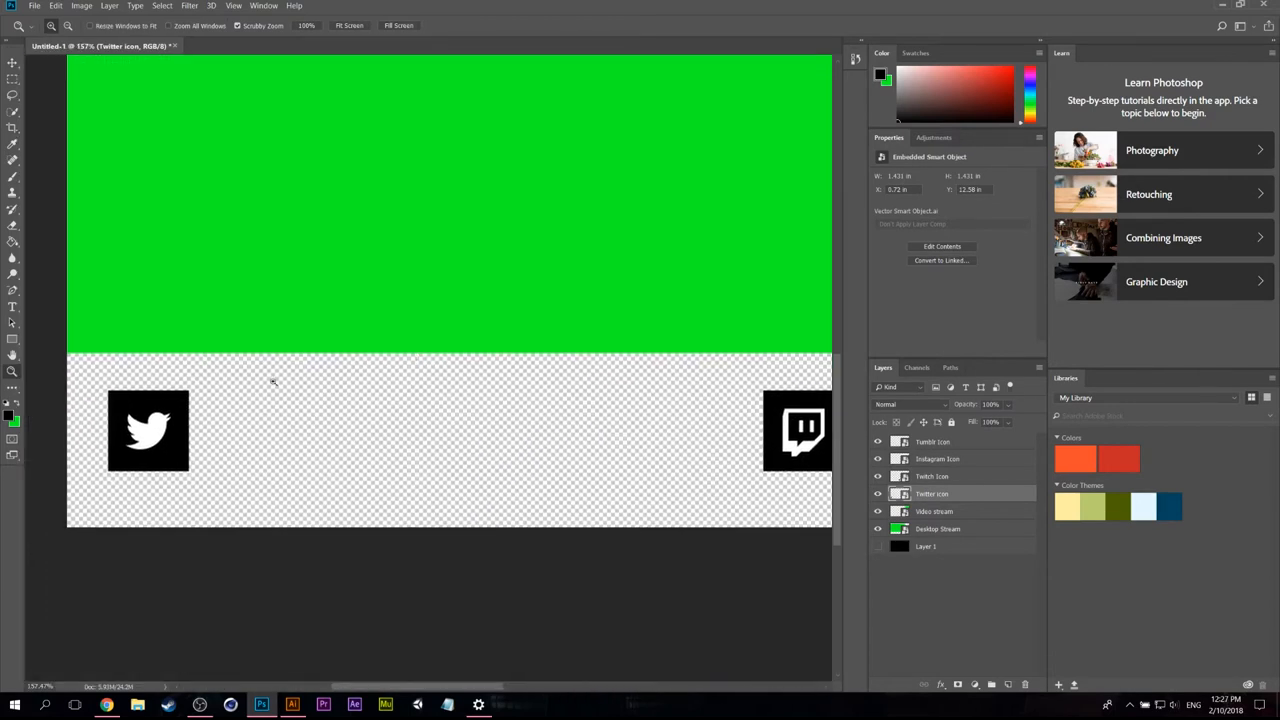
mouse_move(500, 400)
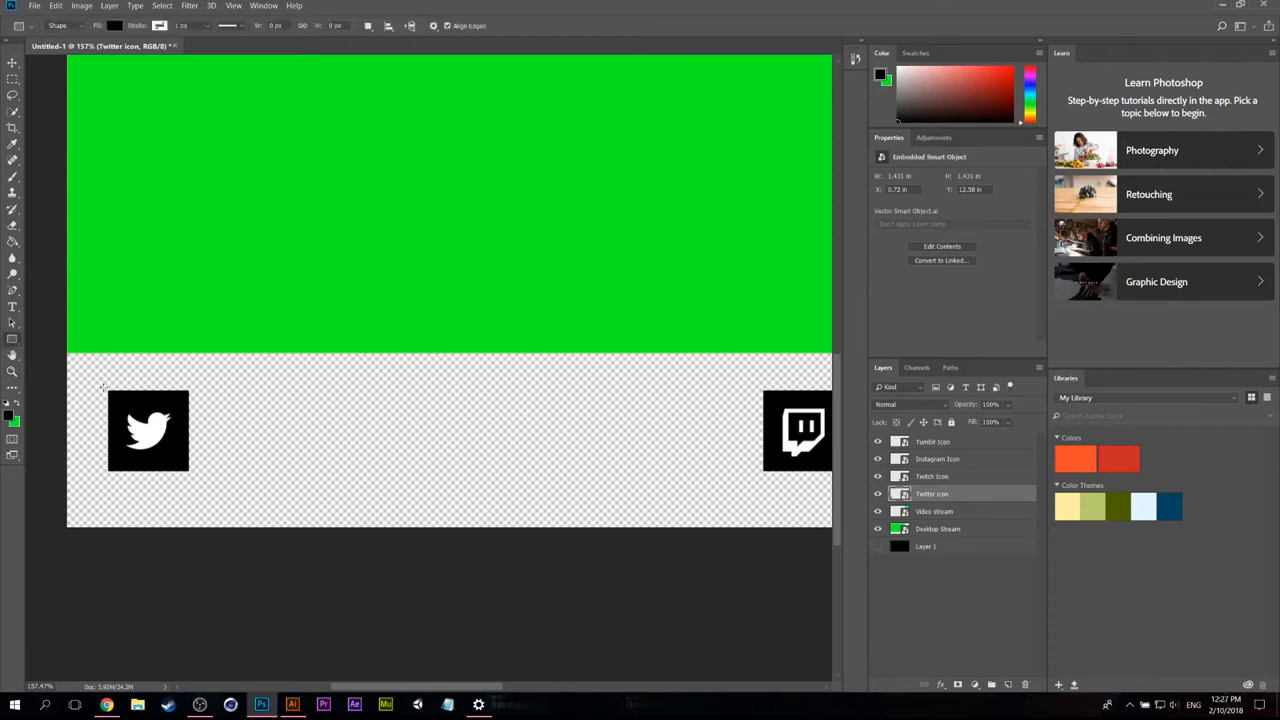
left_click_drag(103, 388, 318, 475)
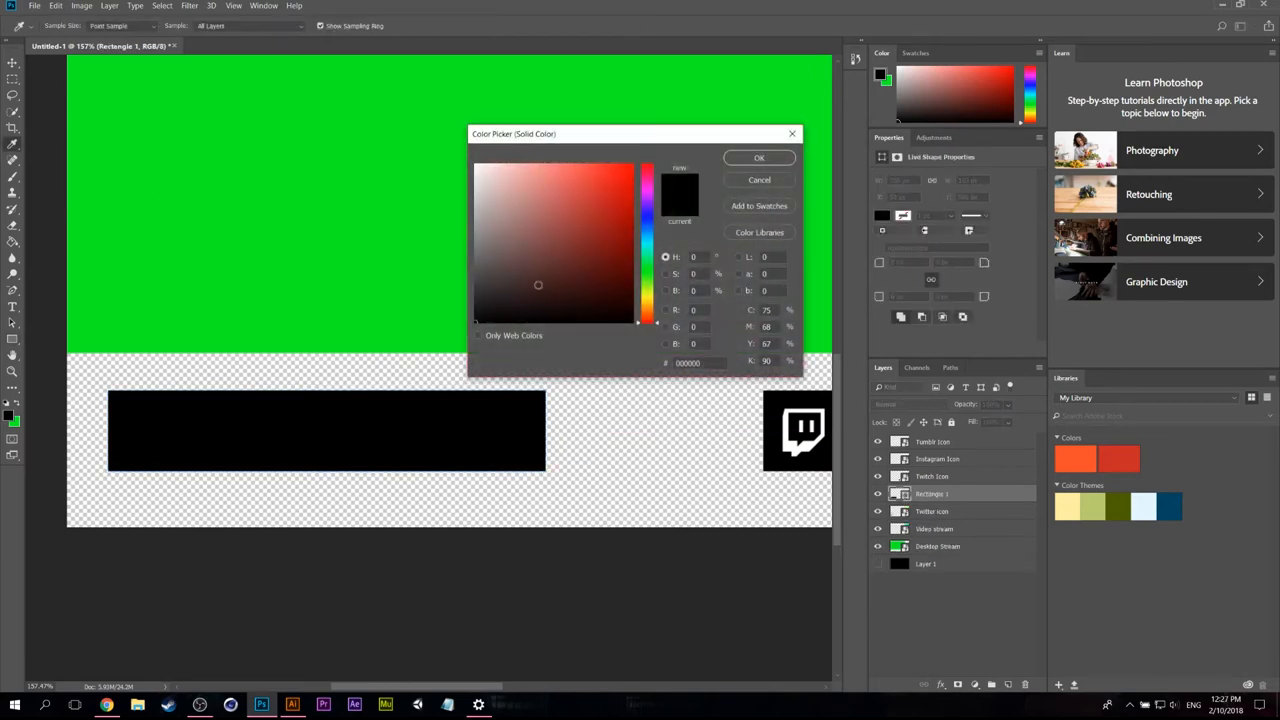
left_click(477, 166)
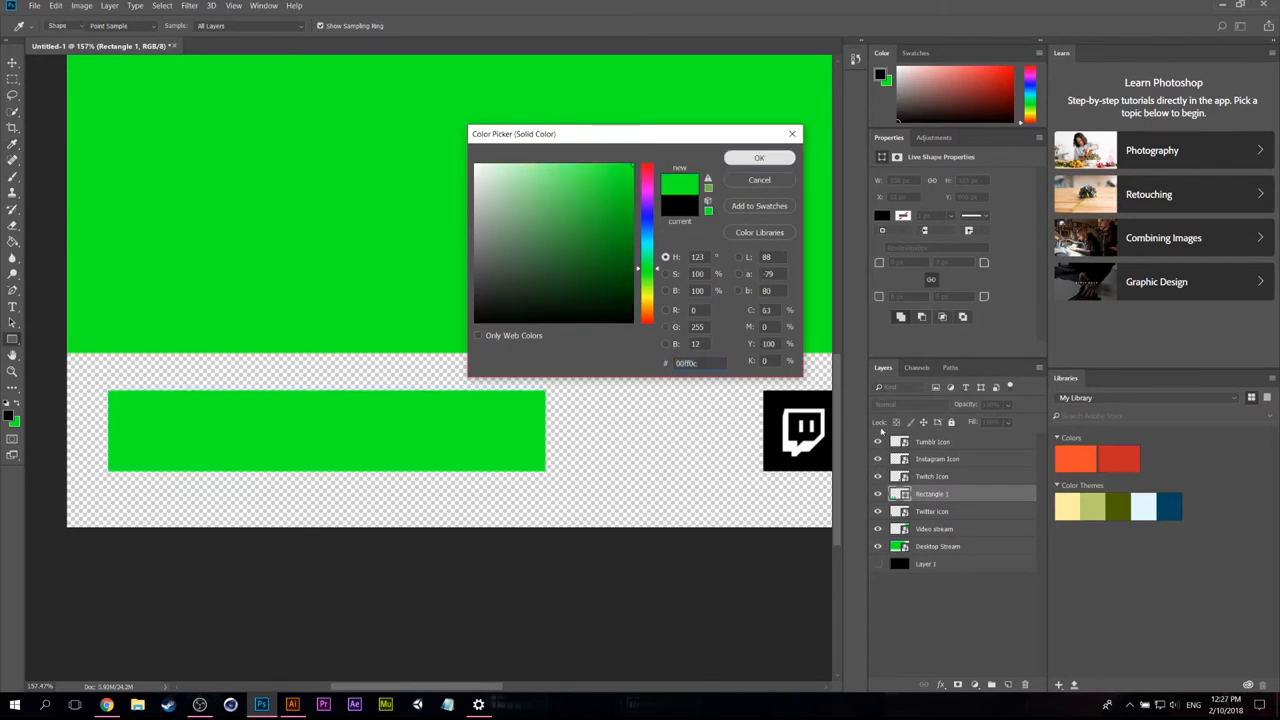
left_click(759, 157)
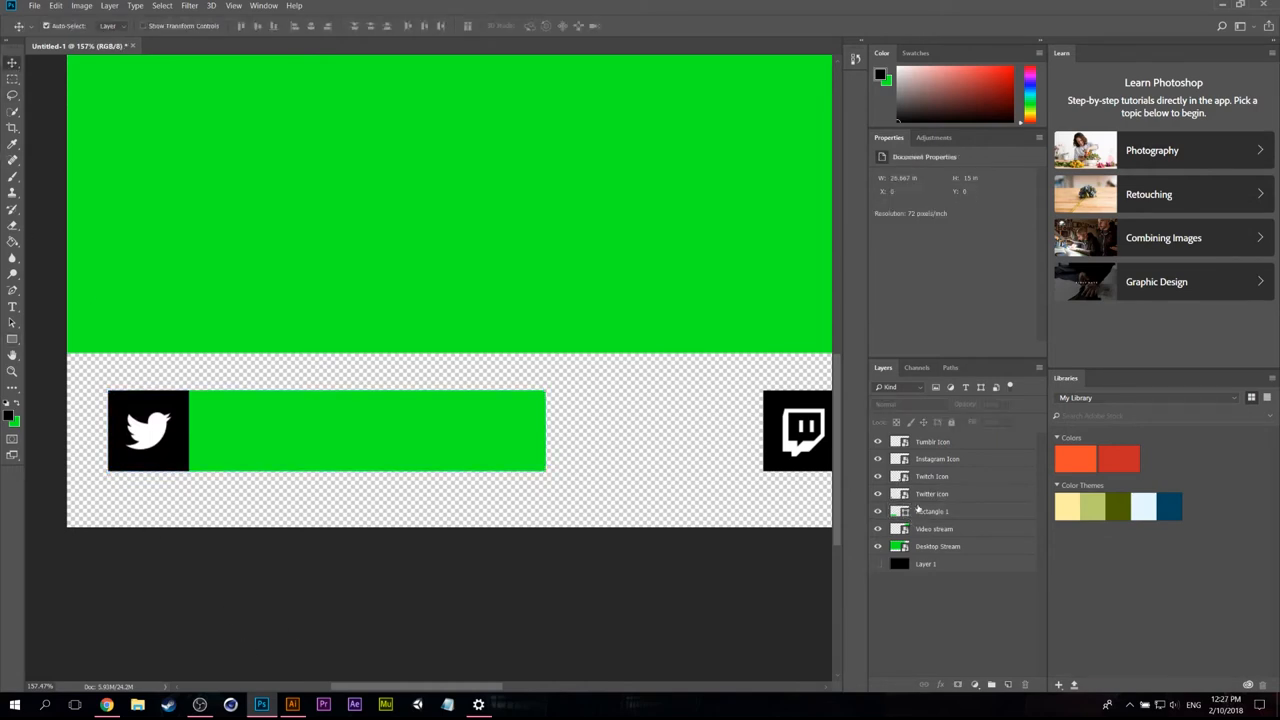
Step: Give the Twitter icon layer a green inside Stroke layer style as a border
left_click(931, 493)
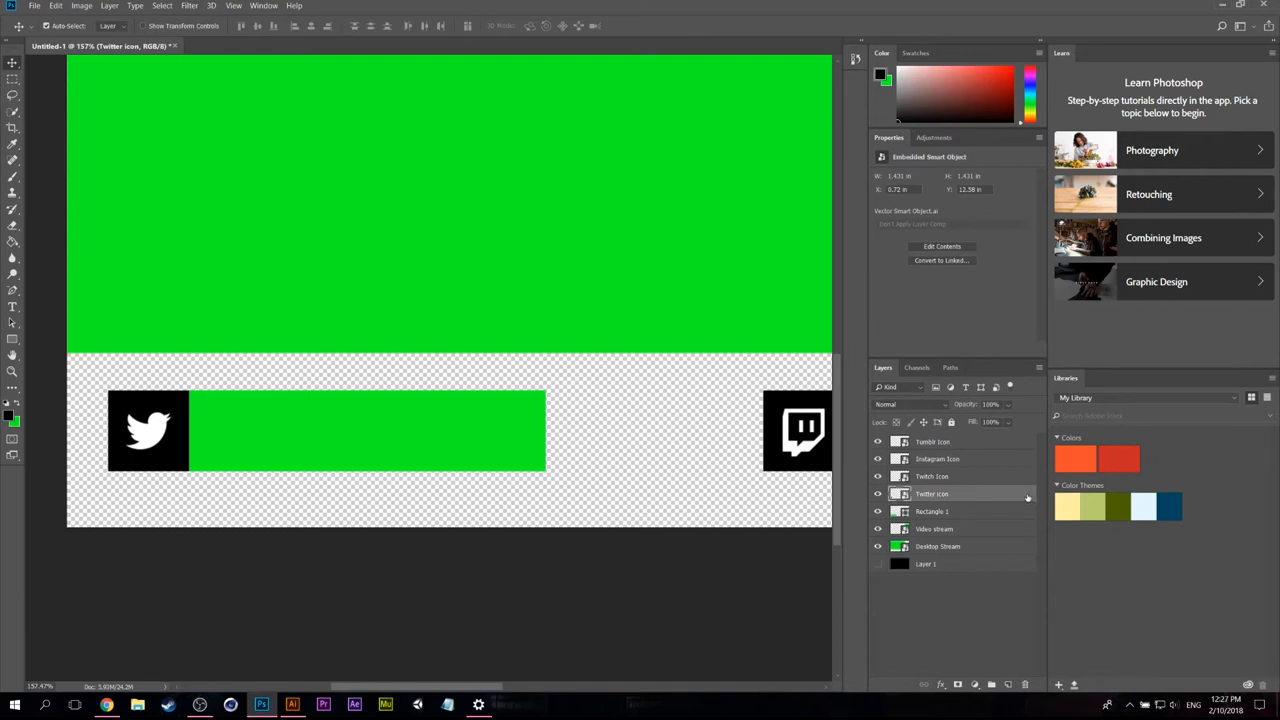
double_click(931, 493)
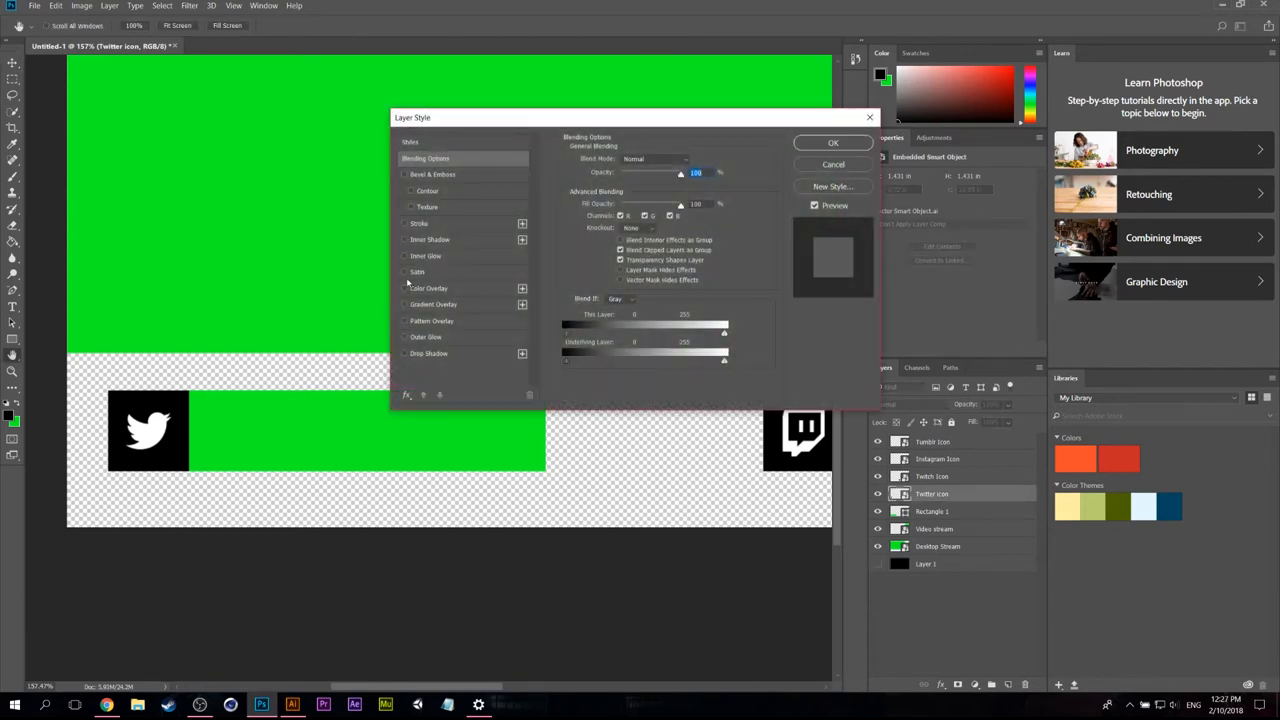
left_click(419, 223)
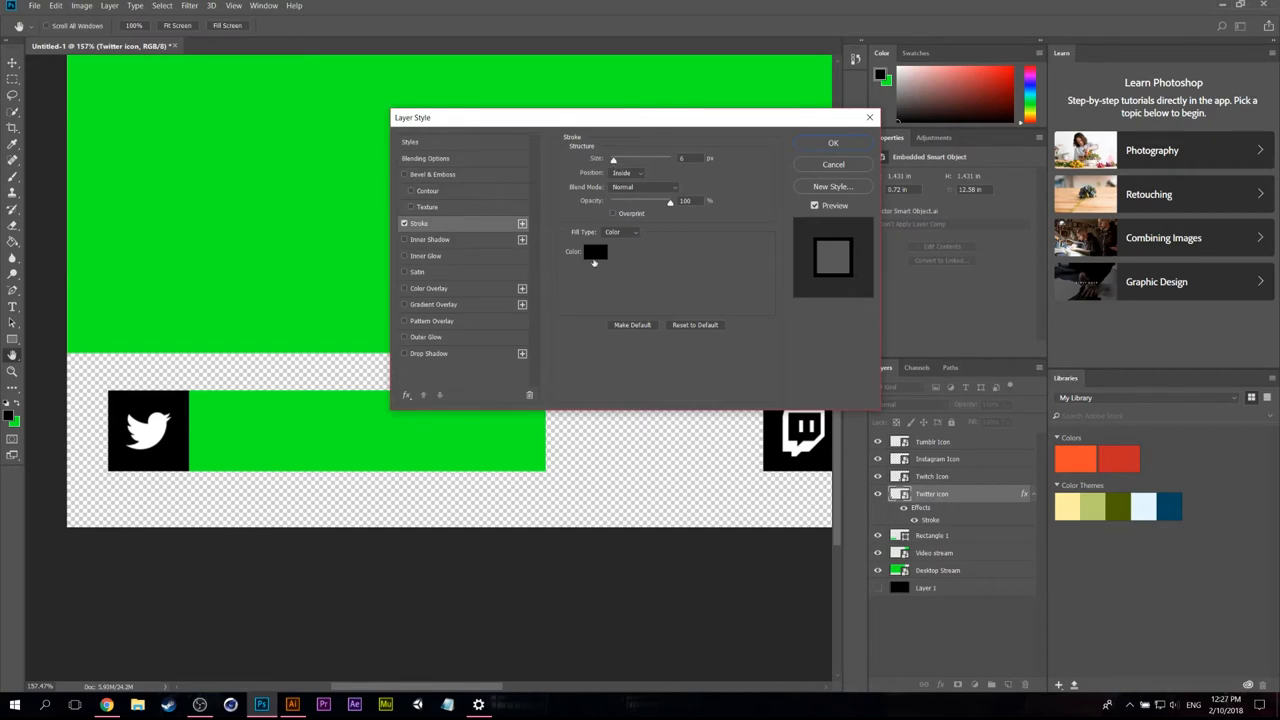
left_click(595, 251)
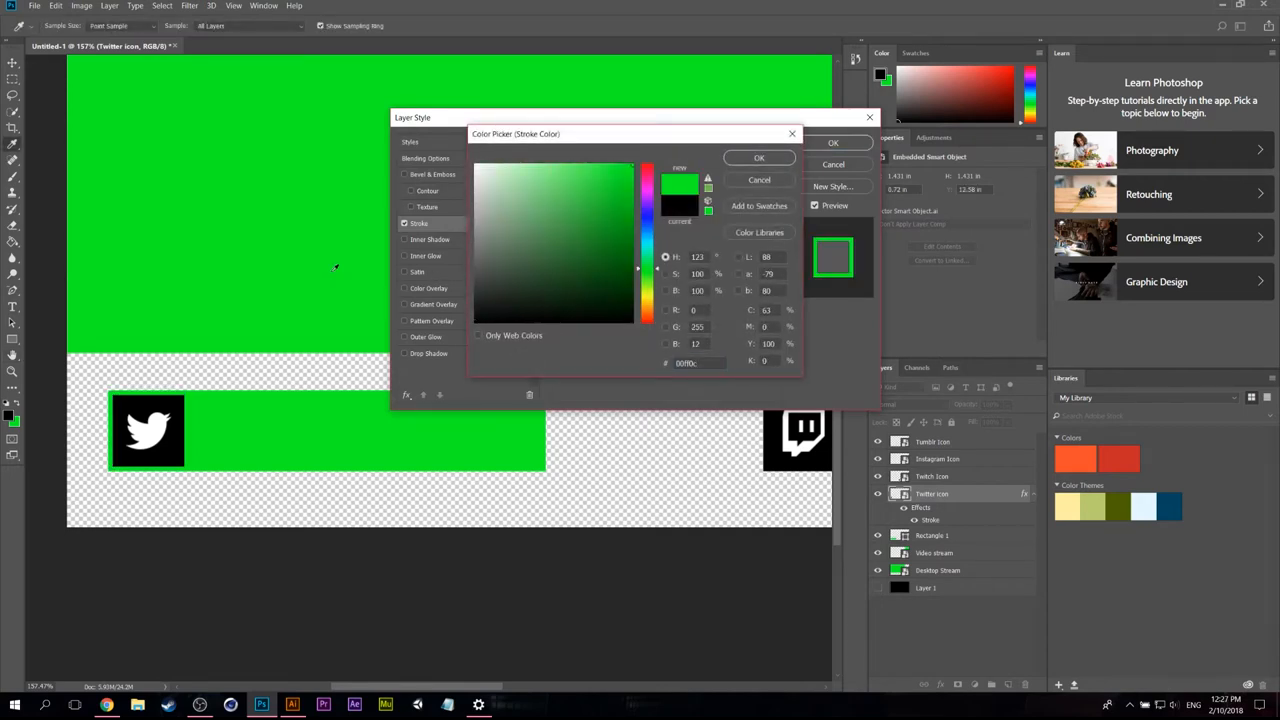
left_click(759, 157)
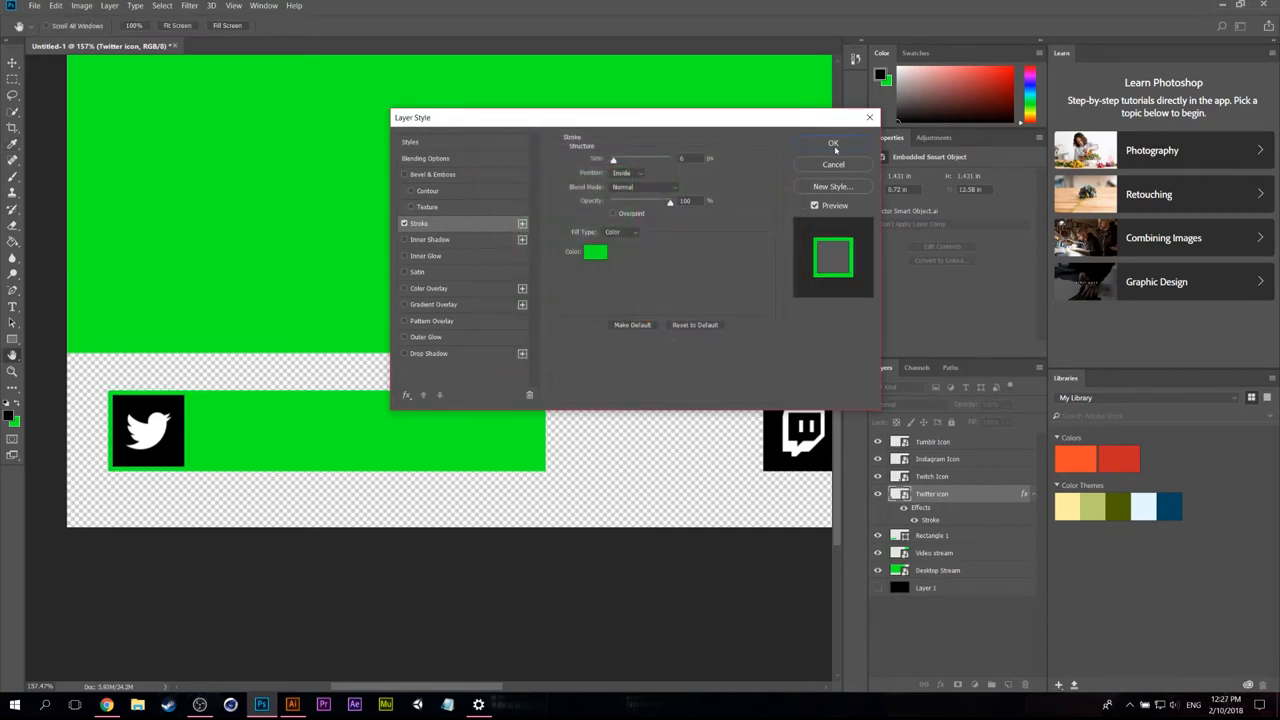
left_click(833, 142)
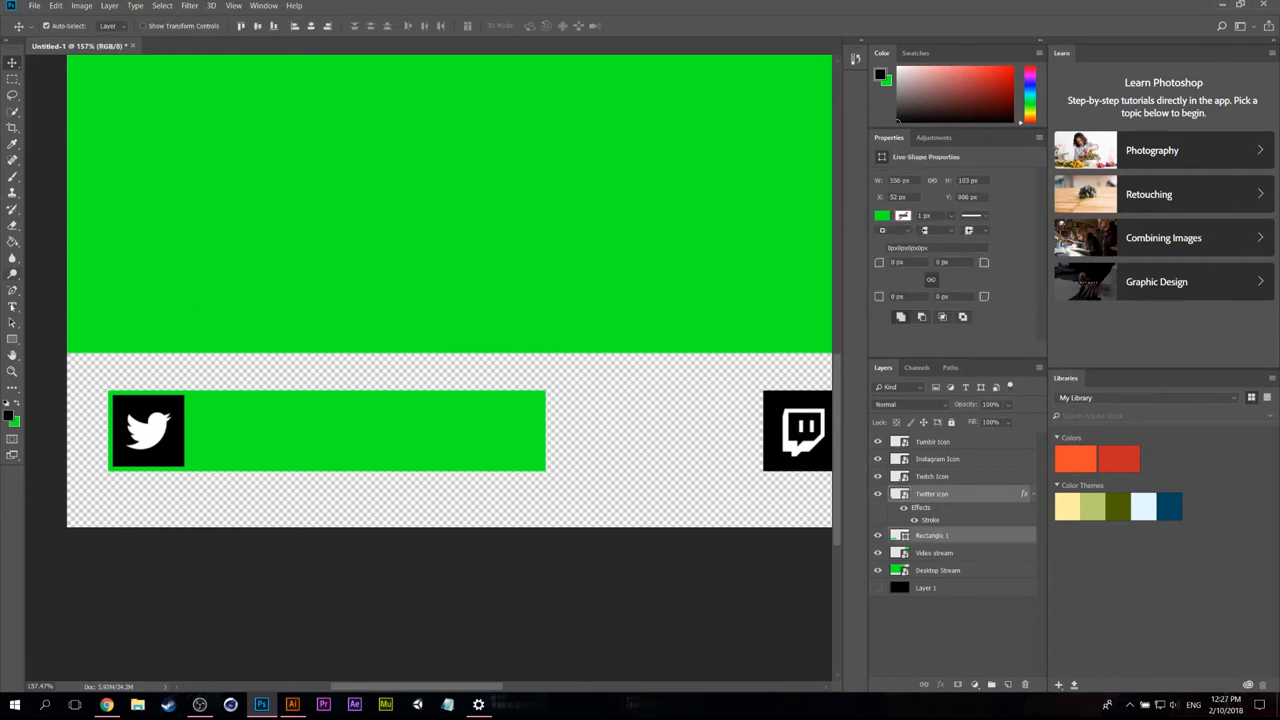
left_click(13, 307)
type("@")
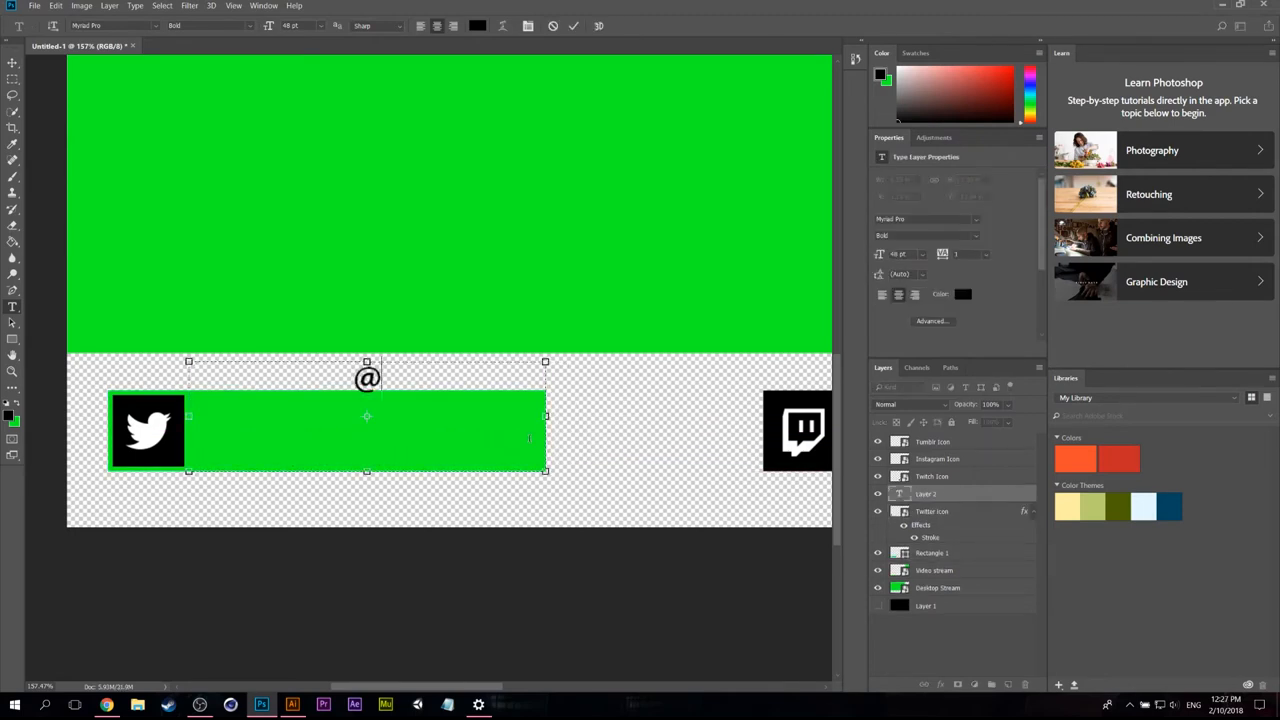
type("MY")
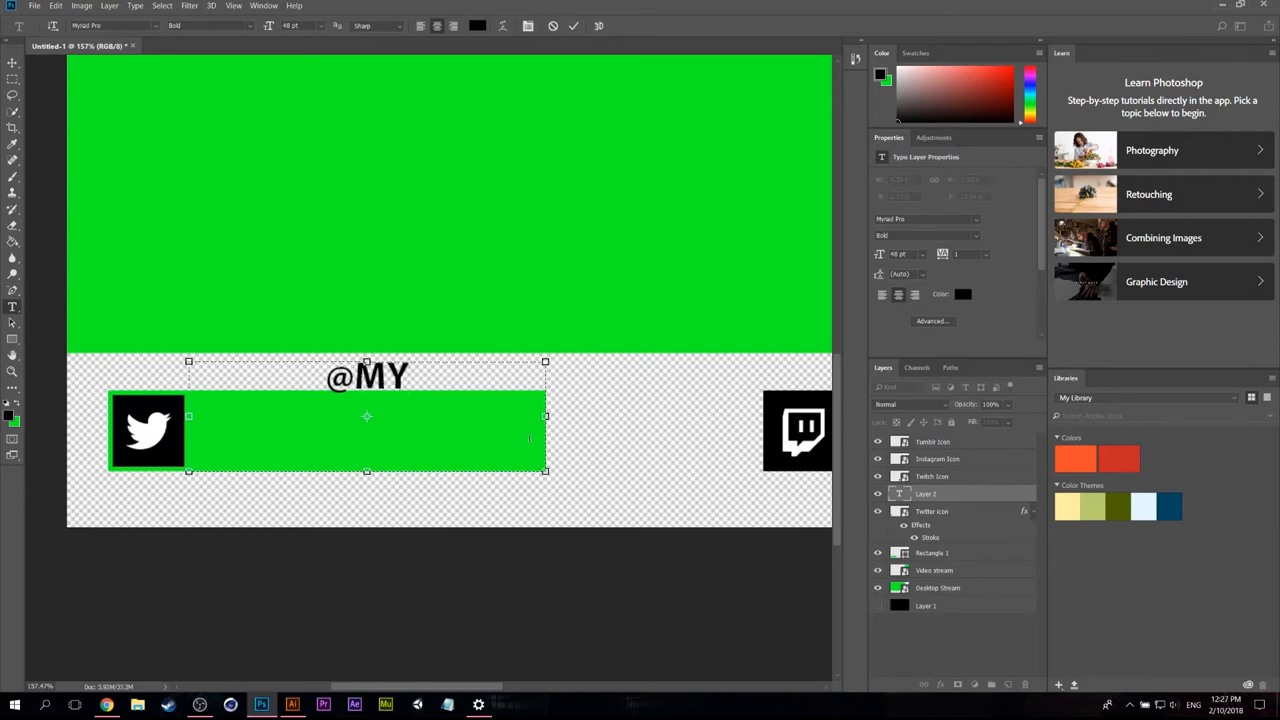
type("LAYOUT")
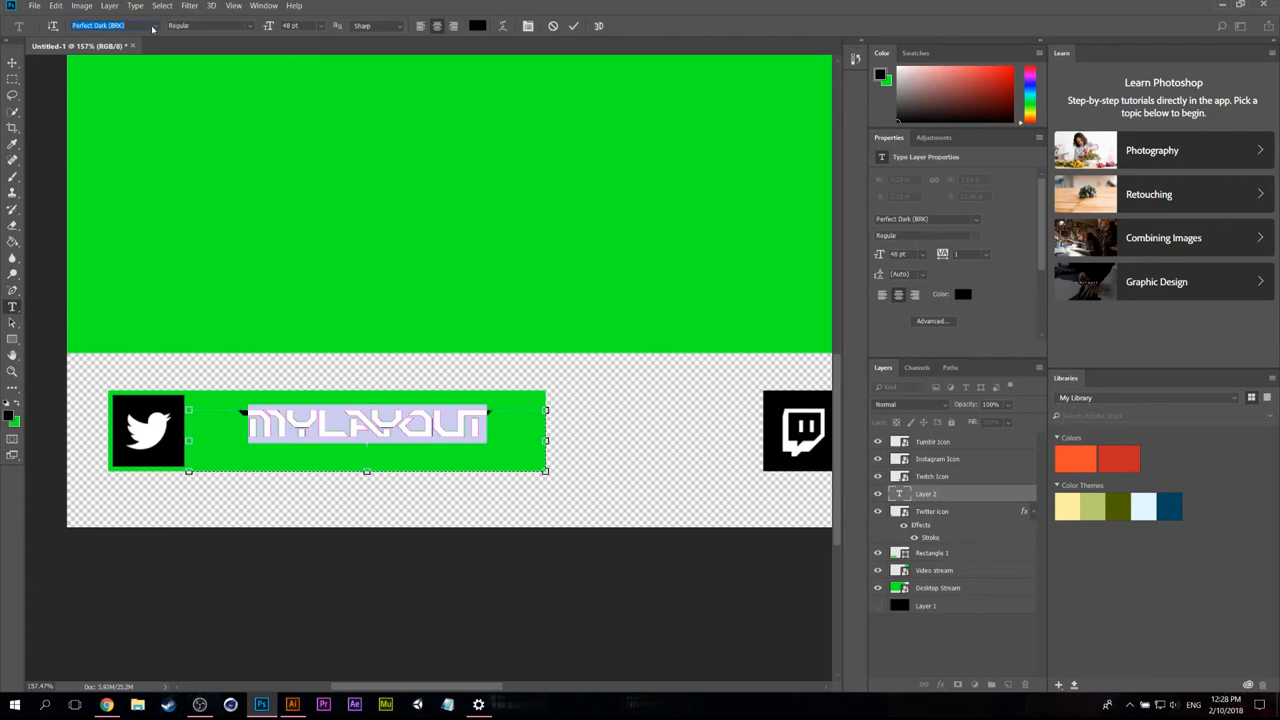
left_click(150, 25)
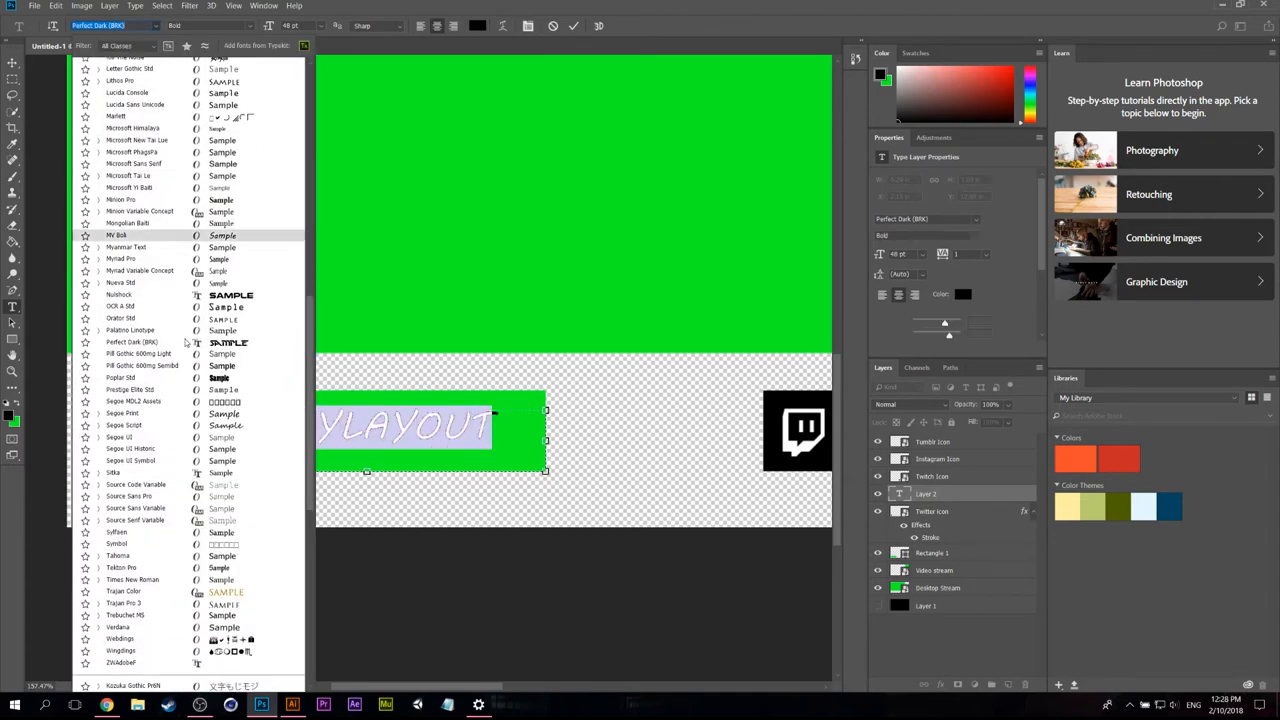
left_click(119, 294)
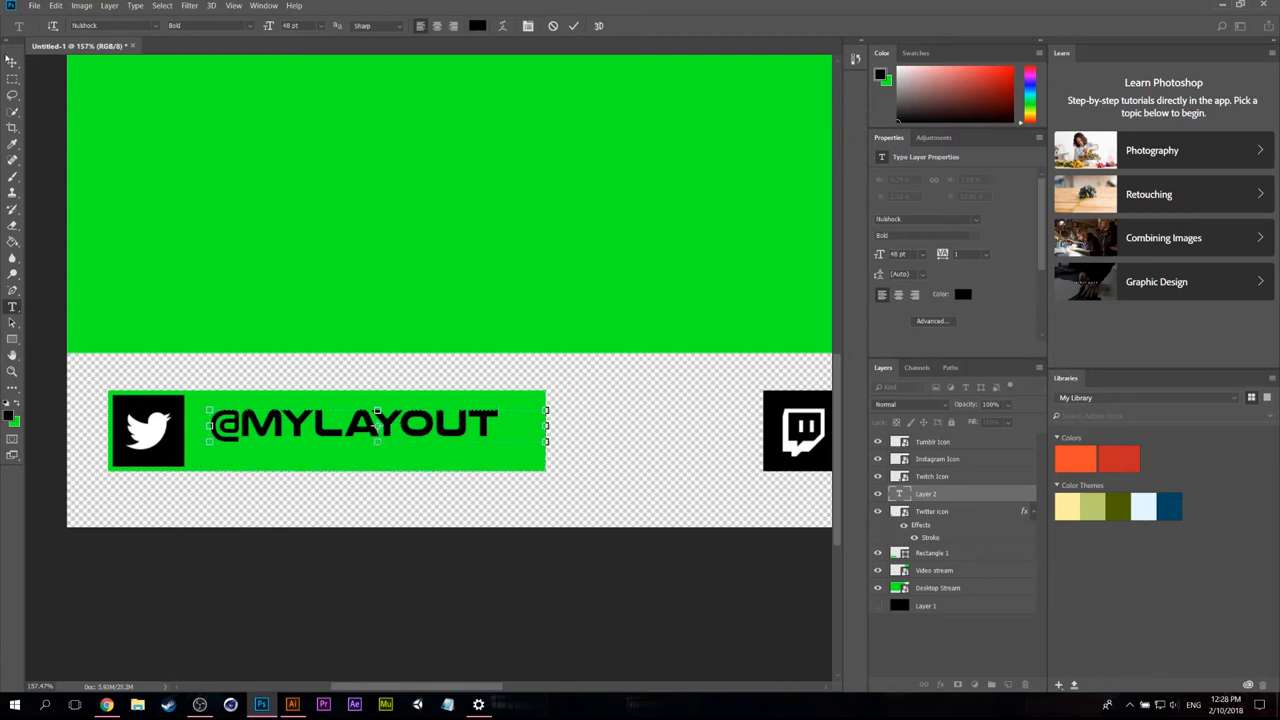
left_click(13, 63)
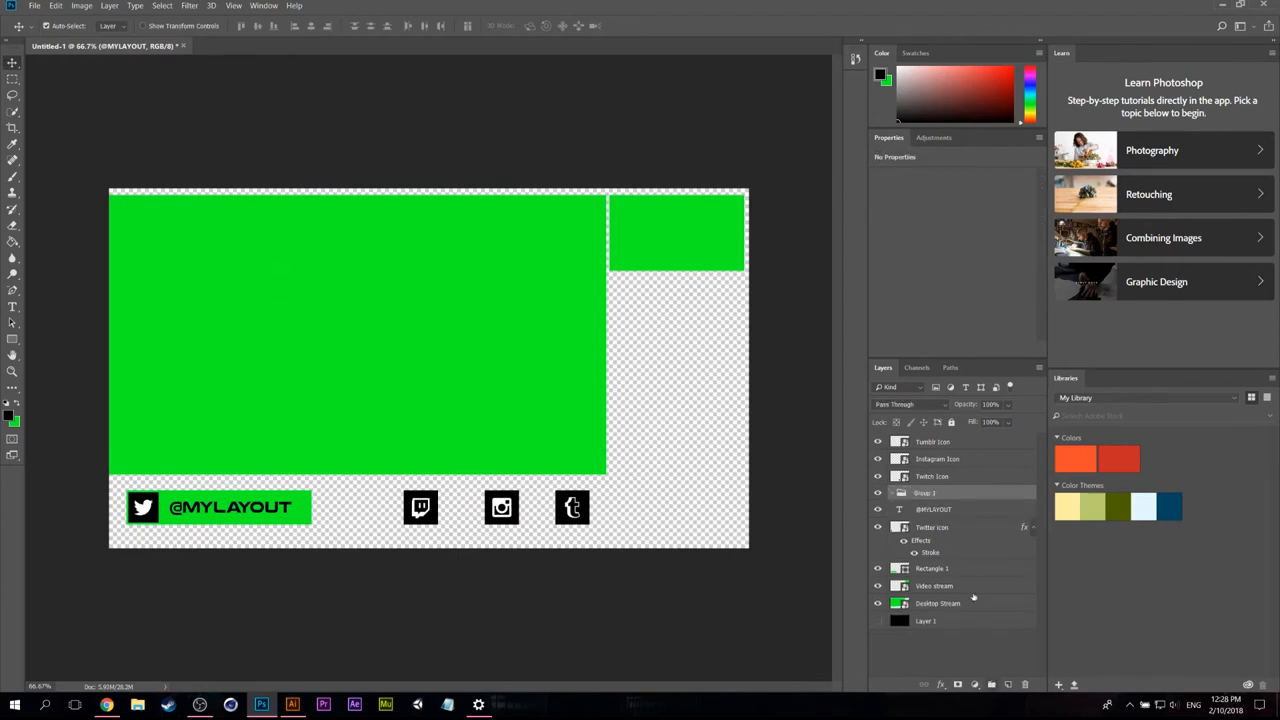
Step: Group the bar, icon and text layers and name the group Twitter Bar
left_click(932, 527)
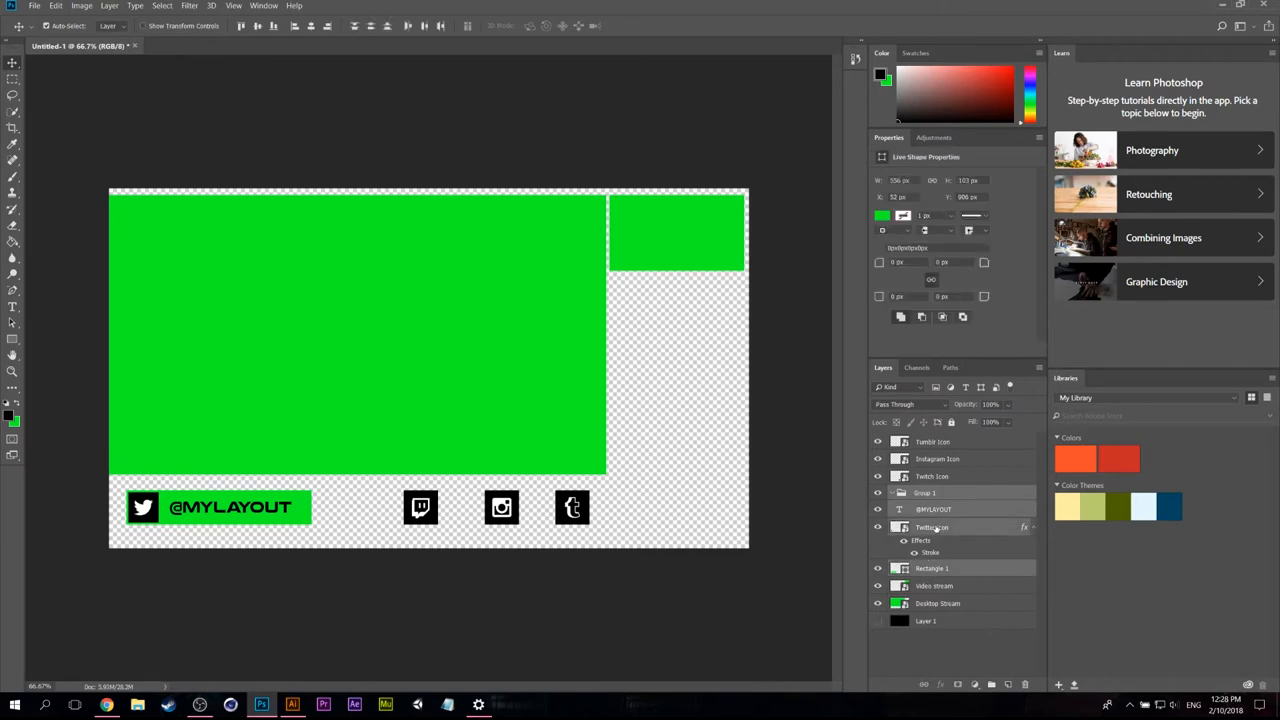
left_click(933, 509)
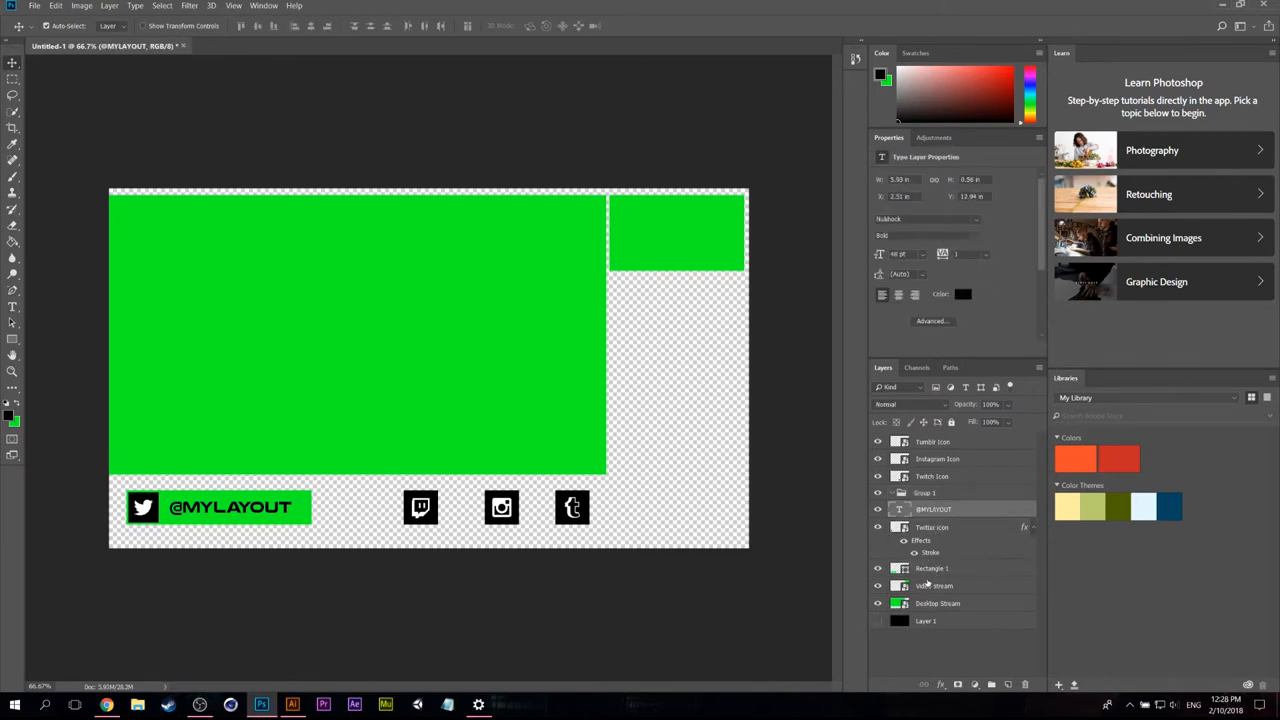
left_click(932, 568)
type("Twitter Bar")
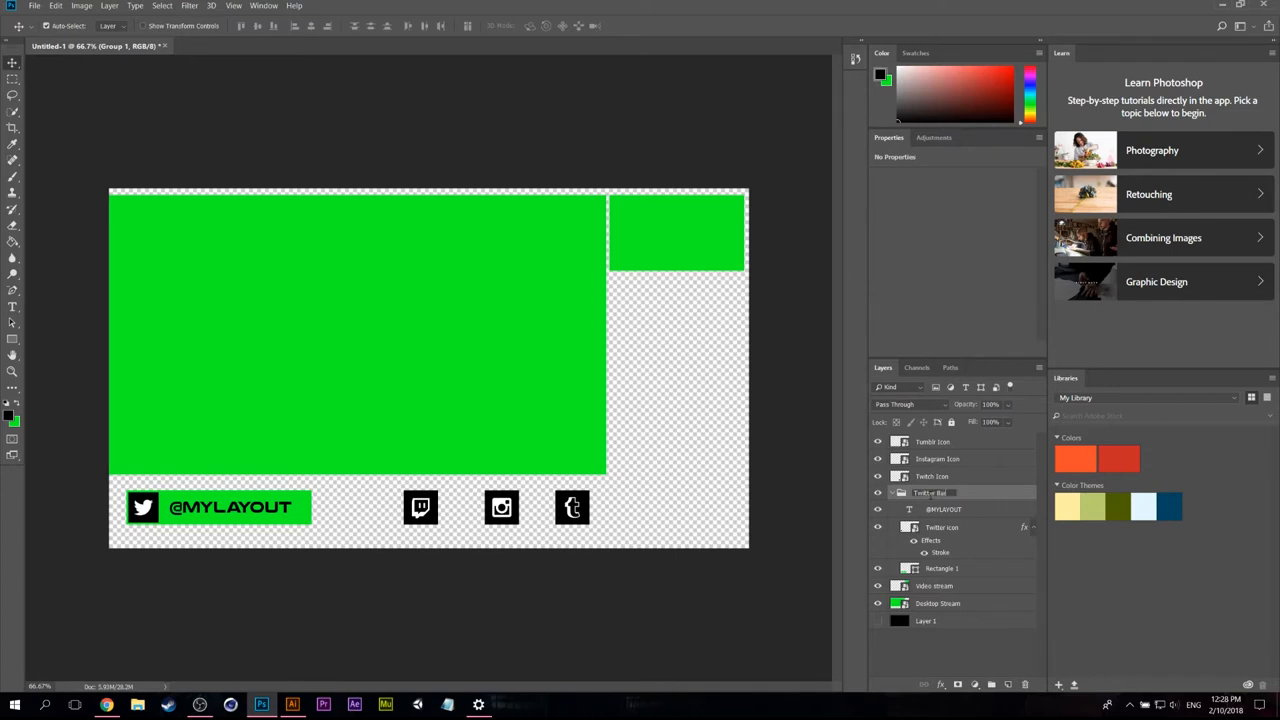
left_click(892, 492)
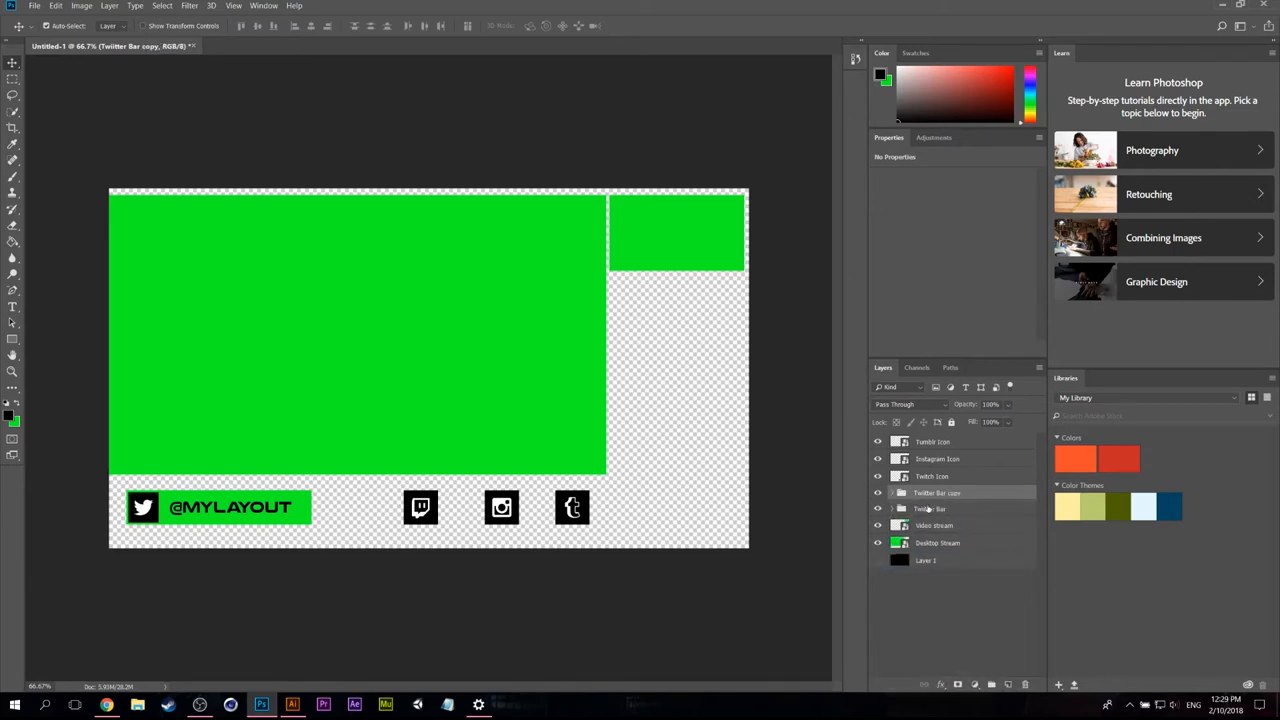
Step: In the copied group hide the Twitter icon and give the Twitch Icon layer the copied border style, forming the Twitch Bar
left_click(892, 492)
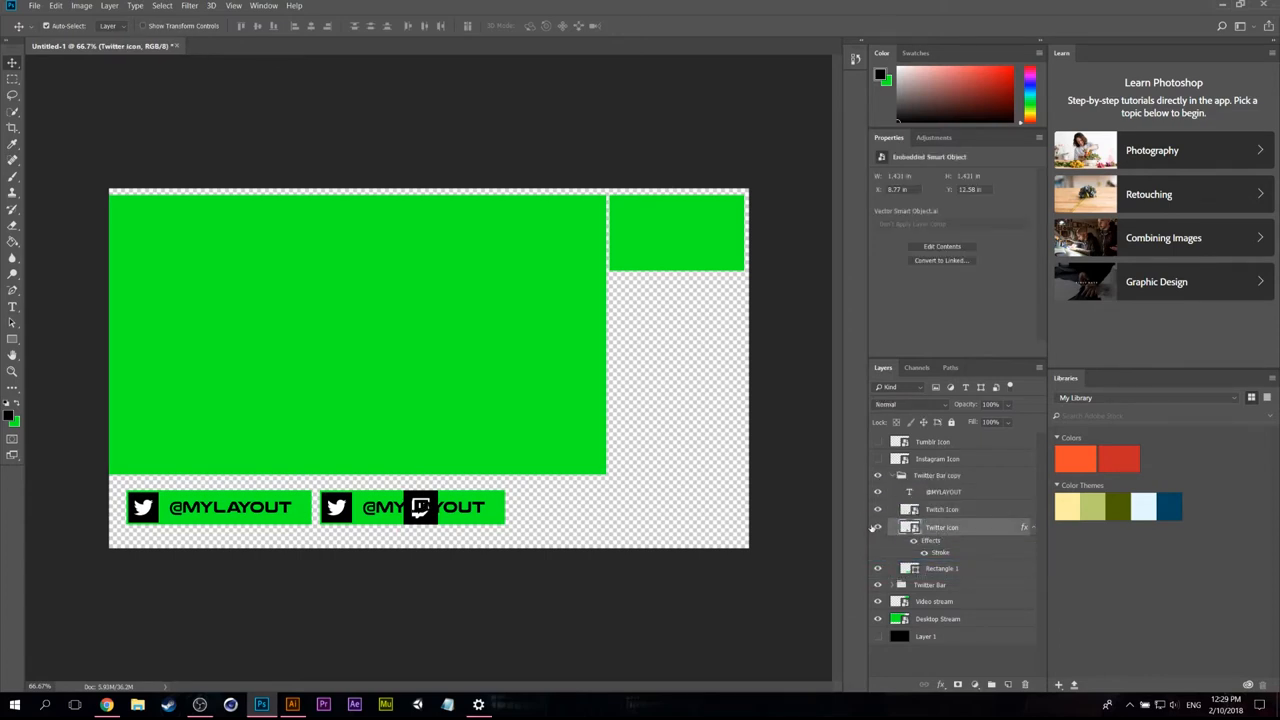
left_click(878, 527)
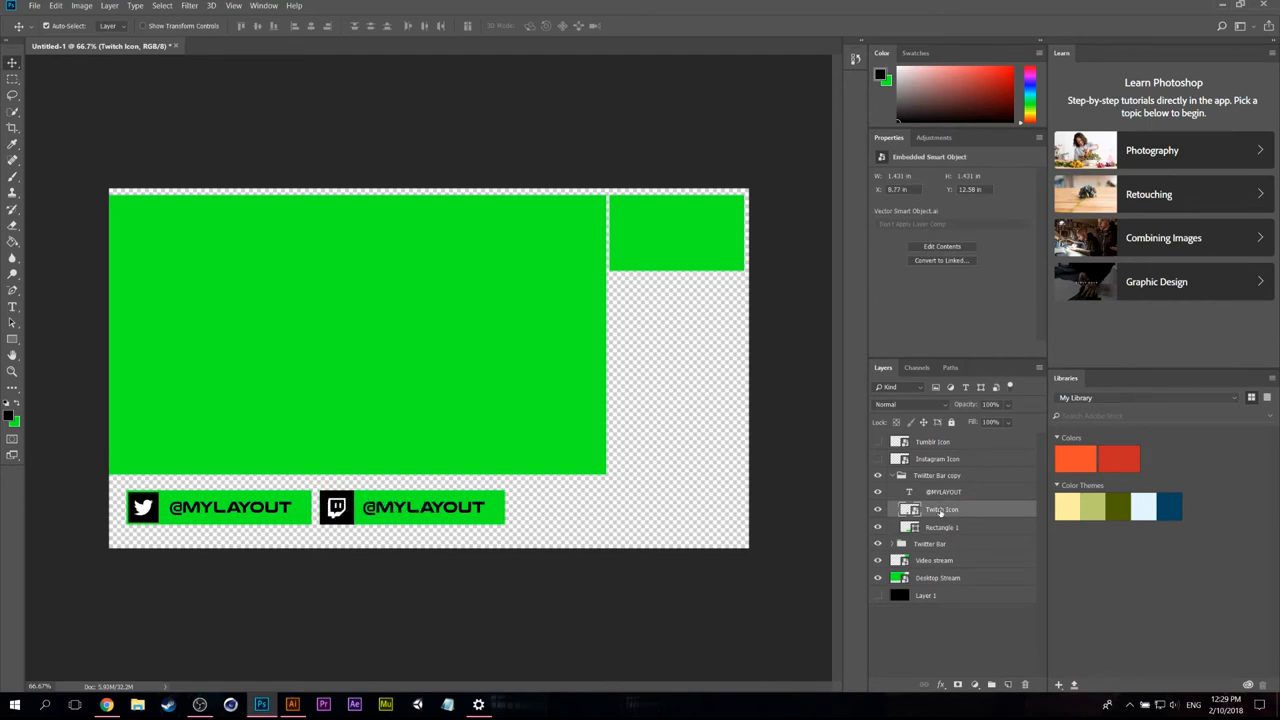
left_click(891, 543)
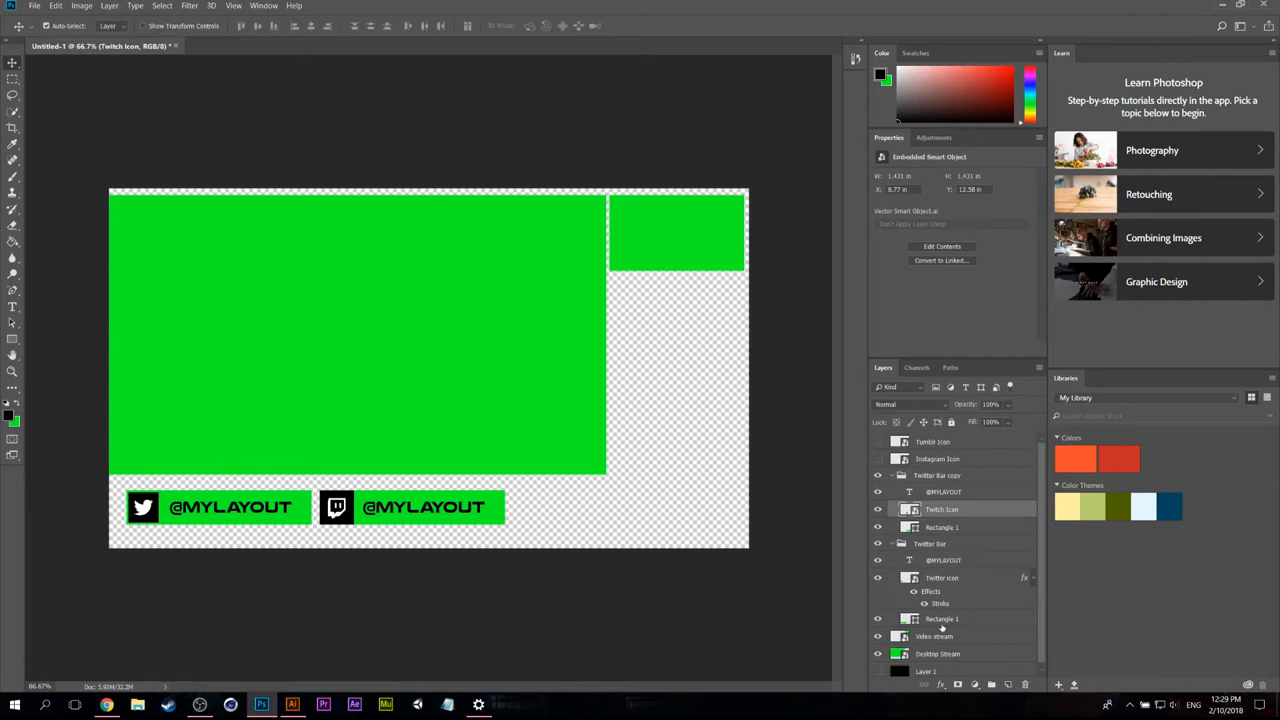
left_click(941, 578)
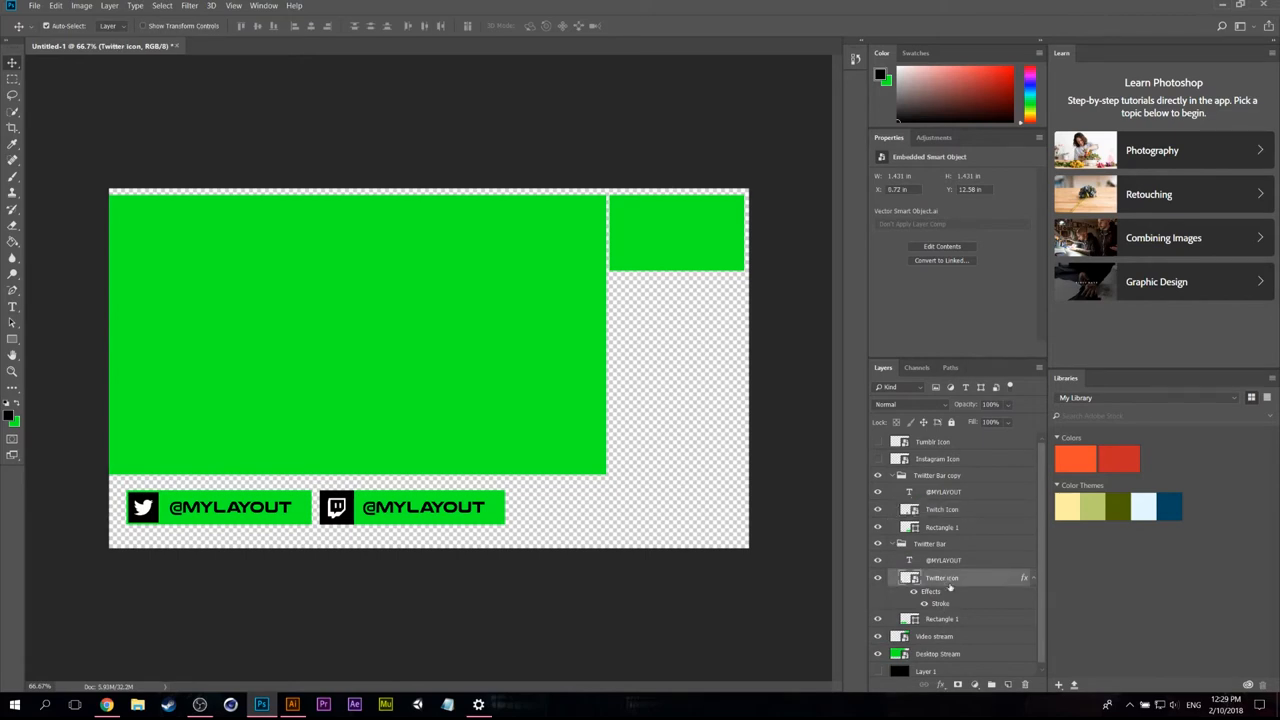
right_click(941, 577)
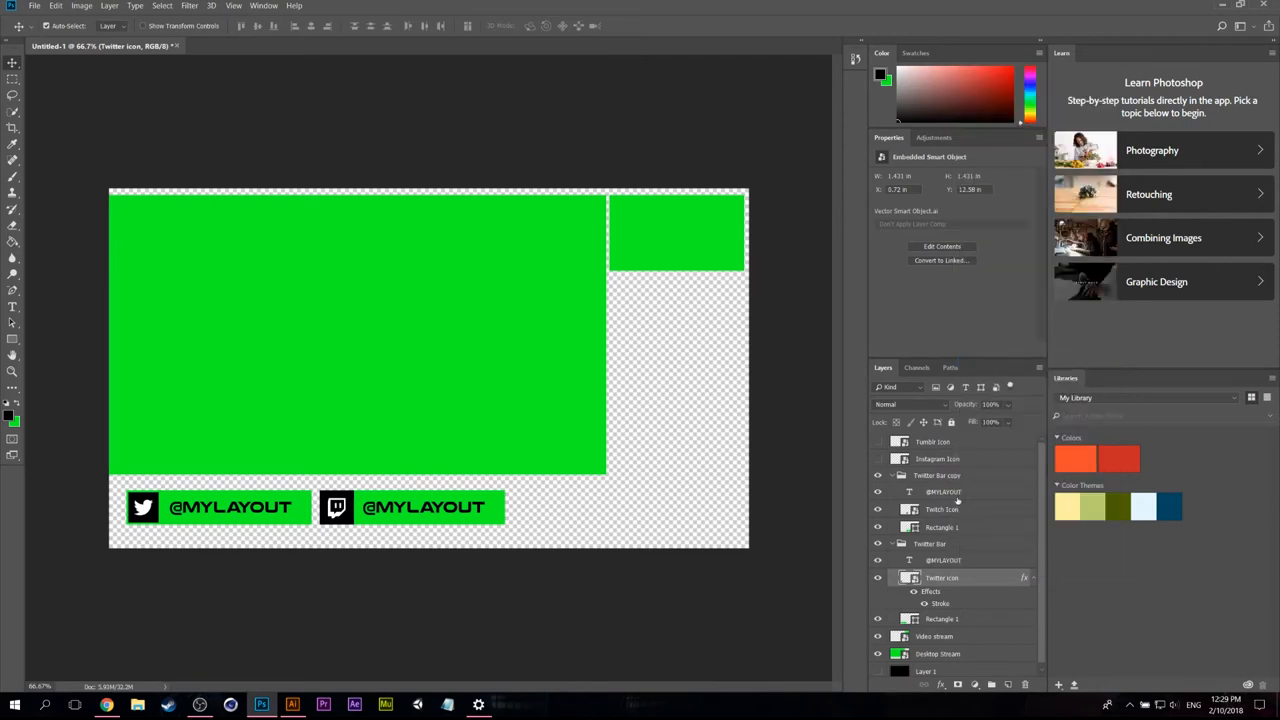
left_click(941, 509)
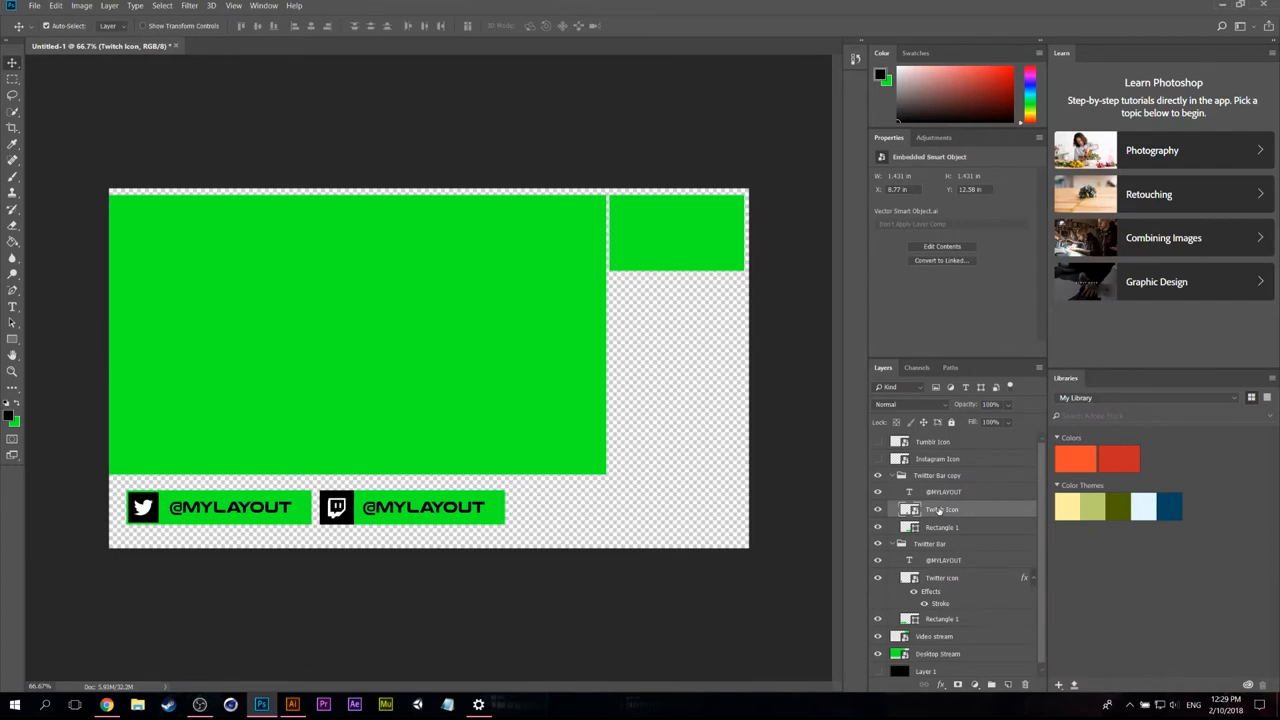
right_click(941, 509)
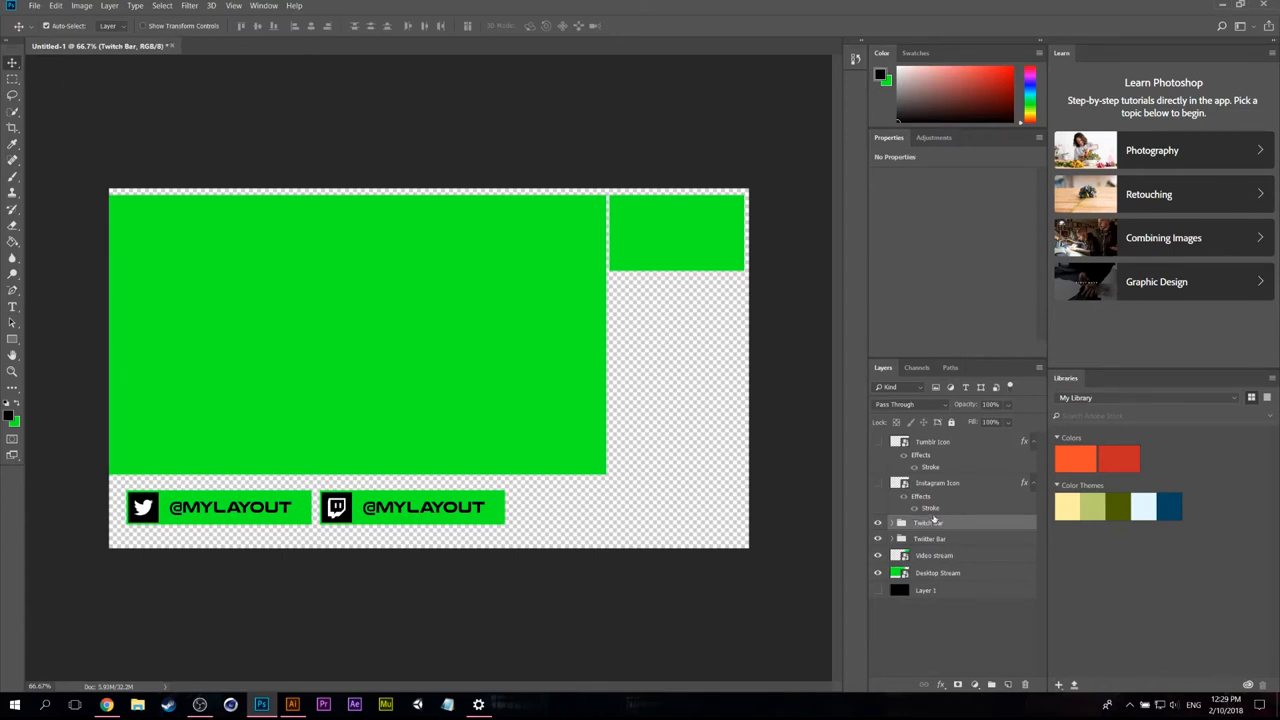
Step: Duplicate the Twitch Bar with Ctrl+J as Instagram Bar, swap in the Instagram icon and reposition it
key("ctrl+j")
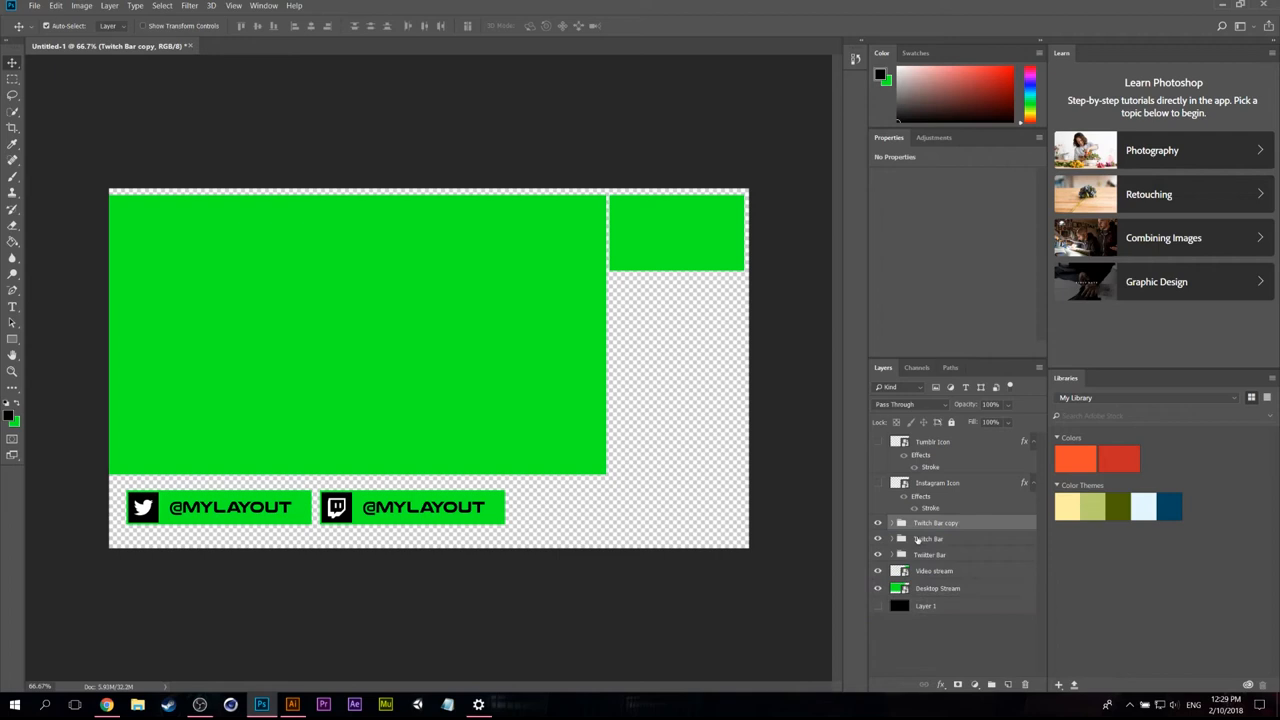
double_click(935, 522)
type("Instagram Ba")
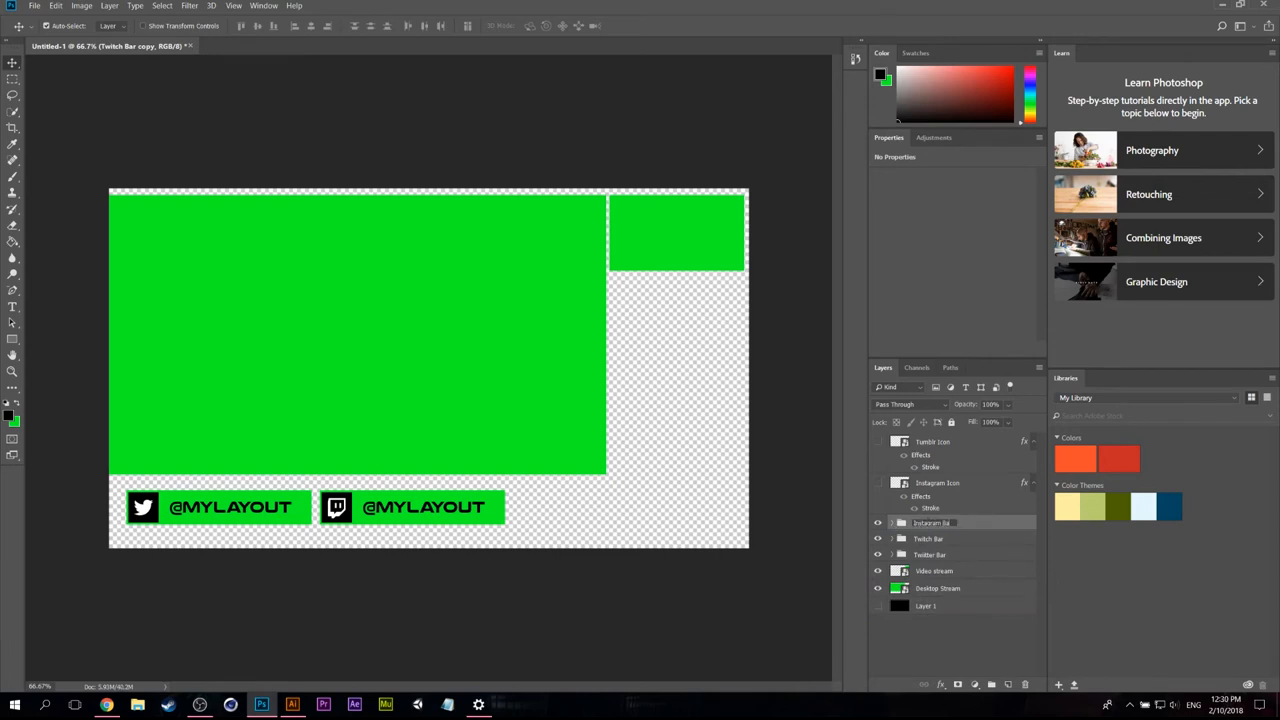
left_click(933, 522)
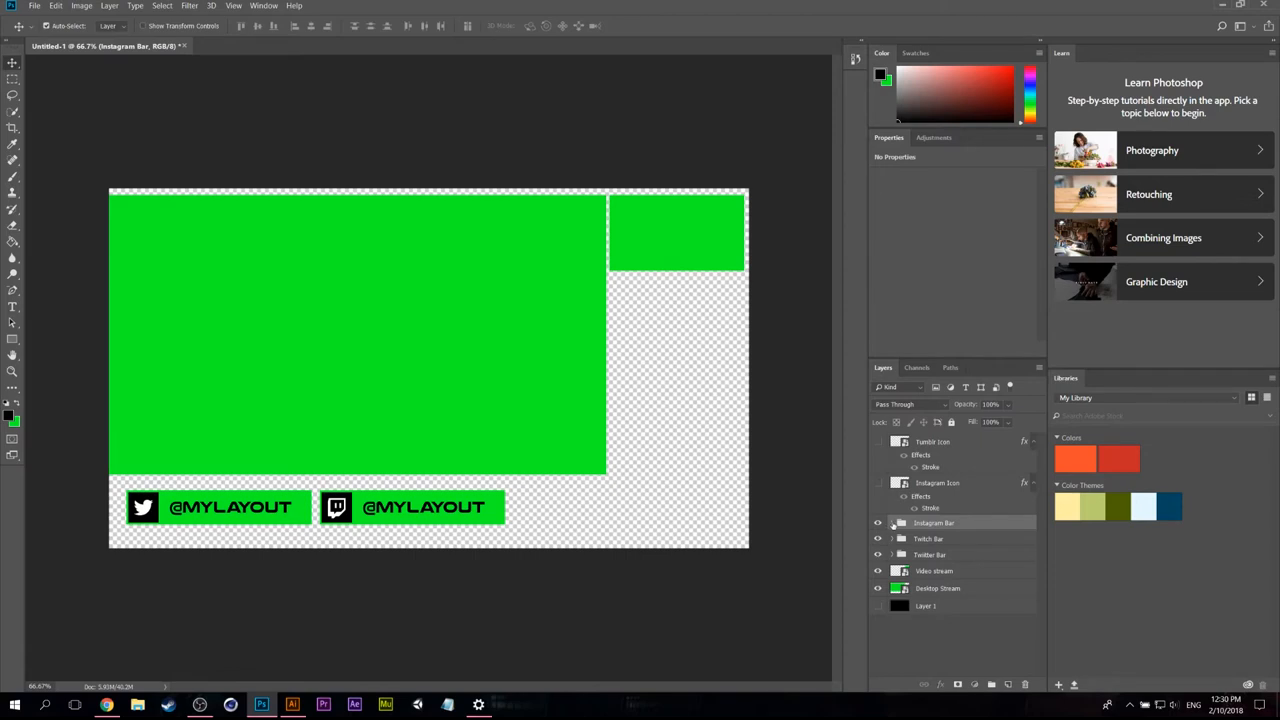
left_click(937, 483)
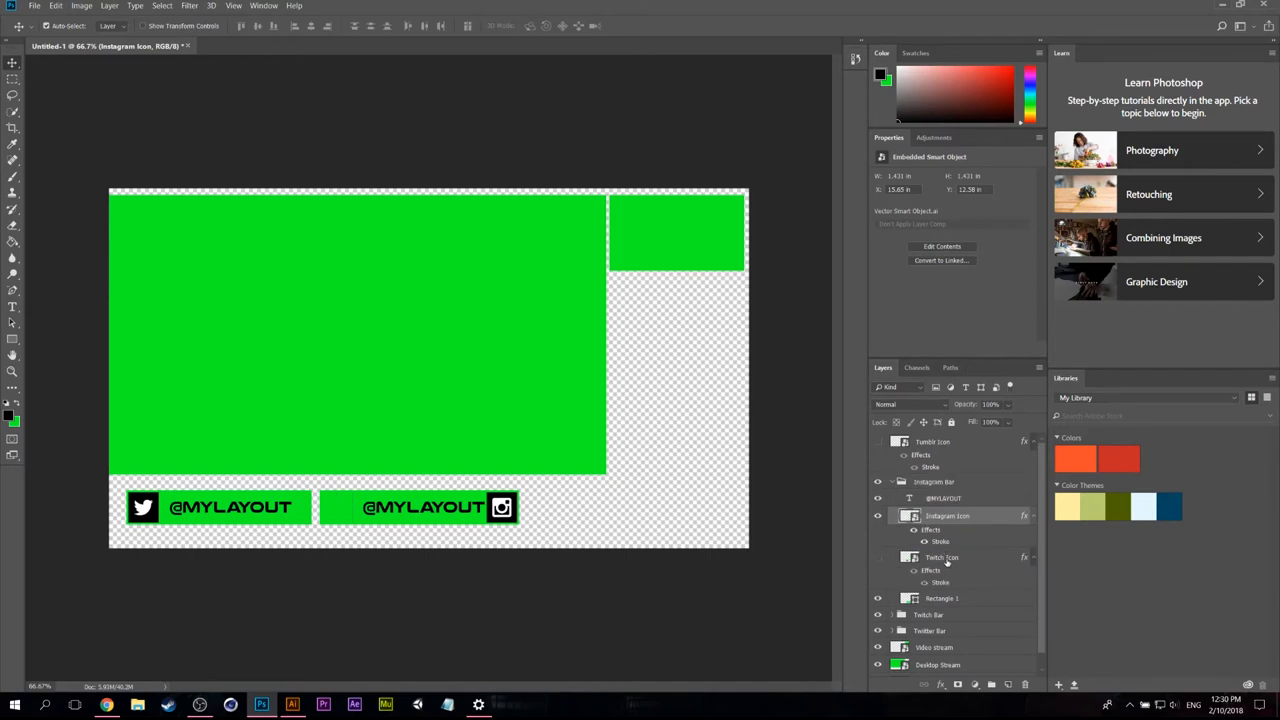
left_click(934, 481)
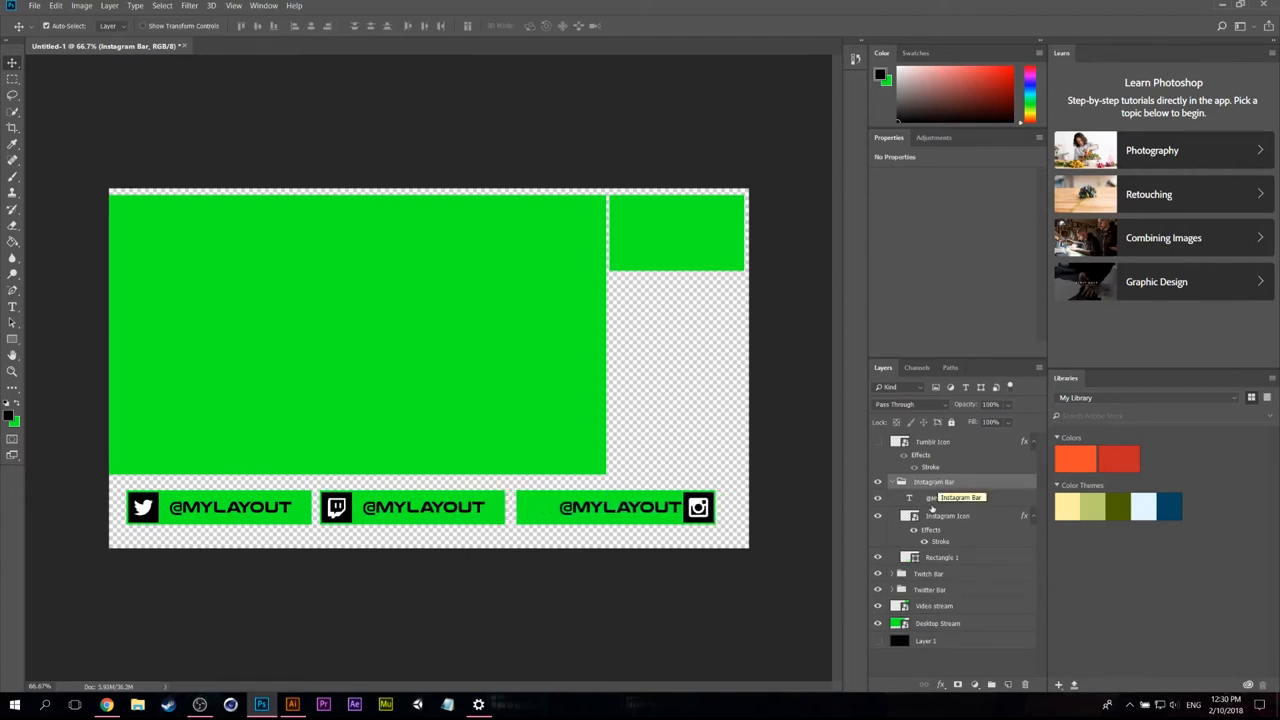
left_click(947, 515)
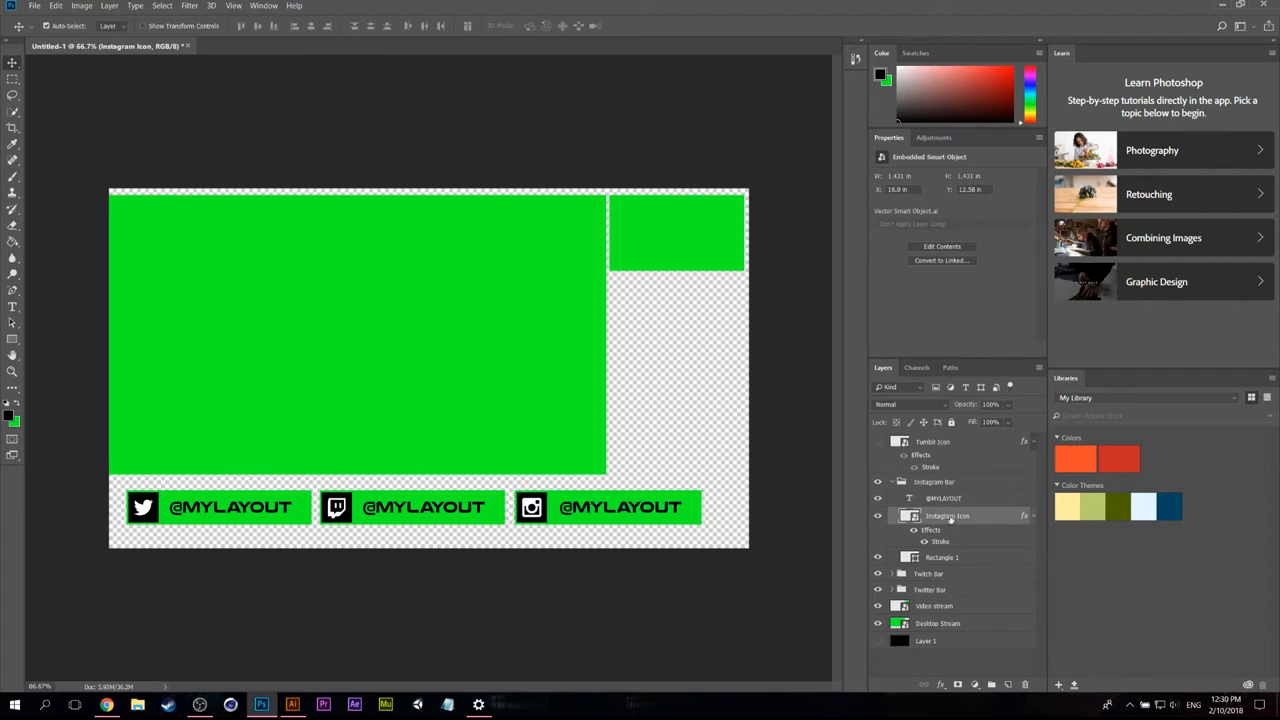
mouse_move(982, 483)
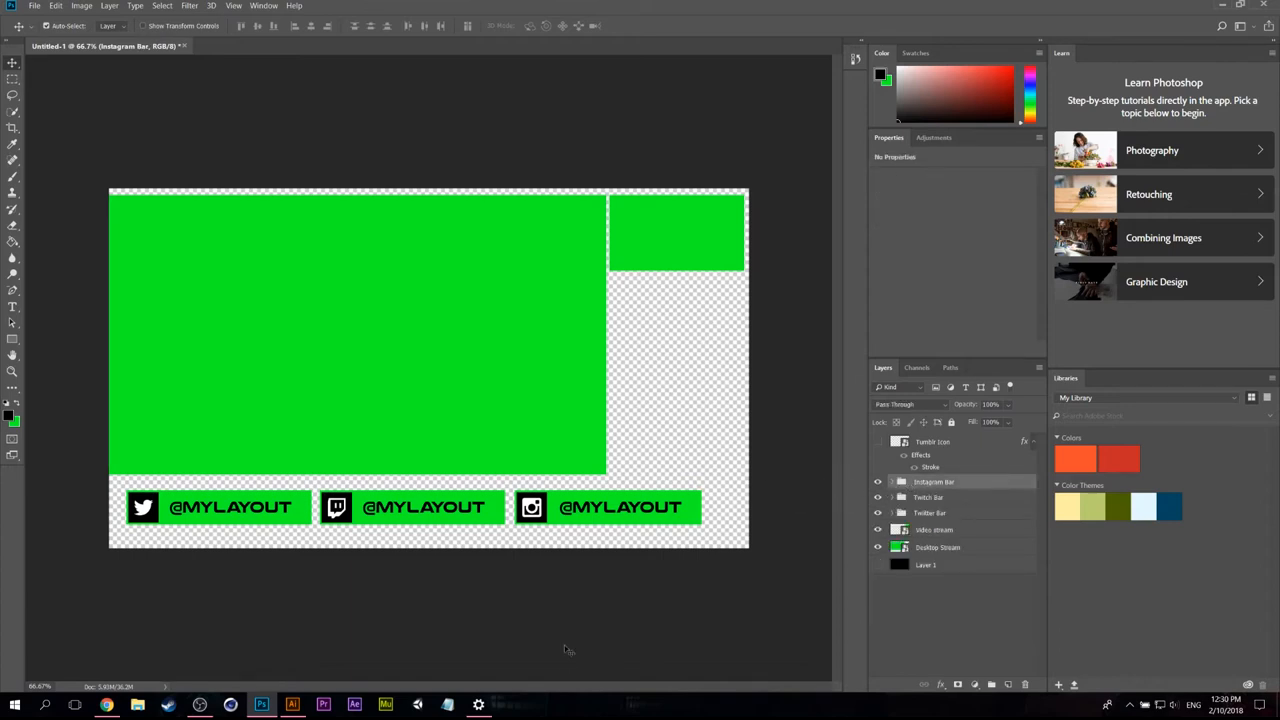
Step: Shrink the three bar groups with Free Transform and build a fourth bar carrying the Tumblr icon
left_click(932, 441)
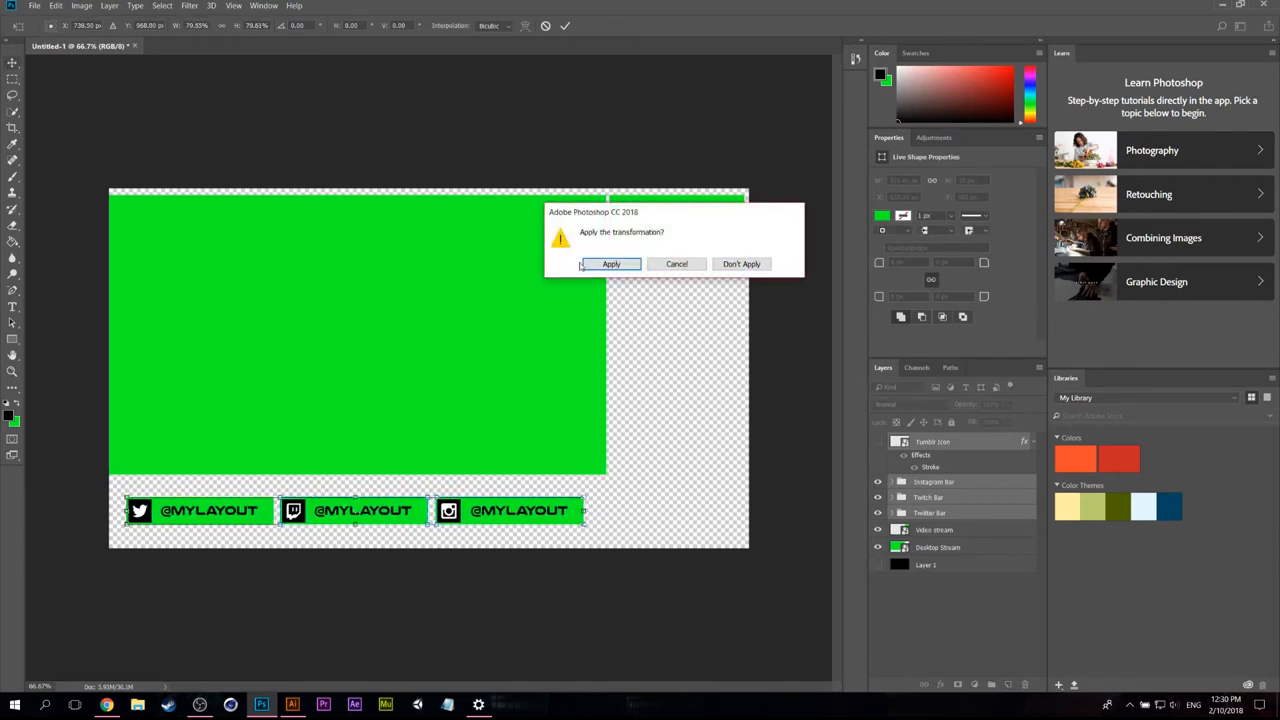
left_click(611, 263)
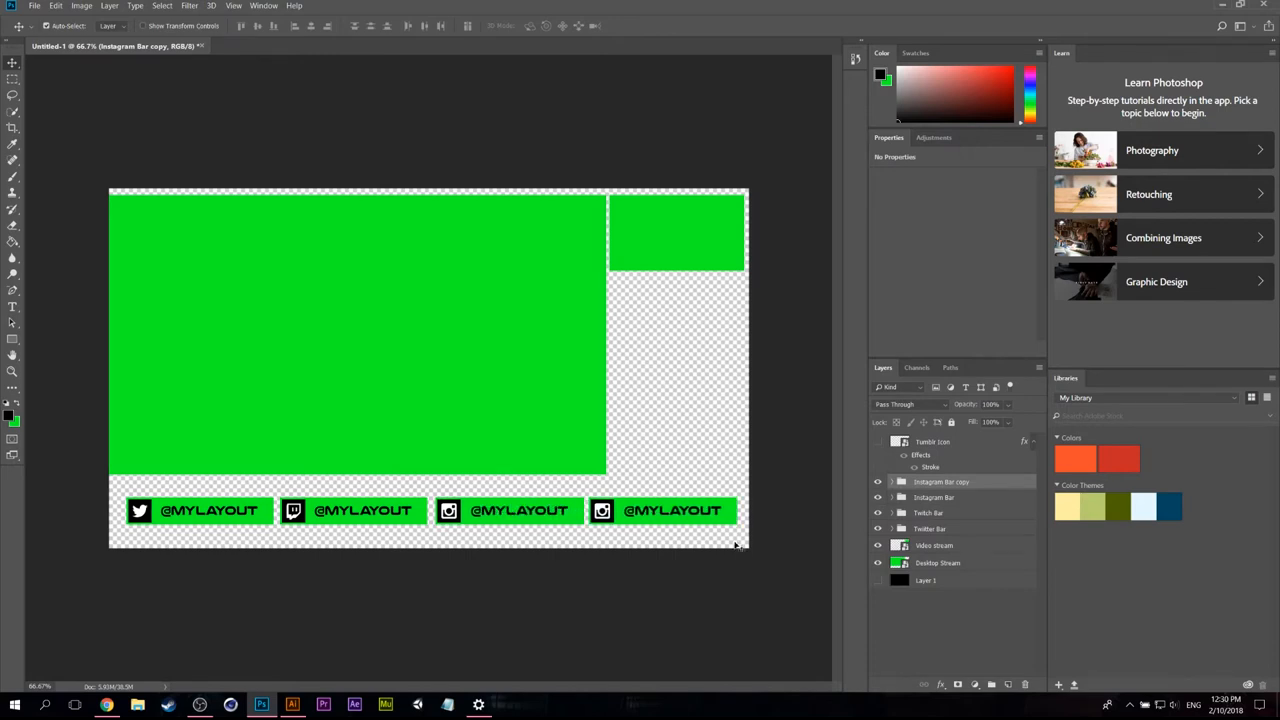
left_click(891, 481)
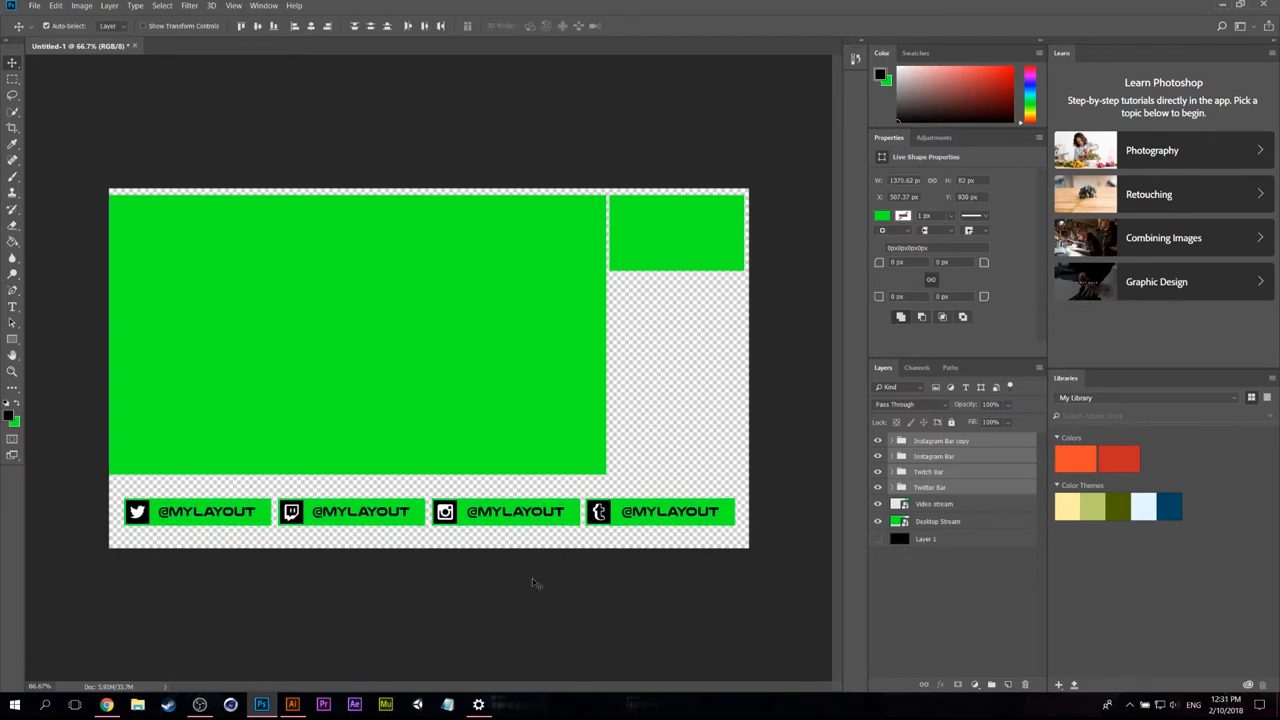
left_click(878, 521)
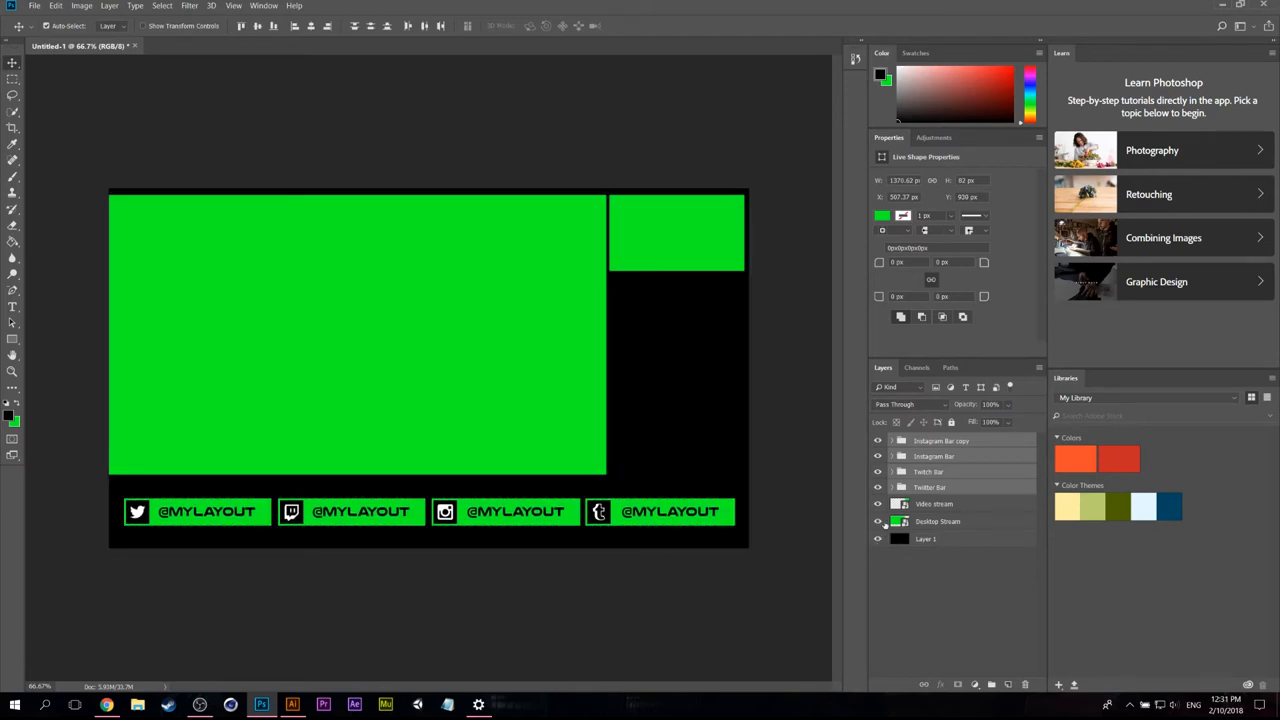
left_click(877, 521)
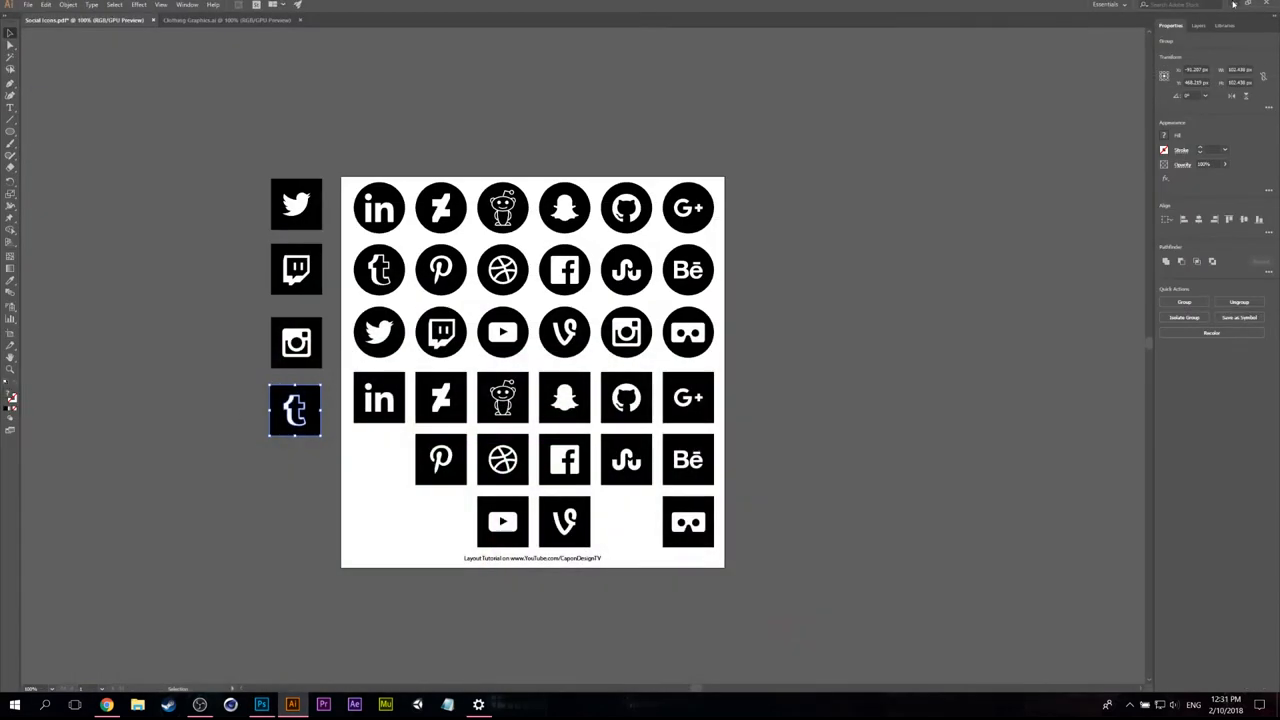
Step: Minimize the Illustrator window to reveal the desktop
left_click(1234, 5)
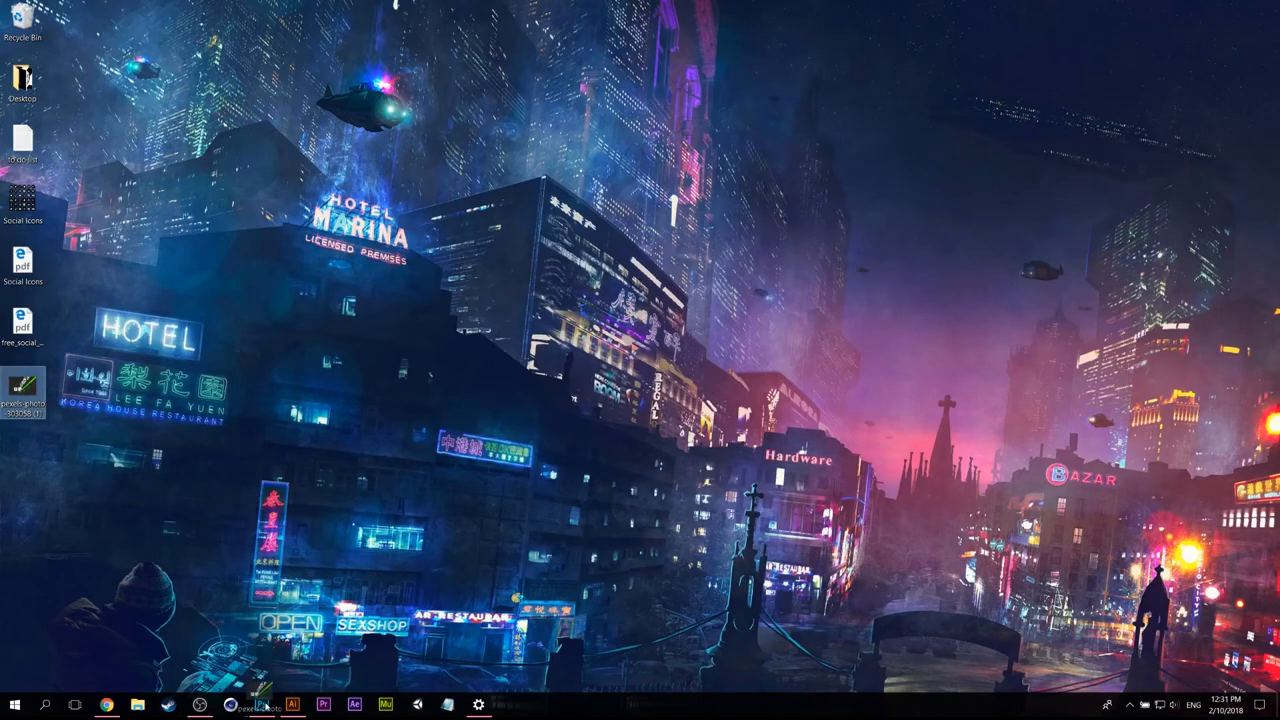
Step: Place the pexels street photo from the desktop into the overlay behind Desktop Stream
left_click(261, 705)
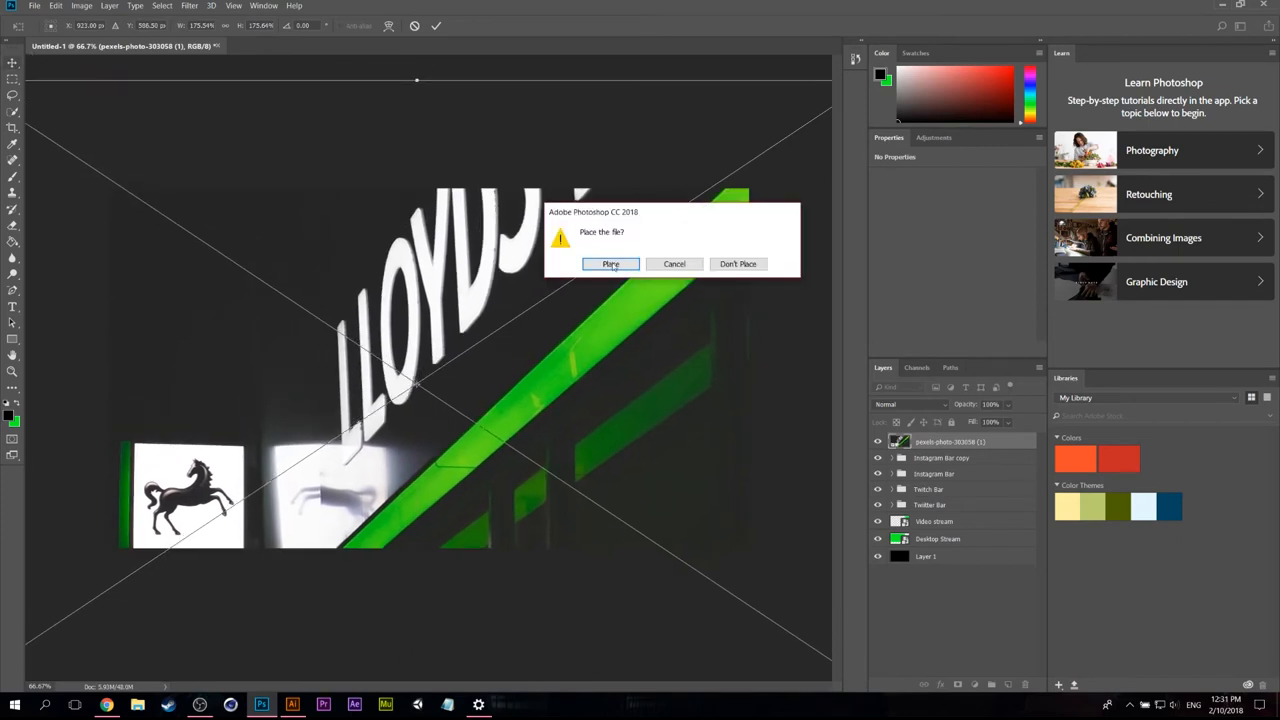
left_click(611, 263)
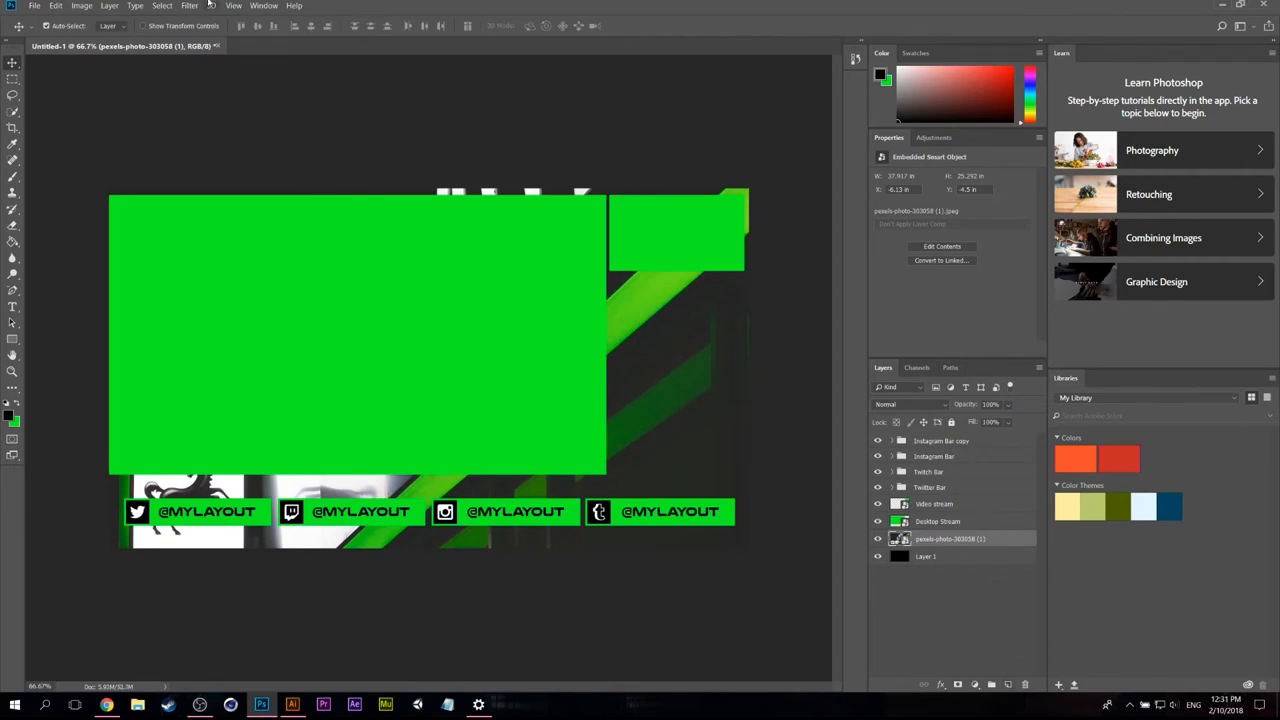
Step: Apply a Gaussian Blur of about 138.8 px to the street photo
left_click(189, 6)
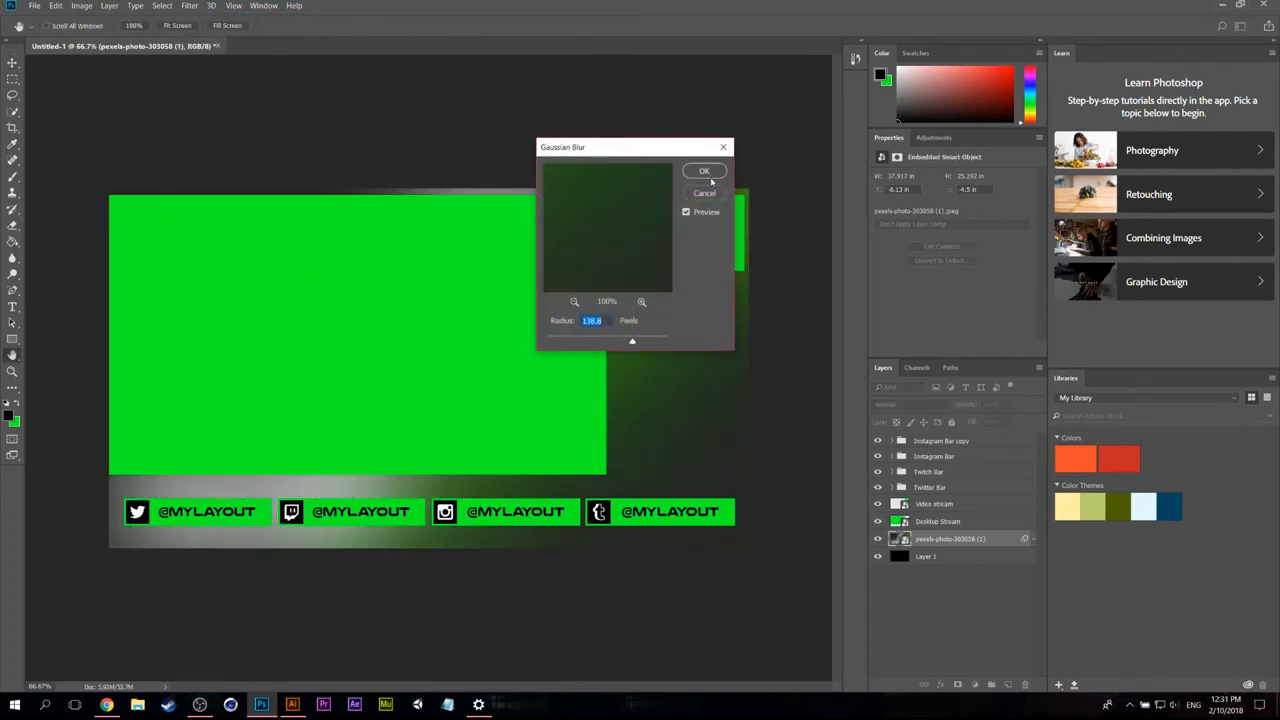
left_click(704, 170)
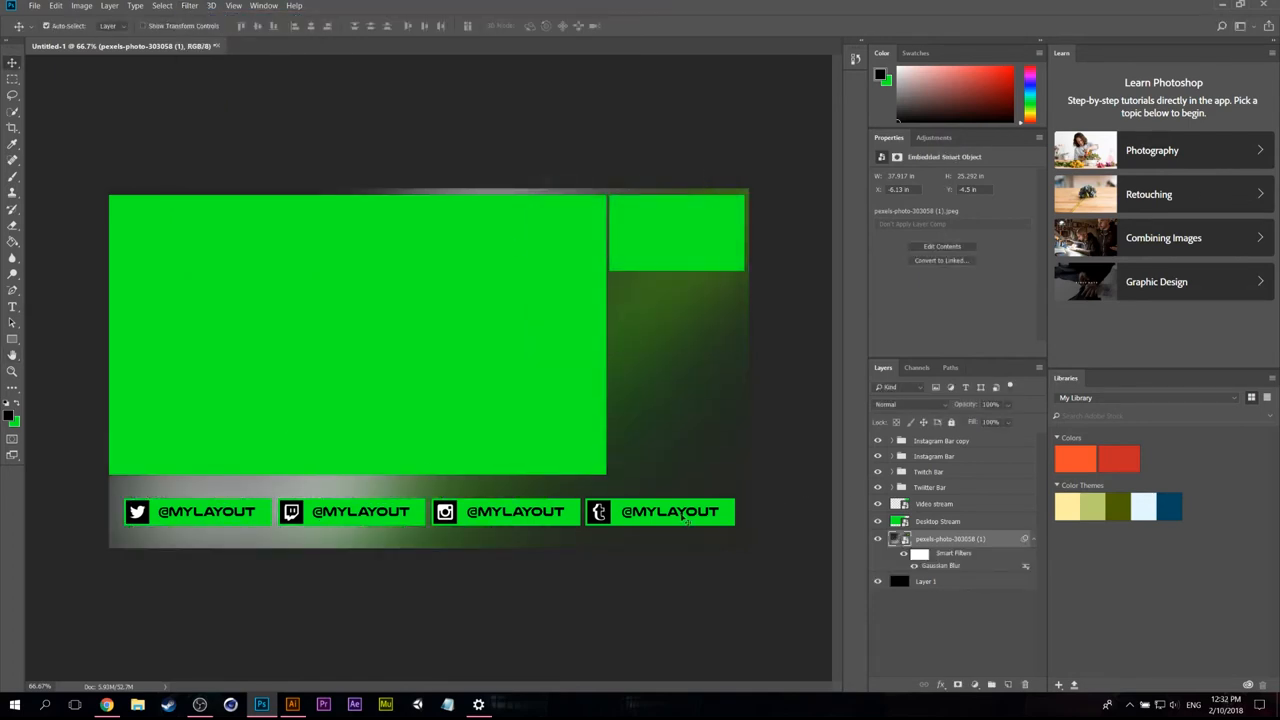
mouse_move(758, 510)
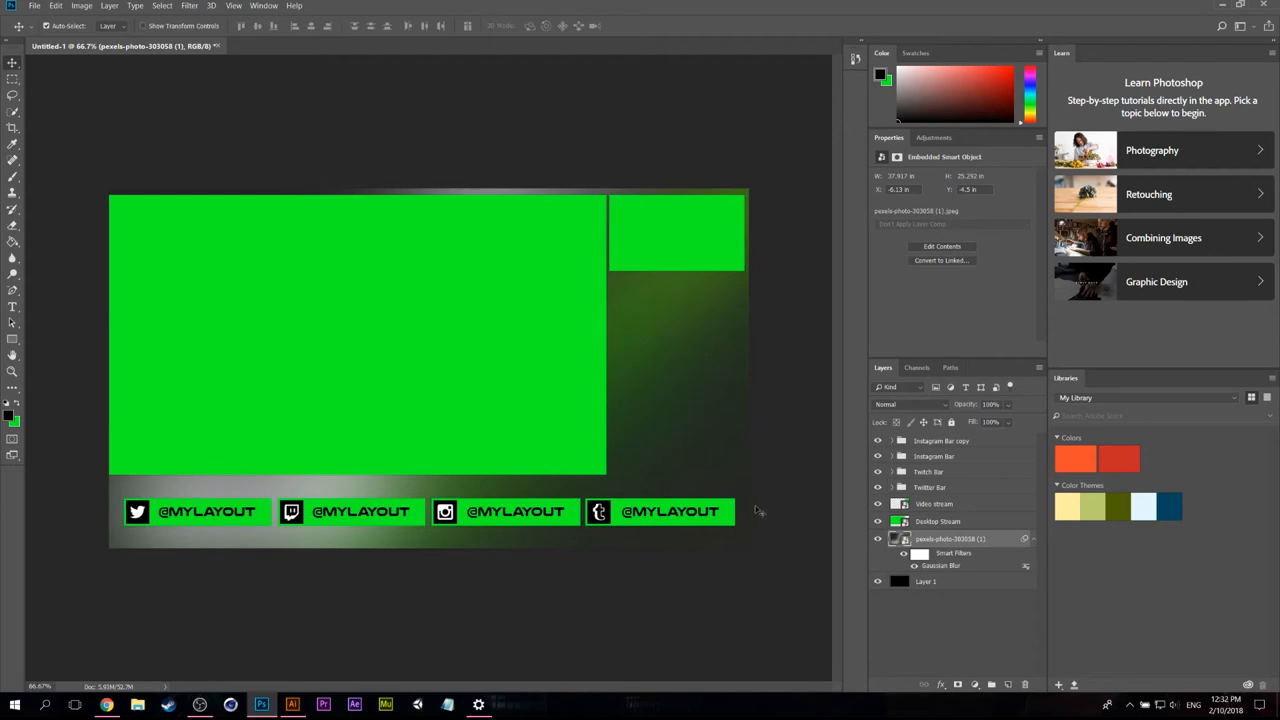
mouse_move(717, 474)
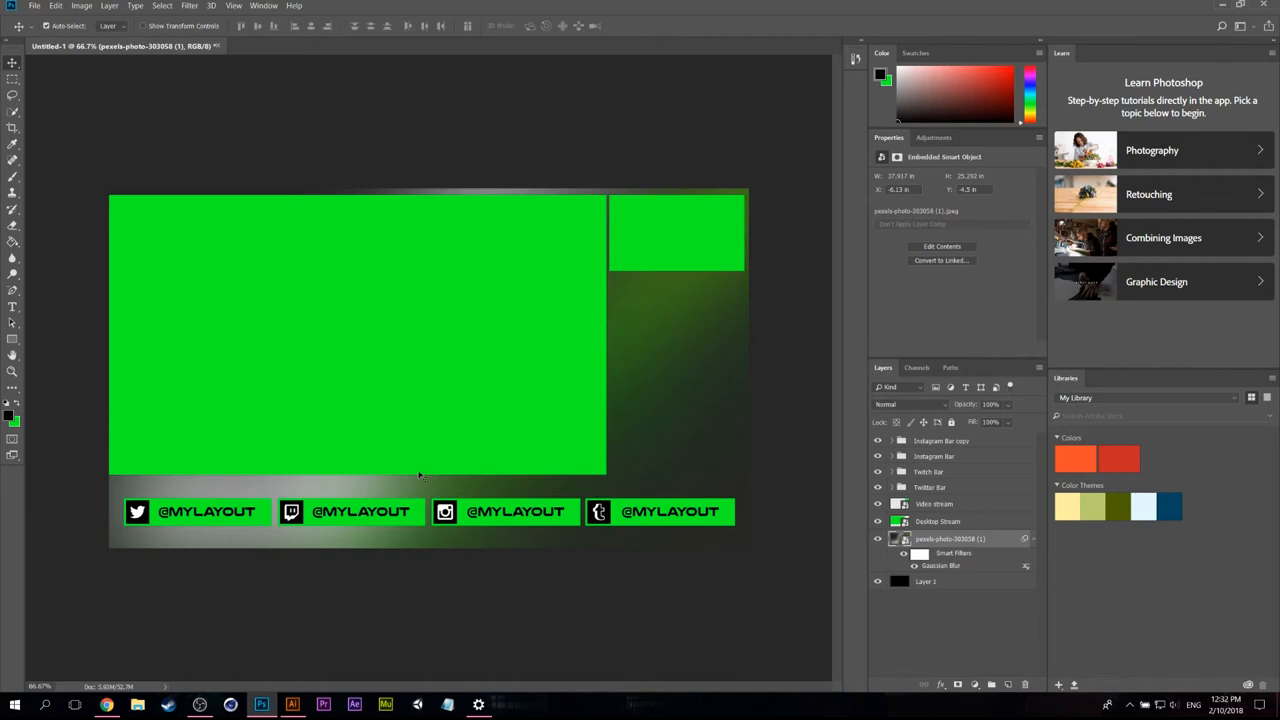
mouse_move(78, 410)
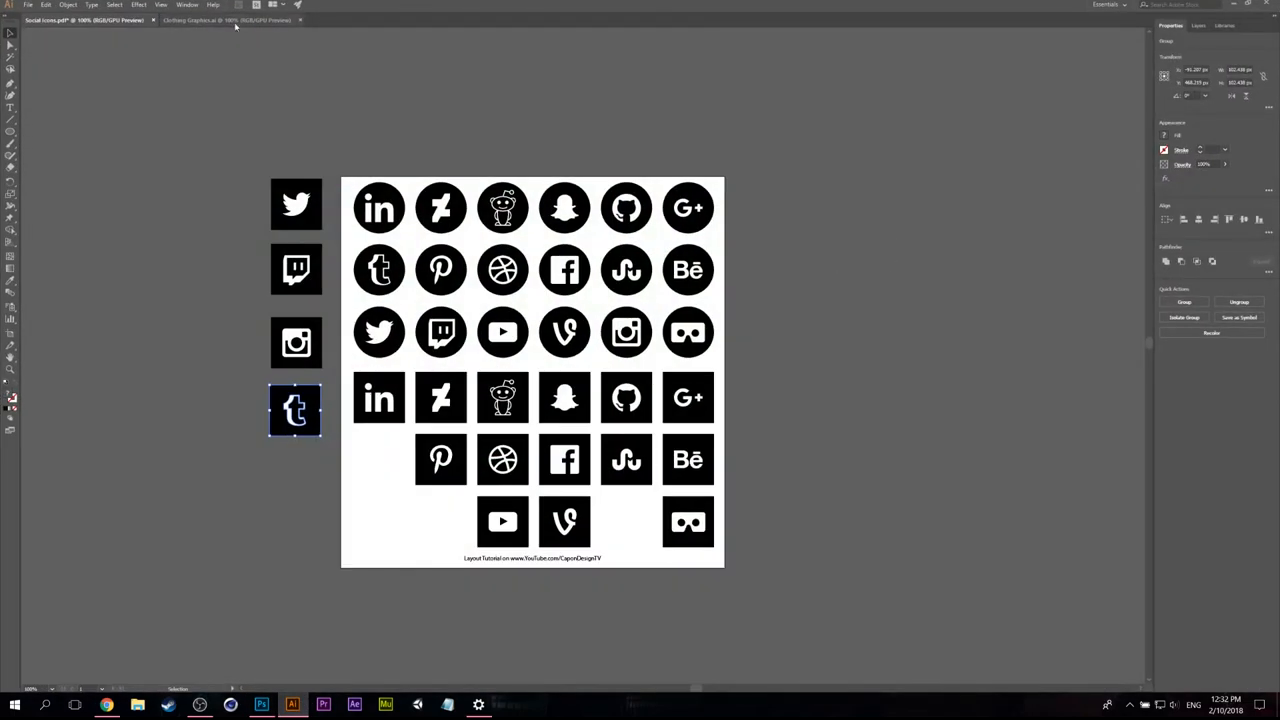
Step: Switch to the Clothing Graphics document and copy the halftone dot pattern
left_click(227, 20)
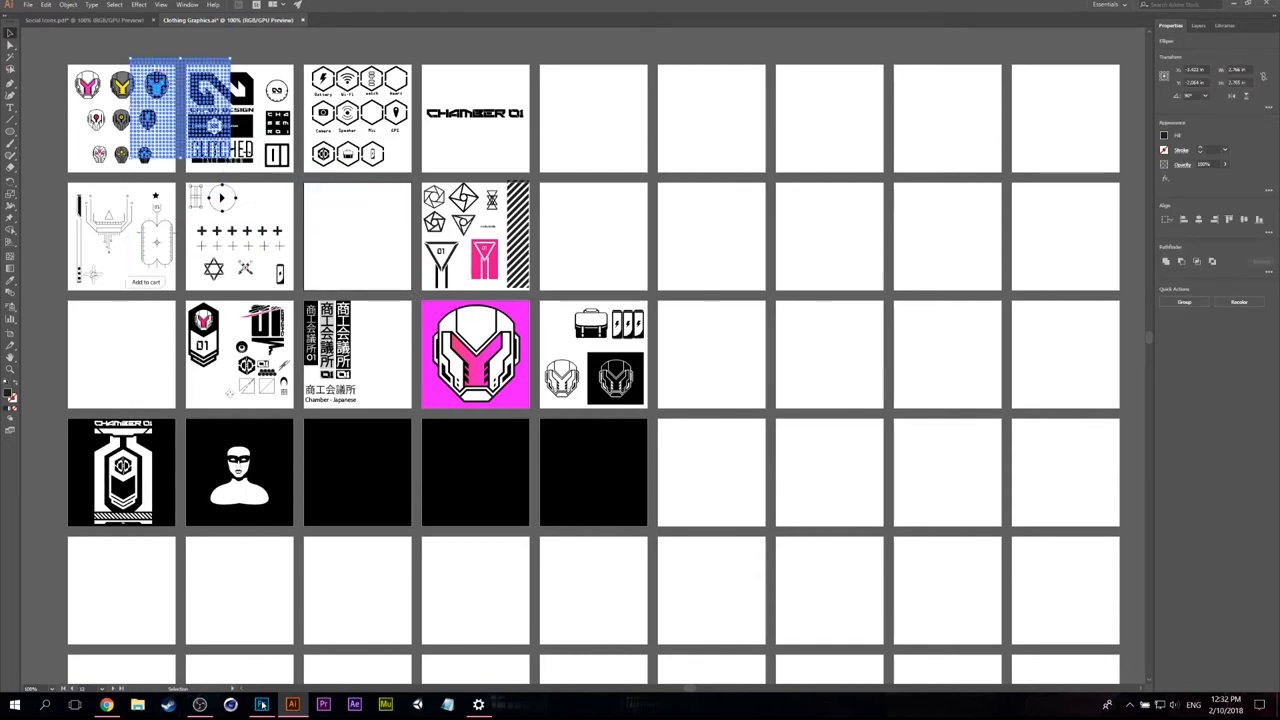
left_click(261, 705)
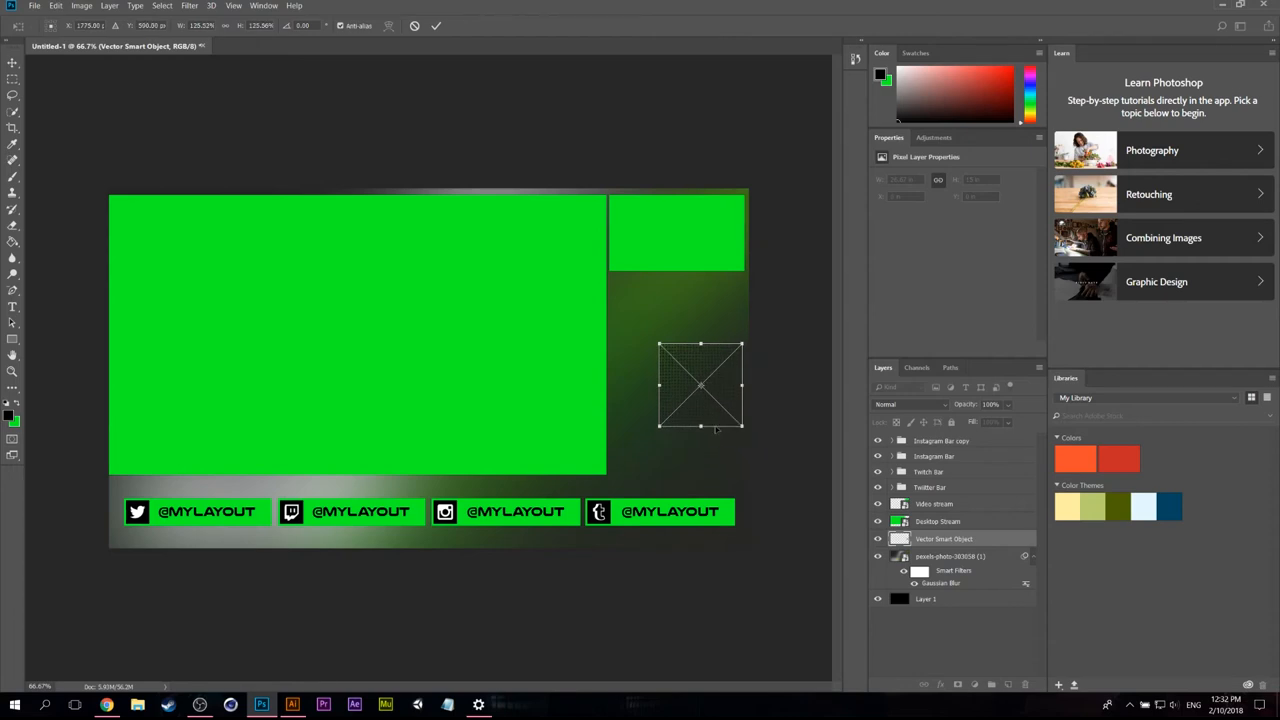
Step: Tile halftone dot copies across the backdrop, group them at 21% opacity, and select the Video box layer
left_click_drag(700, 385, 712, 500)
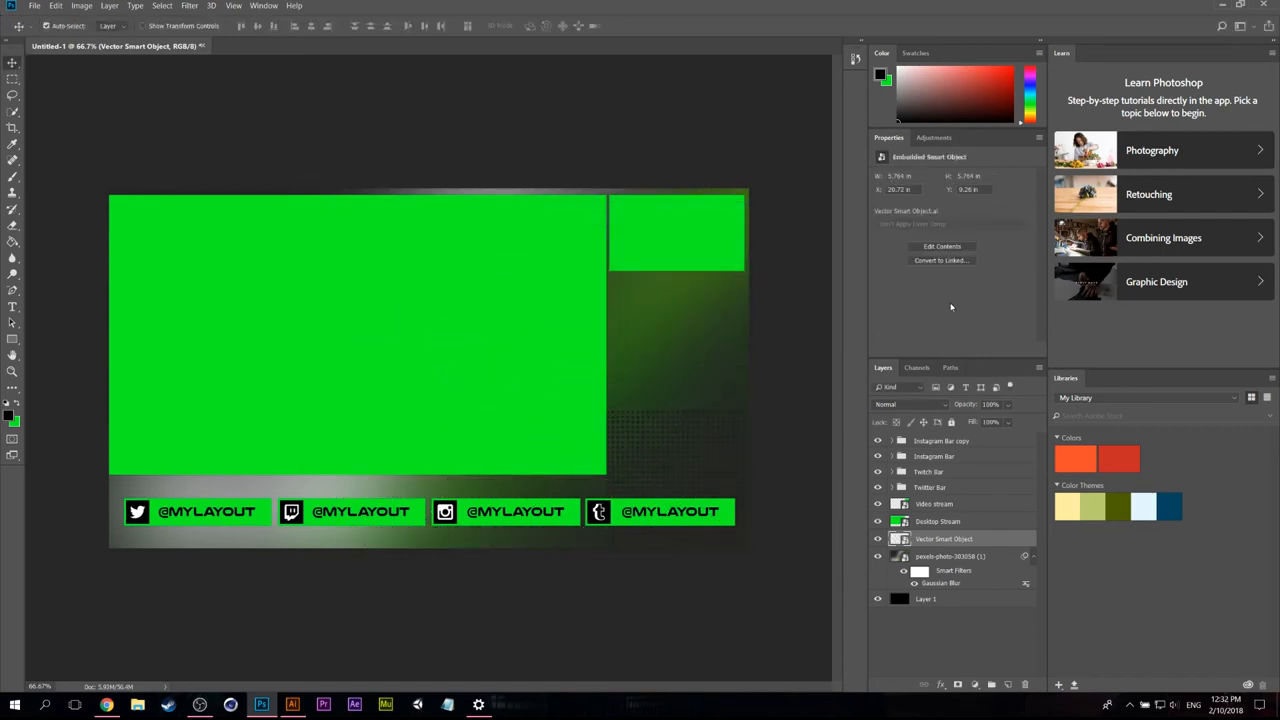
left_click(950, 573)
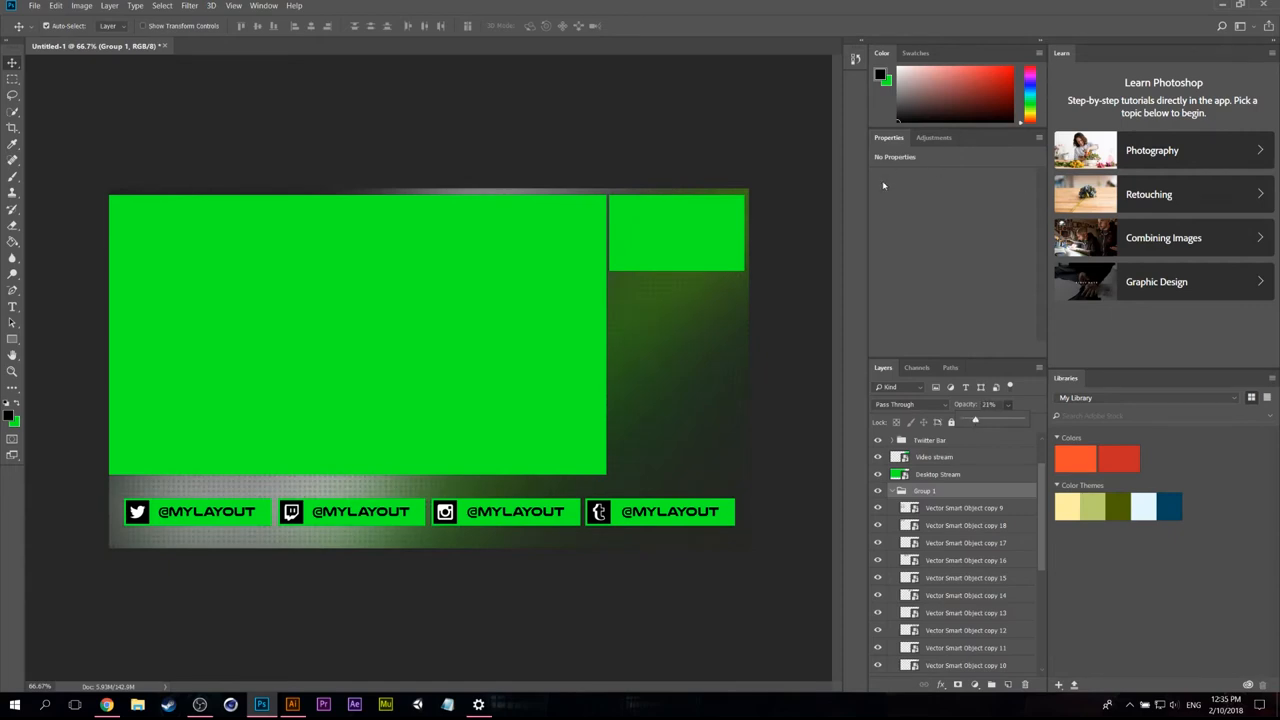
left_click(933, 457)
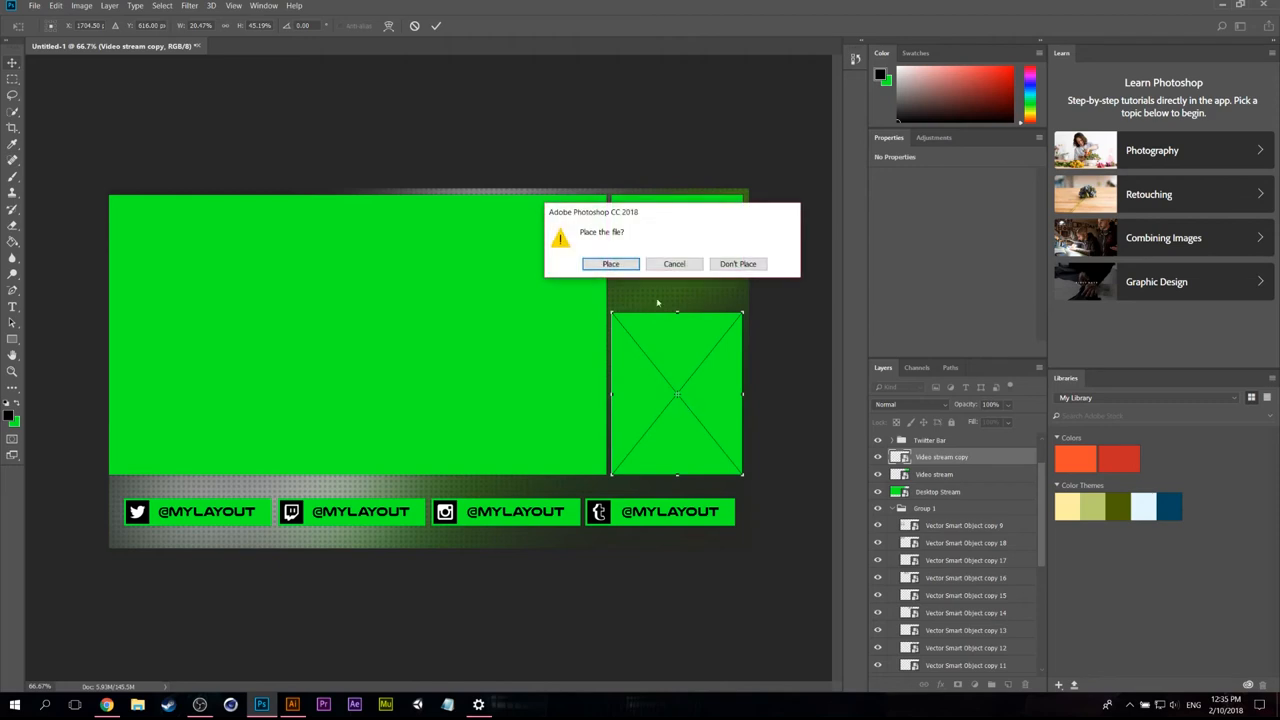
Step: Place the resized second stream box, then select the Instagram Bar copy group and begin renaming it Tumblr Bar
left_click(610, 263)
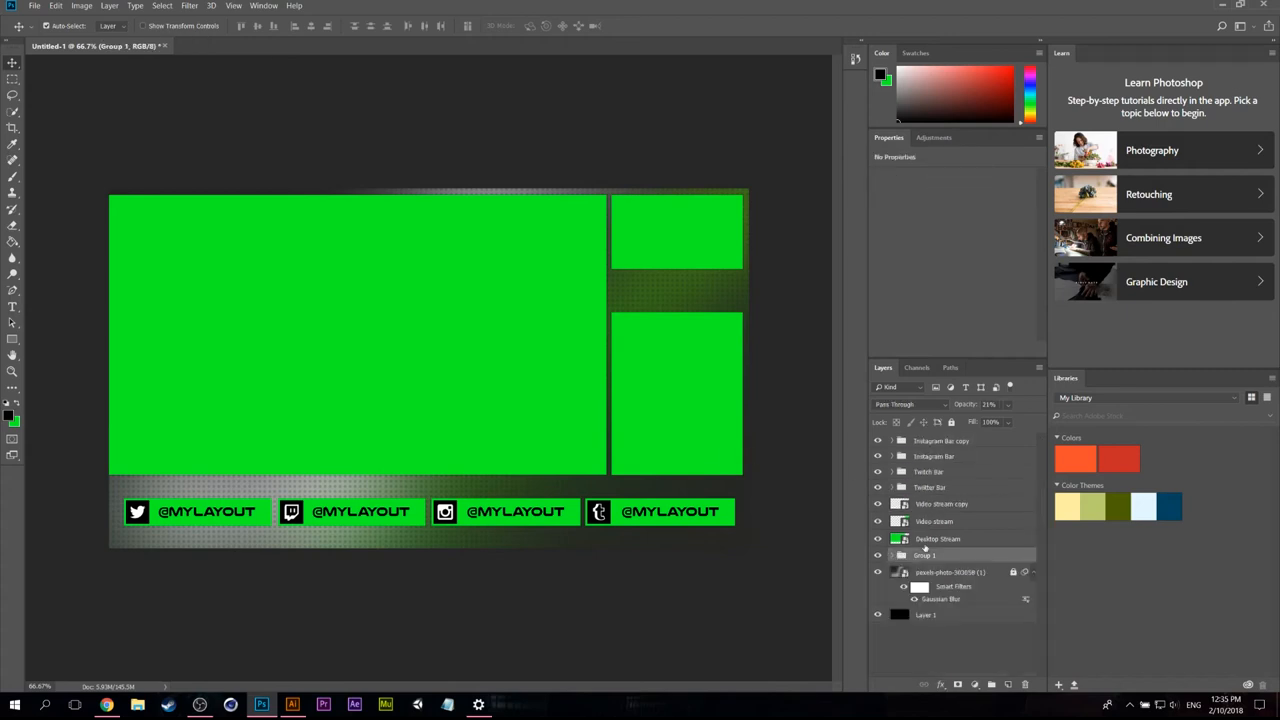
left_click(926, 555)
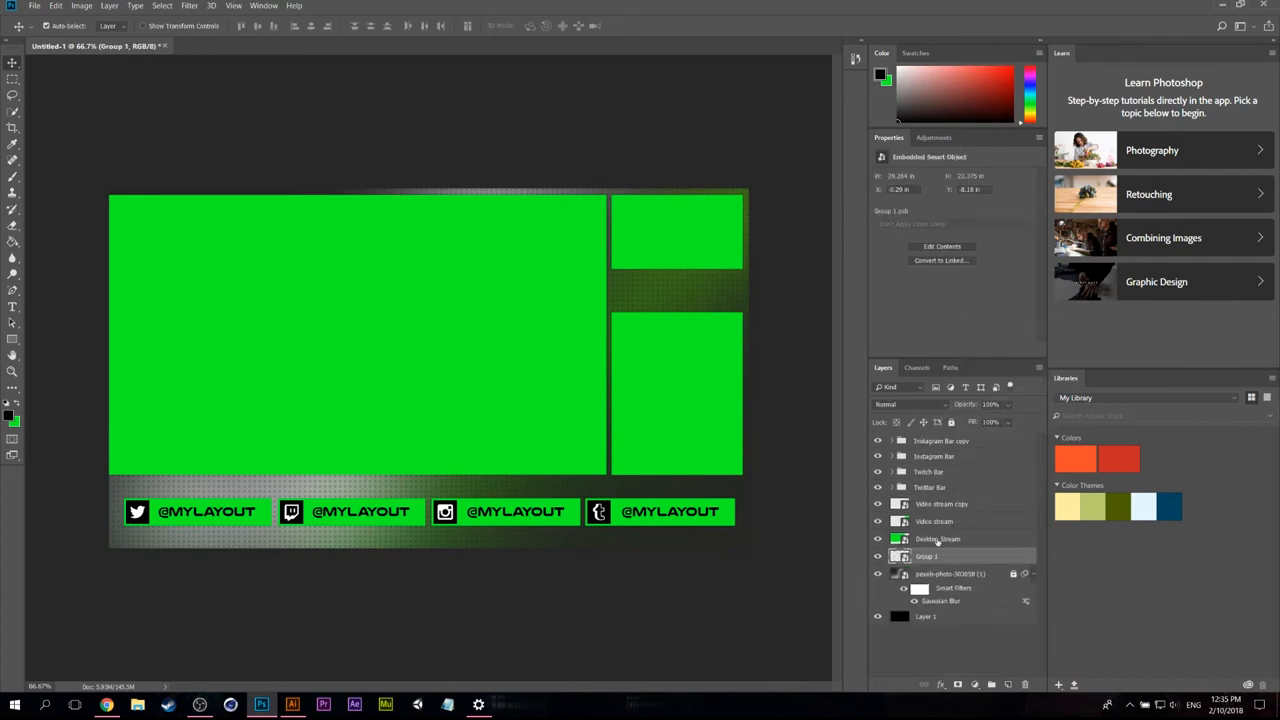
left_click(929, 487)
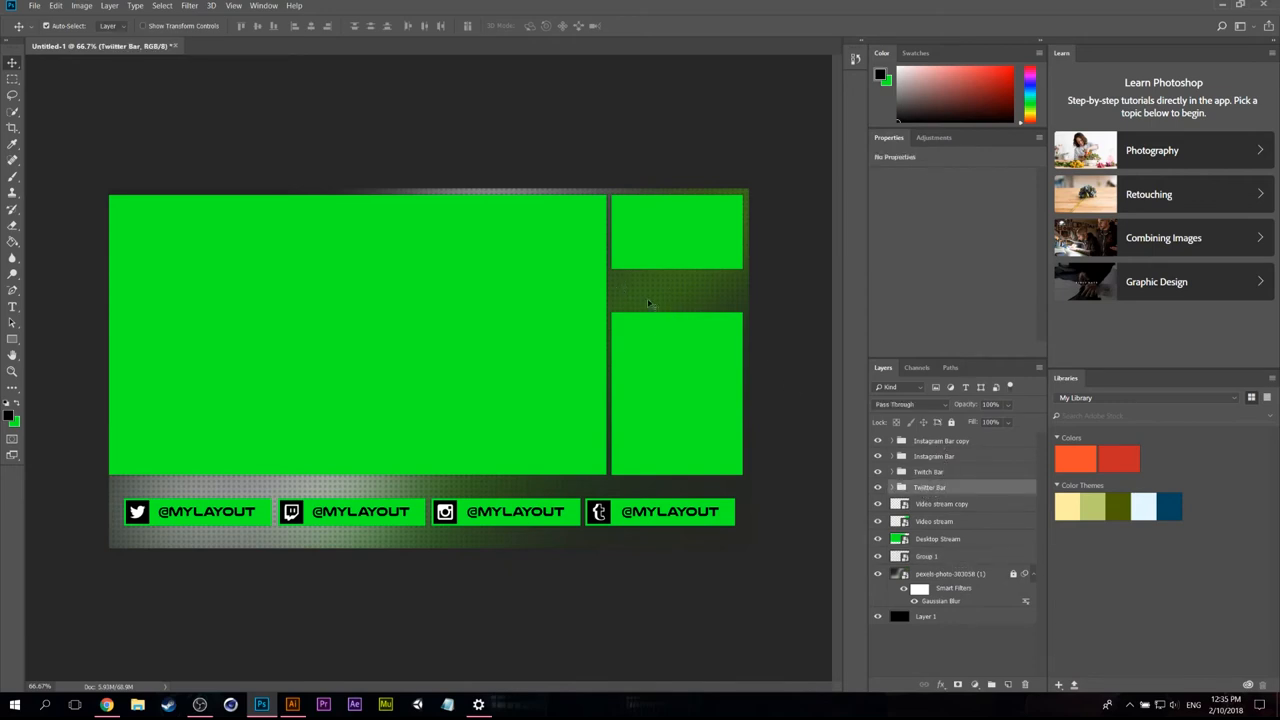
left_click(940, 440)
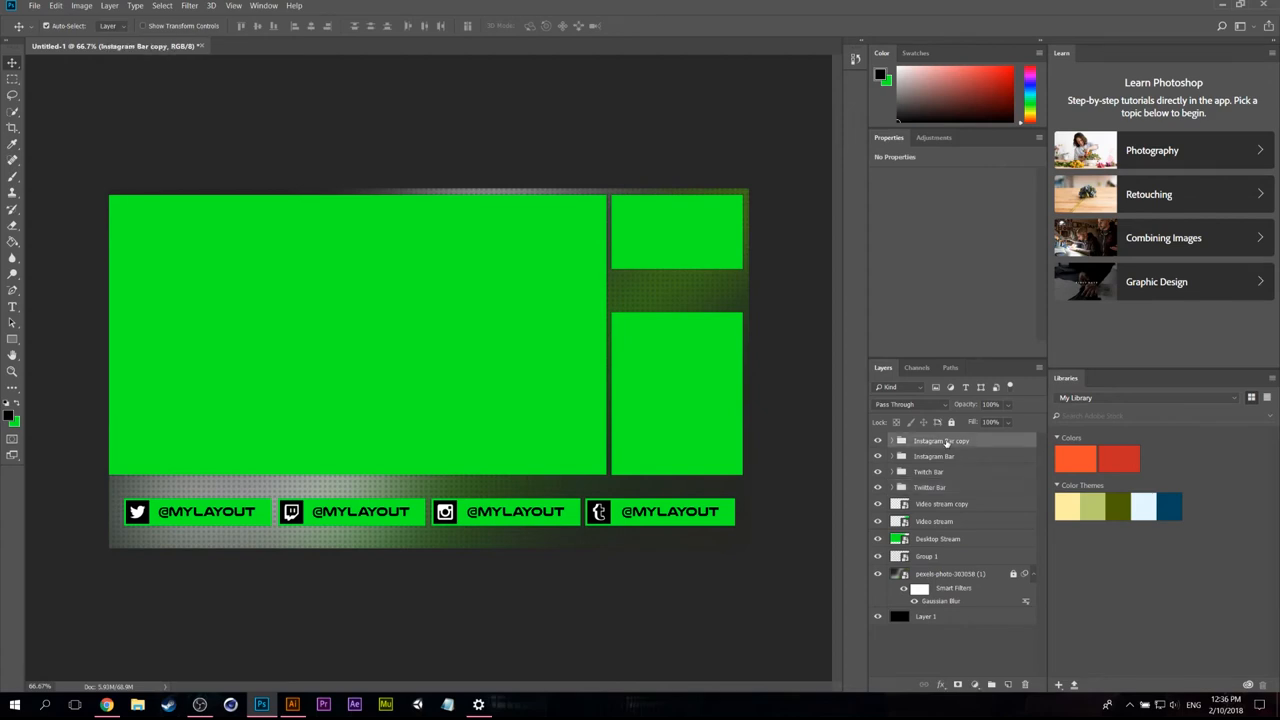
double_click(940, 440)
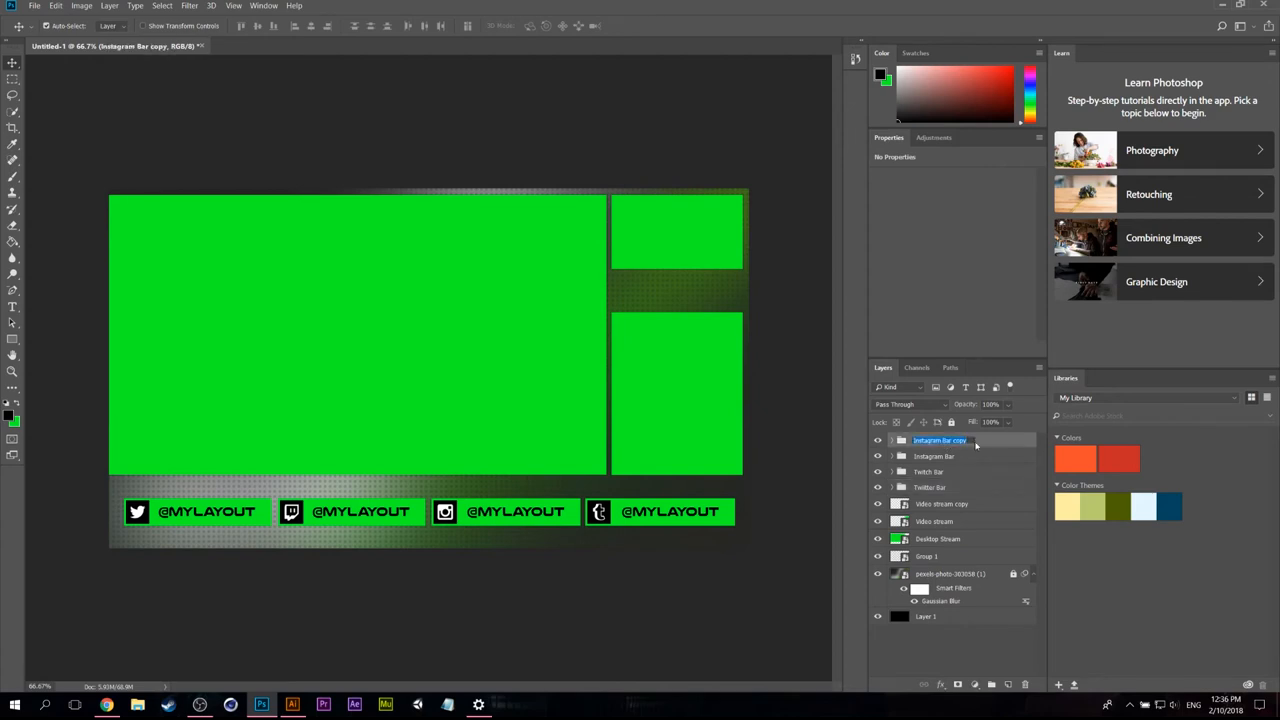
double_click(940, 440)
type("Tumblr Ba")
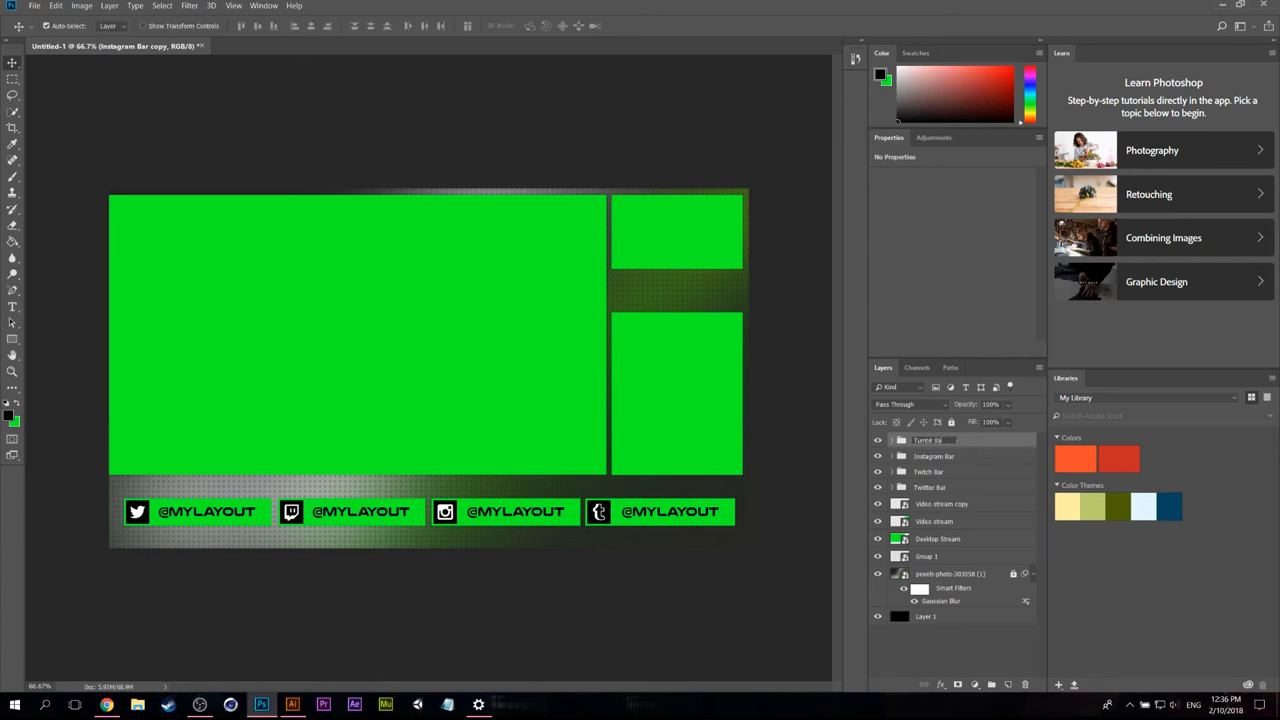
Step: Confirm the Tumblr Bar name and move its duplicate into the gap between the two right-hand boxes
left_click(928, 440)
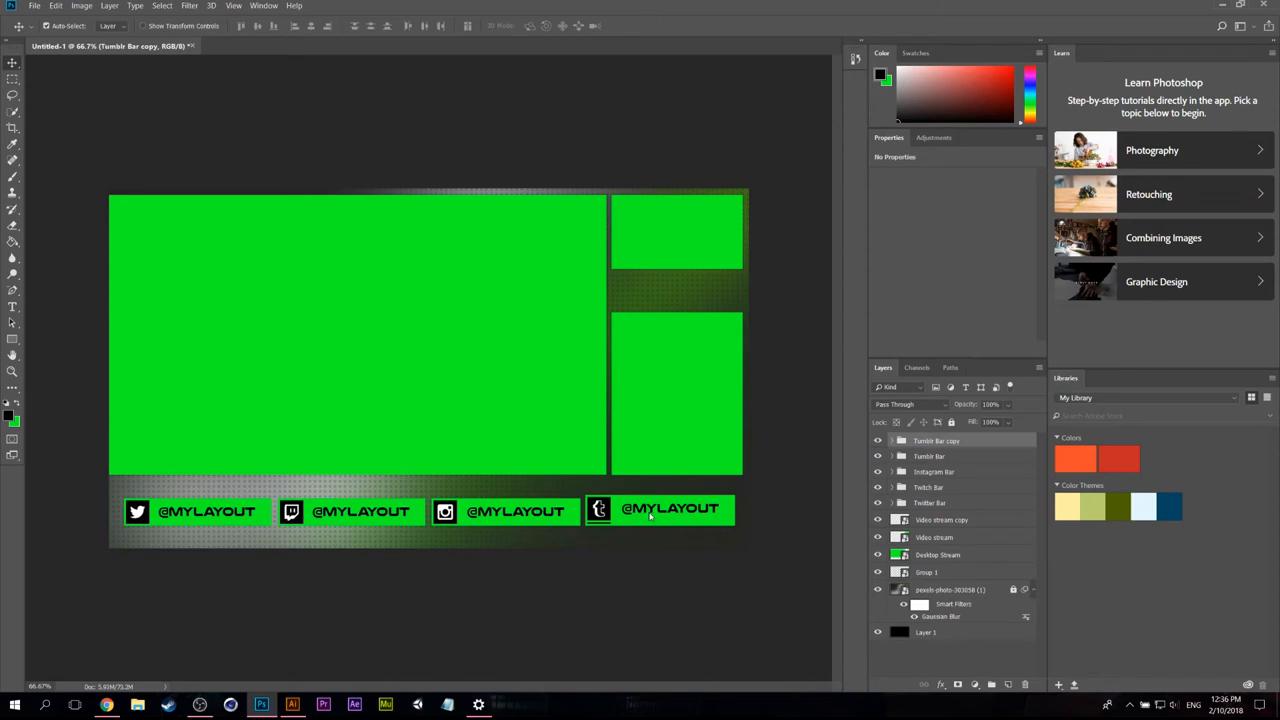
left_click_drag(660, 511, 660, 308)
type("Subscribe bar")
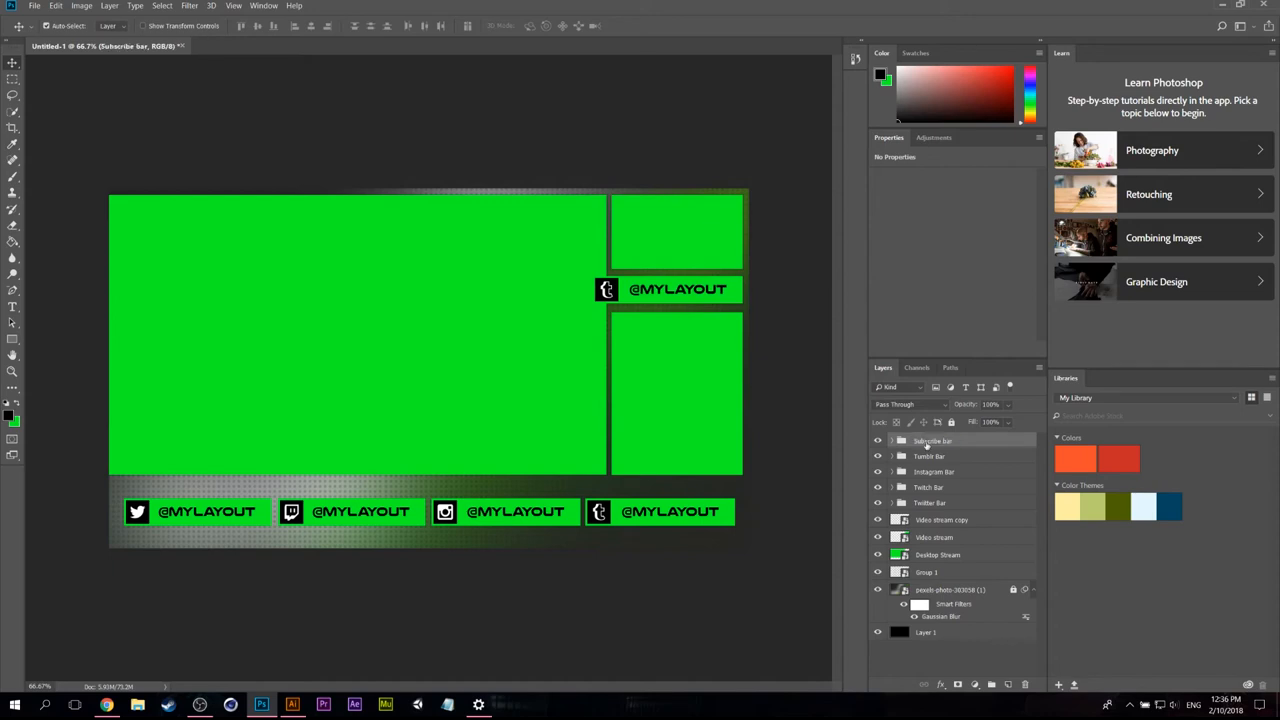
Step: Remove the Tumblr icon from inside the Subscribe bar group
left_click(878, 441)
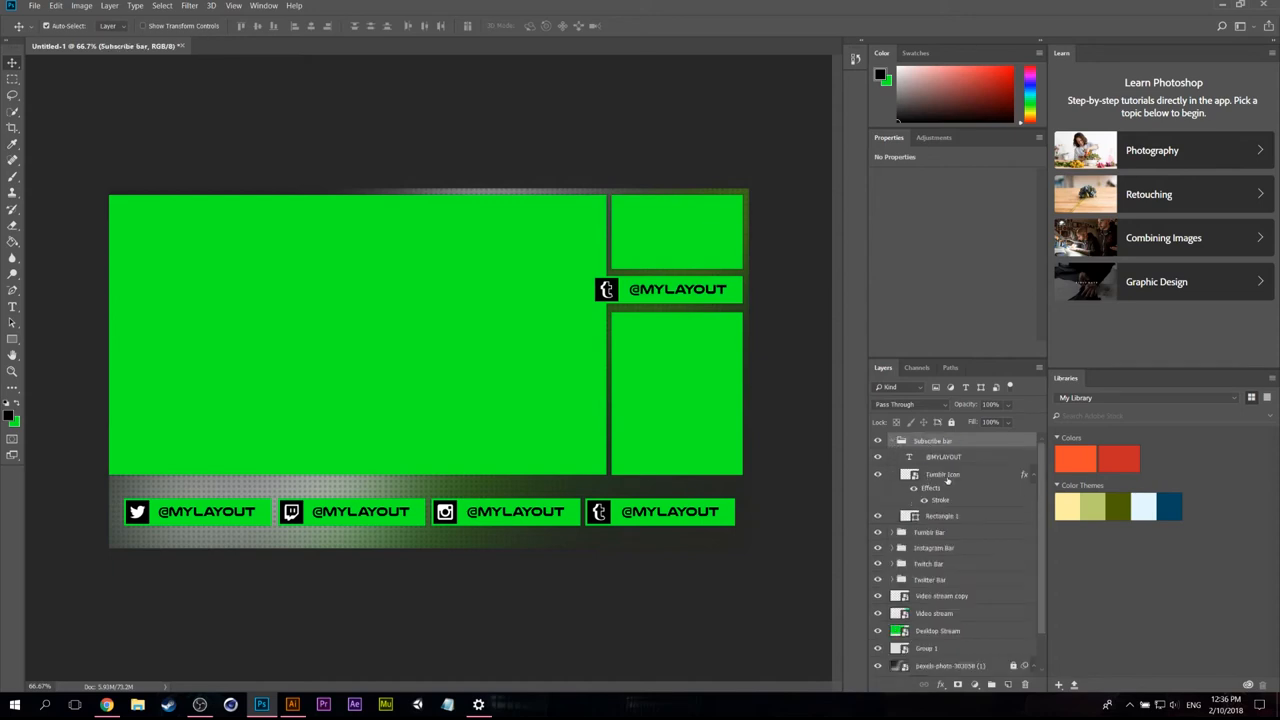
left_click(943, 474)
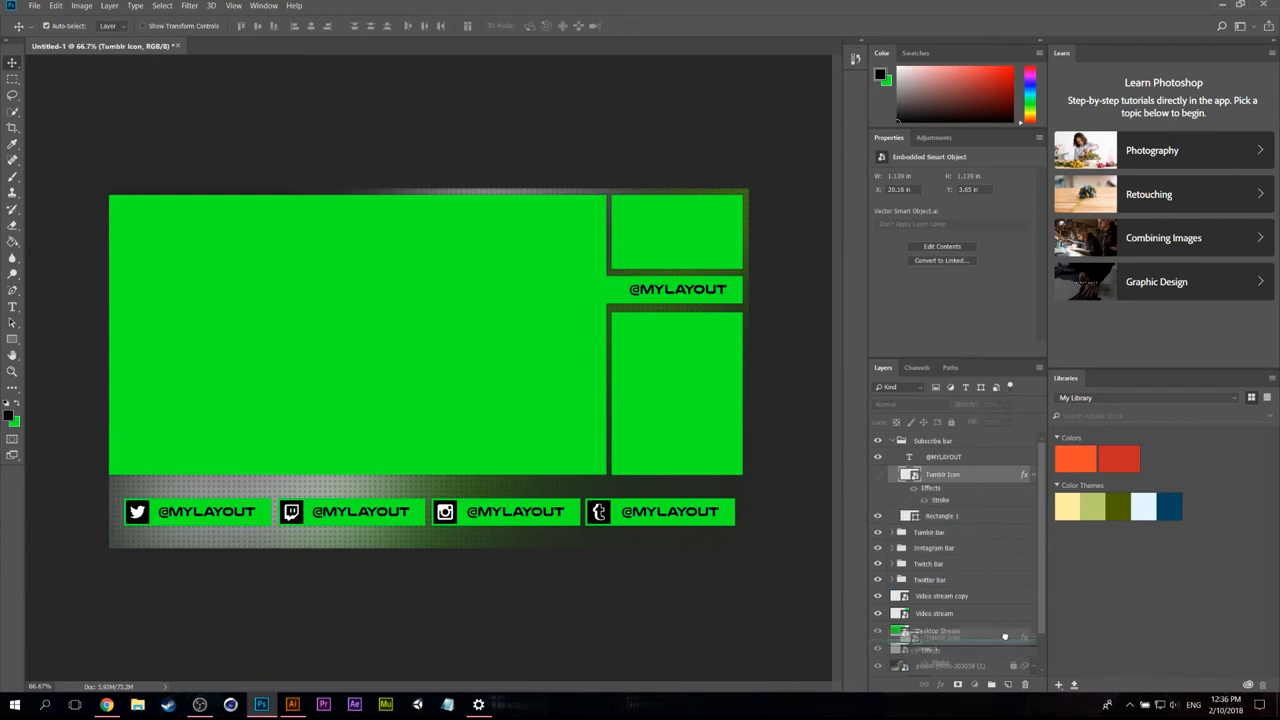
left_click(943, 474)
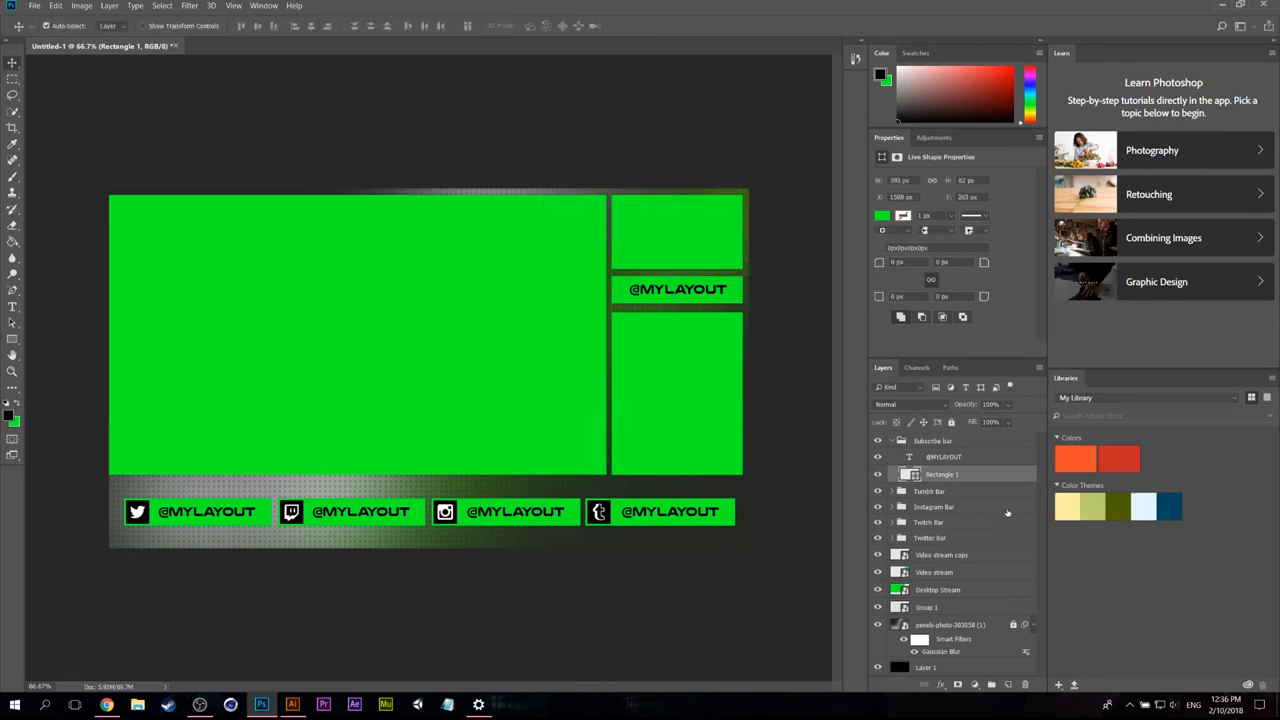
left_click(943, 456)
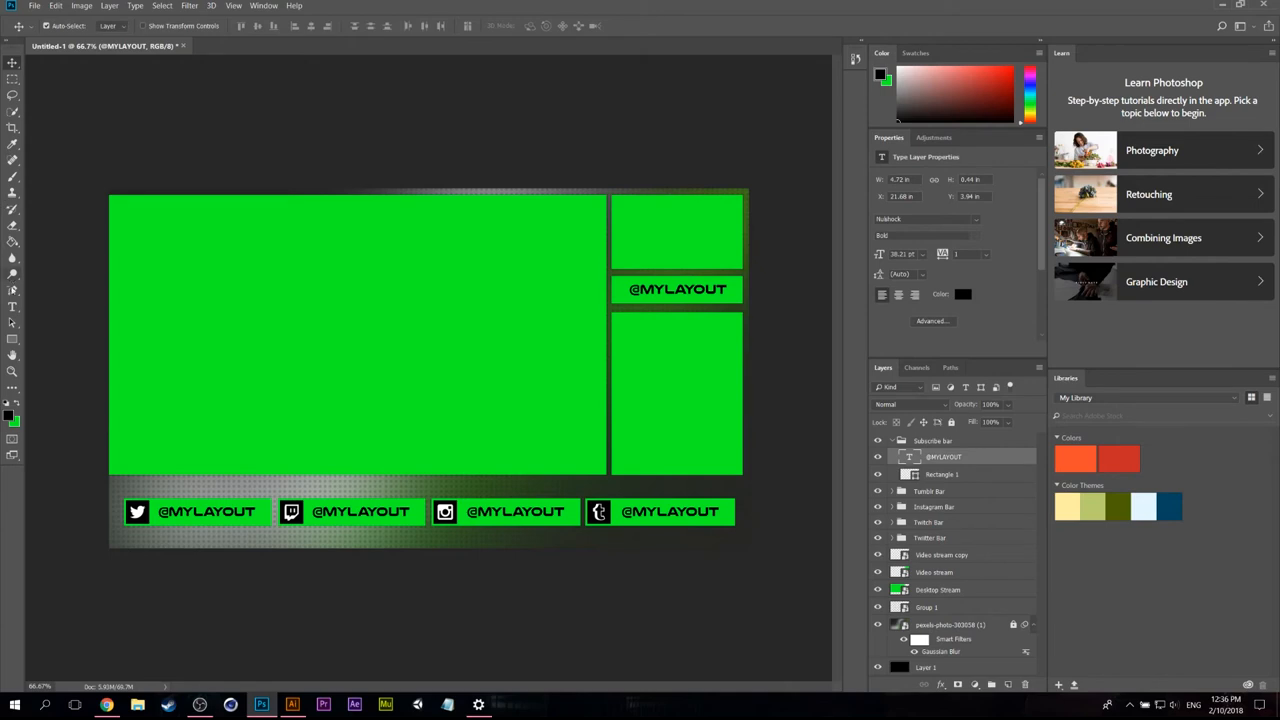
double_click(677, 289)
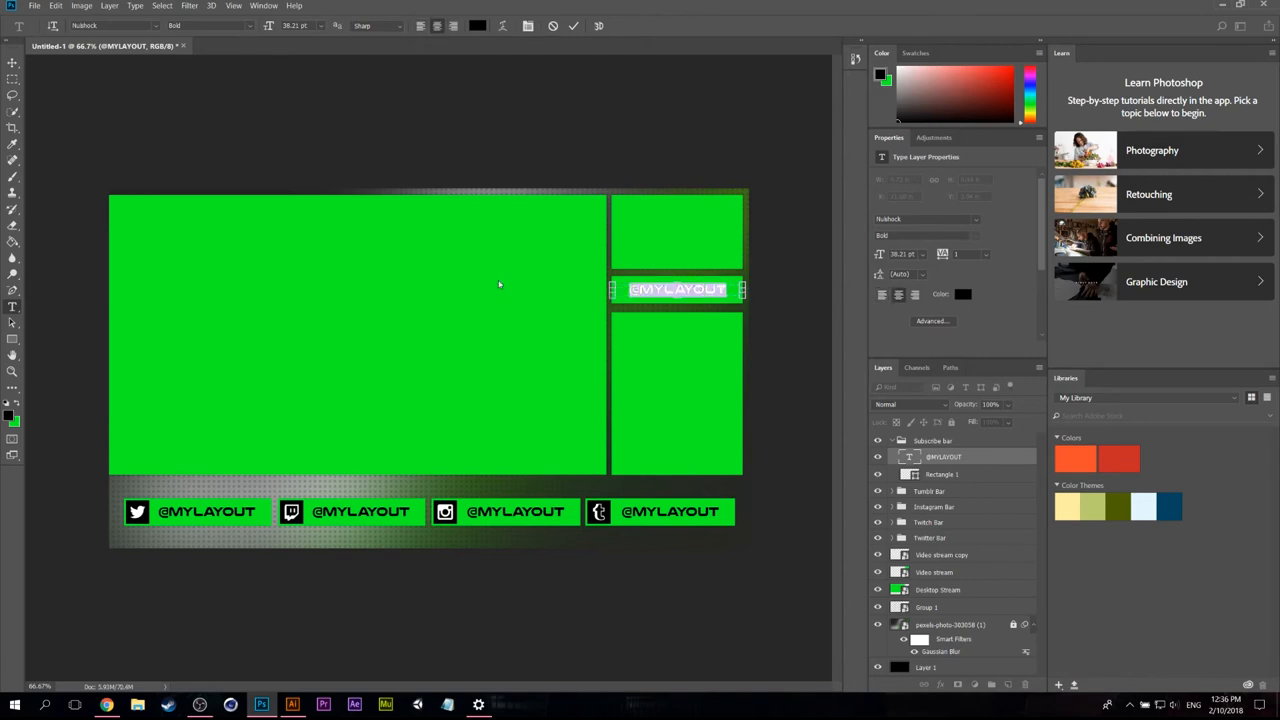
type("sus")
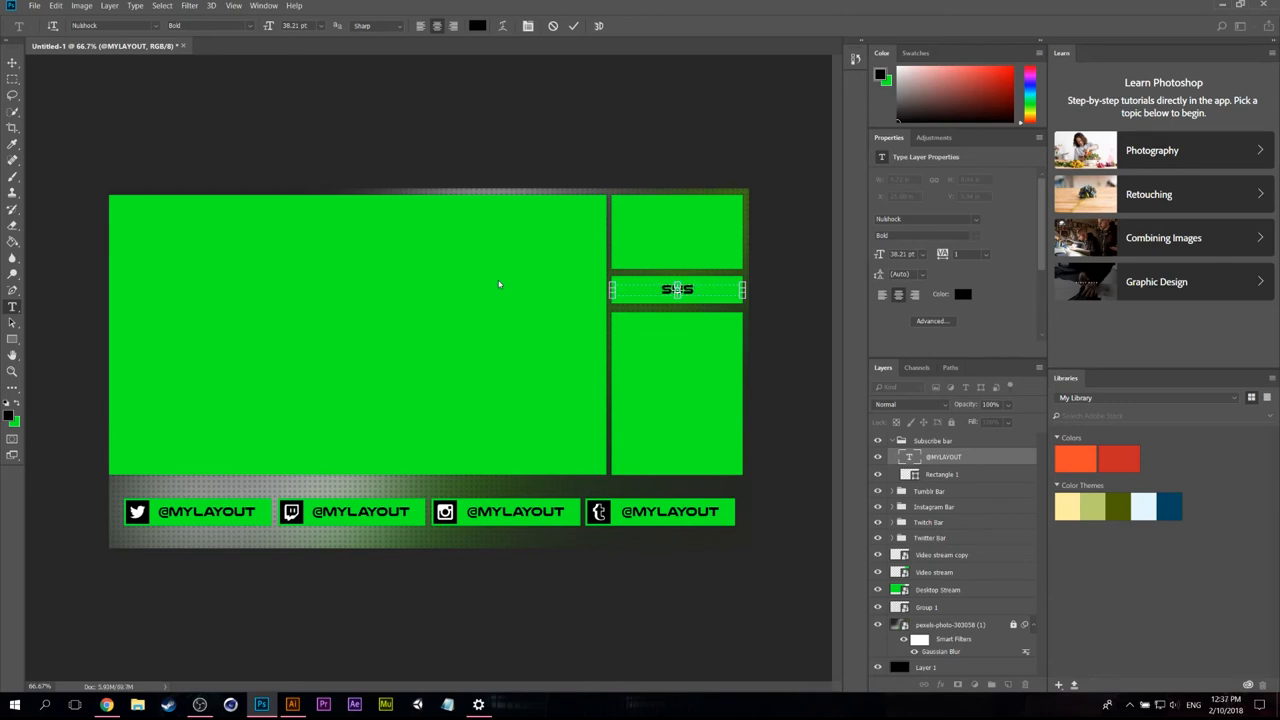
type("SUSCRIBE!")
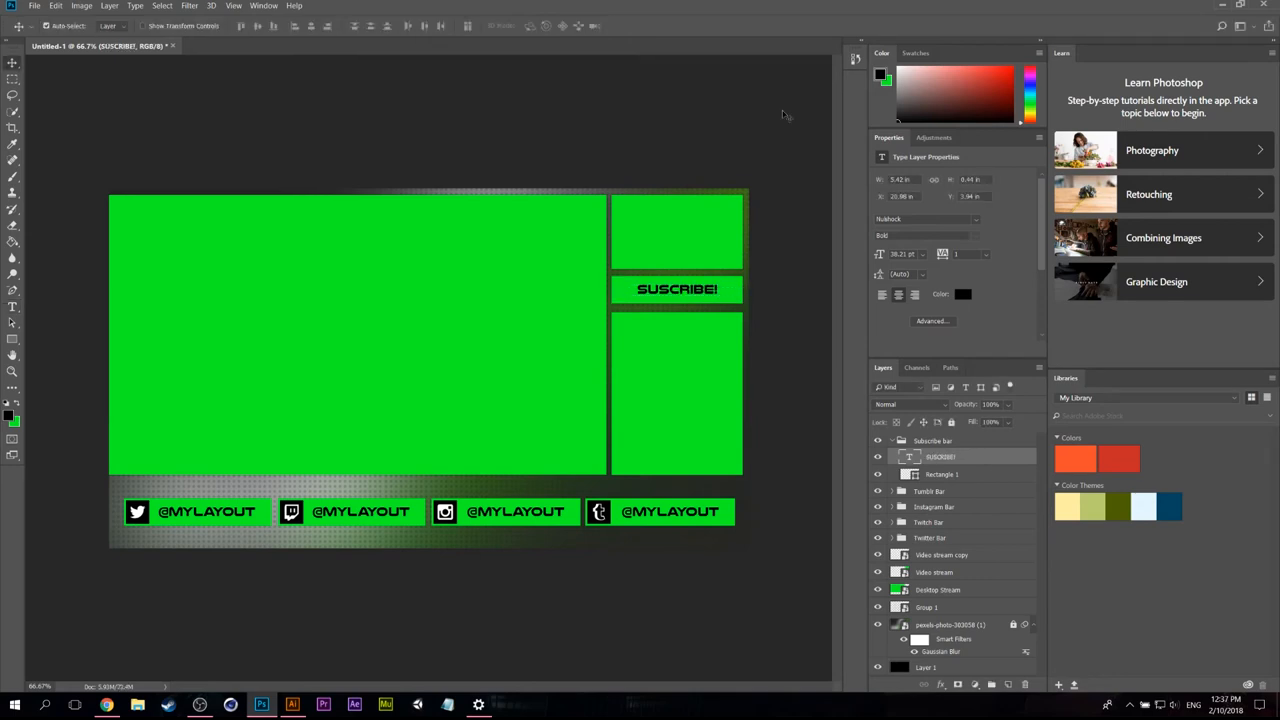
left_click(13, 338)
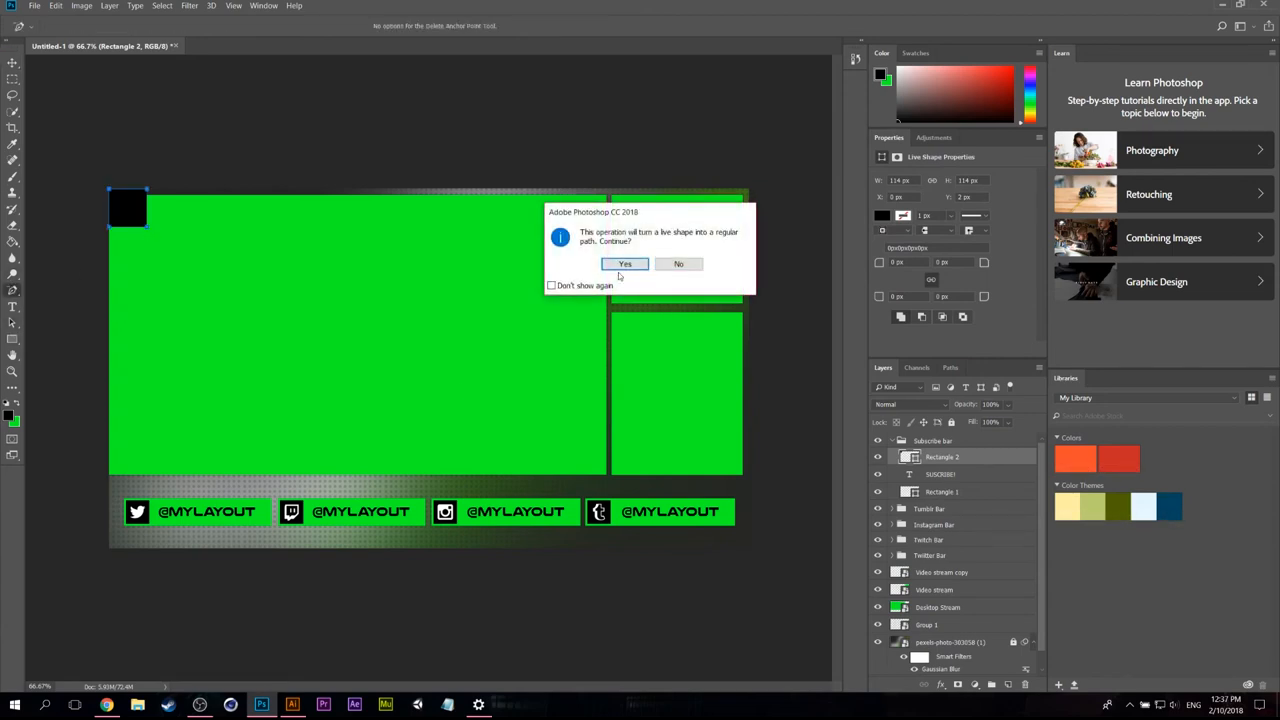
Step: Convert the black square into a triangle path and name the layer Corner
left_click(625, 263)
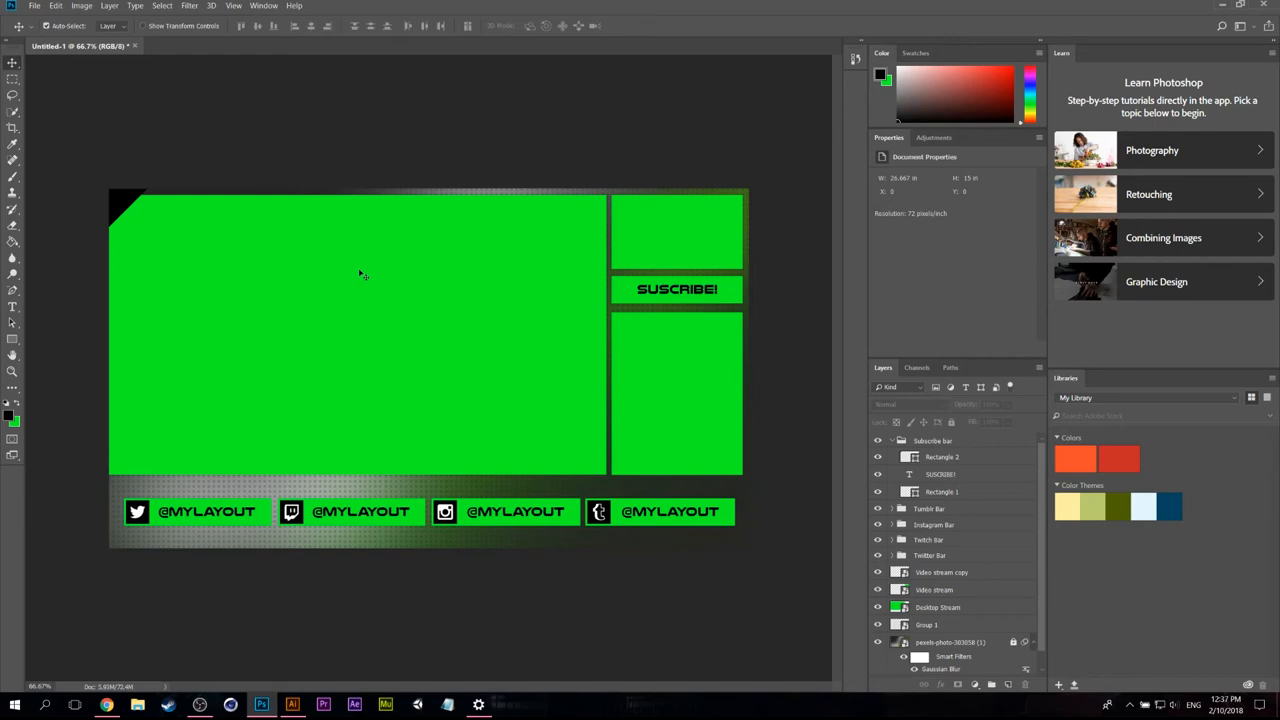
mouse_move(1160, 247)
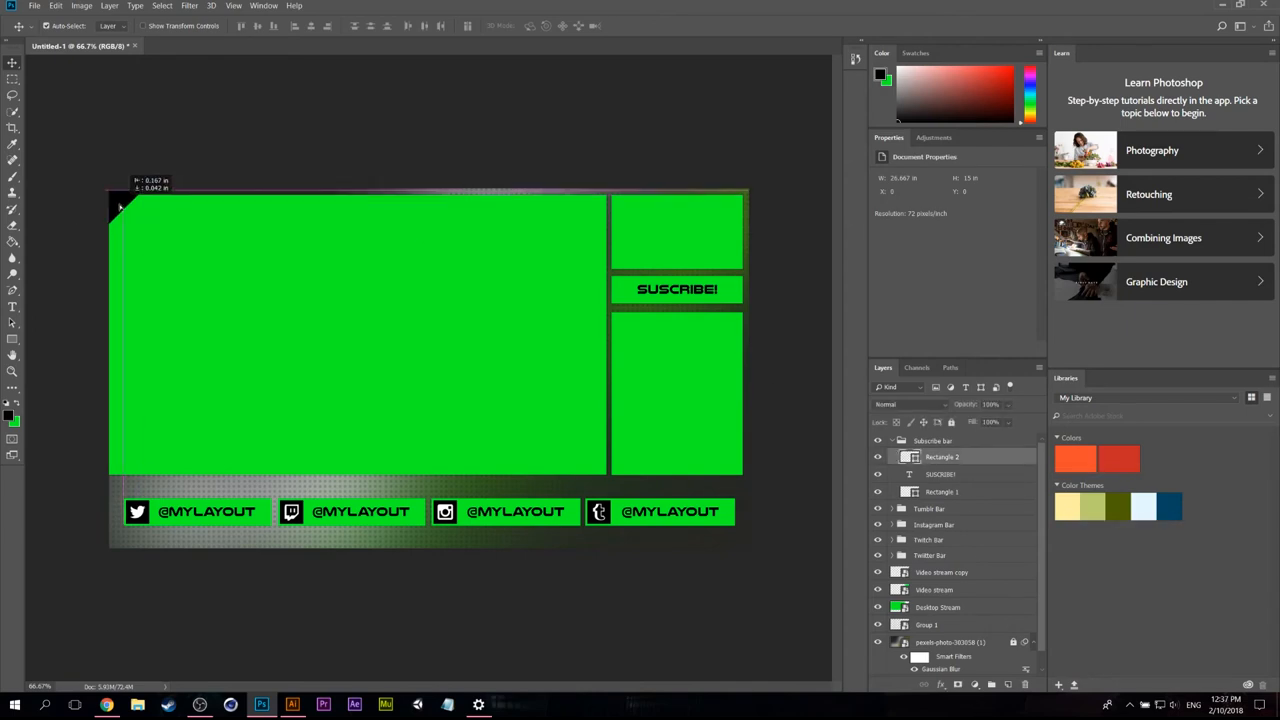
left_click(932, 441)
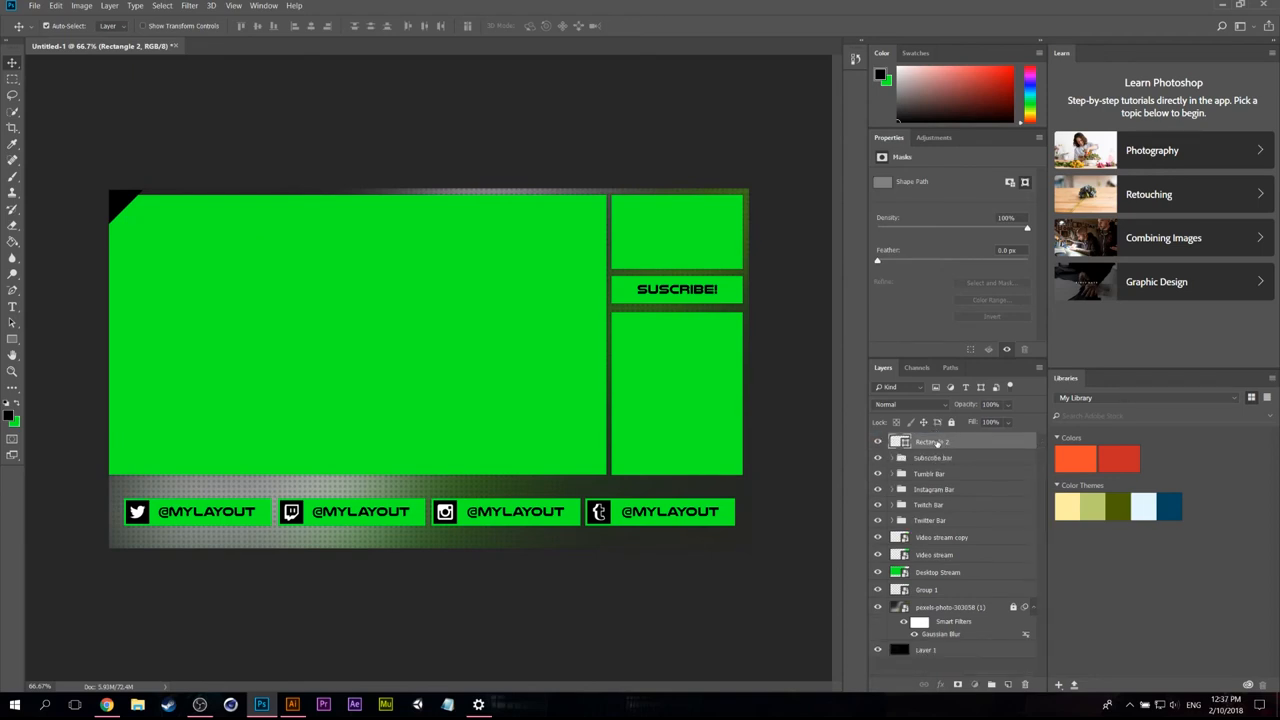
double_click(931, 441)
type("Corner")
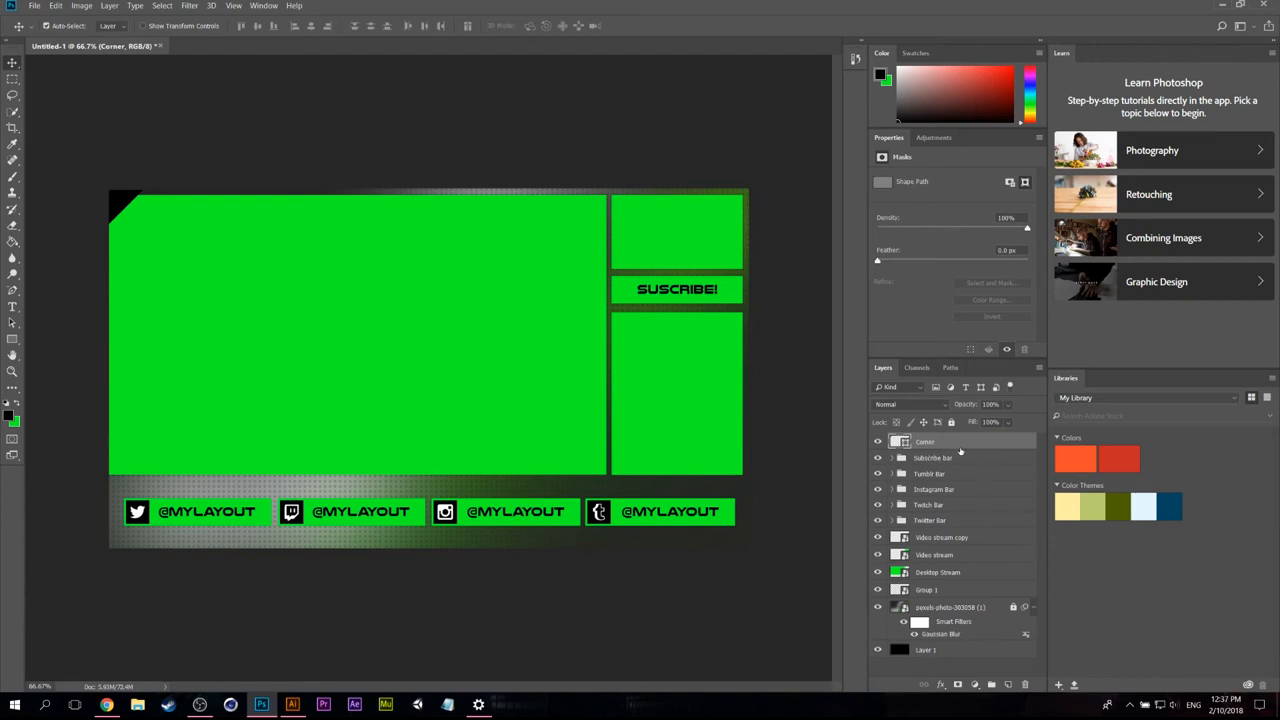
key("ctrl+j")
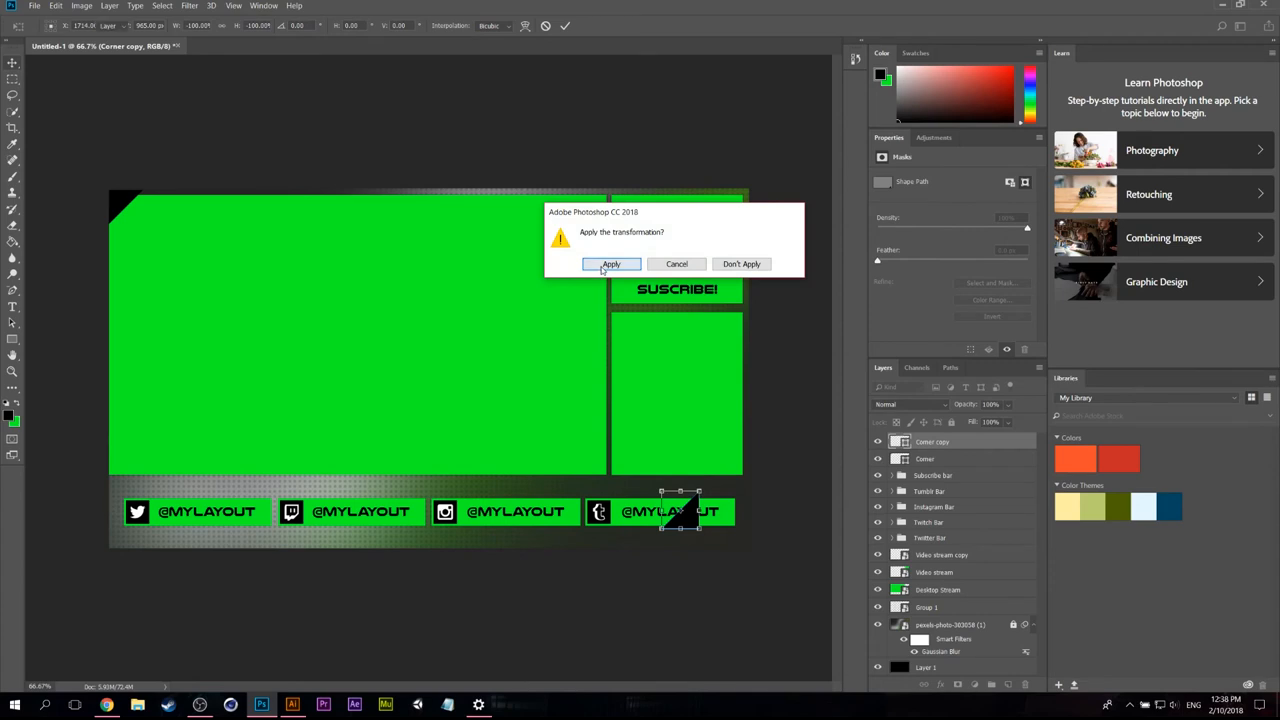
Step: Flip the duplicated Corner triangle and place it at the overlay's bottom-right corner
left_click(611, 264)
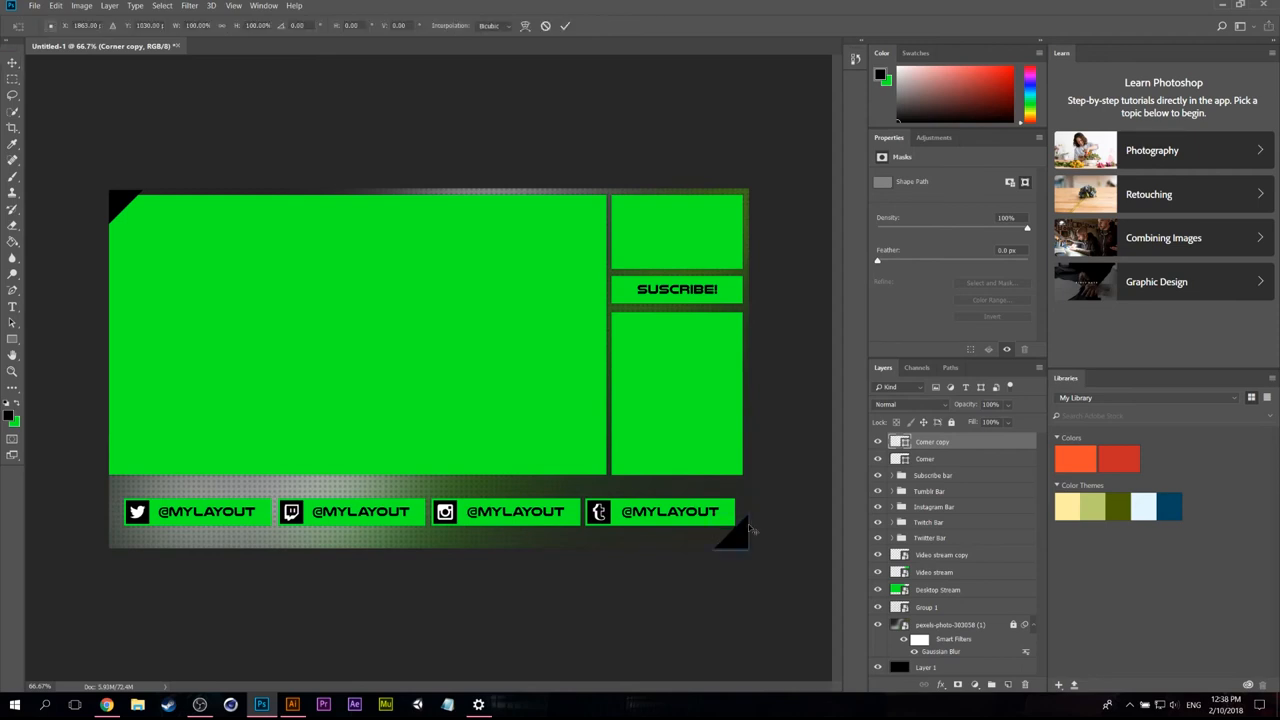
left_click(730, 535)
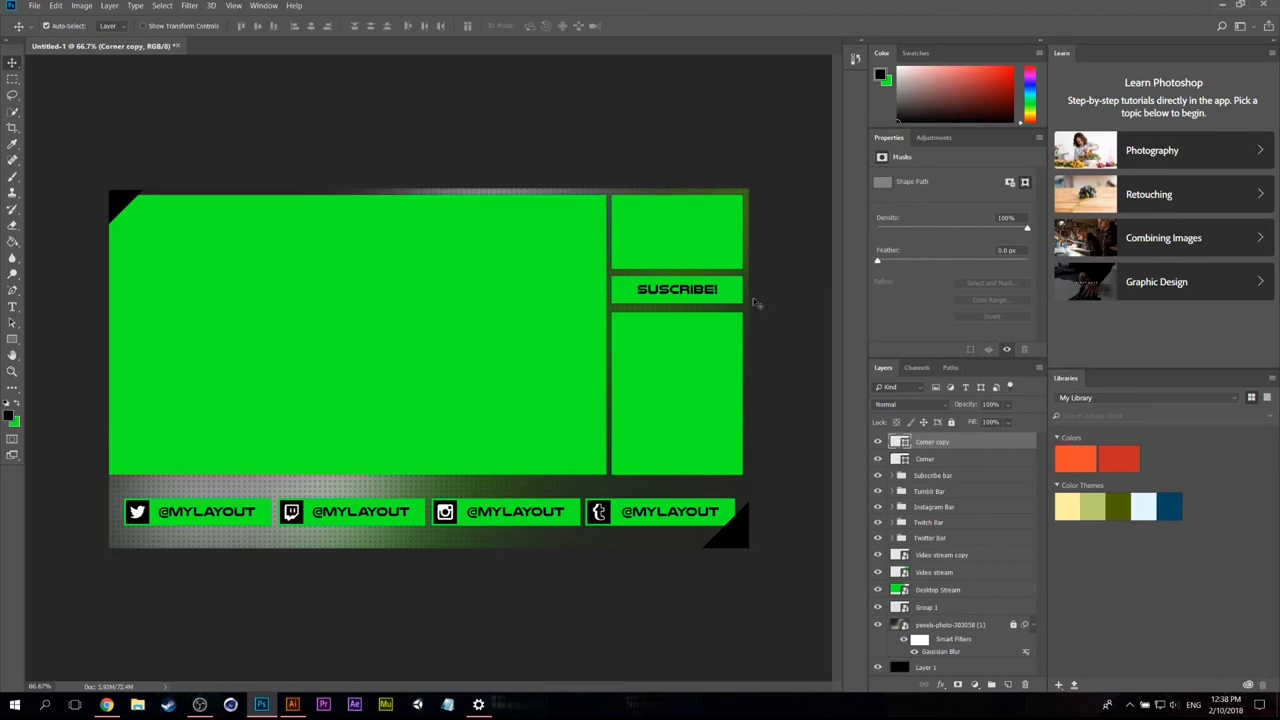
mouse_move(986, 350)
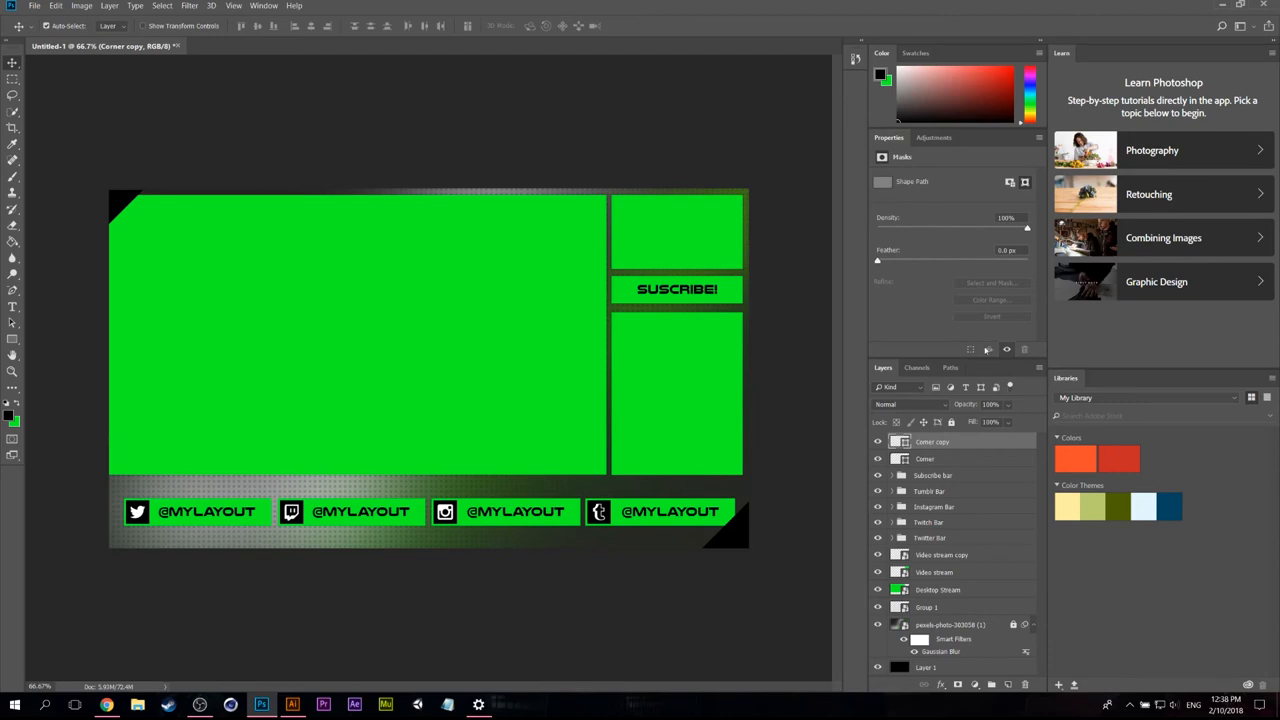
mouse_move(678, 242)
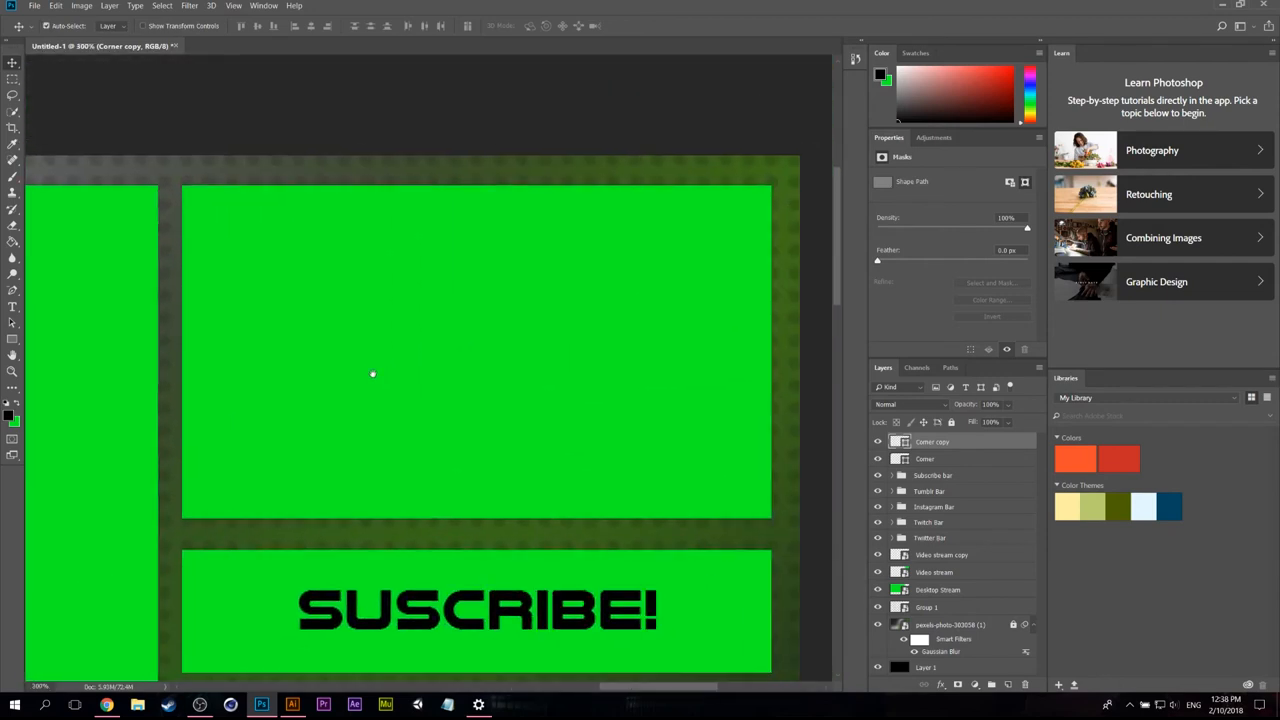
mouse_move(350, 416)
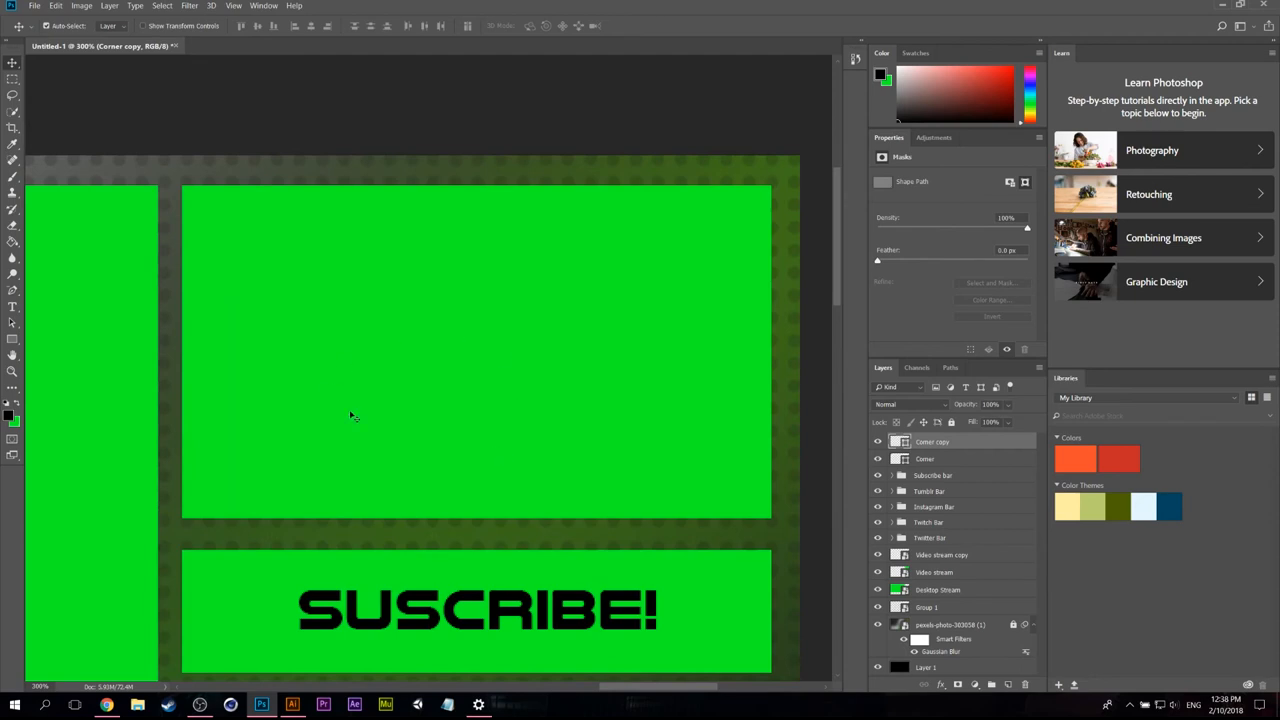
mouse_move(498, 358)
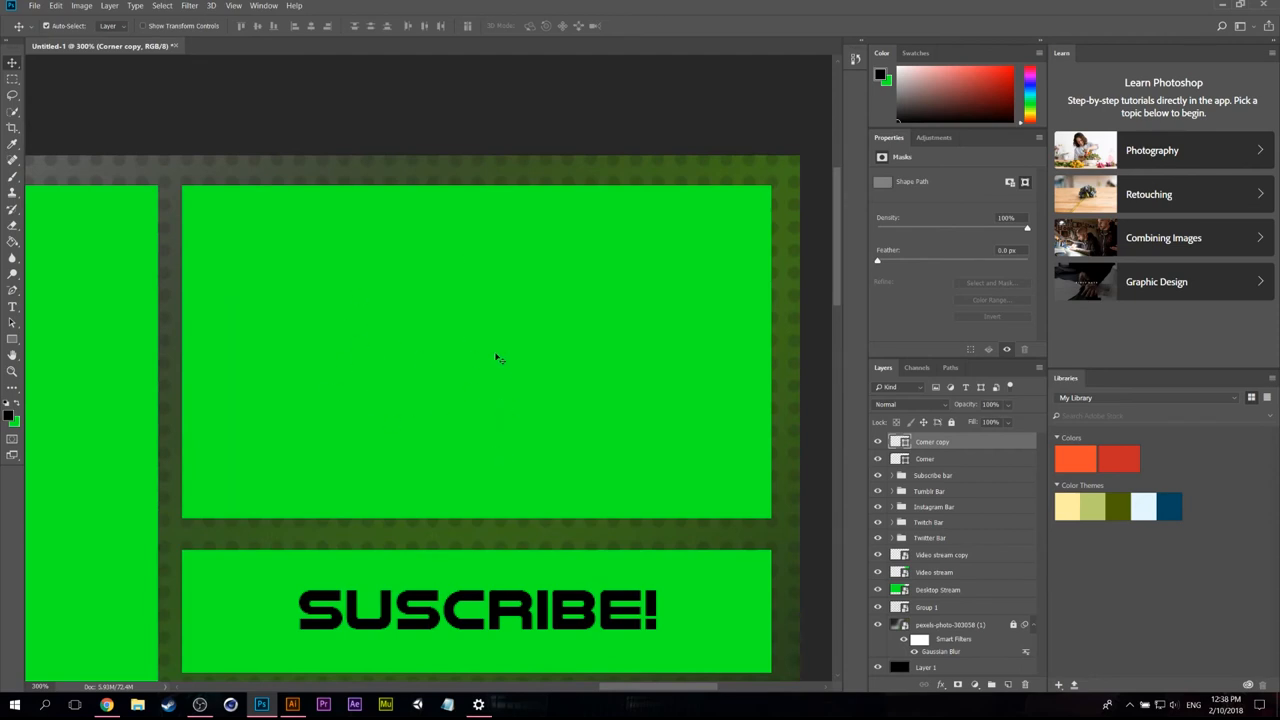
Step: Rename the corner layers Bottom Corner and Top corner
double_click(931, 441)
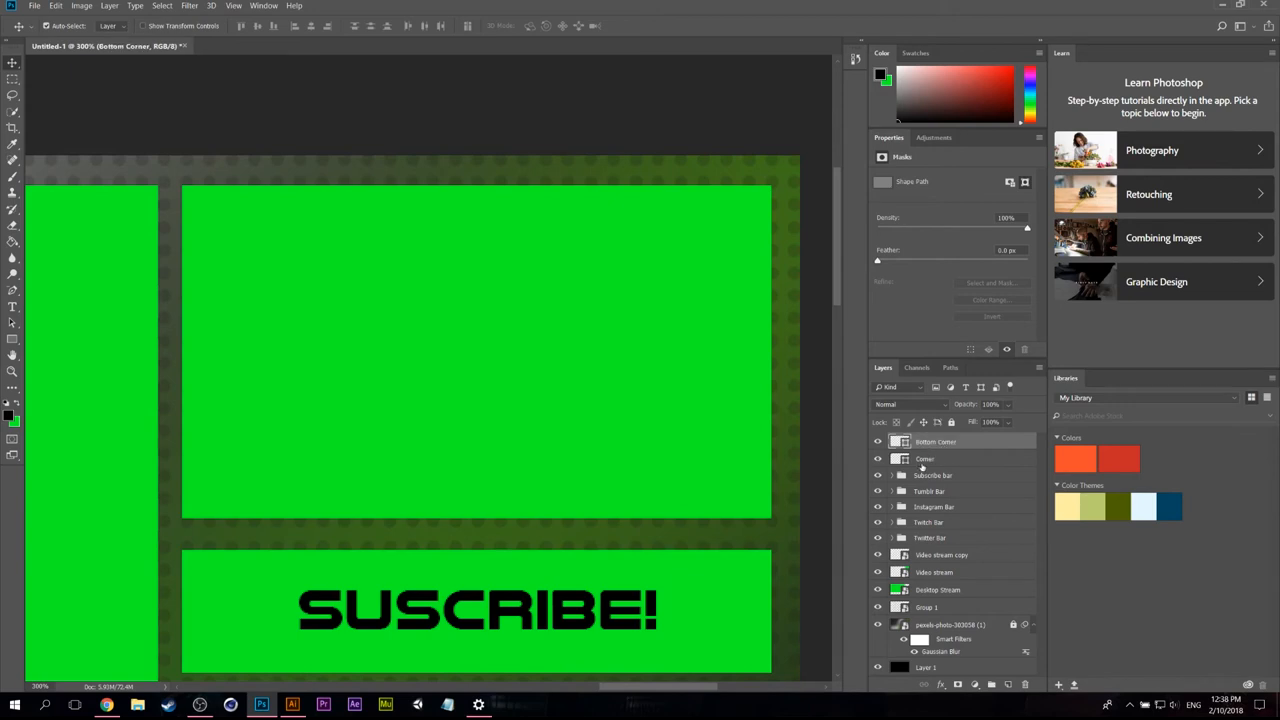
double_click(924, 458)
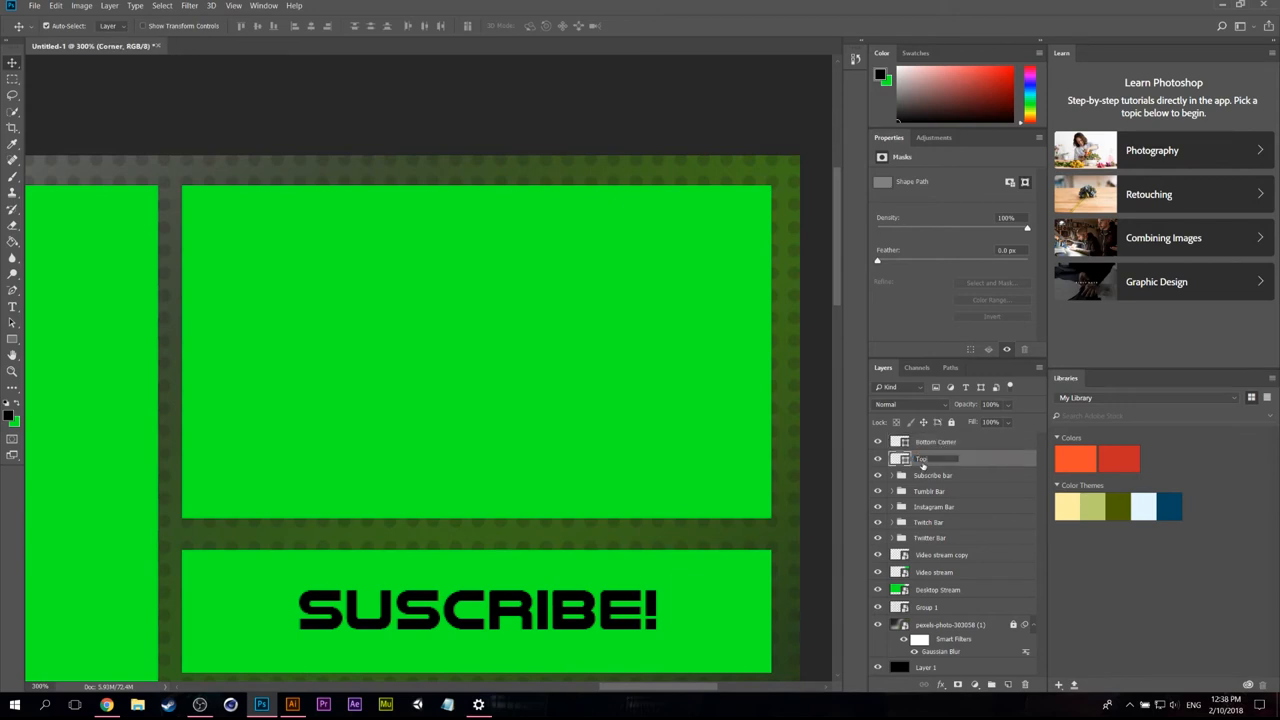
double_click(930, 458)
type(" corner")
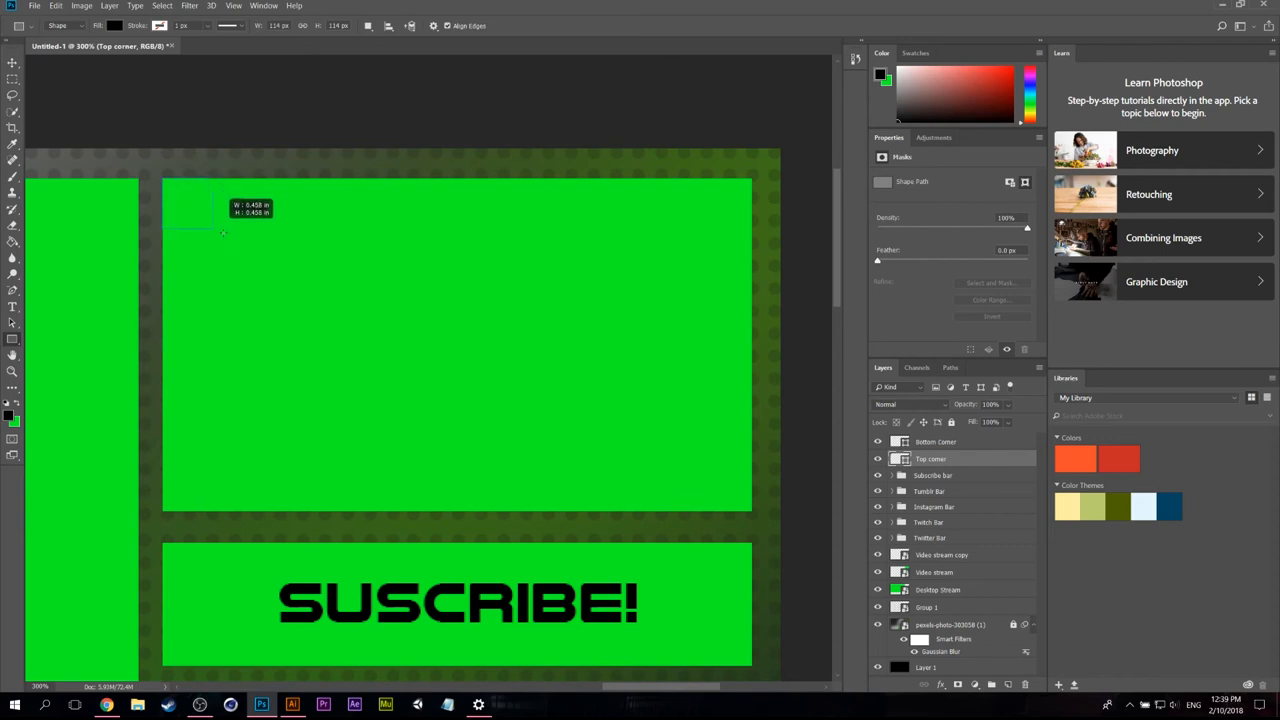
Step: Draw a small black triangle in the large box's top-left corner and rotate a copy into its bottom-right corner
left_click_drag(163, 178, 224, 238)
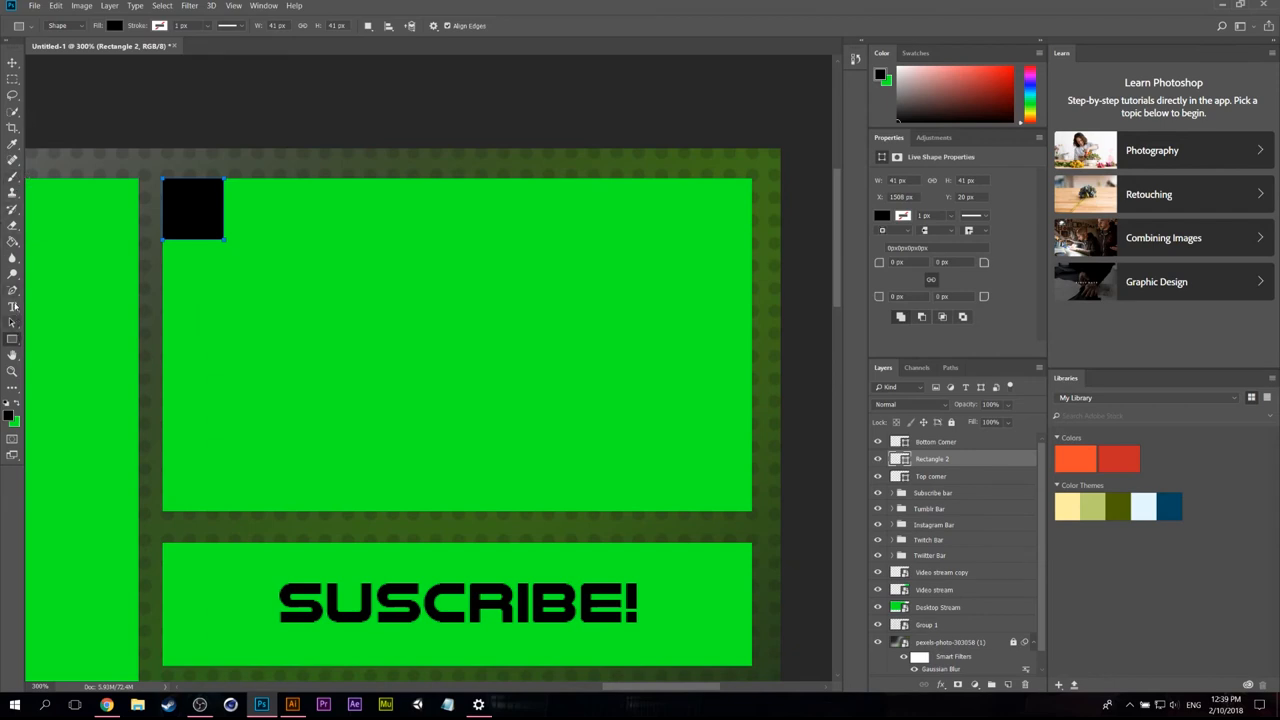
left_click(13, 290)
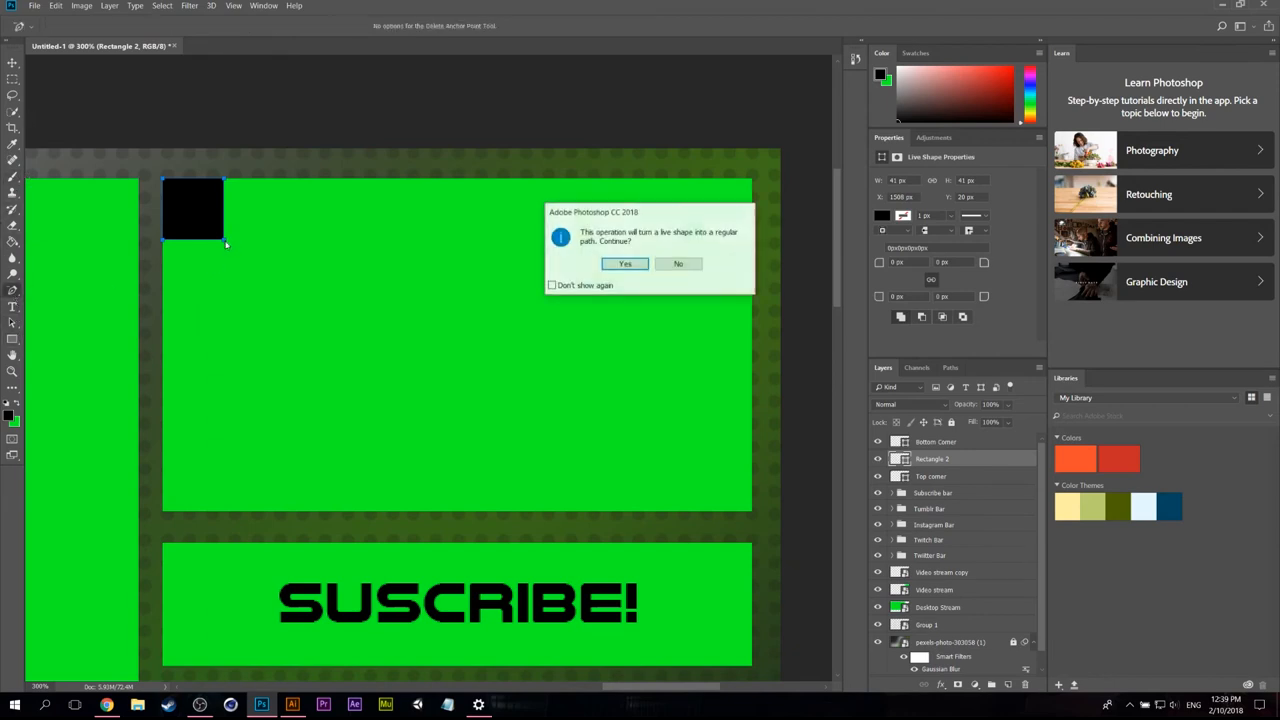
left_click(625, 263)
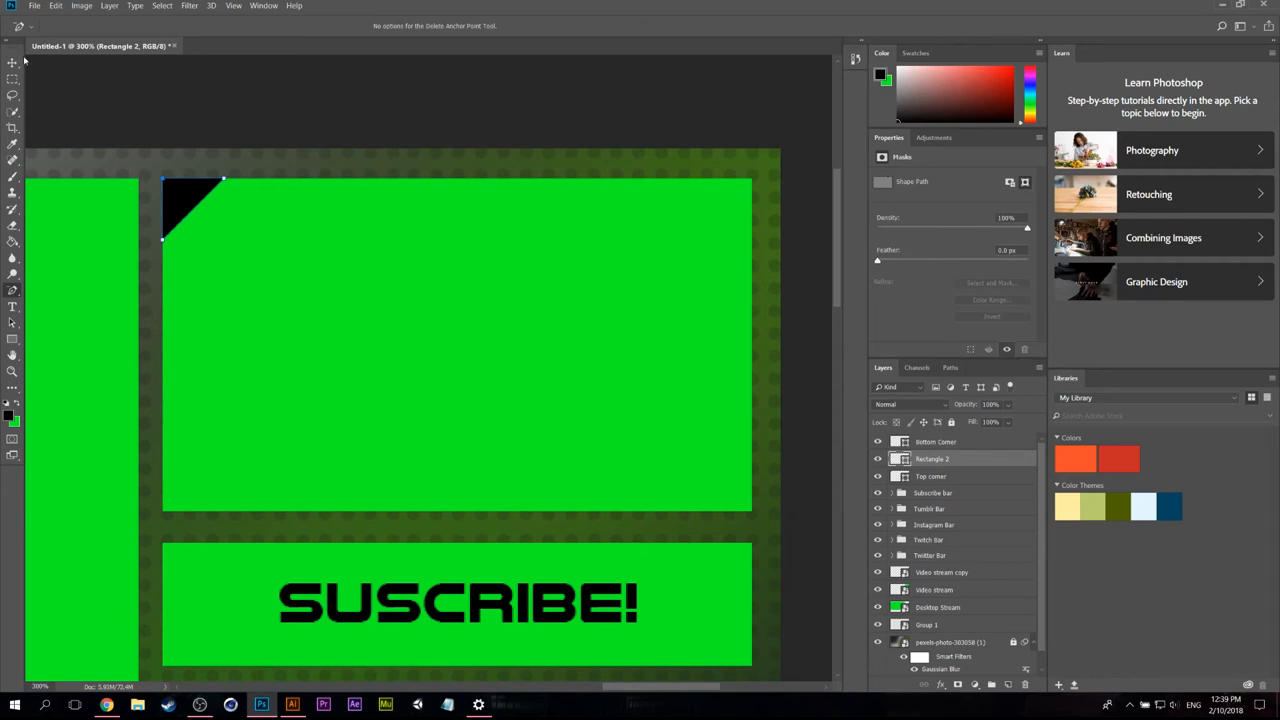
left_click(13, 63)
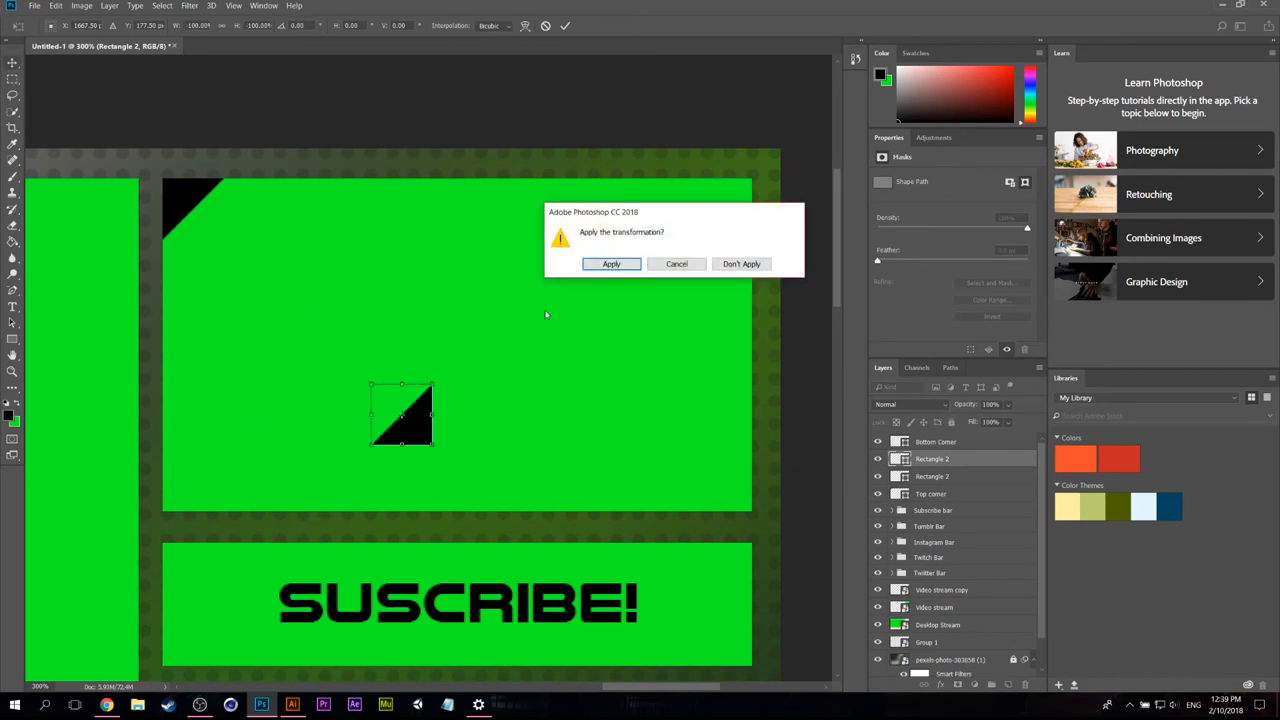
left_click(611, 264)
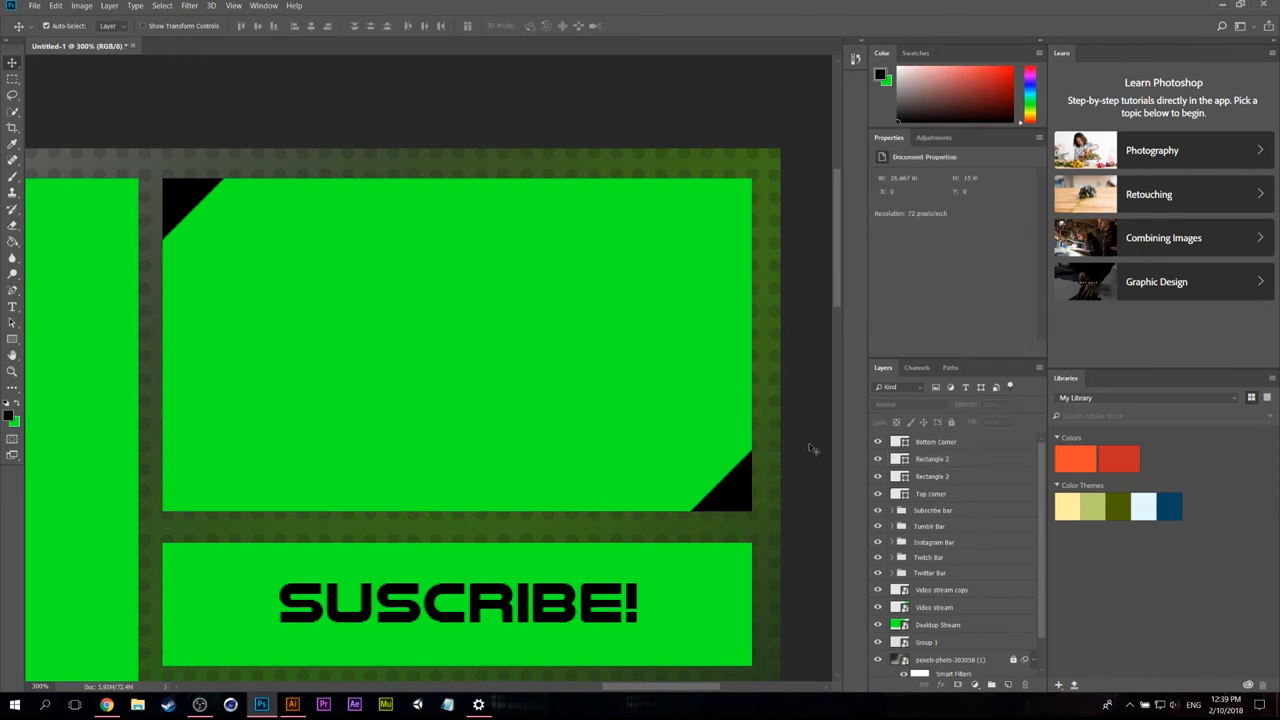
mouse_move(842, 520)
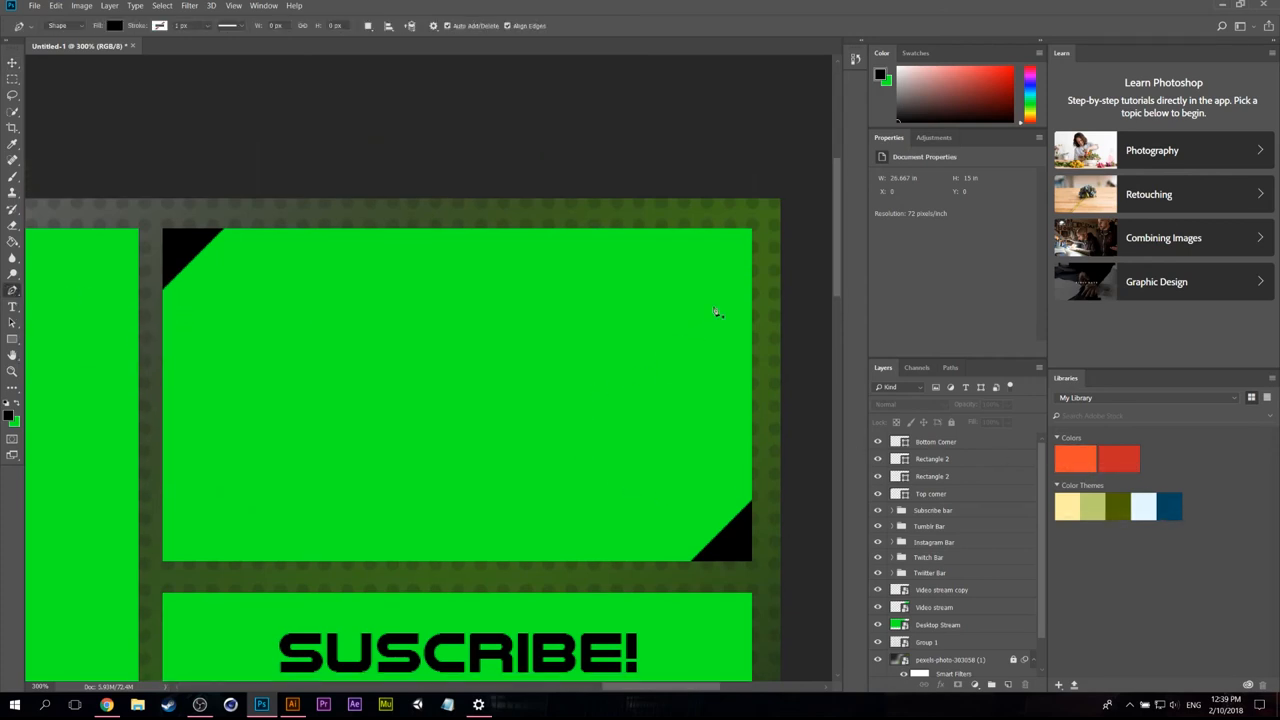
Step: Switch the Pen tool to Shape mode and outline the black clipped-corner panel
left_click(70, 25)
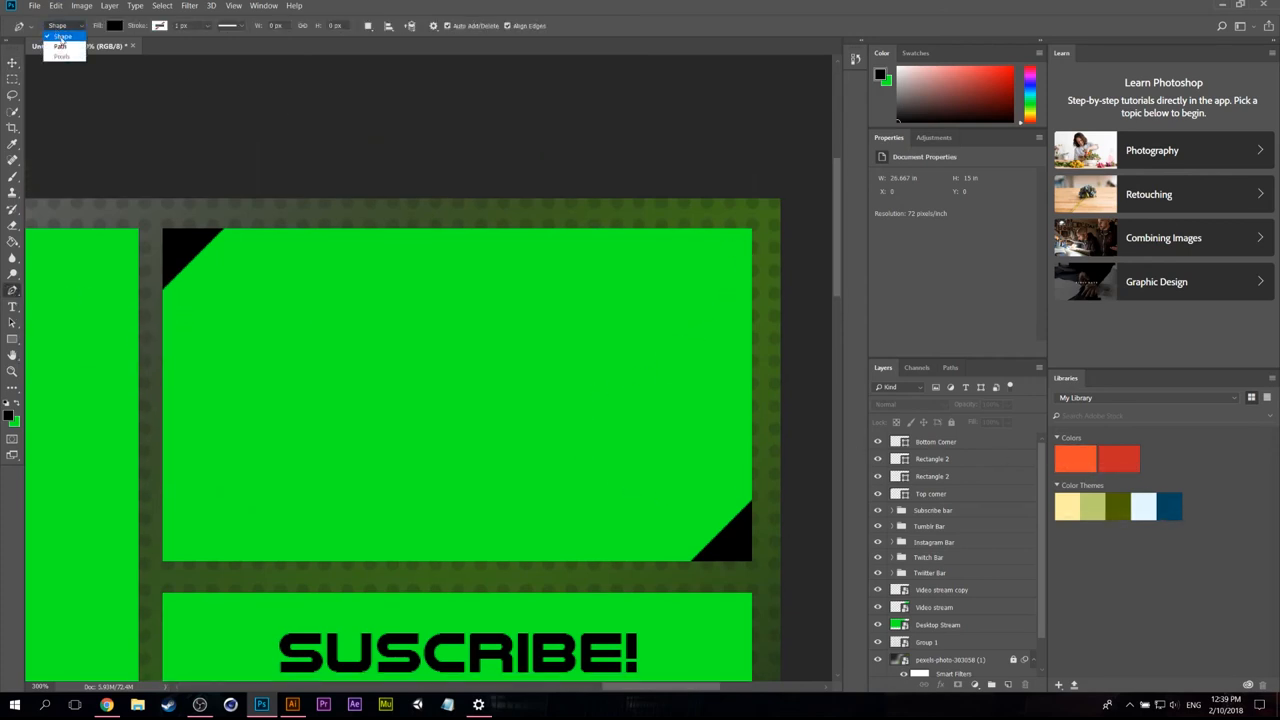
left_click(62, 35)
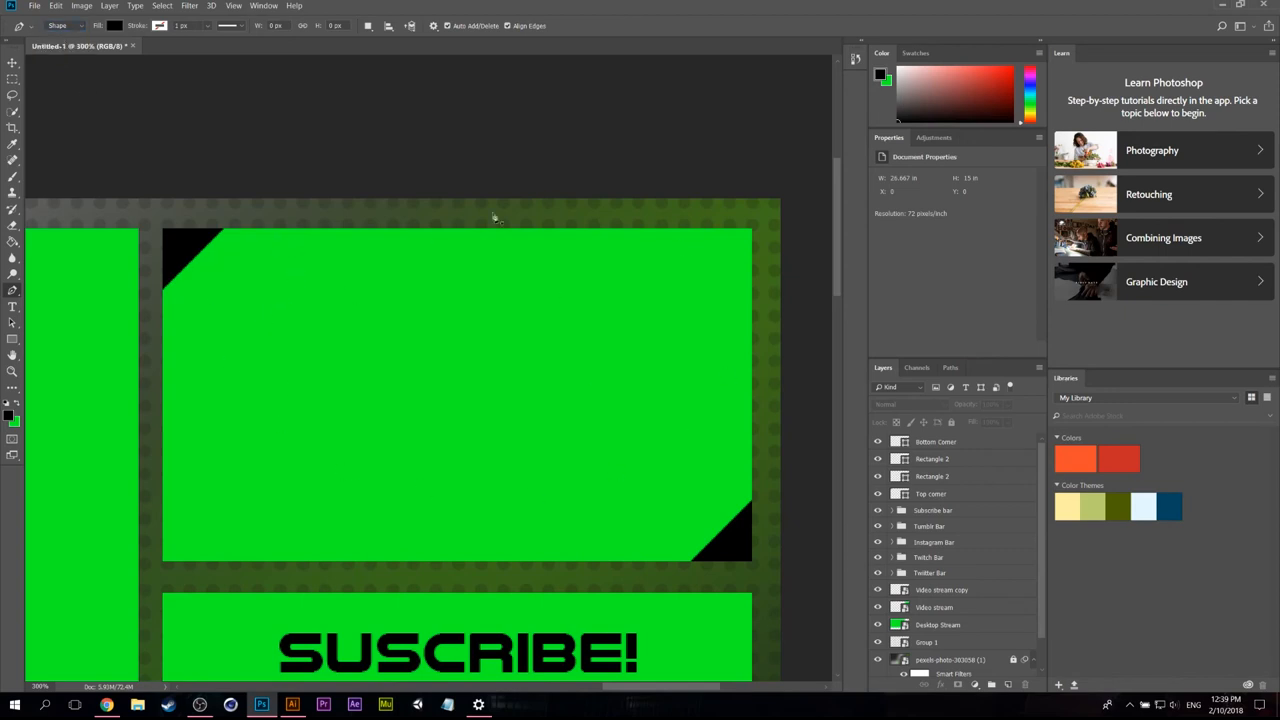
left_click(65, 25)
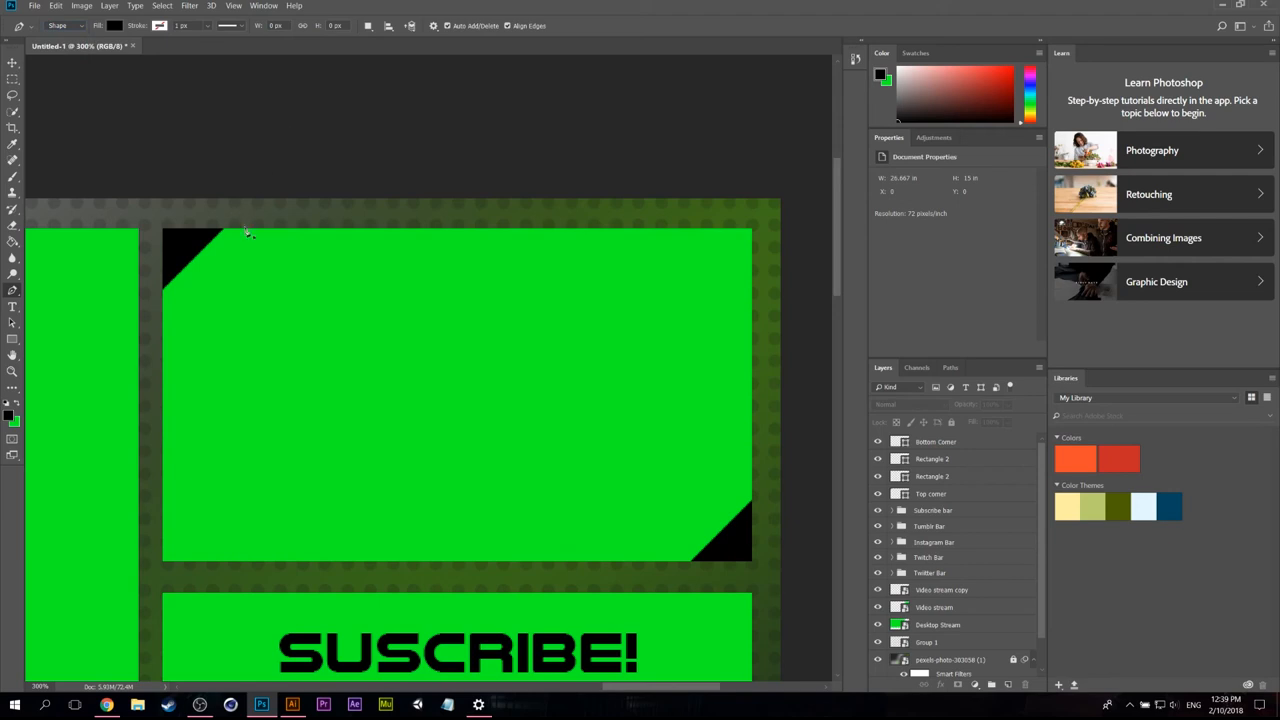
mouse_move(760, 235)
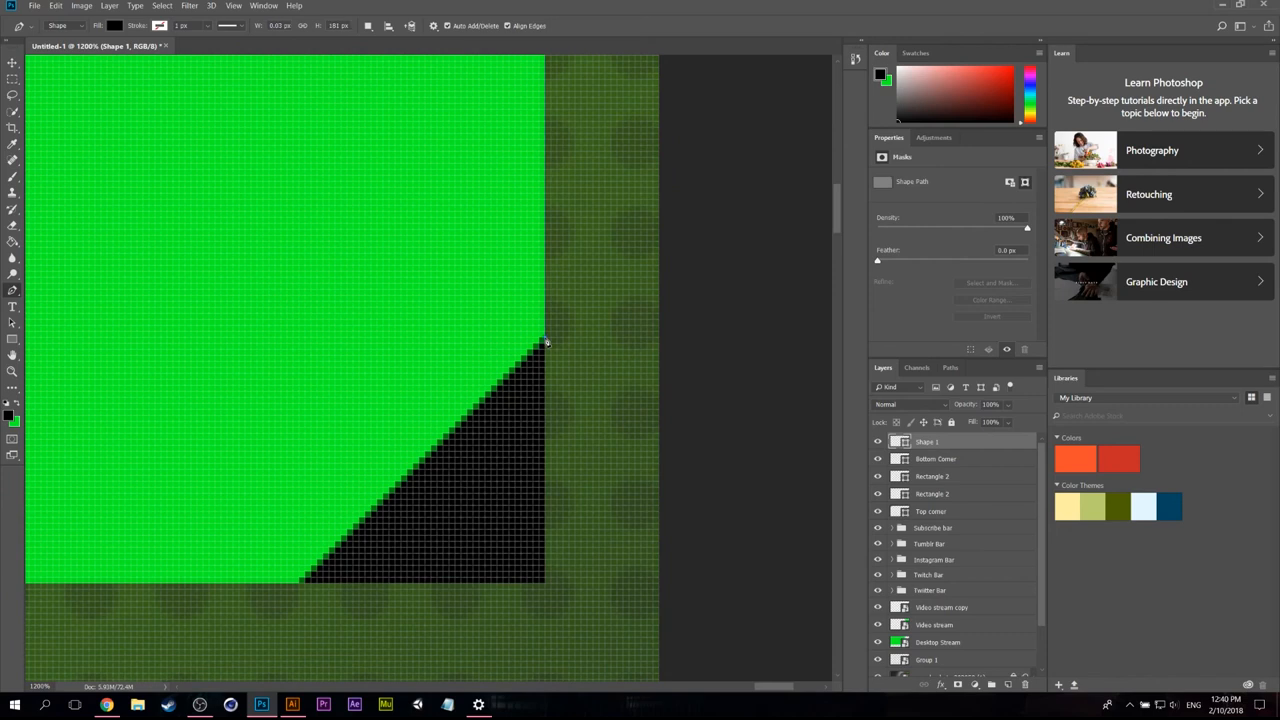
mouse_move(303, 588)
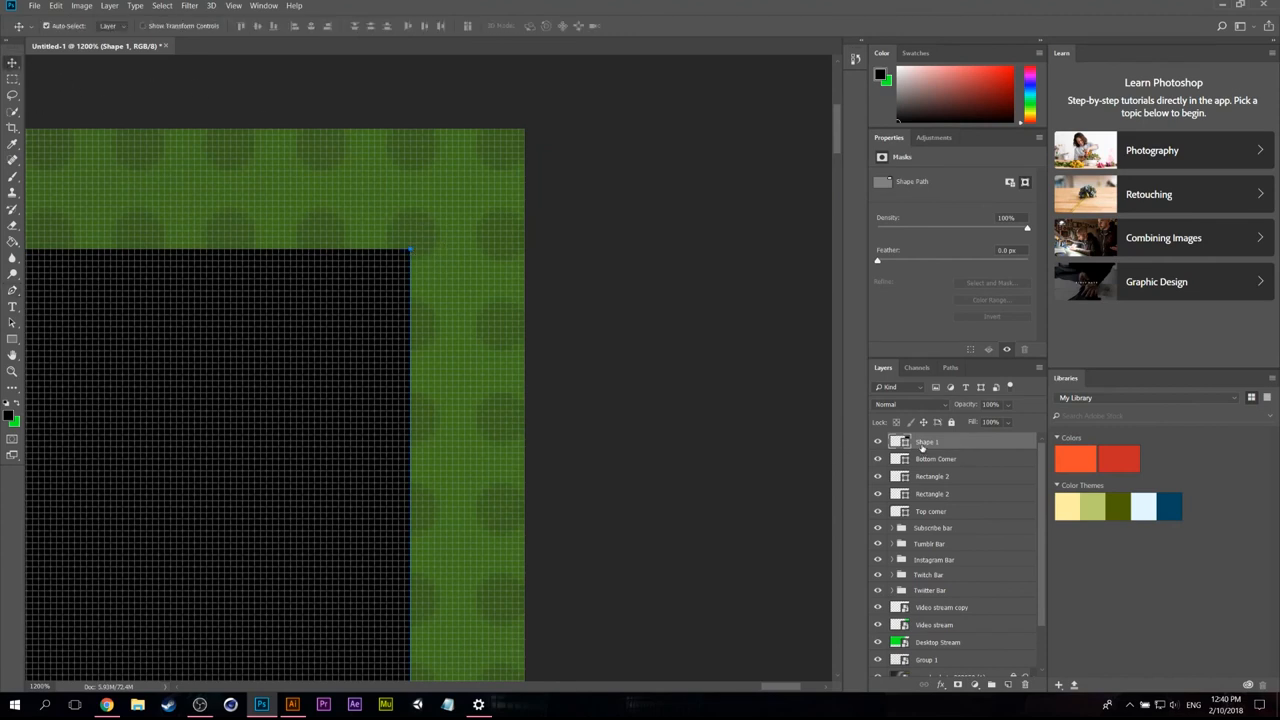
Step: Name the new shape layer New layout and hide the Video stream layer
double_click(927, 441)
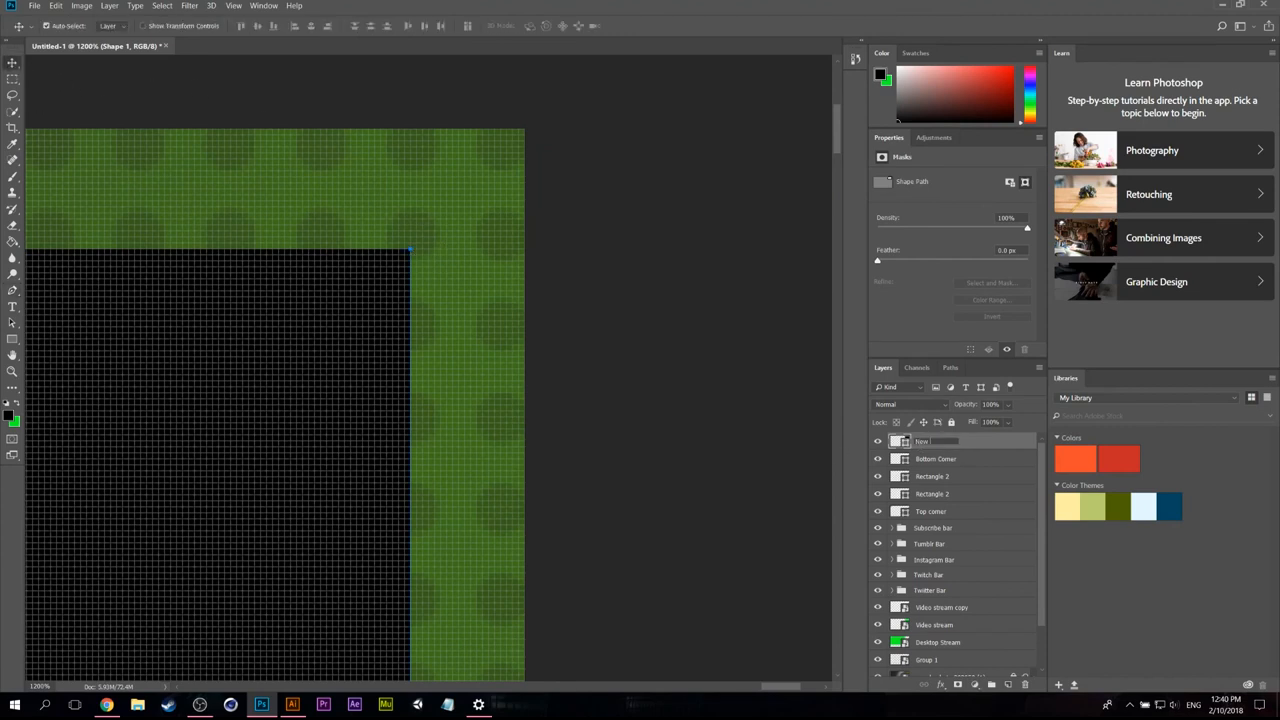
double_click(921, 441)
type(" layout")
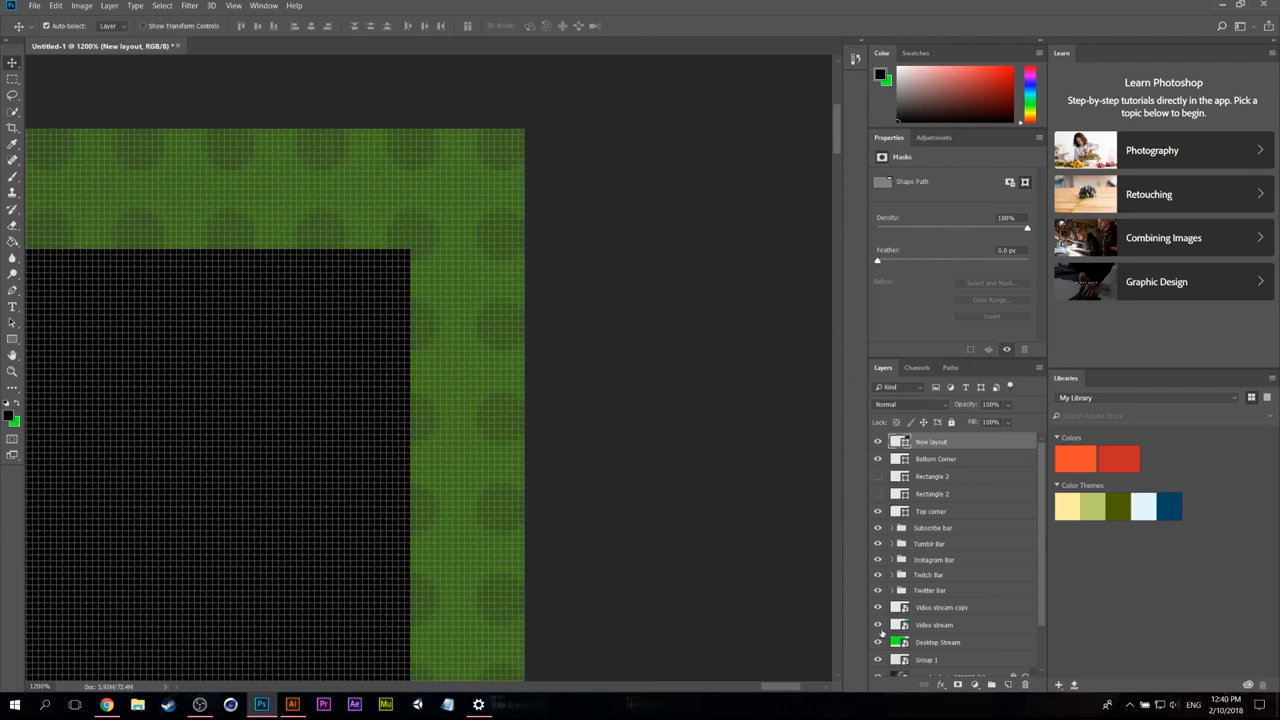
left_click(878, 624)
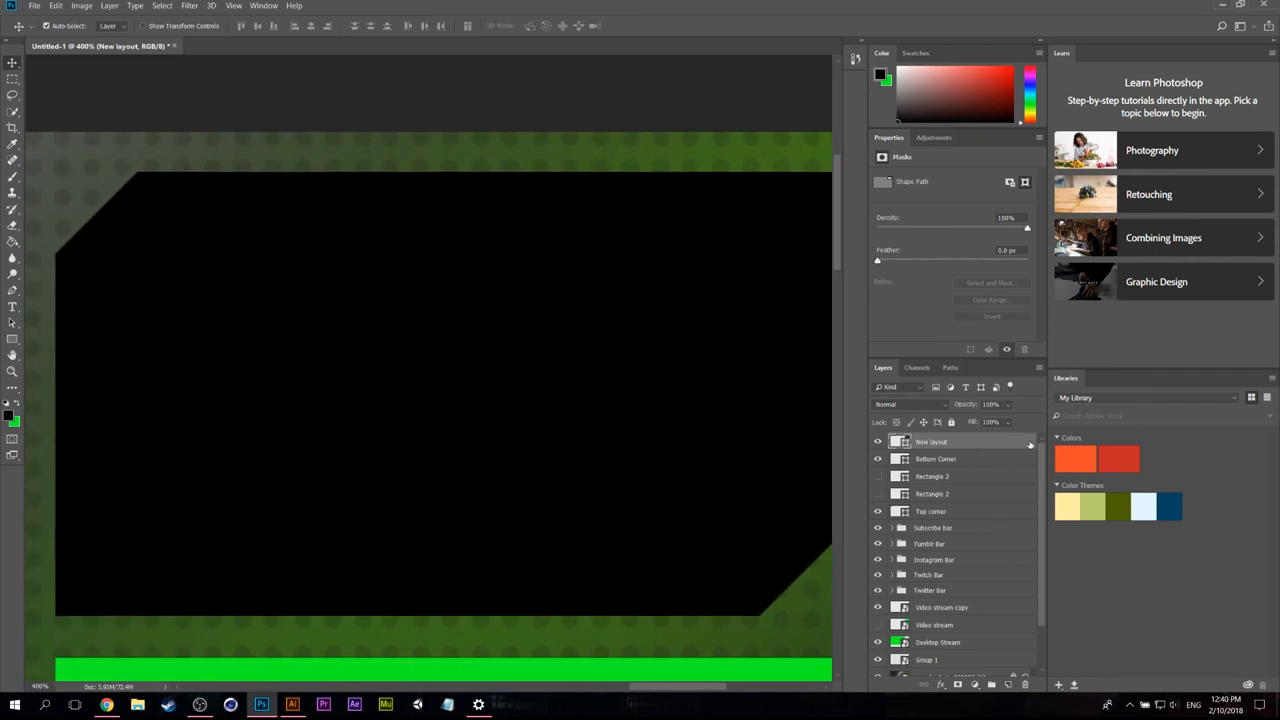
Step: Give the New layout panel a thick bright green Stroke in Layer Style
double_click(930, 441)
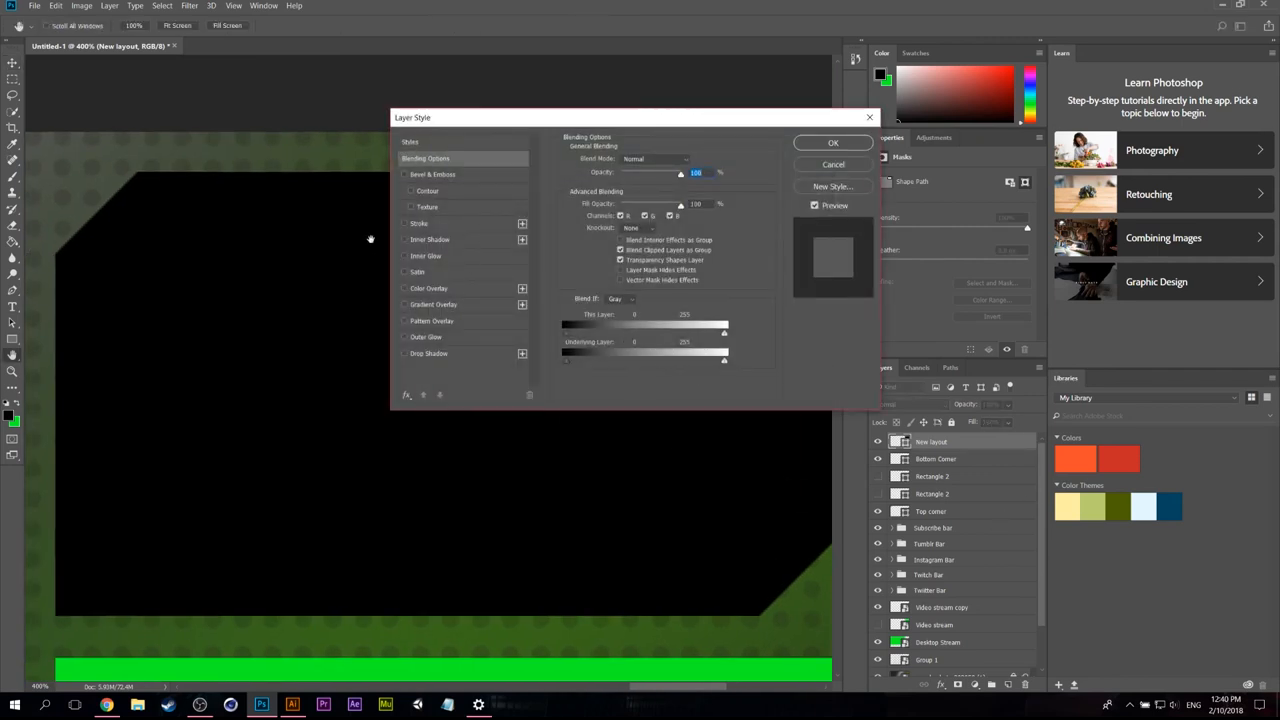
left_click(405, 223)
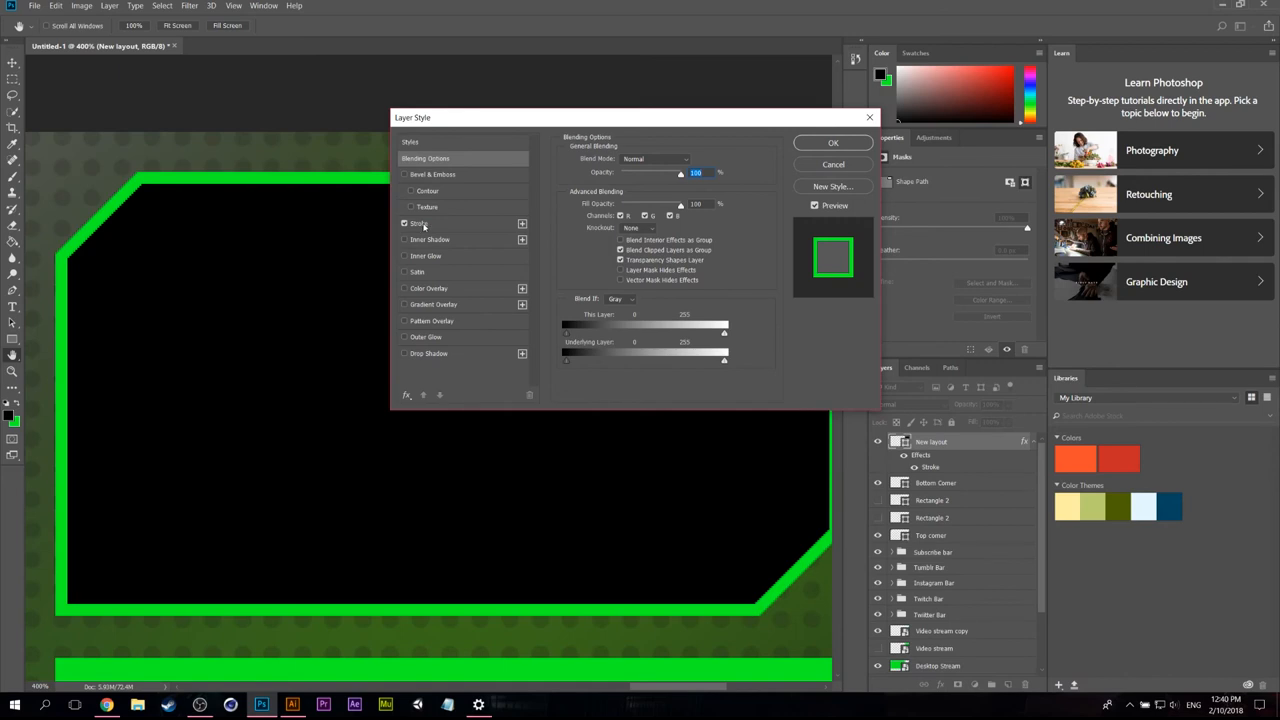
left_click(419, 223)
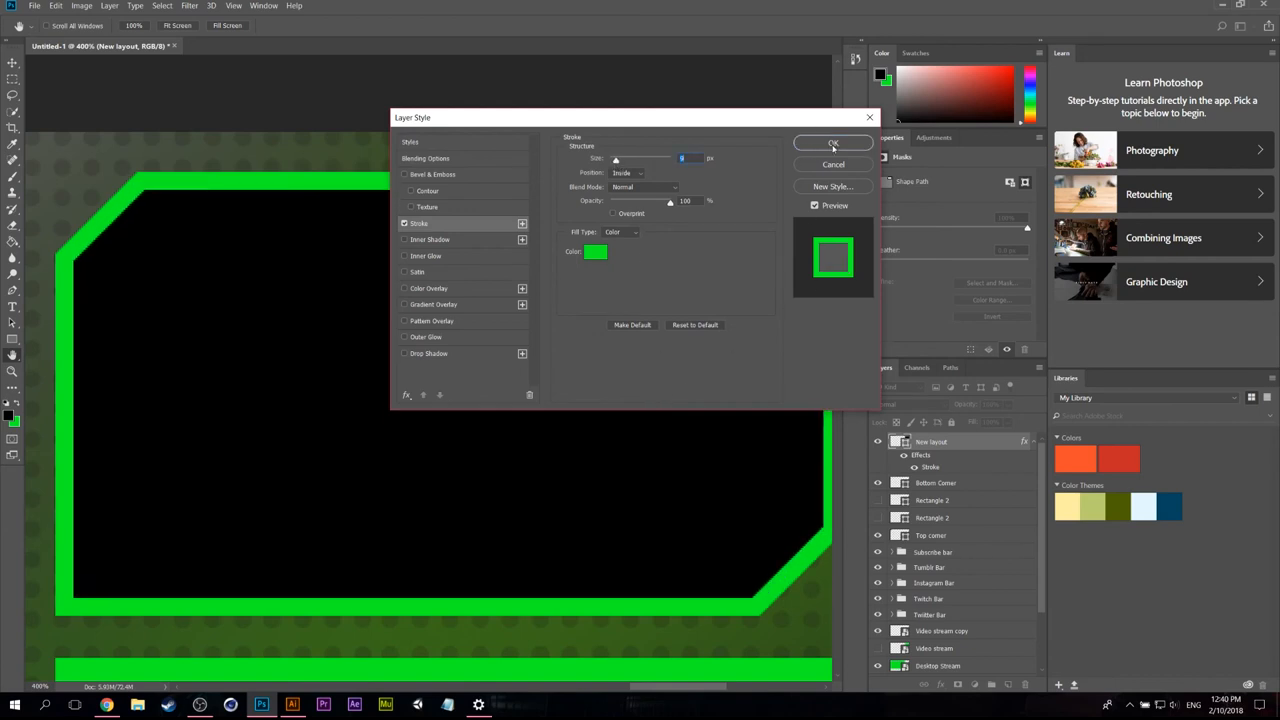
left_click(833, 143)
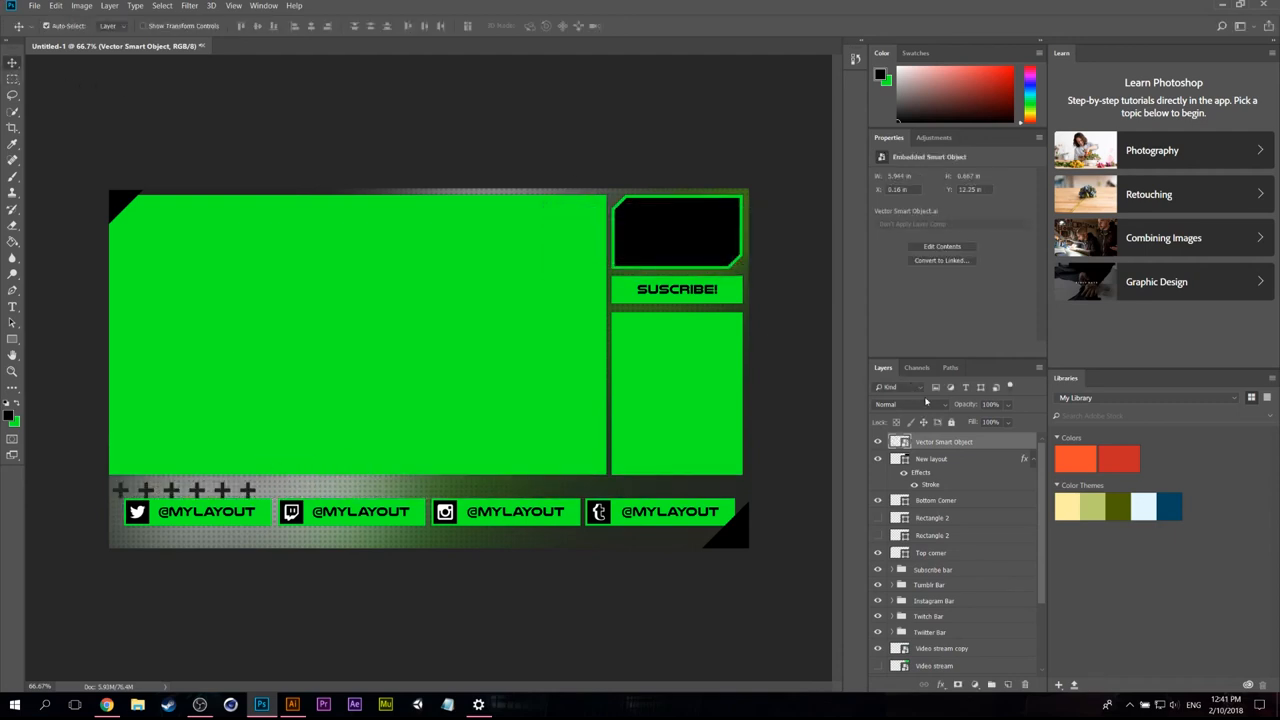
Step: Place the embedded plus-sign graphic as a row of small crosses above the Twitter bar
scroll("down", 3)
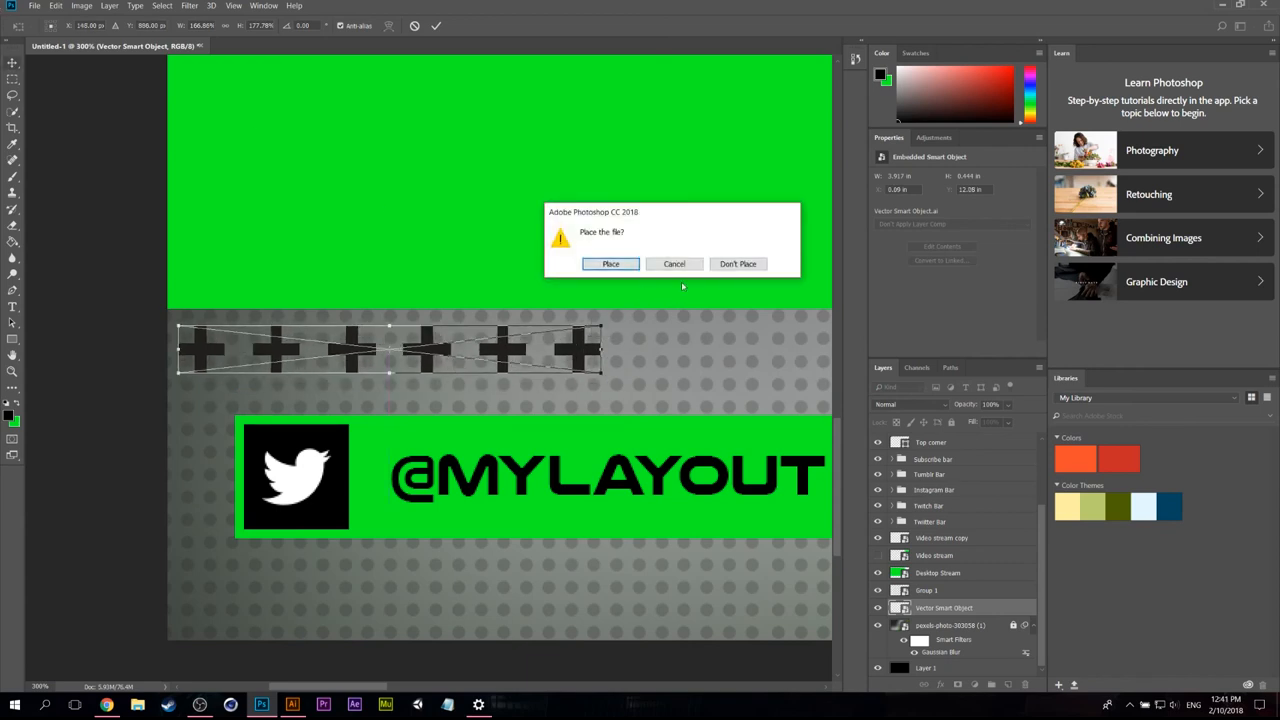
left_click(610, 263)
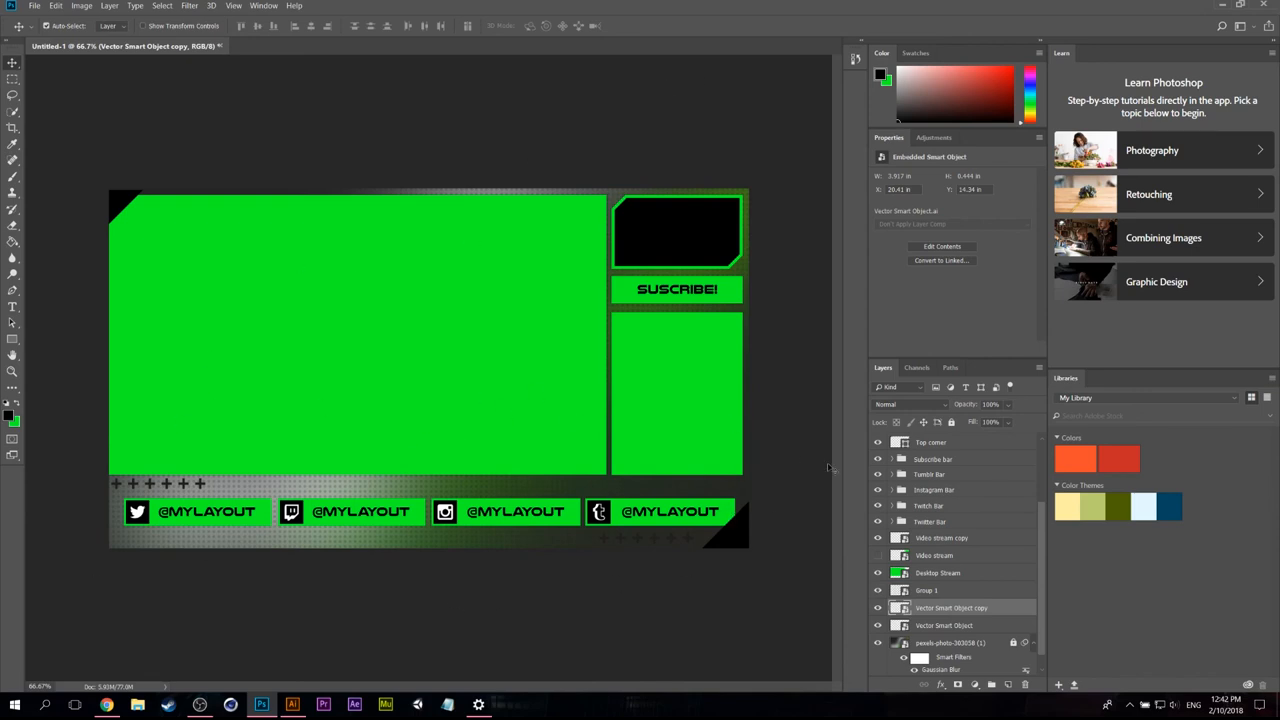
scroll("up", 3)
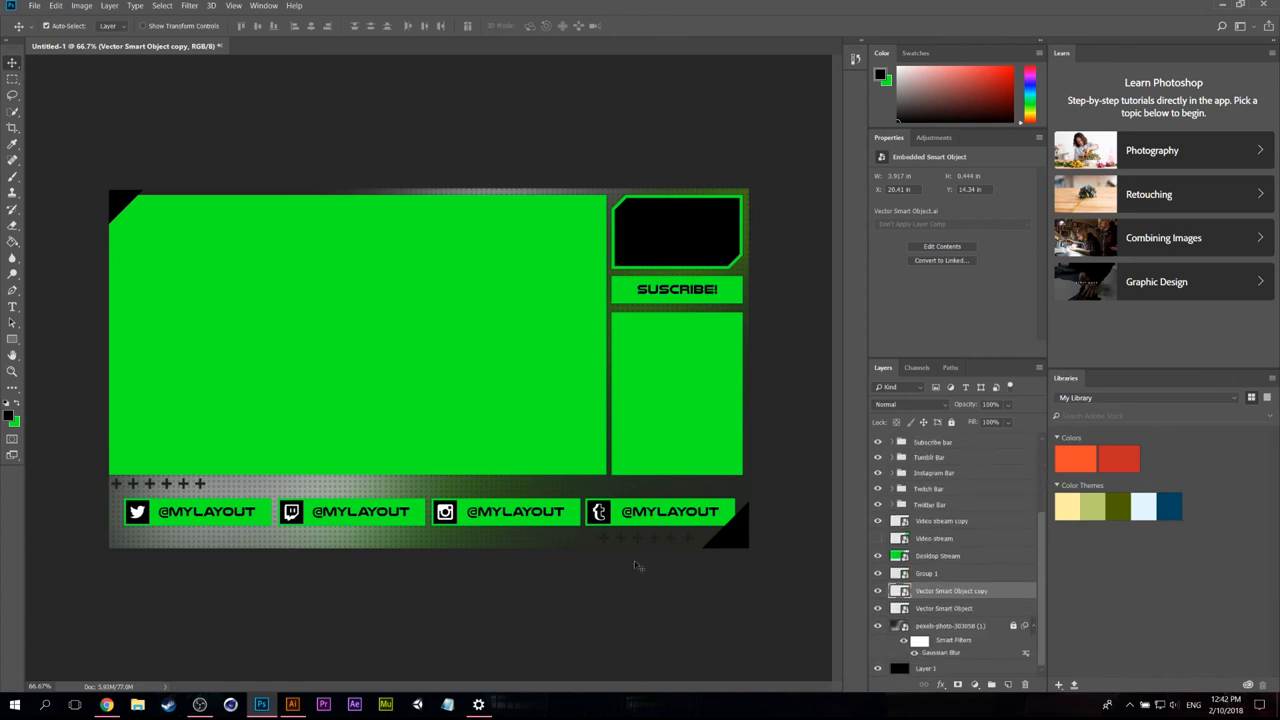
mouse_move(503, 500)
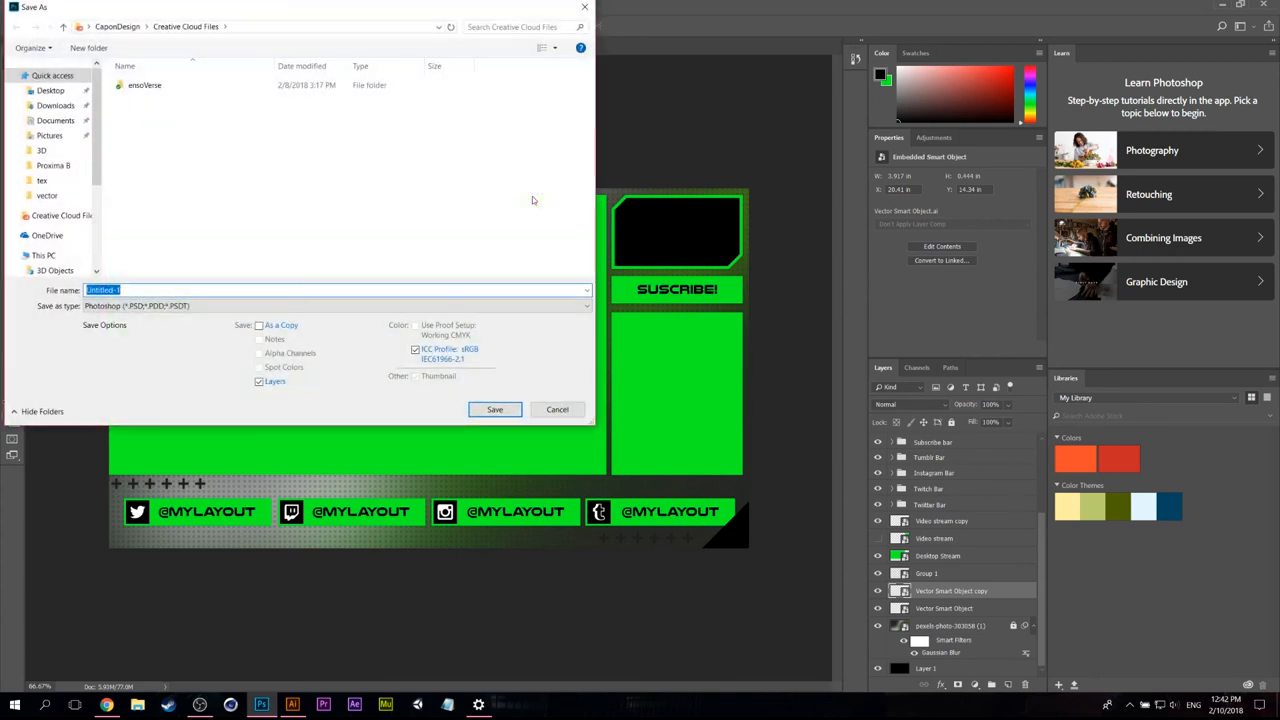
Step: Save the overlay as Test Layout.psd inside a new Test layout folder on the Desktop
type("Test")
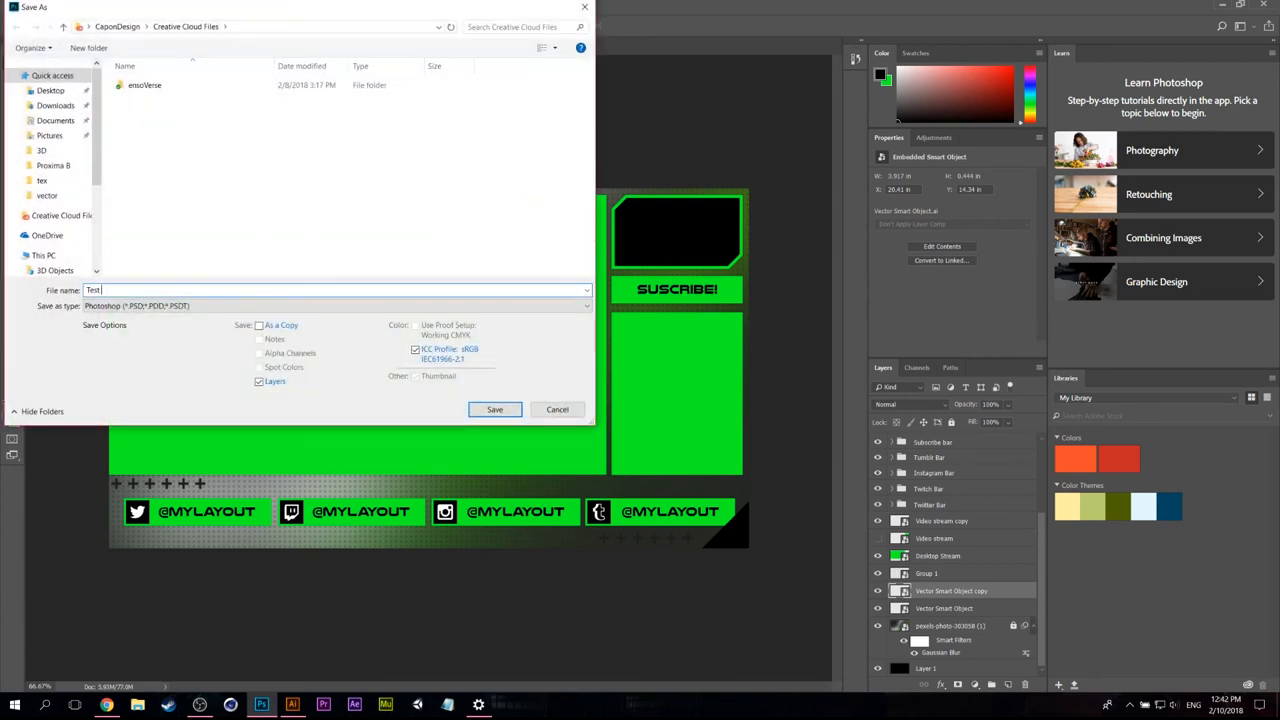
type("Layout")
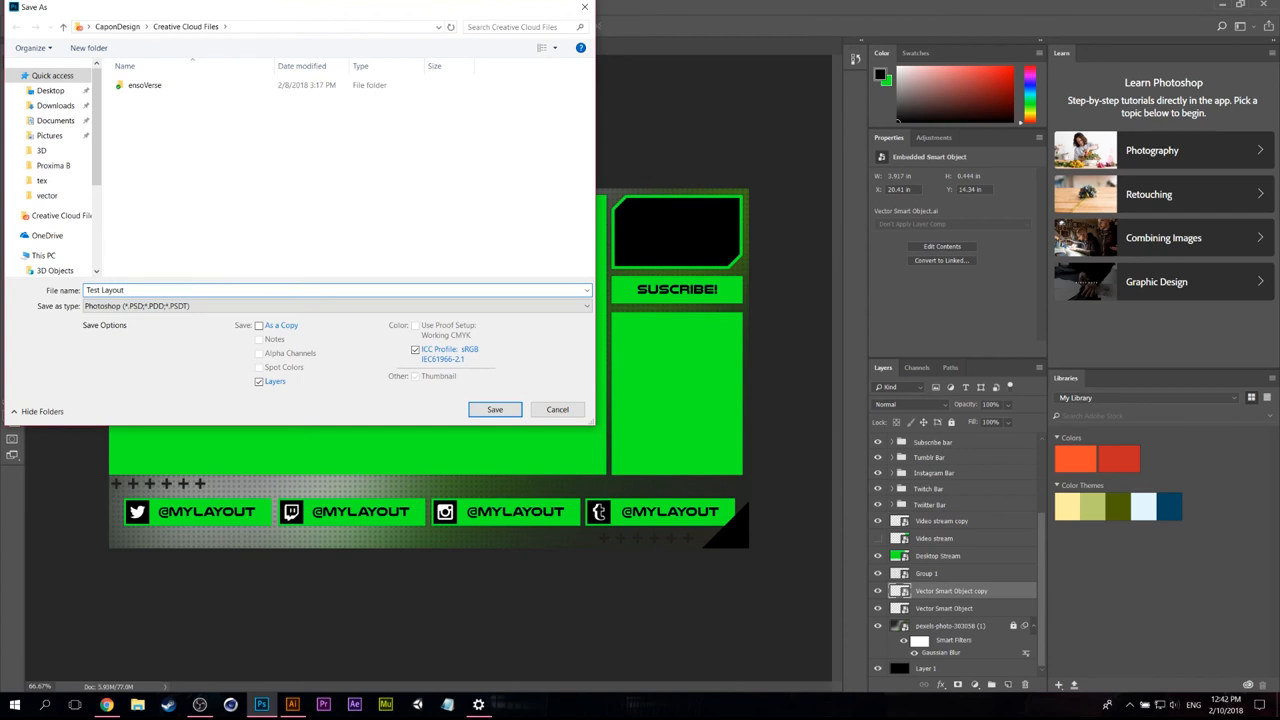
left_click(50, 90)
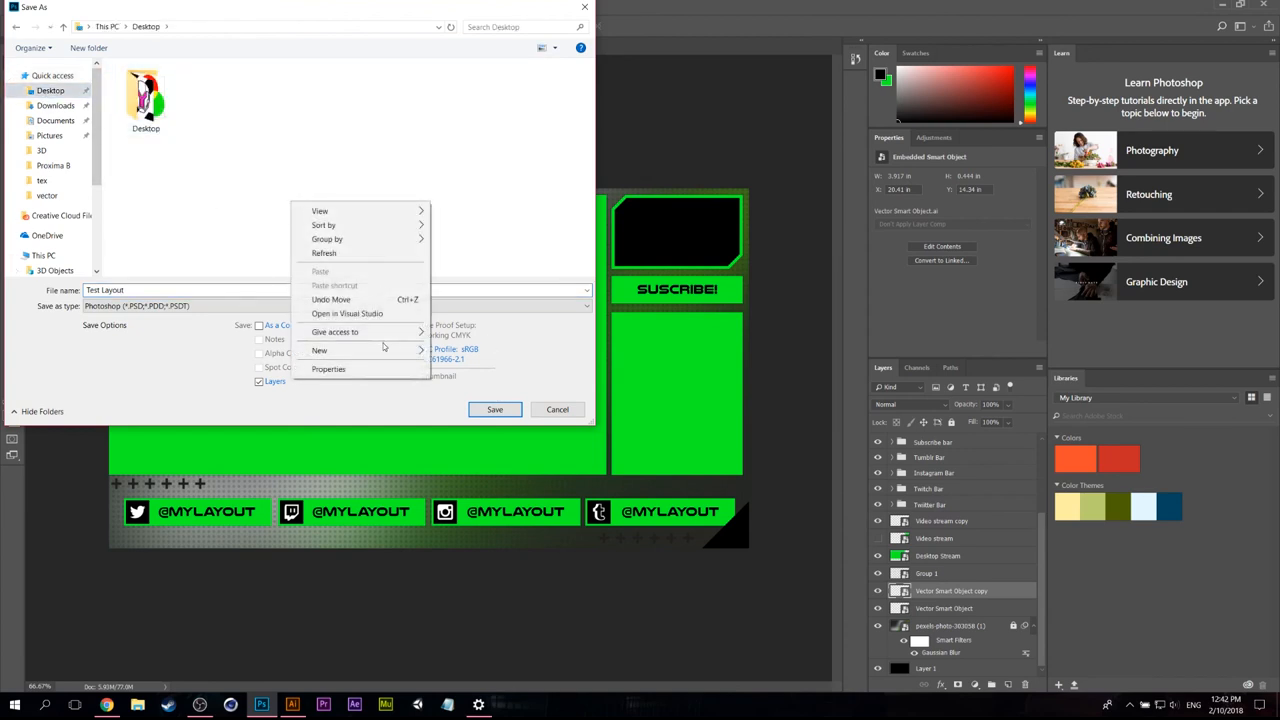
left_click(319, 350)
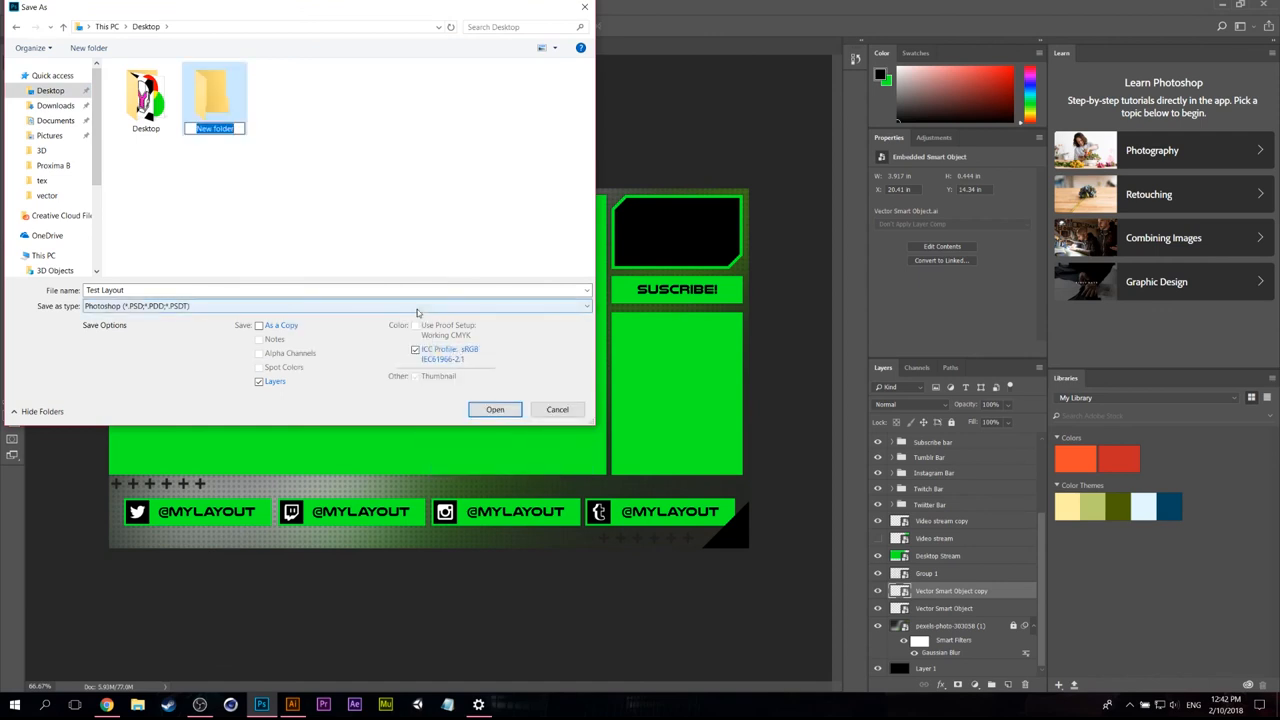
type("Test layout")
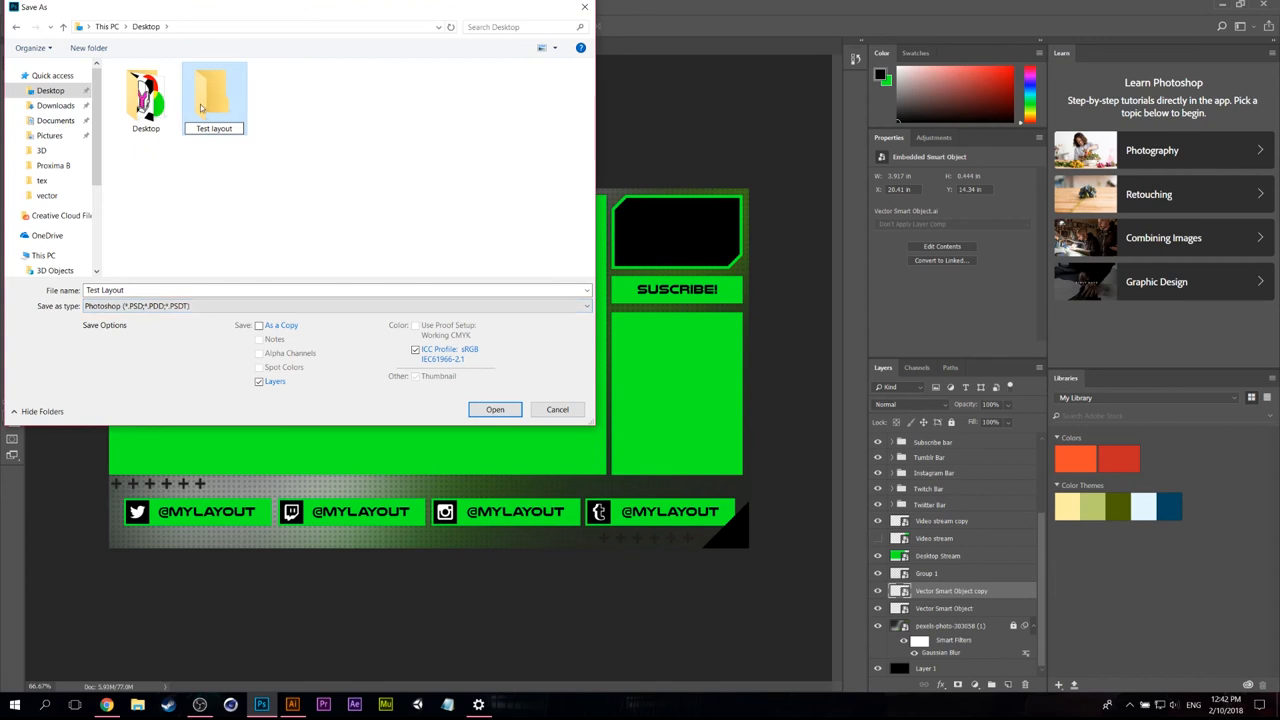
double_click(214, 90)
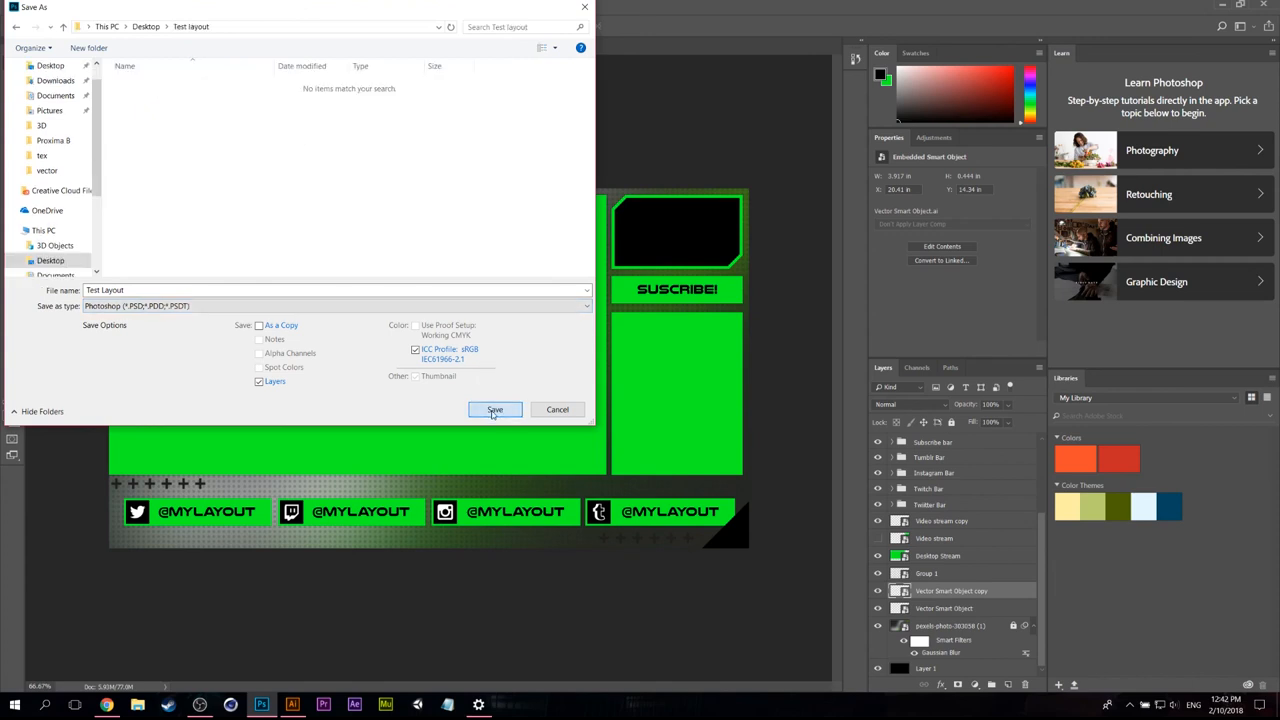
left_click(494, 410)
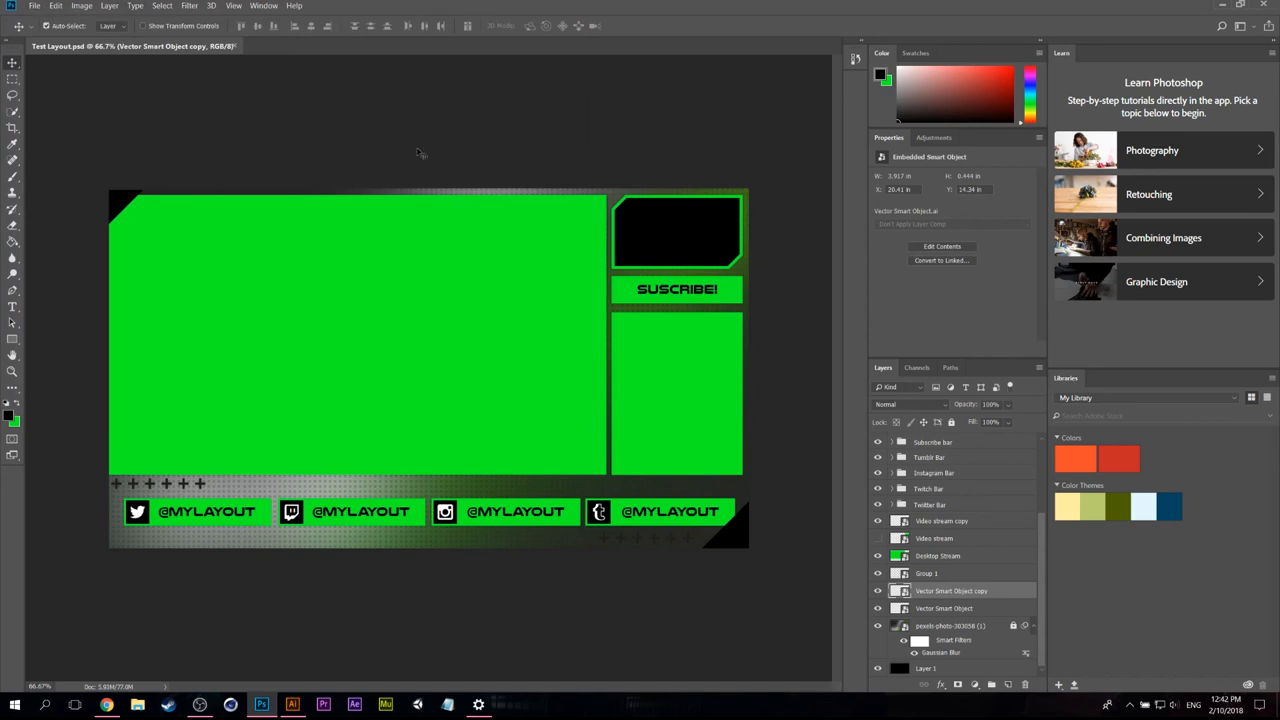
mouse_move(790, 598)
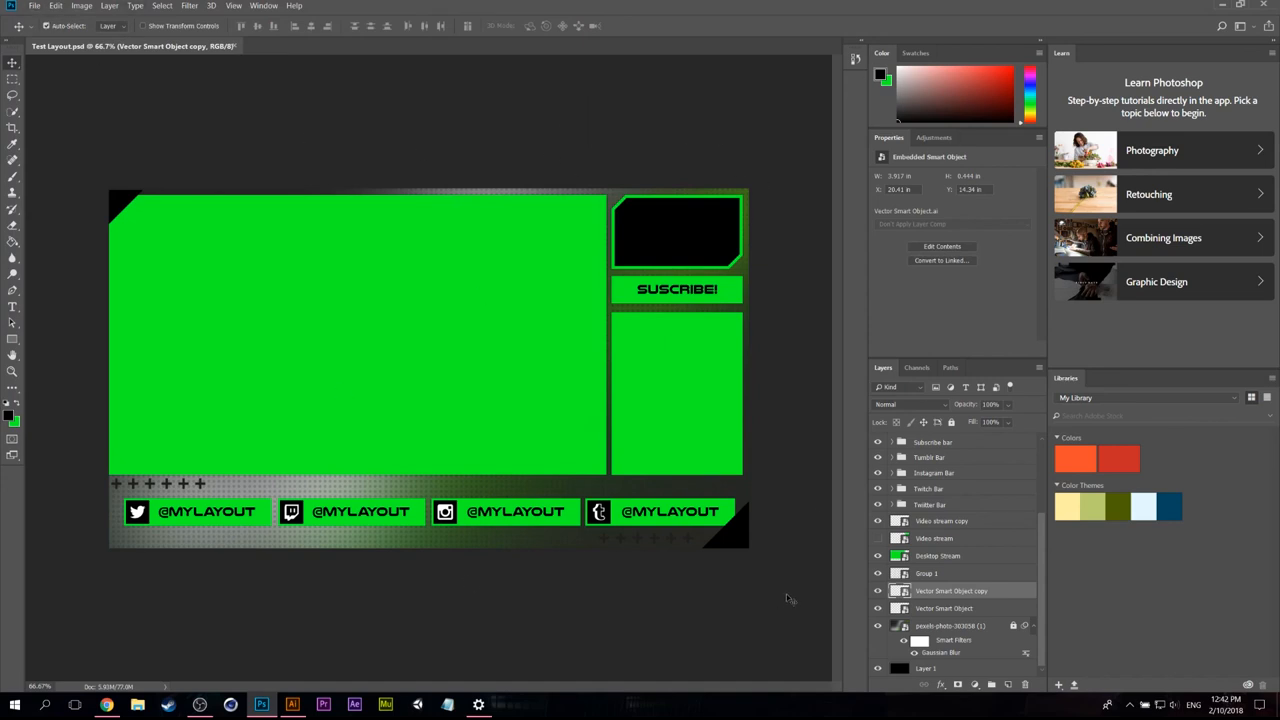
mouse_move(700, 268)
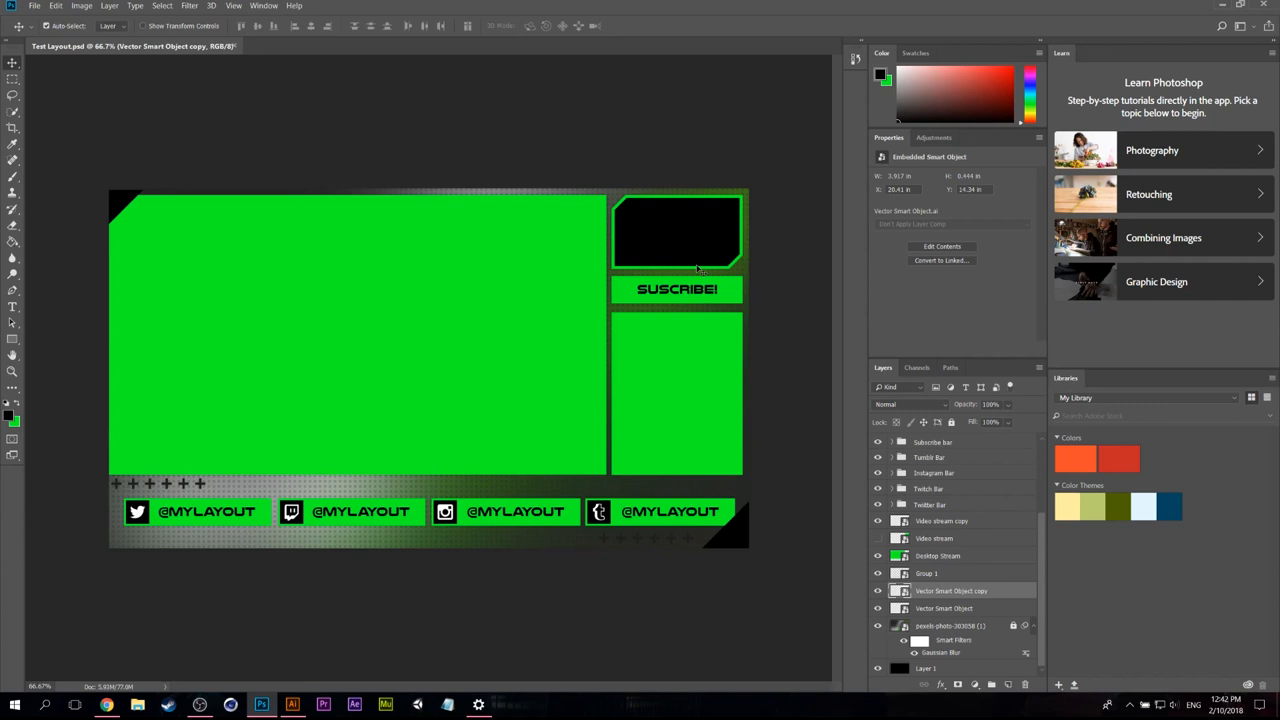
left_click(34, 6)
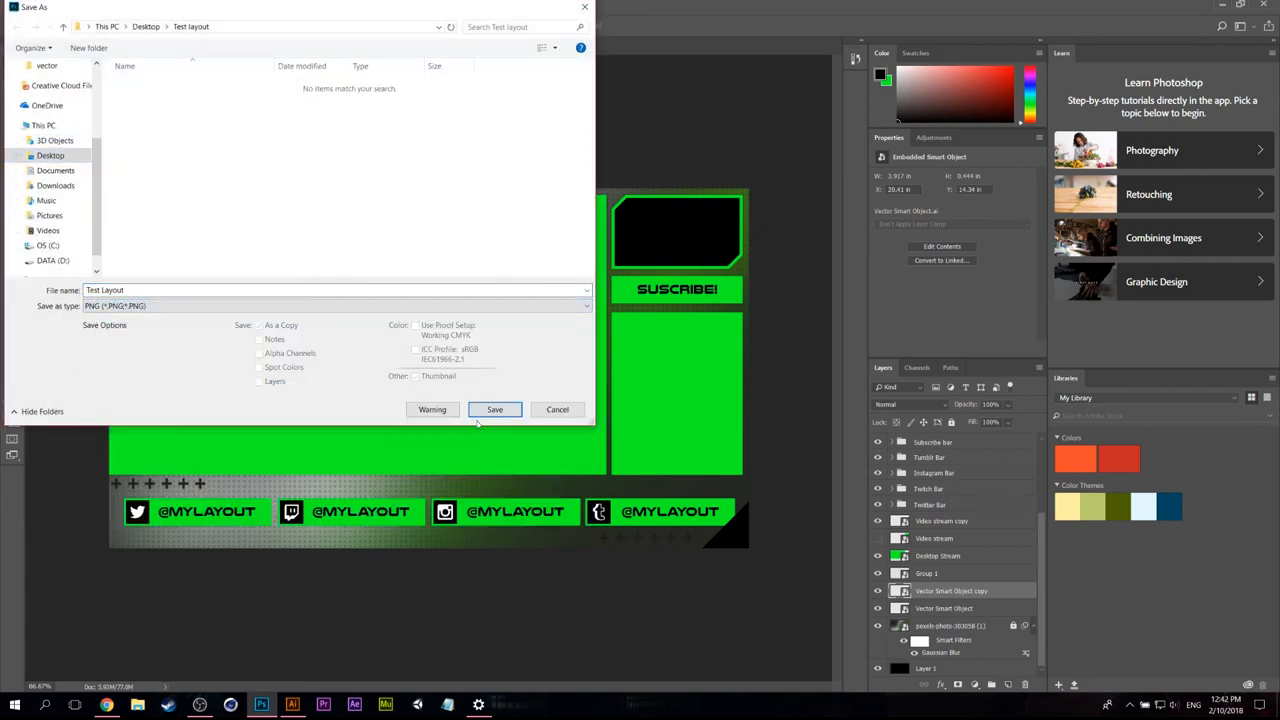
Step: Save the overlay as a PNG and open the Test Layout PNG as a second document
left_click(494, 409)
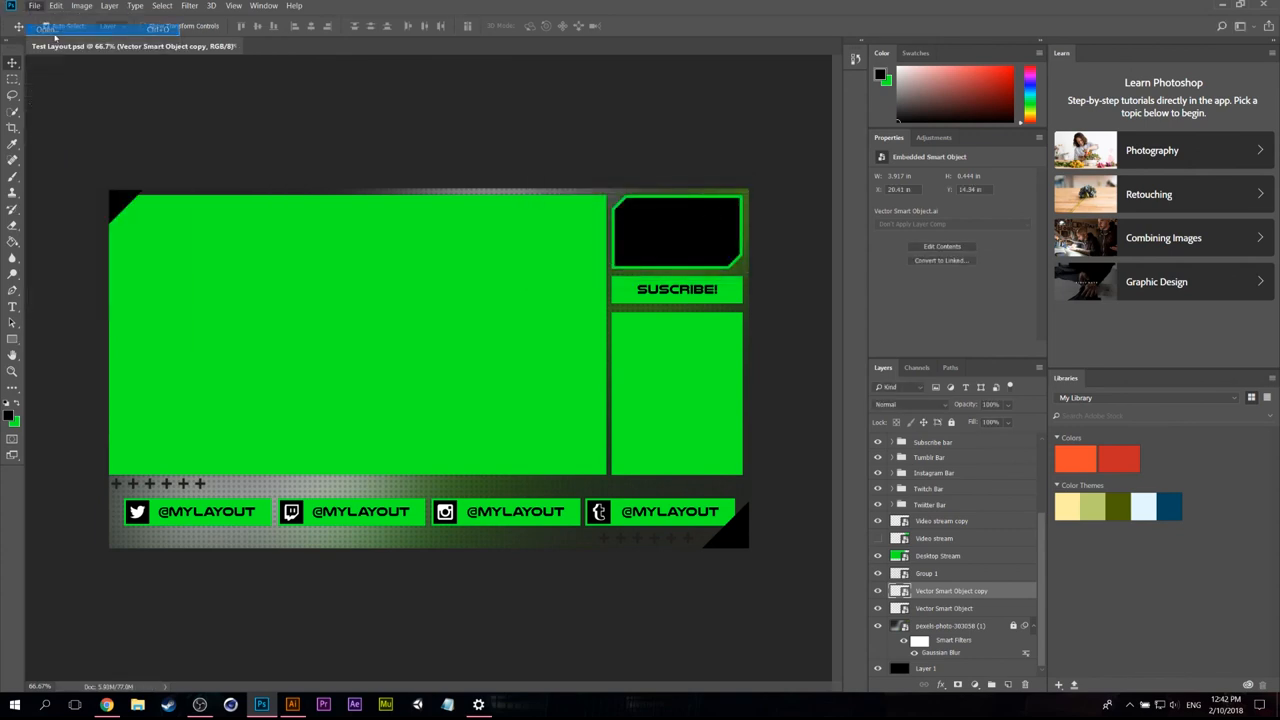
left_click(34, 6)
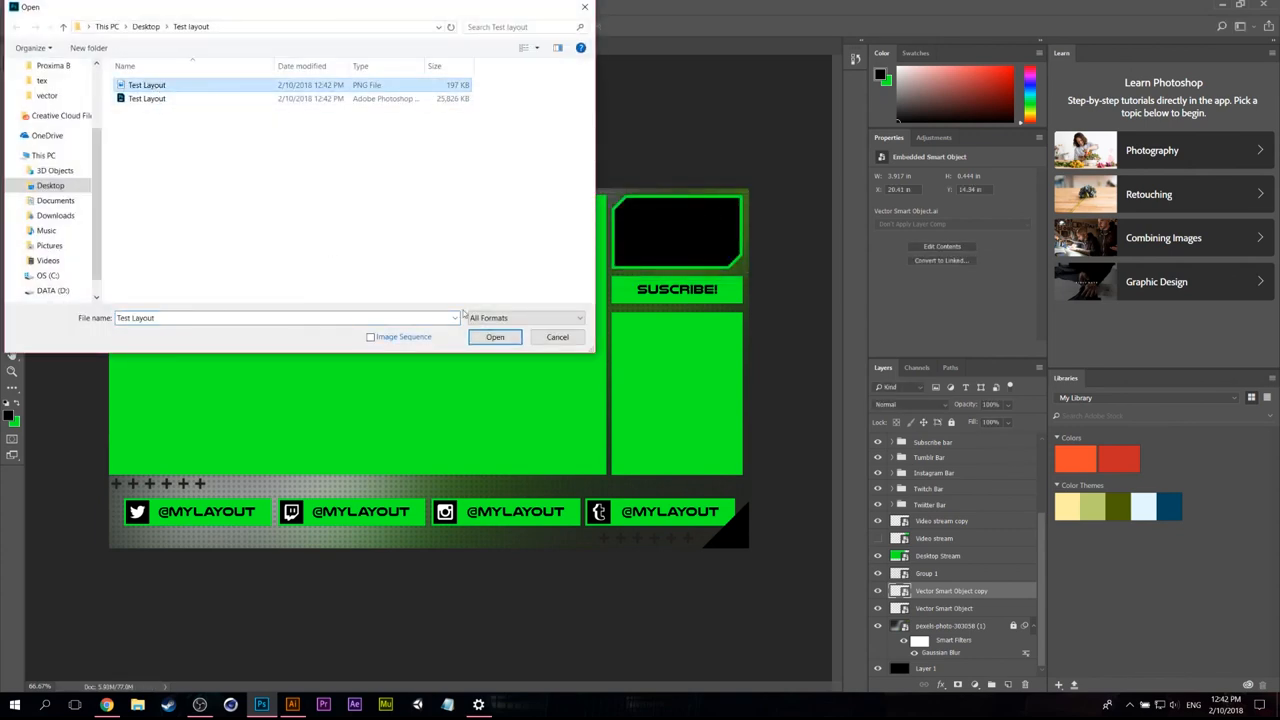
left_click(494, 336)
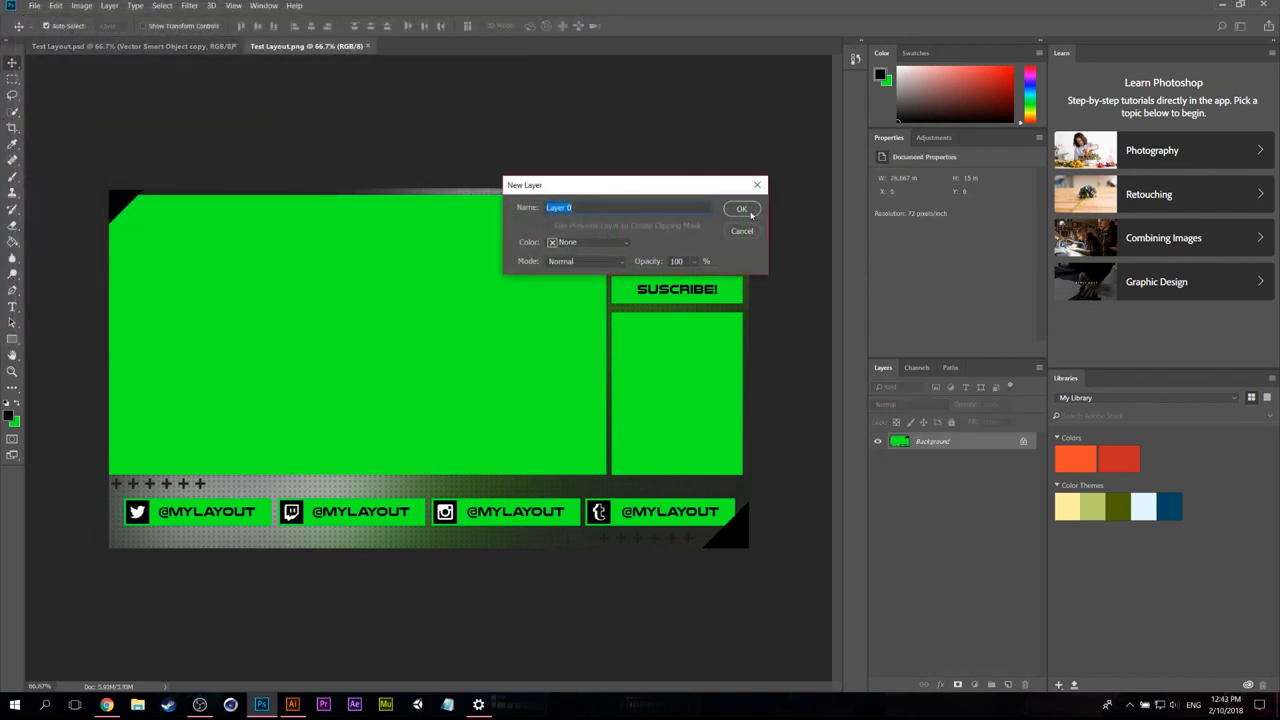
Step: Unlock the background as Layer 0 and delete the three green stream boxes with the Magic Wand, leaving transparency
left_click(741, 208)
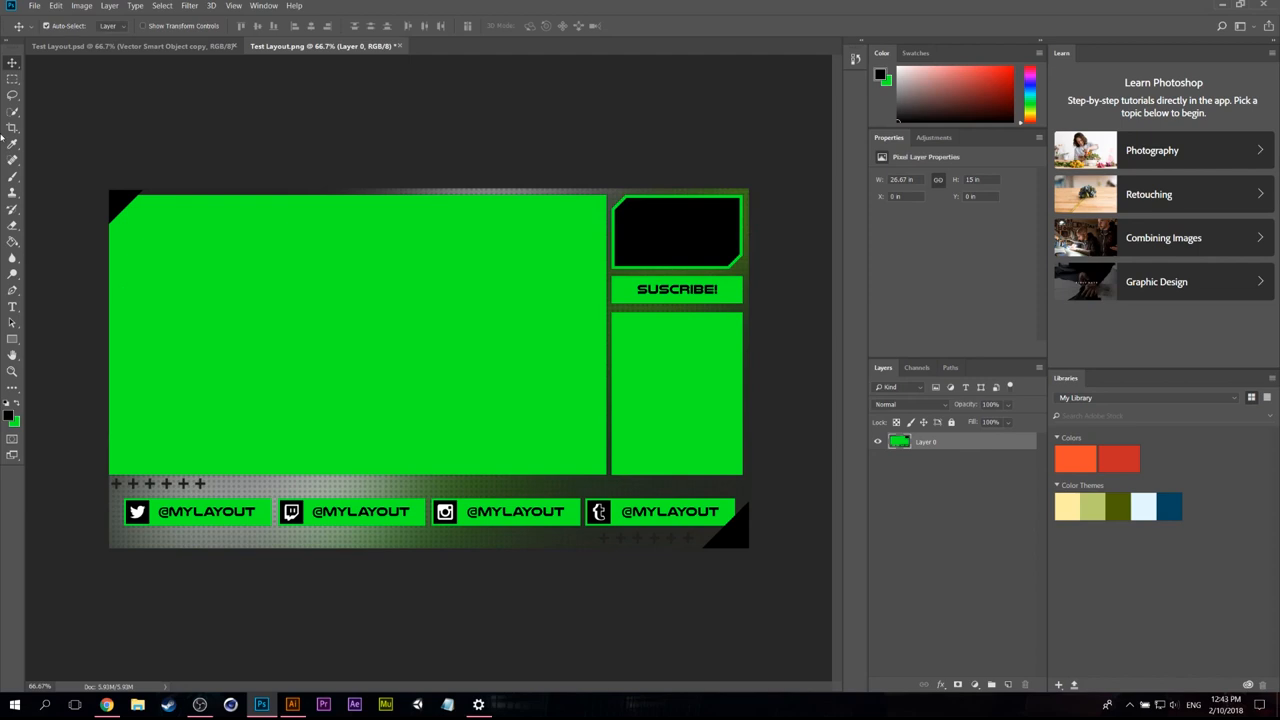
left_click(13, 111)
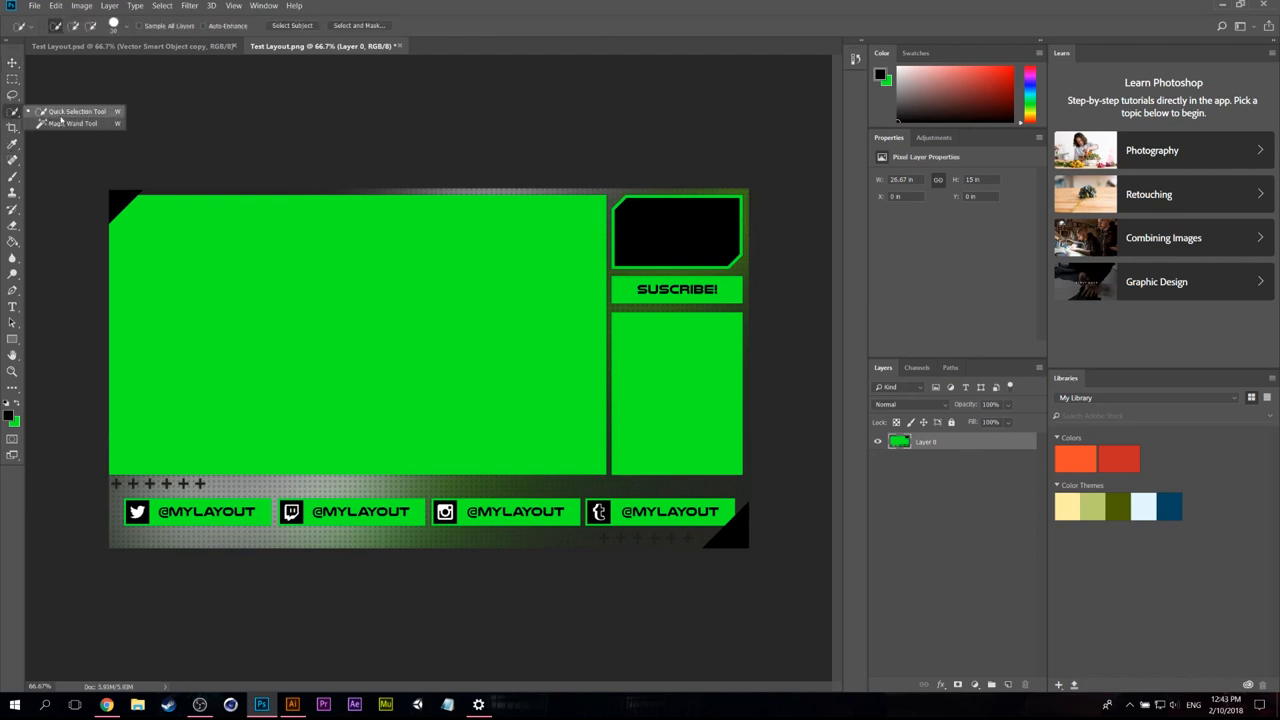
left_click(75, 122)
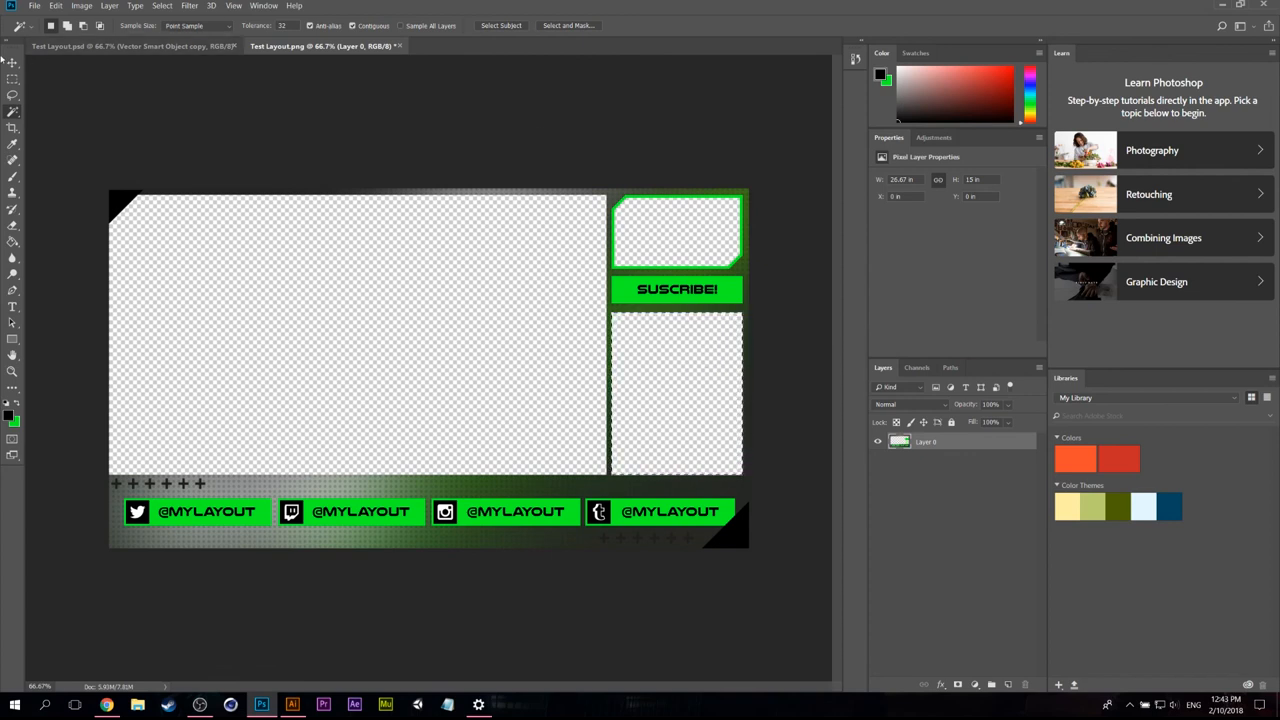
left_click(13, 77)
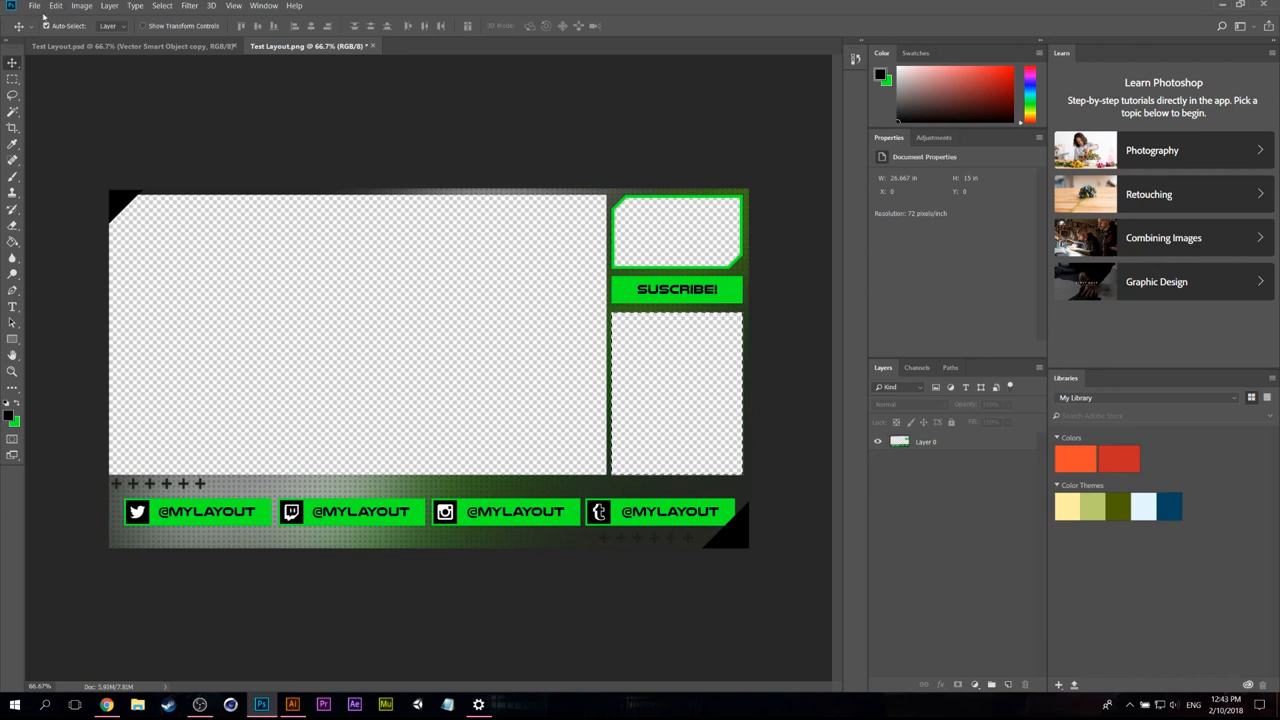
left_click(34, 6)
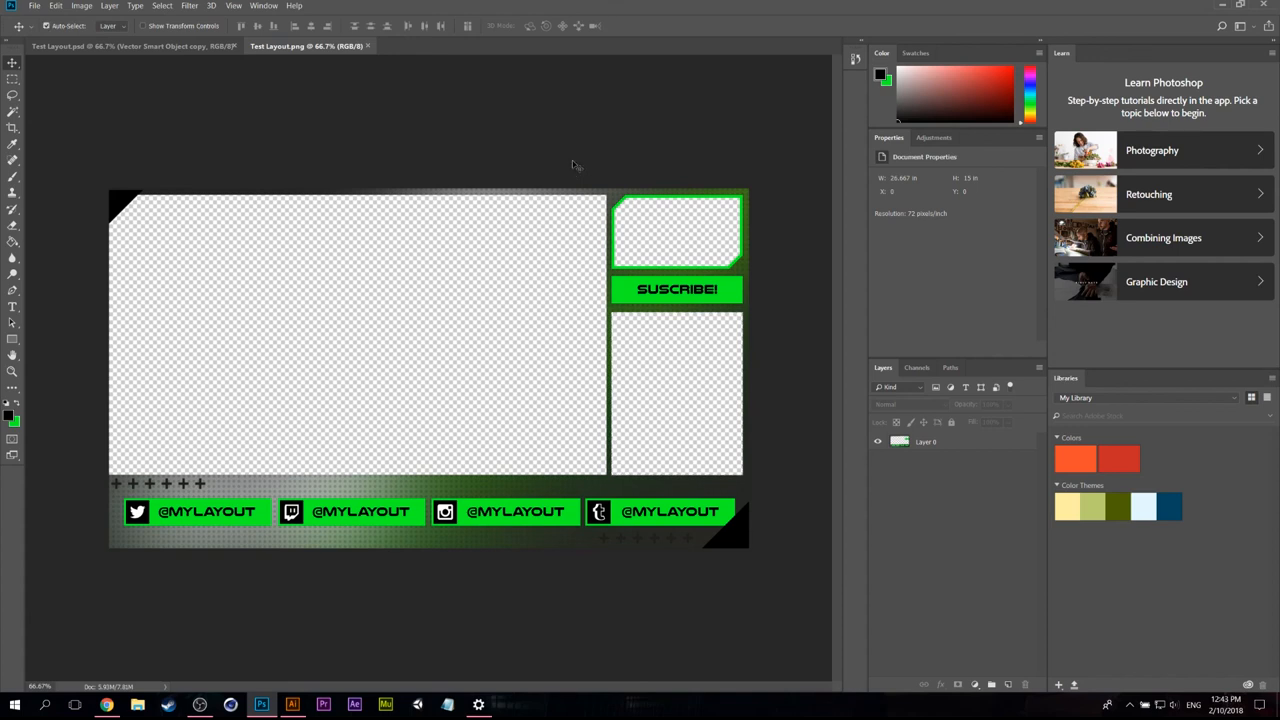
mouse_move(420, 355)
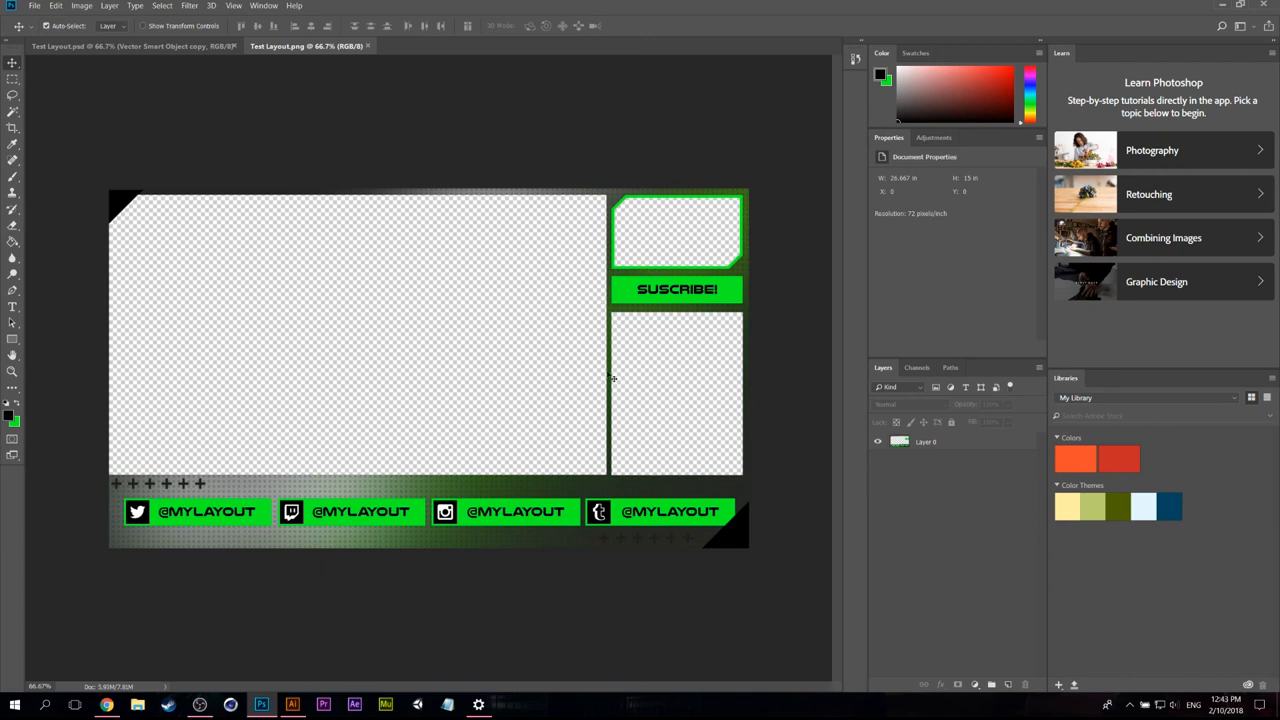
mouse_move(352, 343)
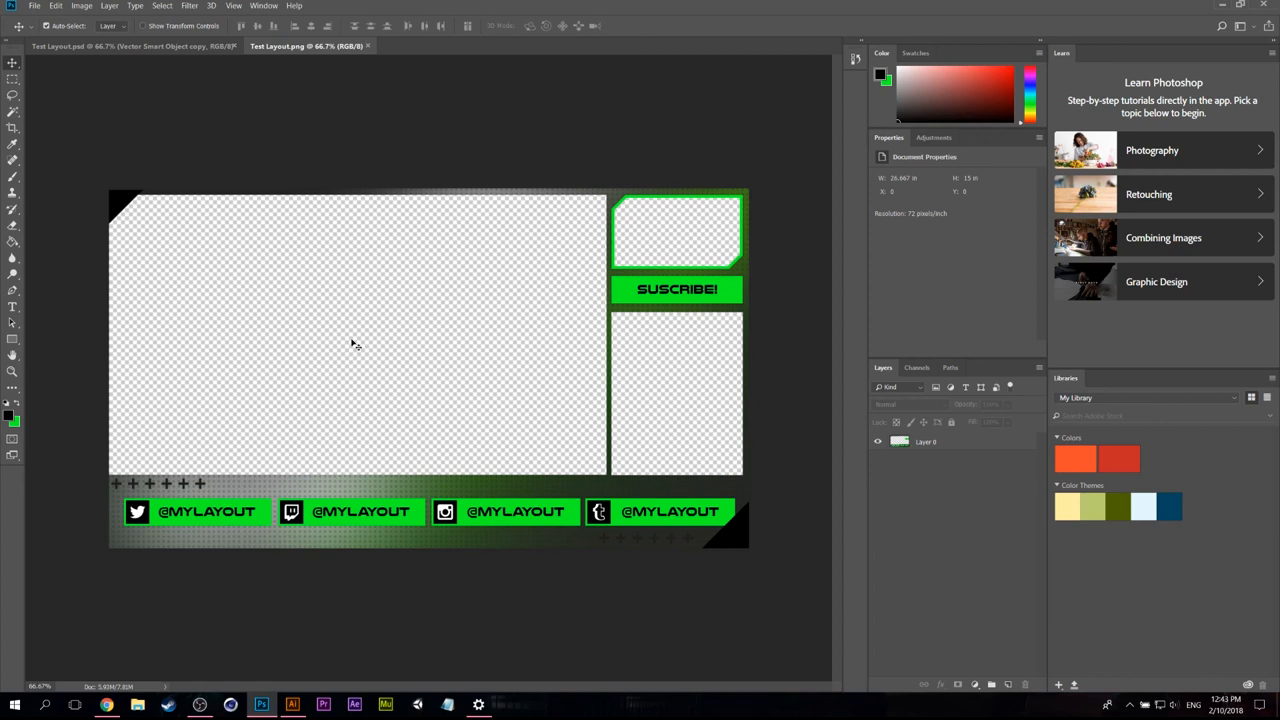
mouse_move(628, 470)
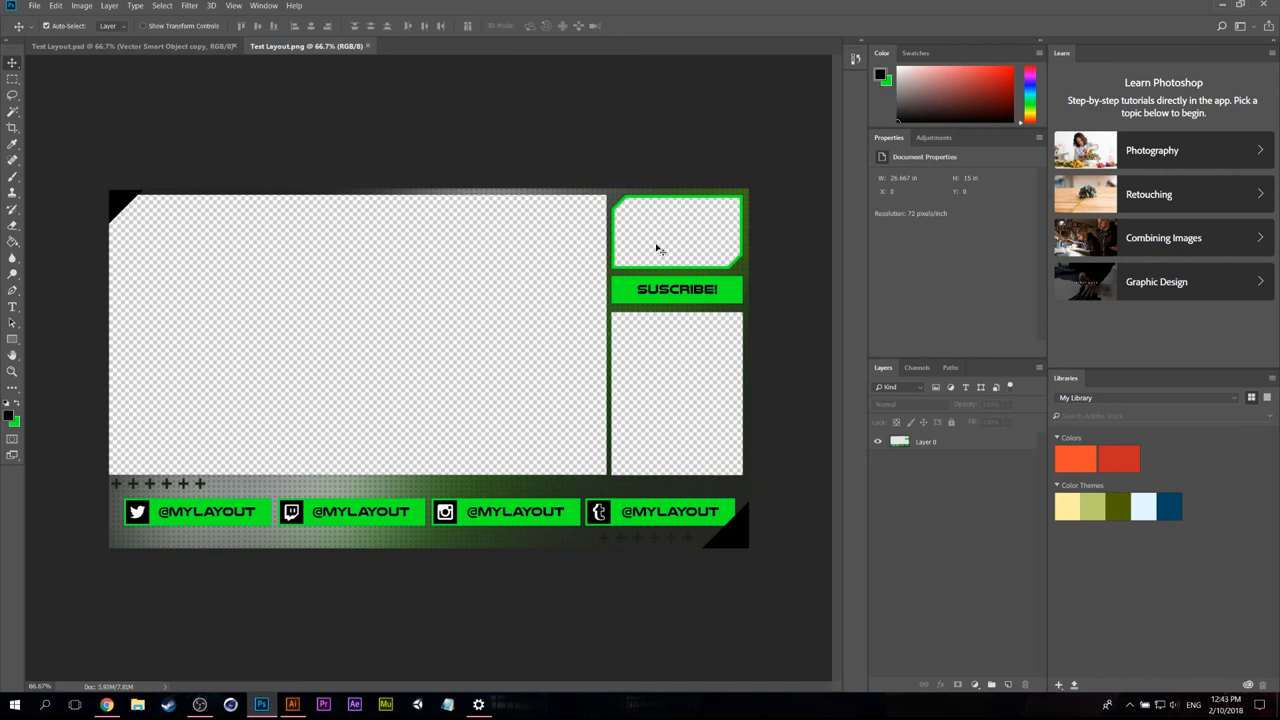
mouse_move(658, 342)
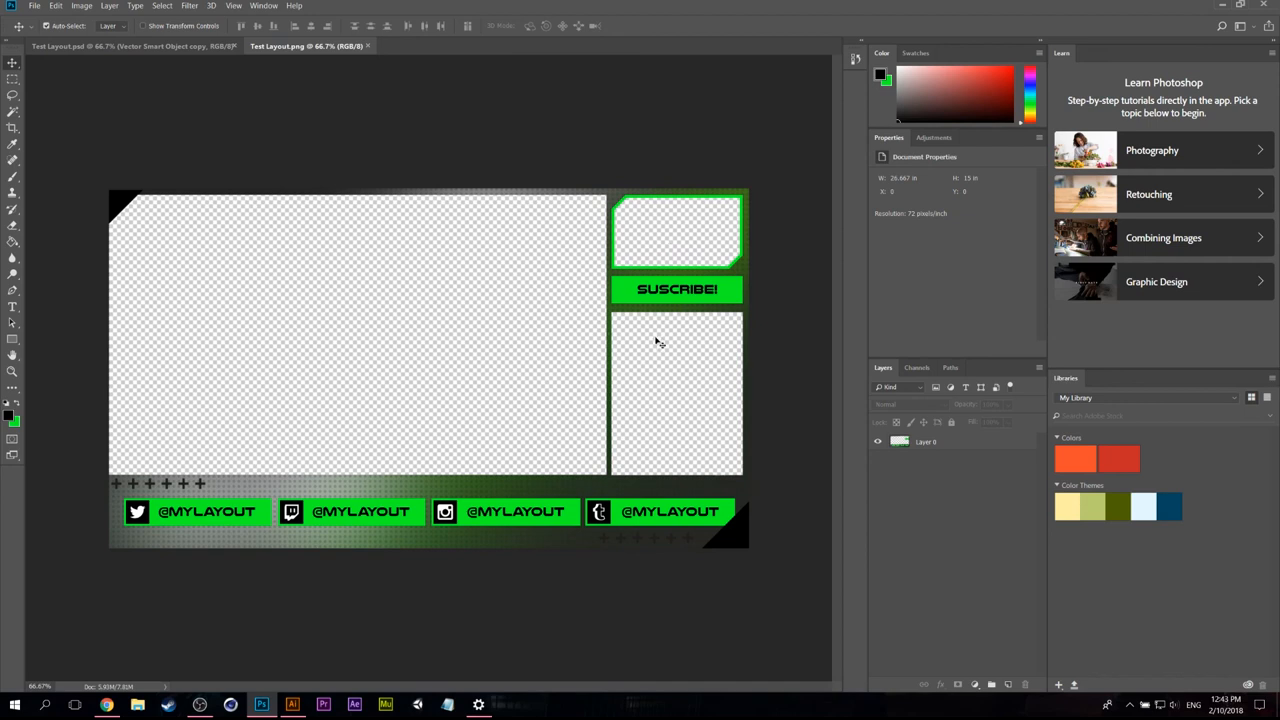
mouse_move(170, 242)
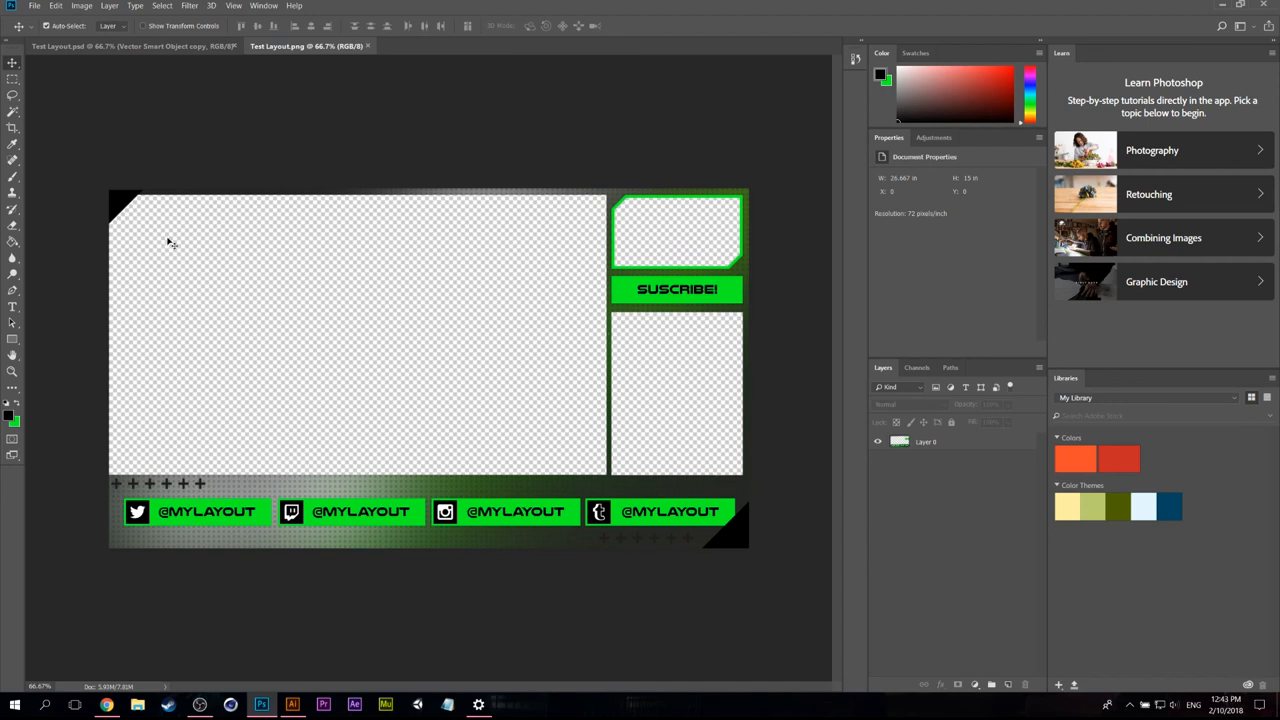
mouse_move(608, 390)
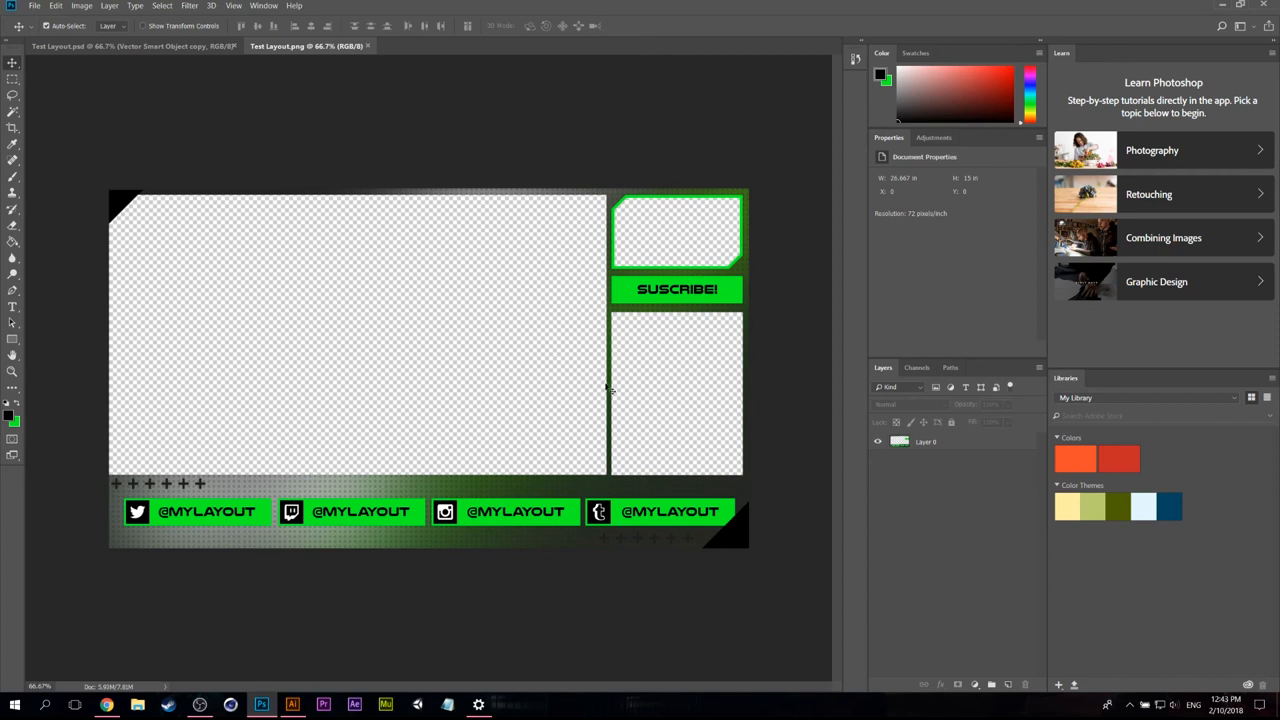
left_click(925, 441)
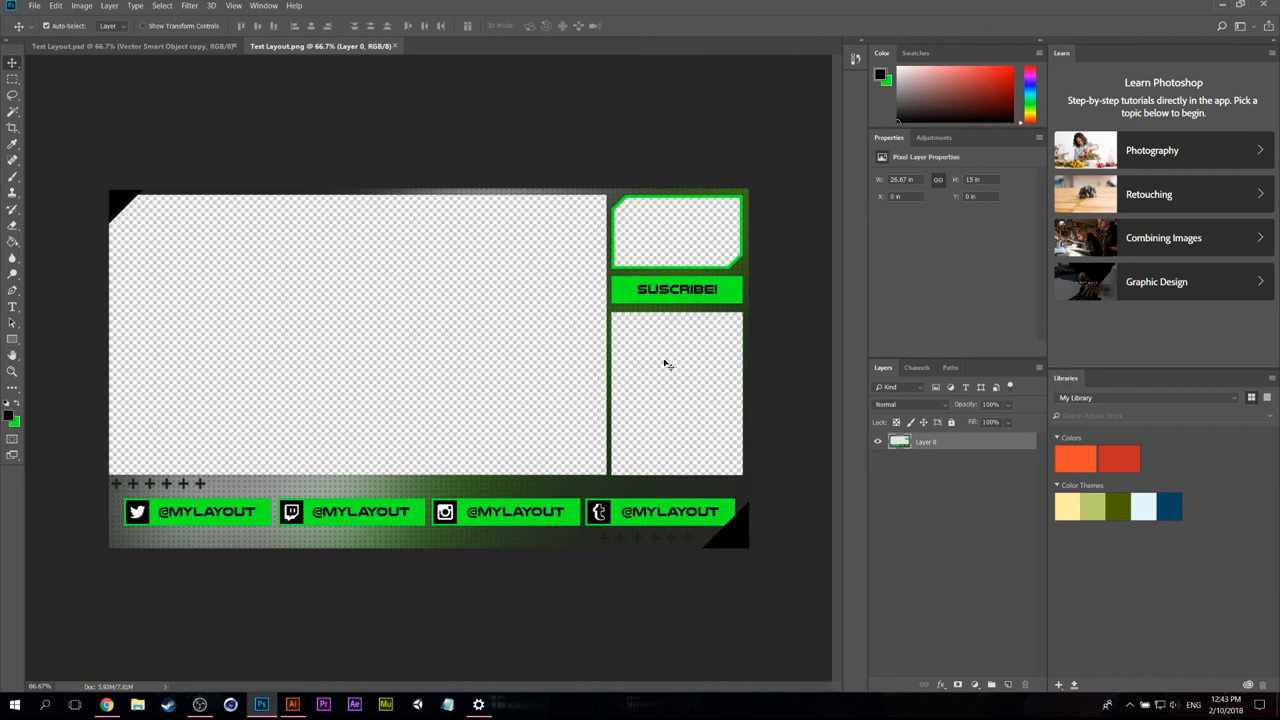
mouse_move(565, 362)
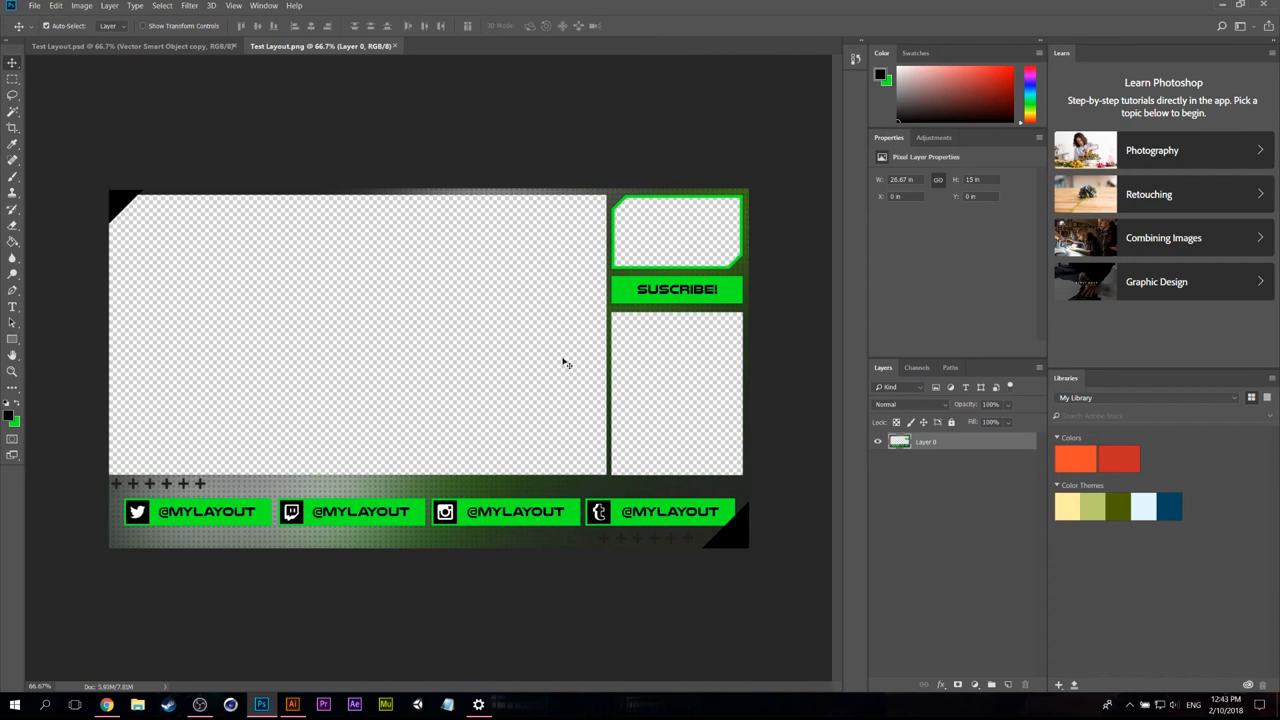
mouse_move(680, 232)
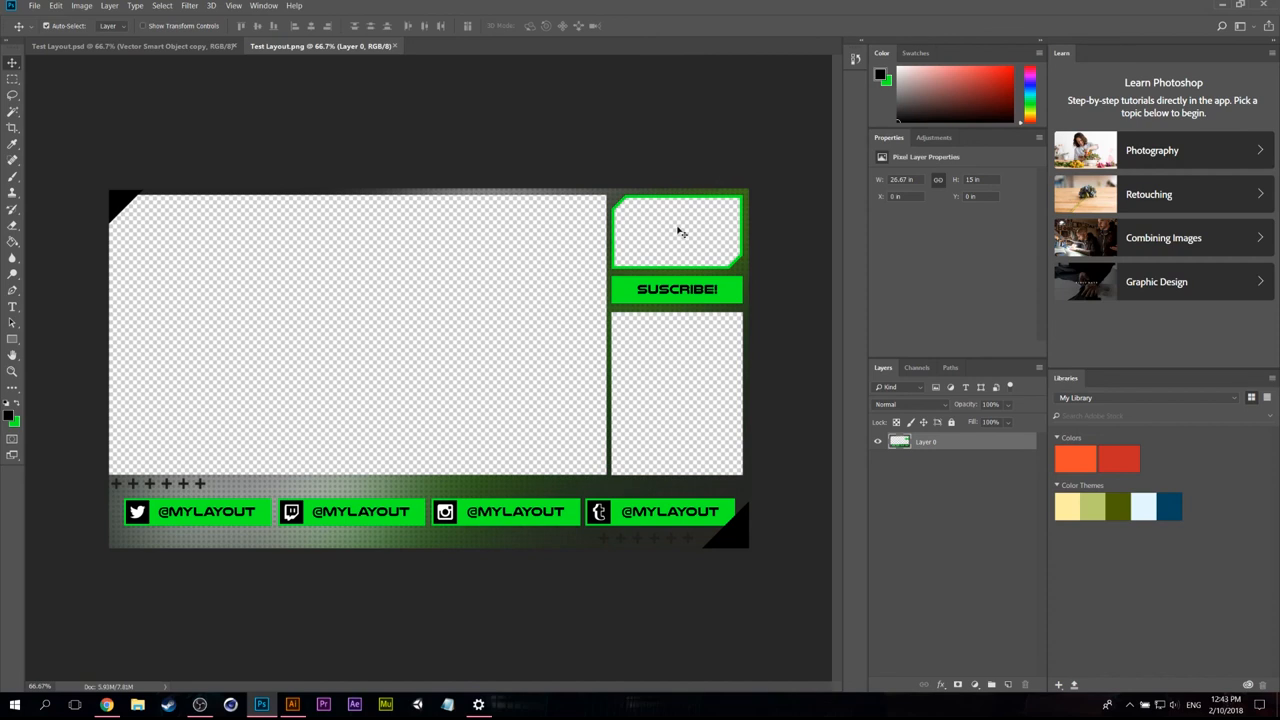
mouse_move(707, 365)
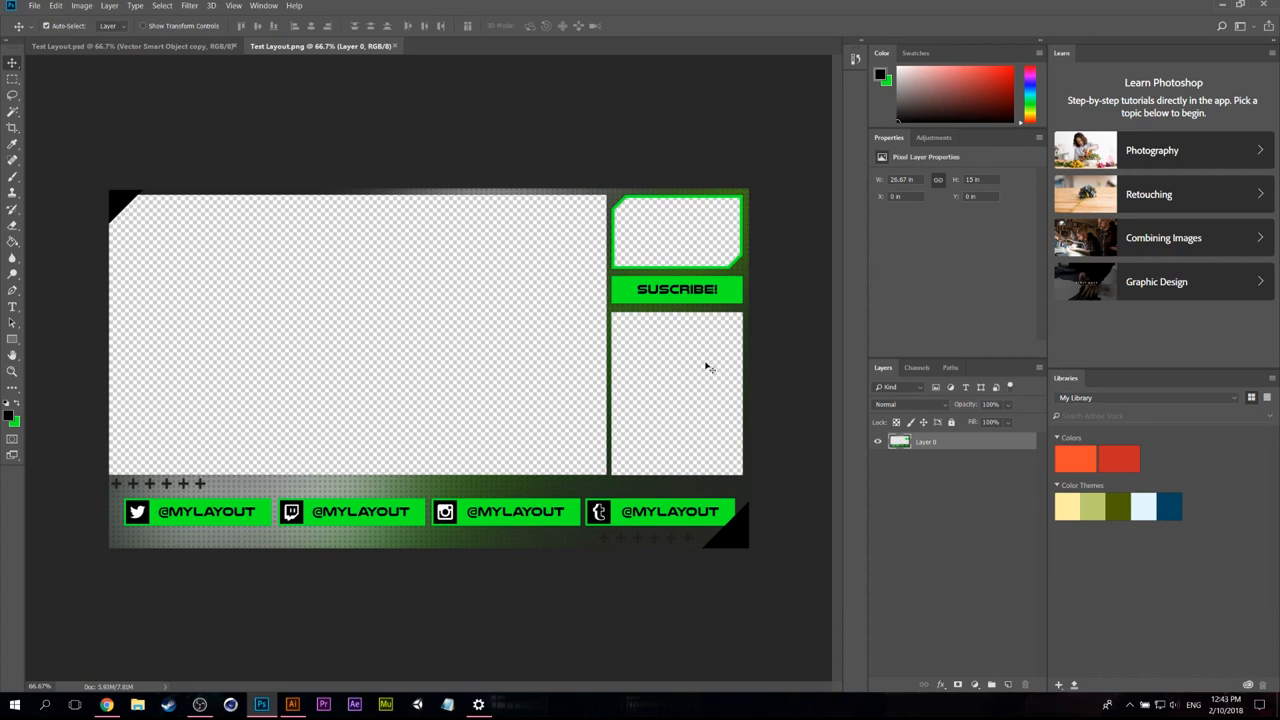
mouse_move(692, 368)
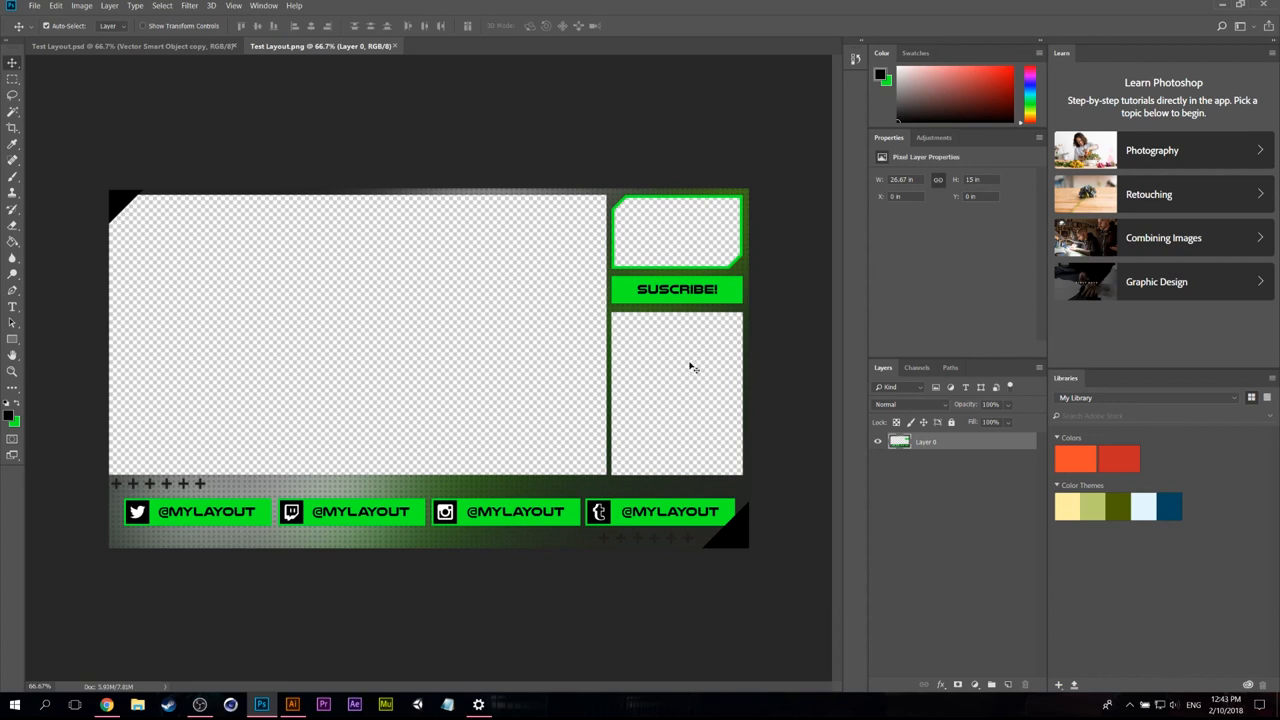
mouse_move(697, 340)
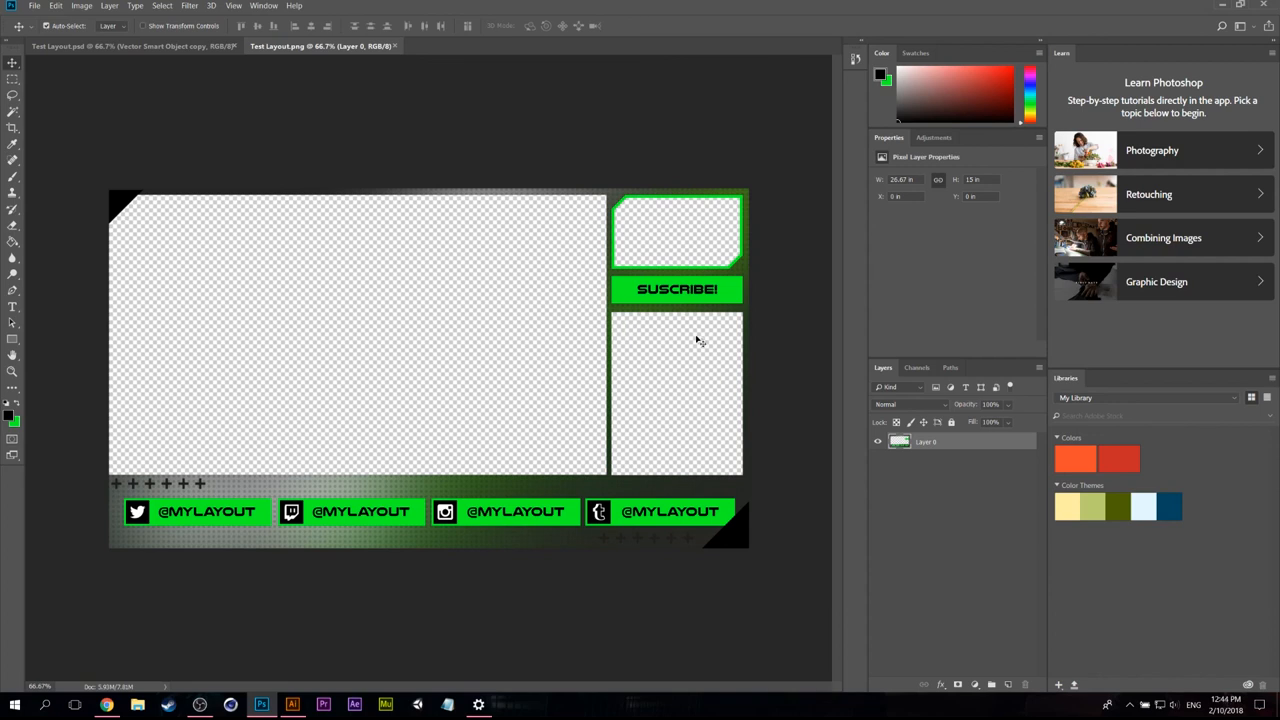
mouse_move(360, 328)
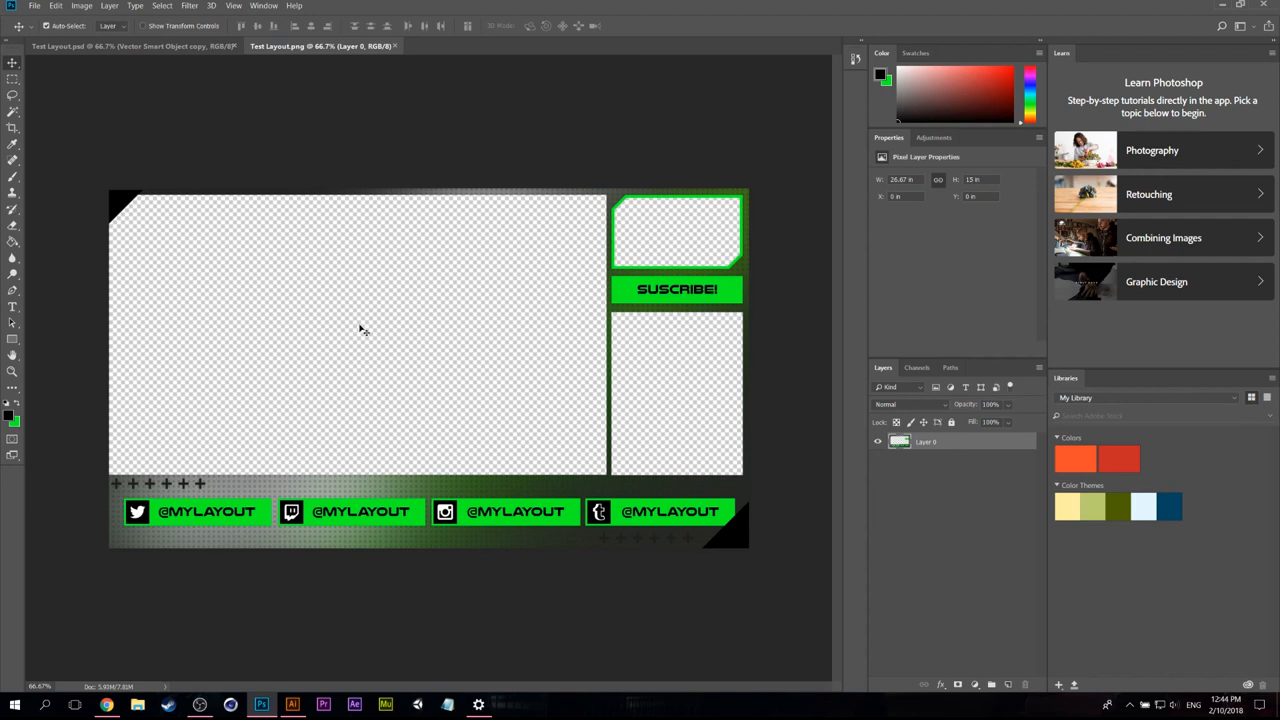
mouse_move(330, 425)
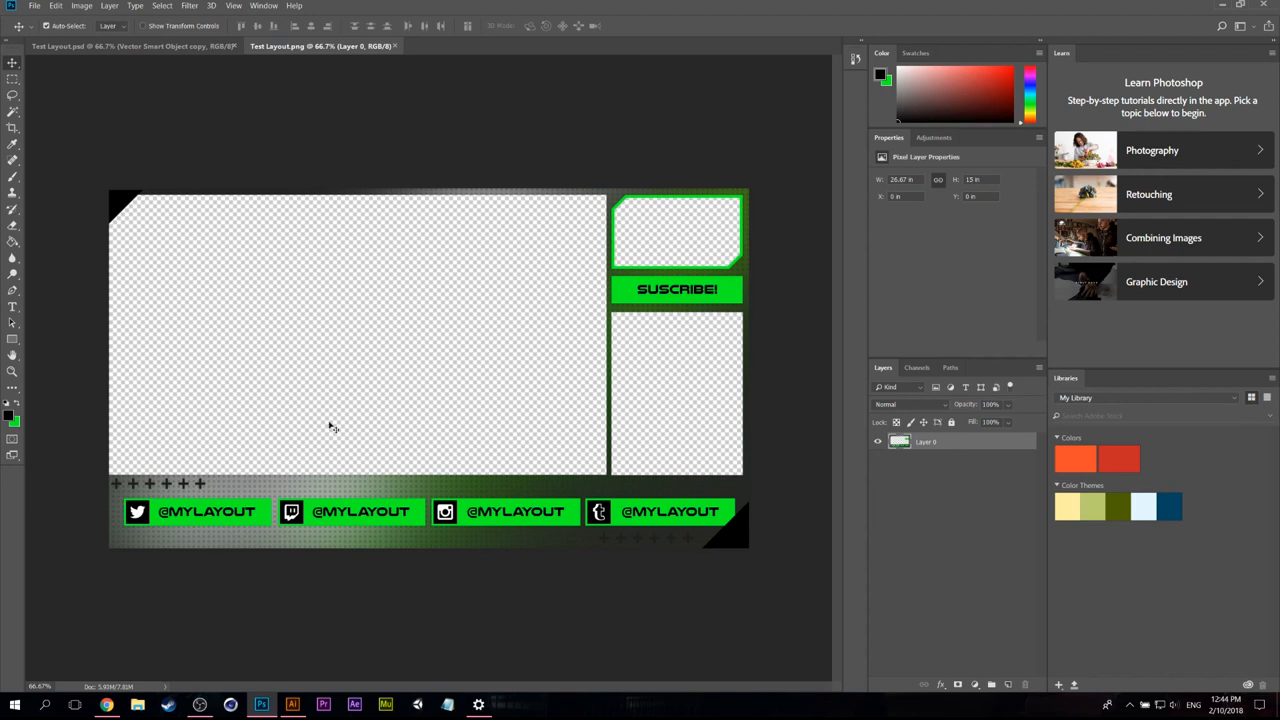
mouse_move(415, 360)
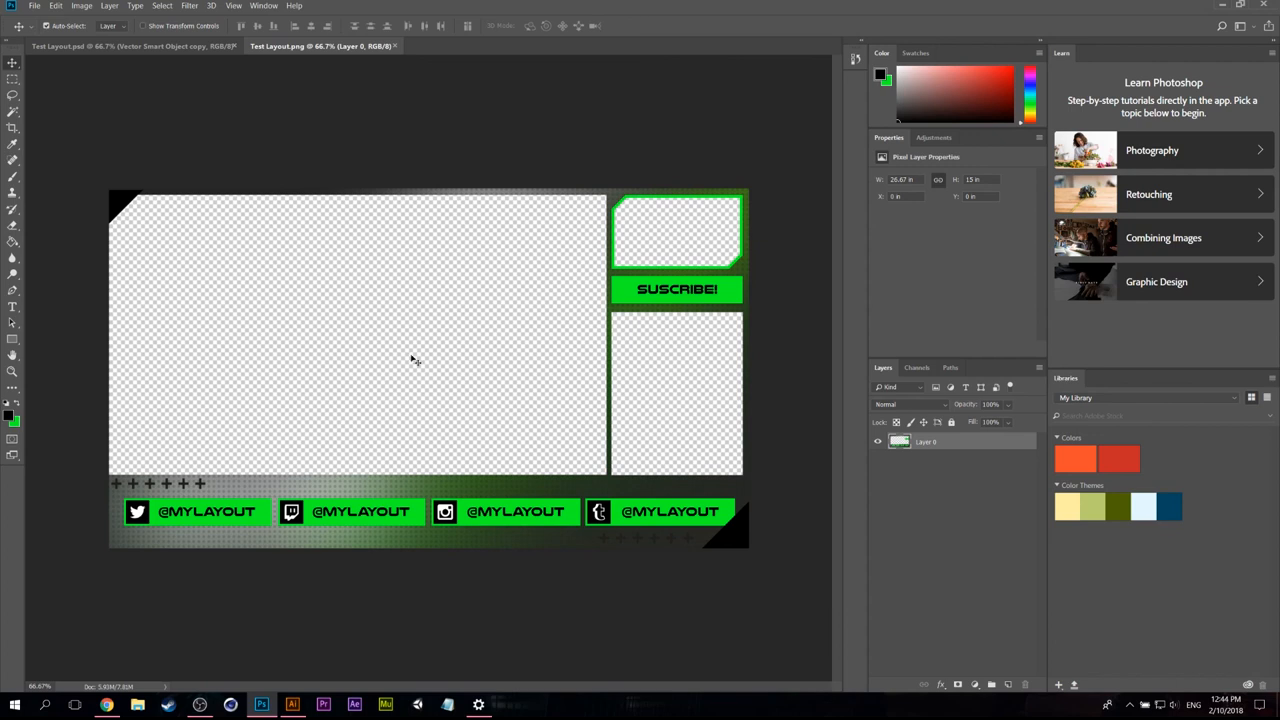
mouse_move(384, 358)
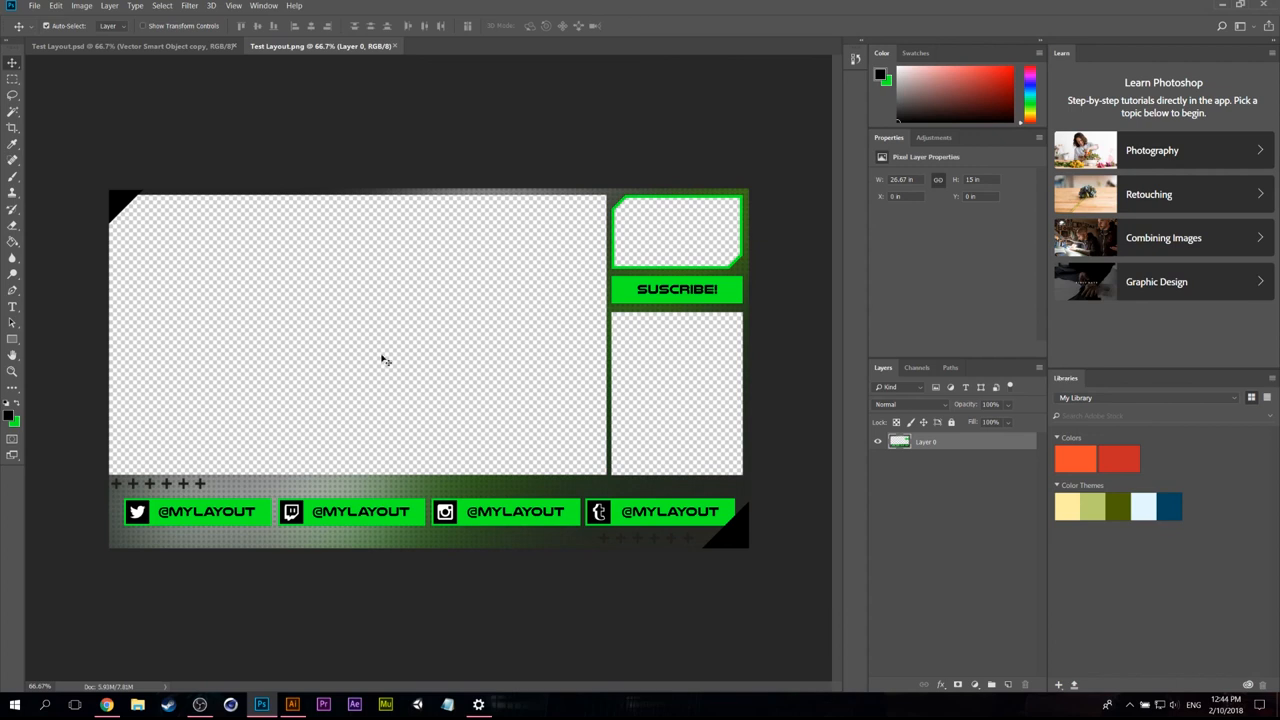